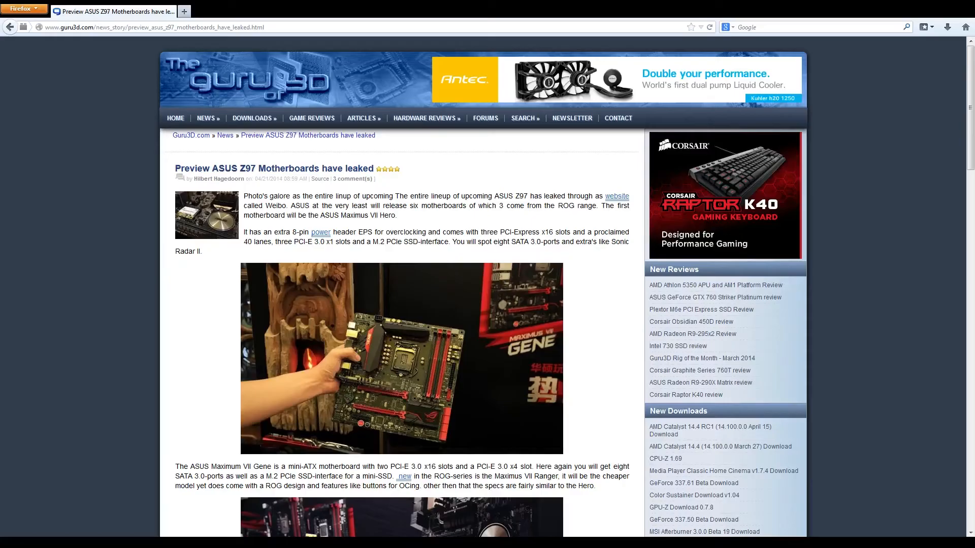
mouse_move(599, 320)
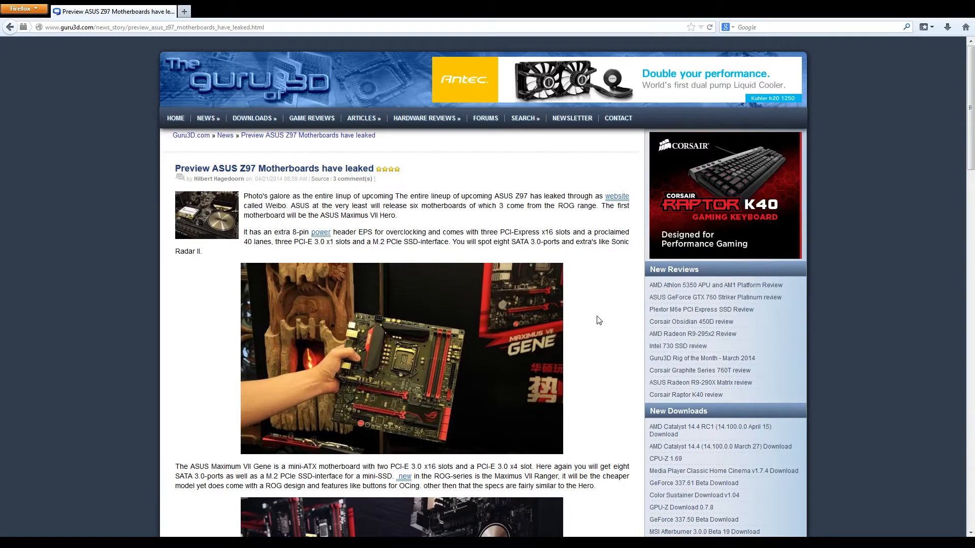
mouse_move(606, 329)
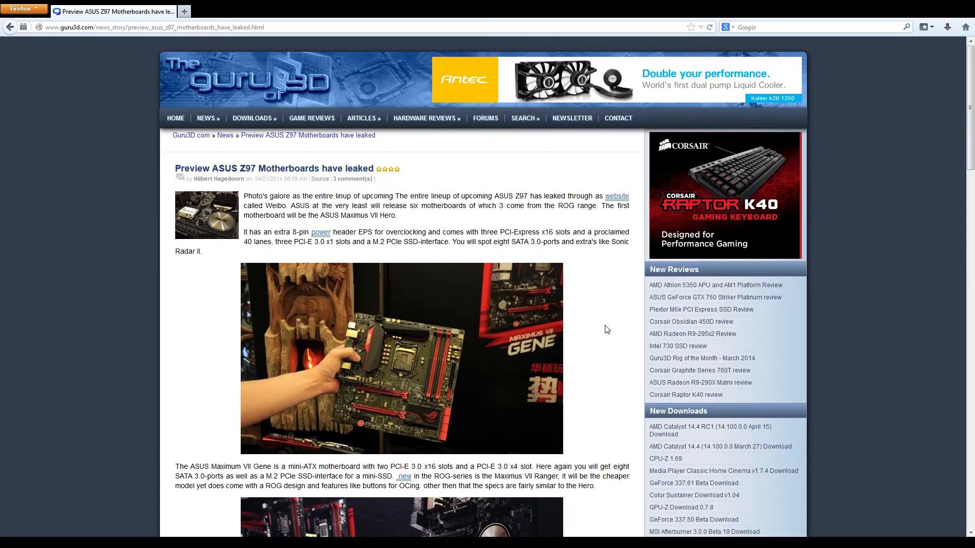
mouse_move(409, 164)
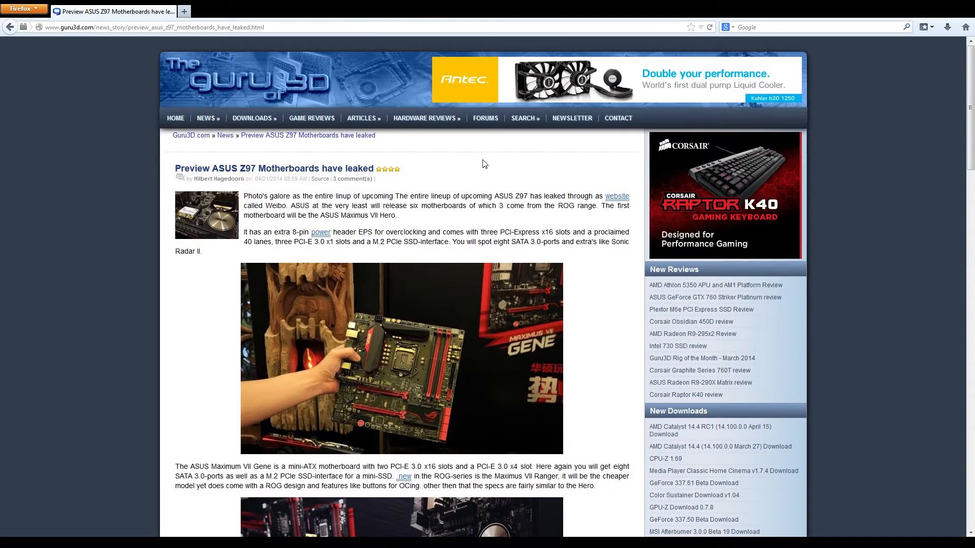
mouse_move(323, 185)
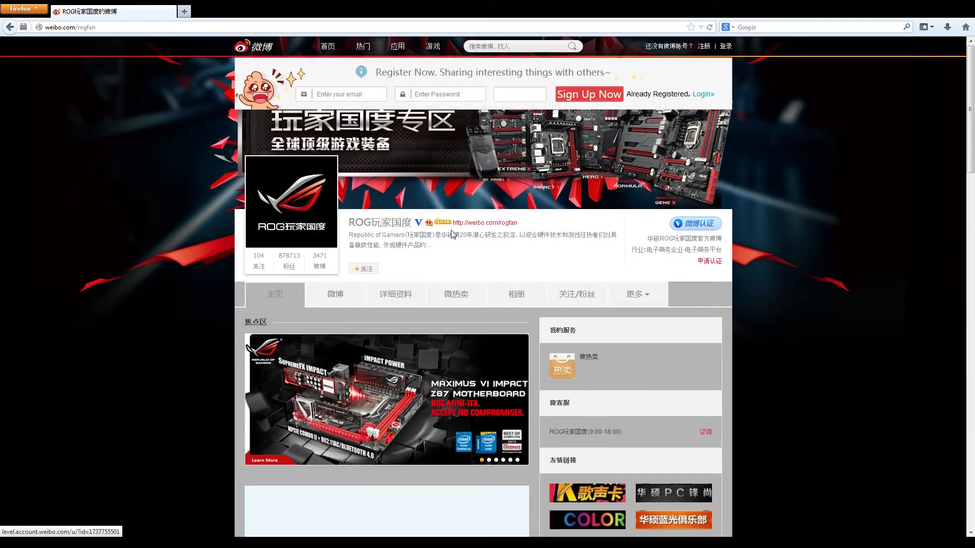
Step: Scroll the ROG Weibo profile page cited as the article's source
scroll(down, 3)
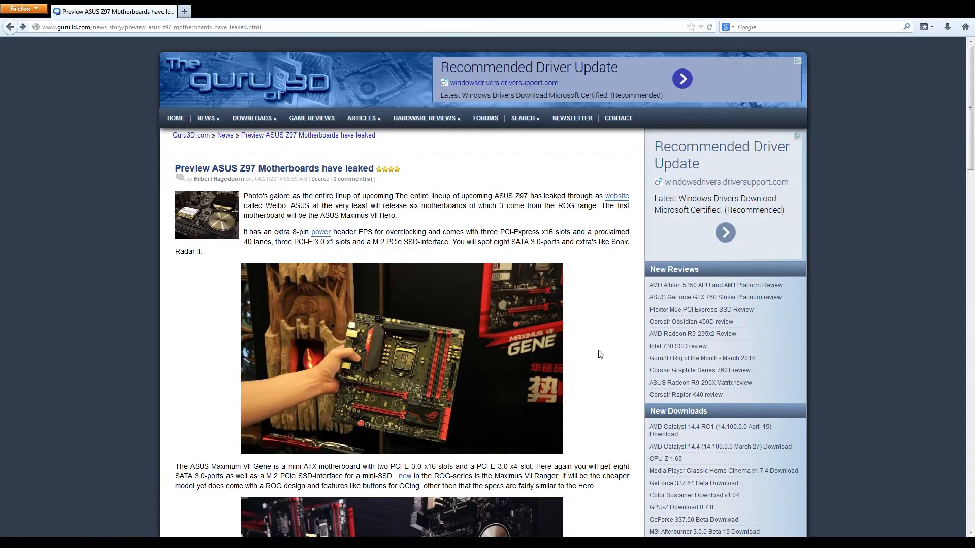
mouse_move(613, 360)
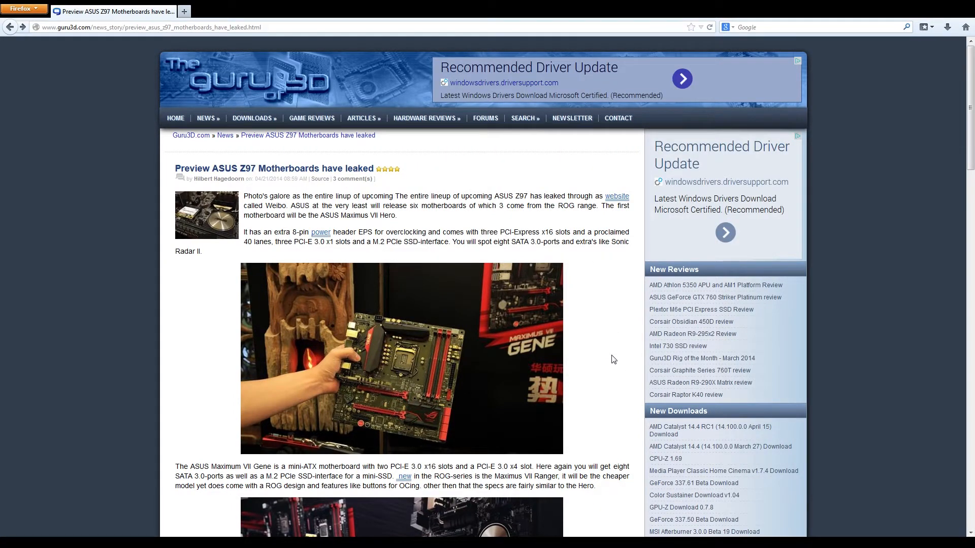
mouse_move(641, 330)
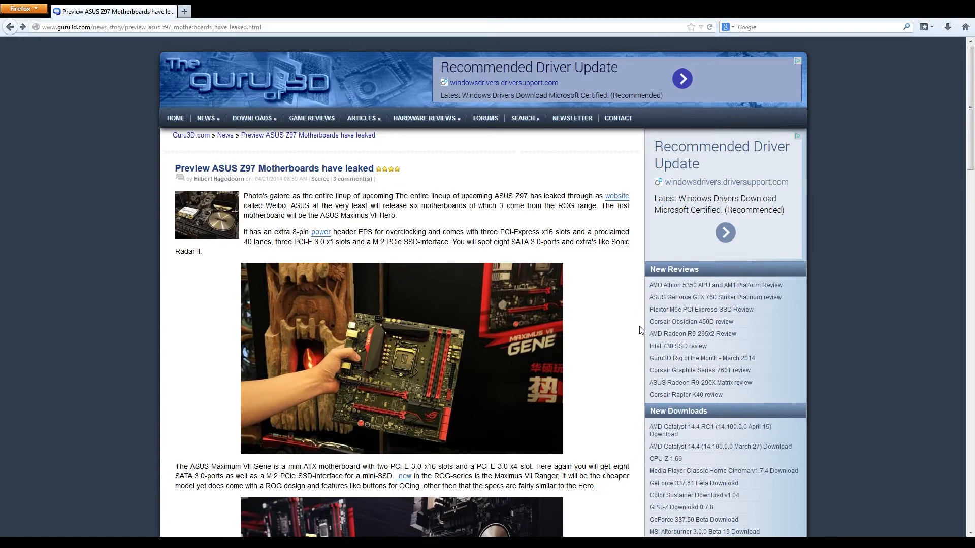
mouse_move(637, 328)
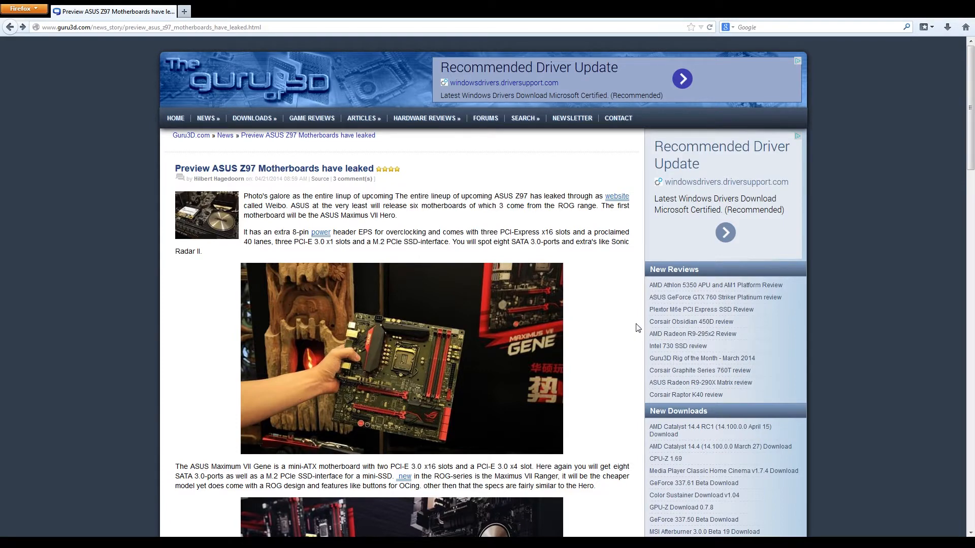
mouse_move(633, 336)
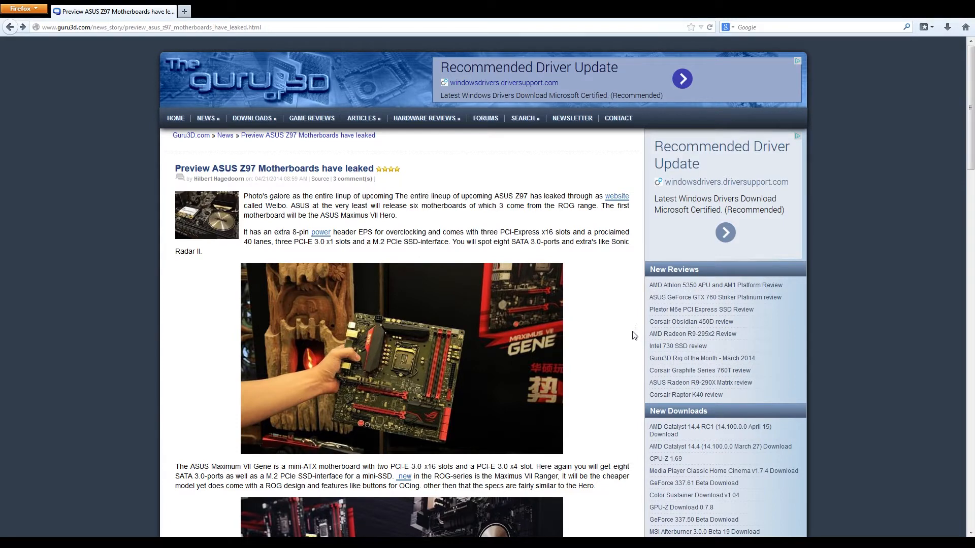
mouse_move(626, 333)
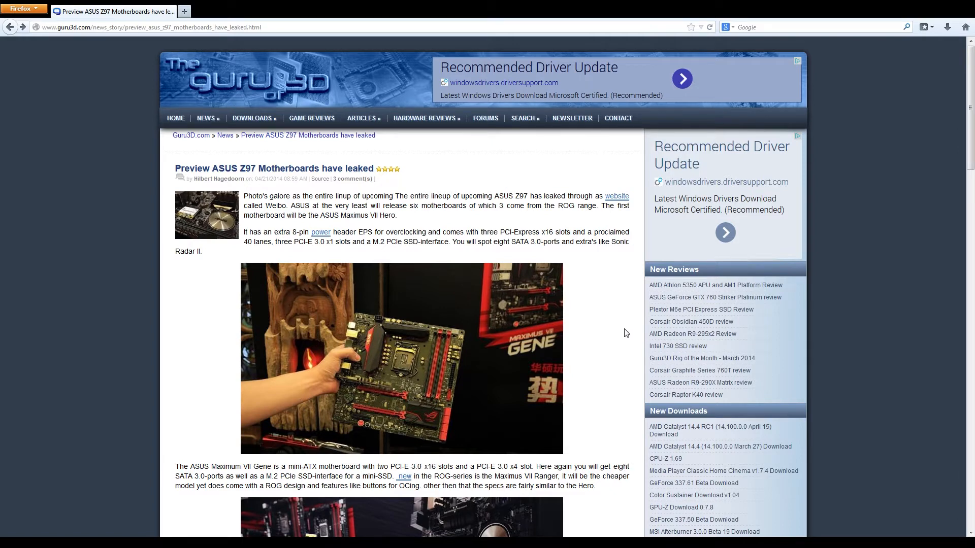
mouse_move(606, 337)
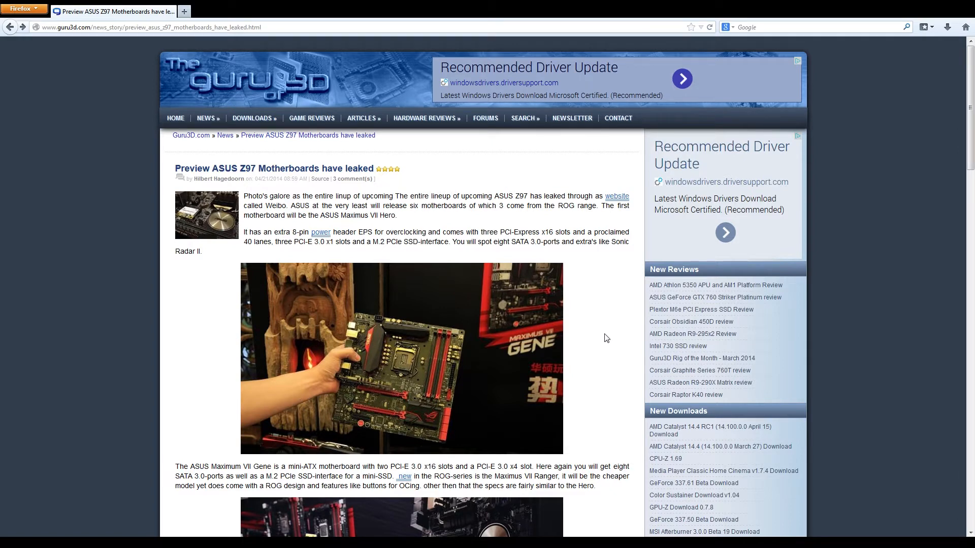
mouse_move(619, 338)
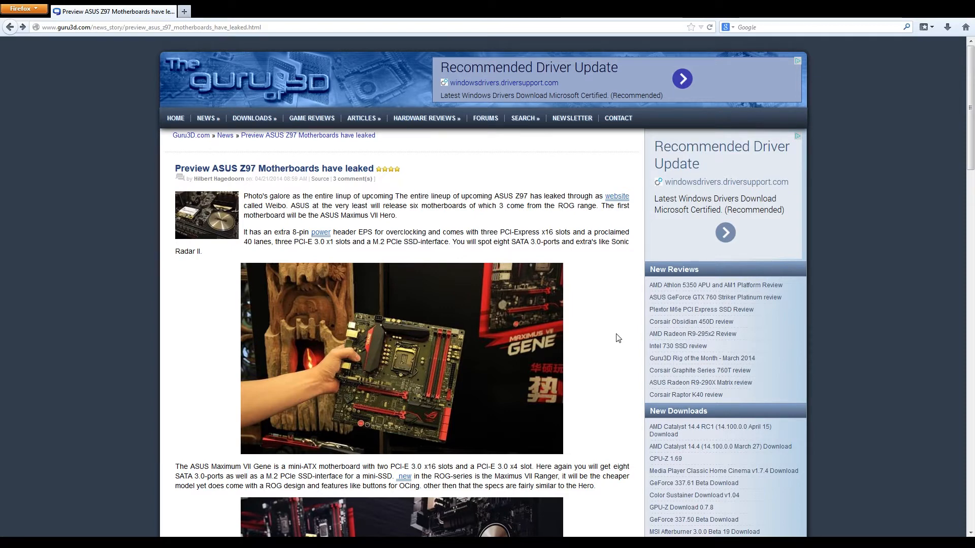
mouse_move(615, 336)
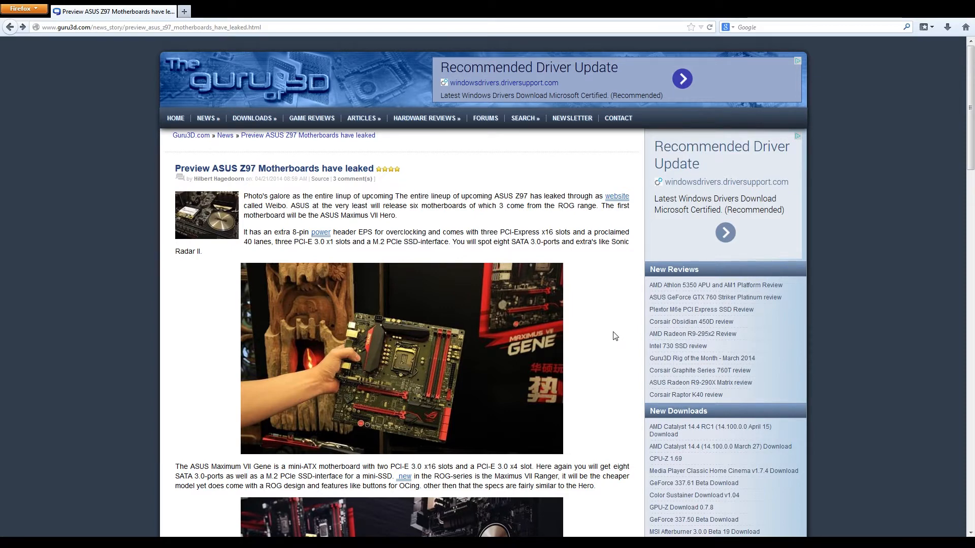
mouse_move(459, 390)
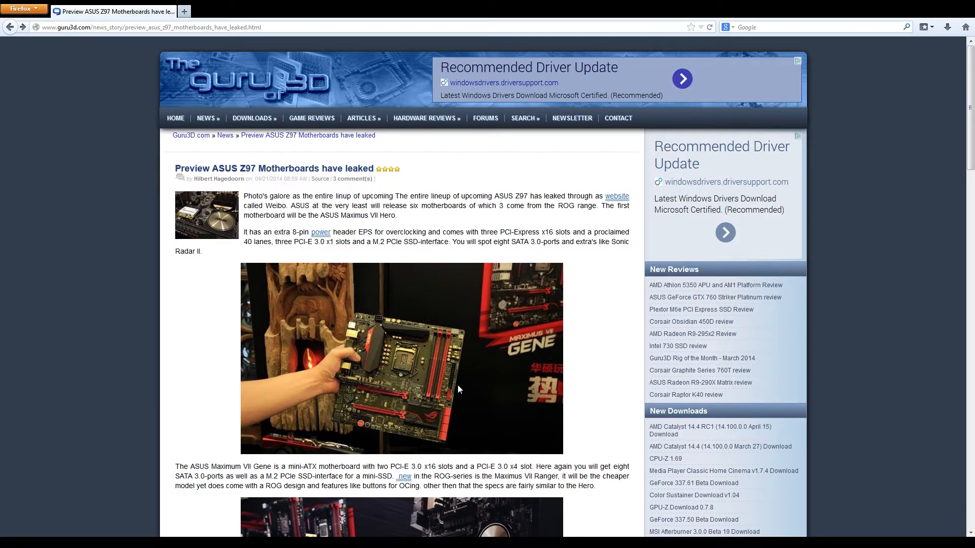
mouse_move(481, 368)
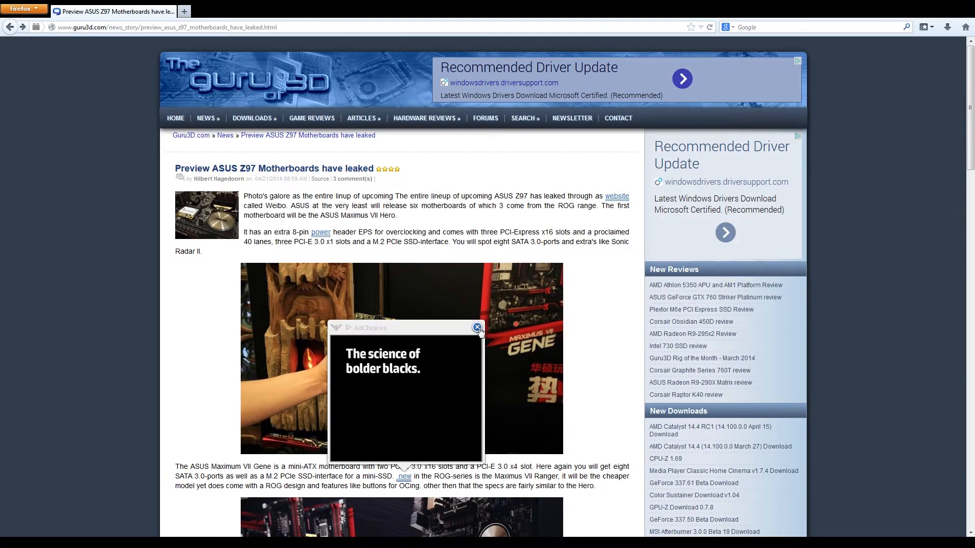
click(477, 327)
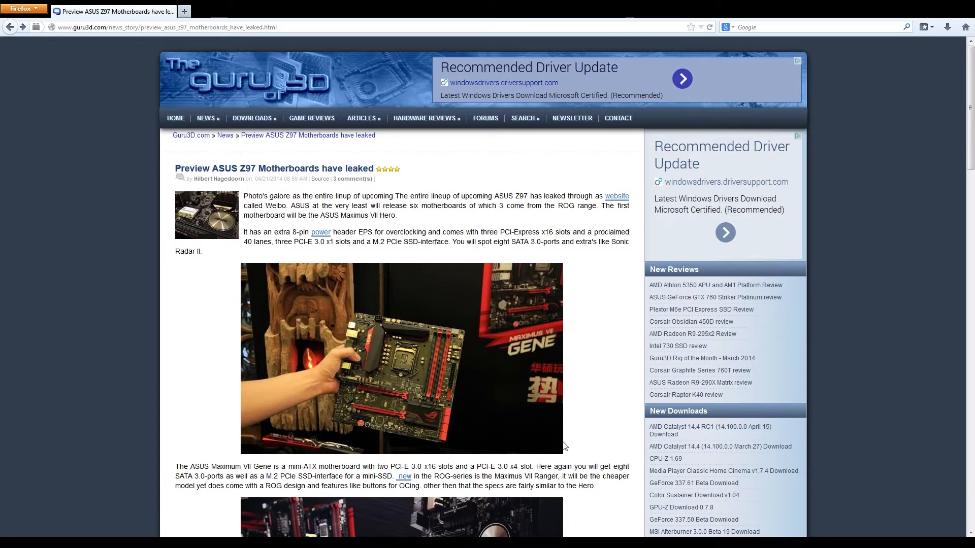
mouse_move(584, 412)
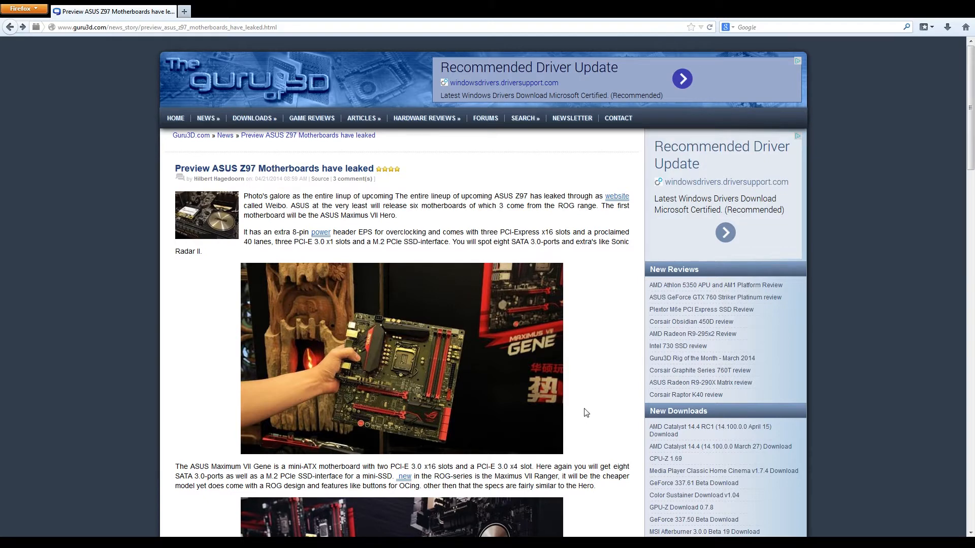
mouse_move(590, 410)
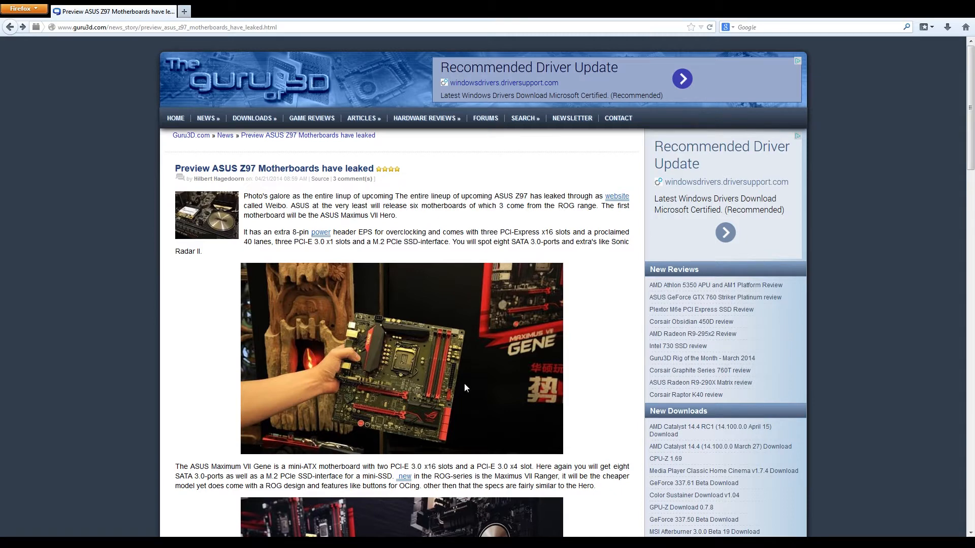
Step: Scroll down to the Z97 Deluxe board photo and the TUF Sabertooth paragraph
scroll(down, 3)
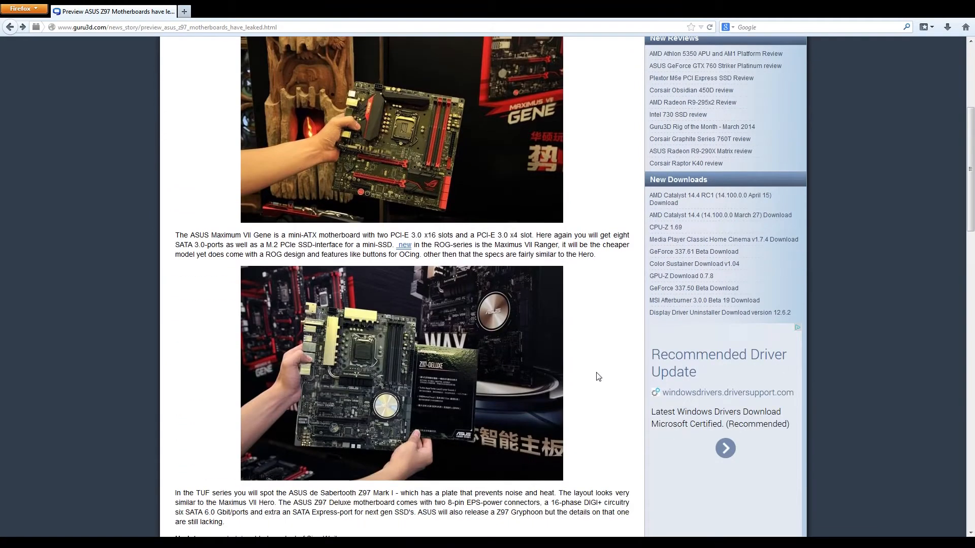
scroll(down, 3)
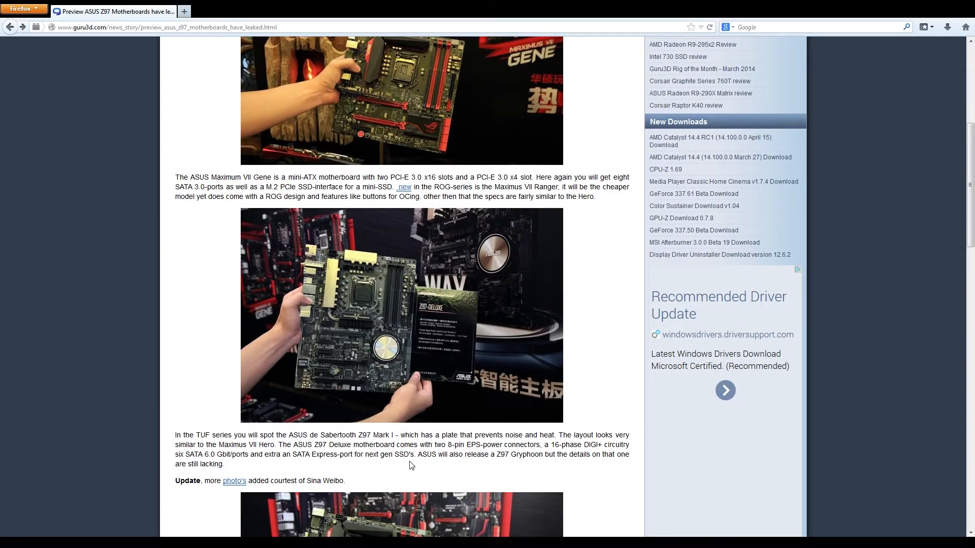
mouse_move(410, 361)
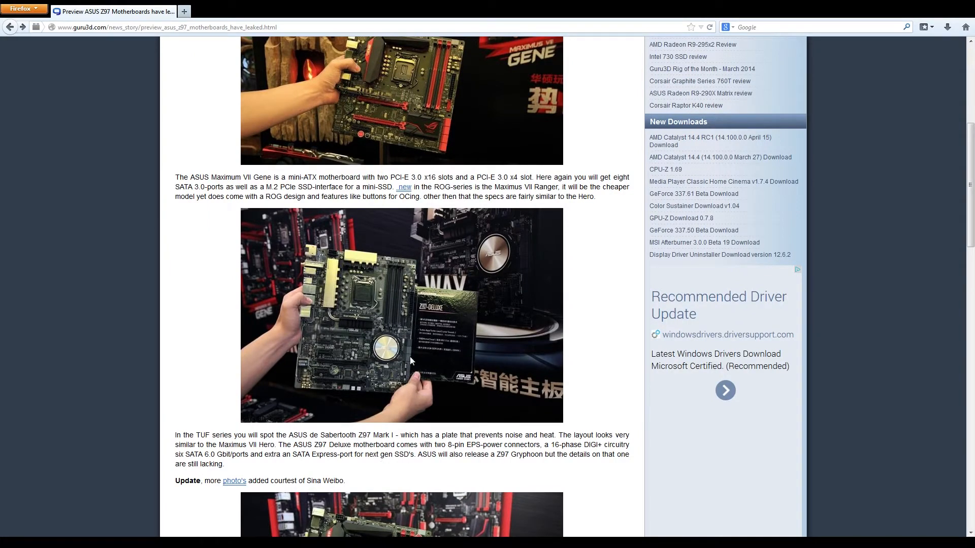
mouse_move(403, 351)
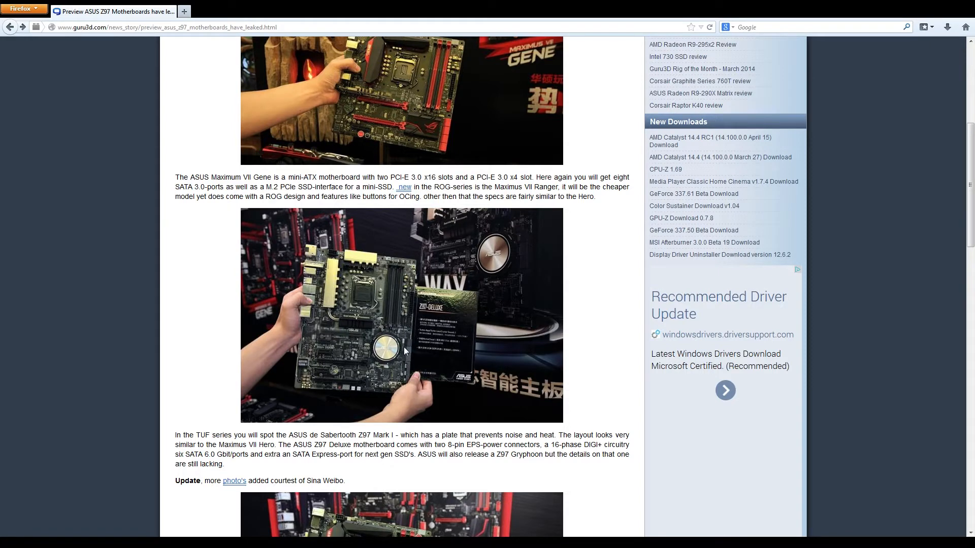
mouse_move(366, 268)
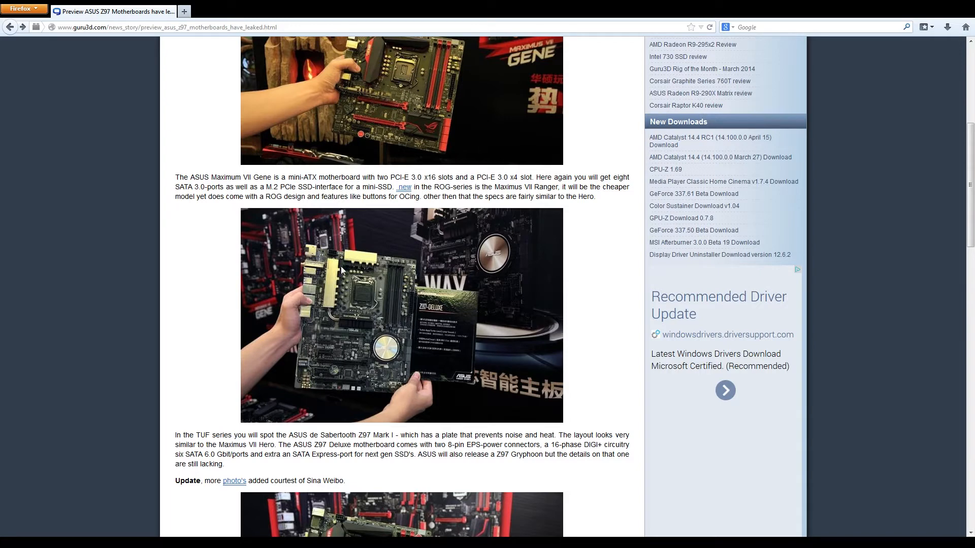
mouse_move(390, 344)
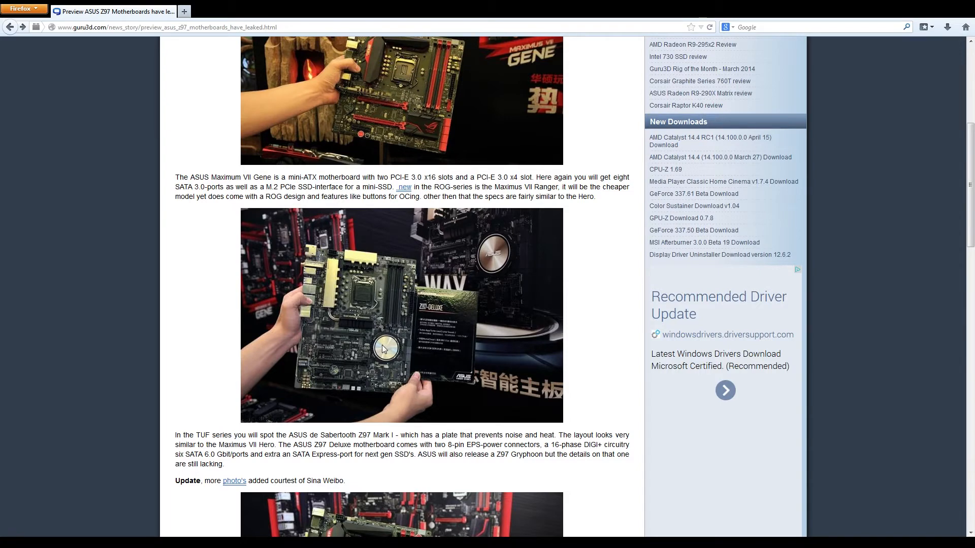
mouse_move(409, 368)
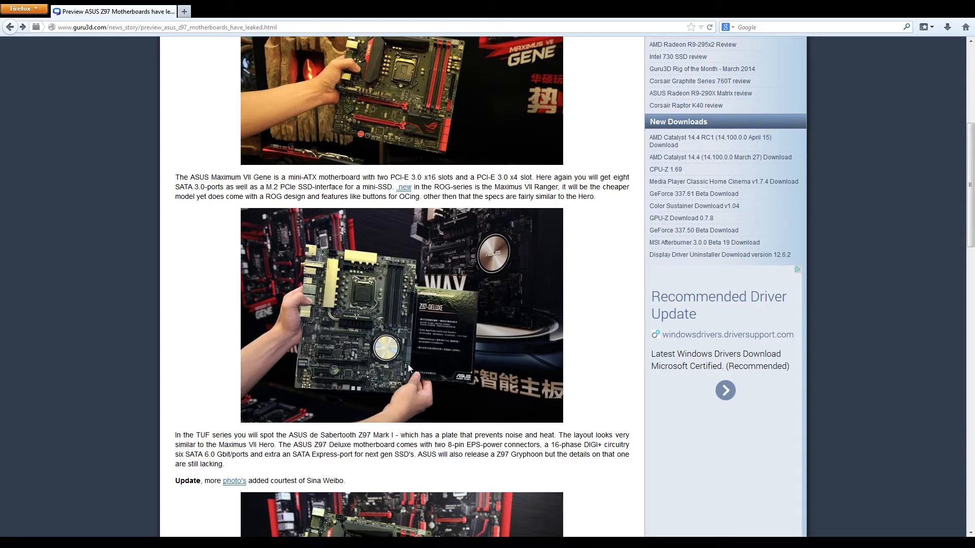
scroll(down, 3)
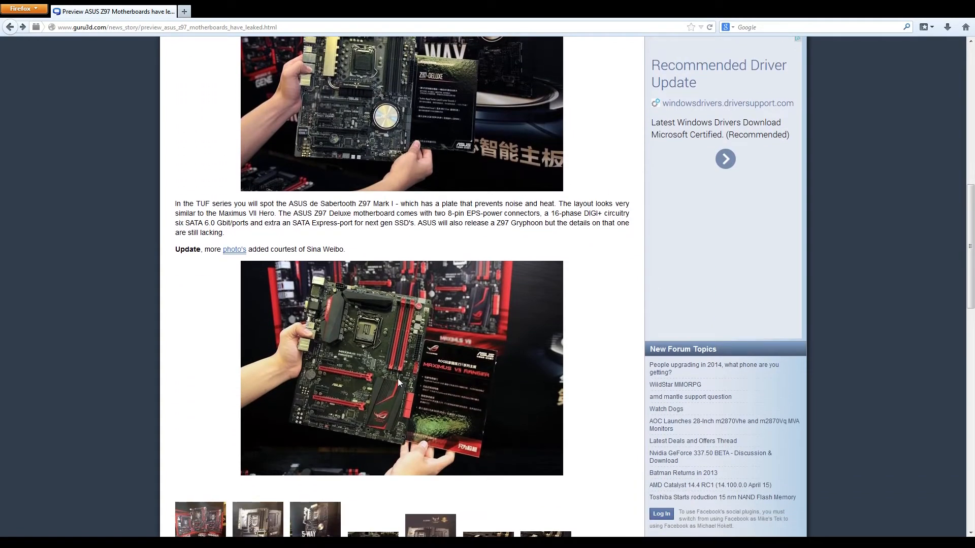
scroll(up, 3)
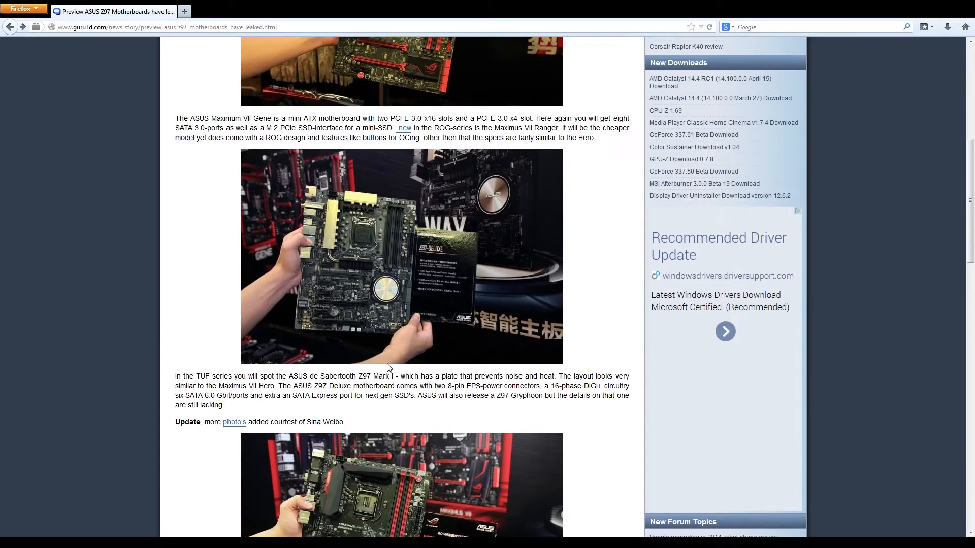
scroll(down, 3)
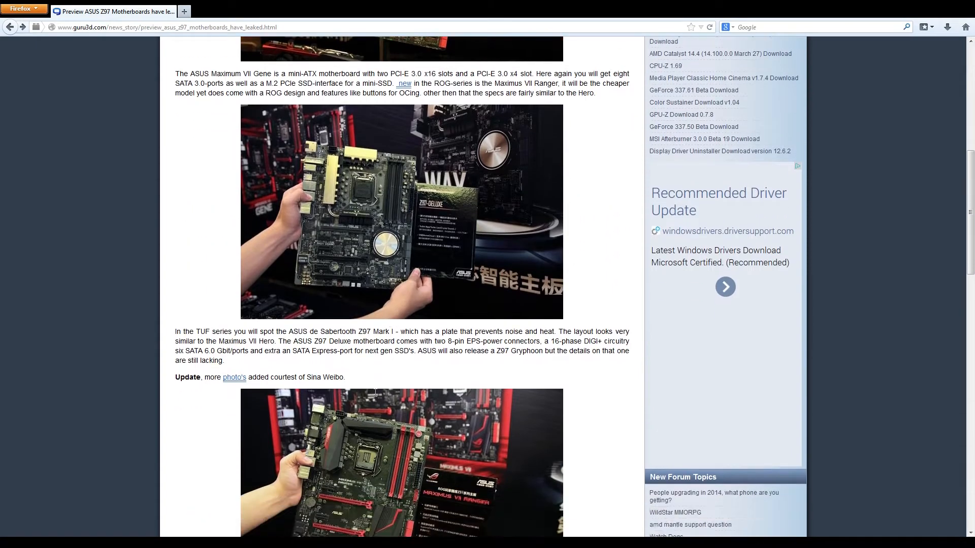
scroll(down, 3)
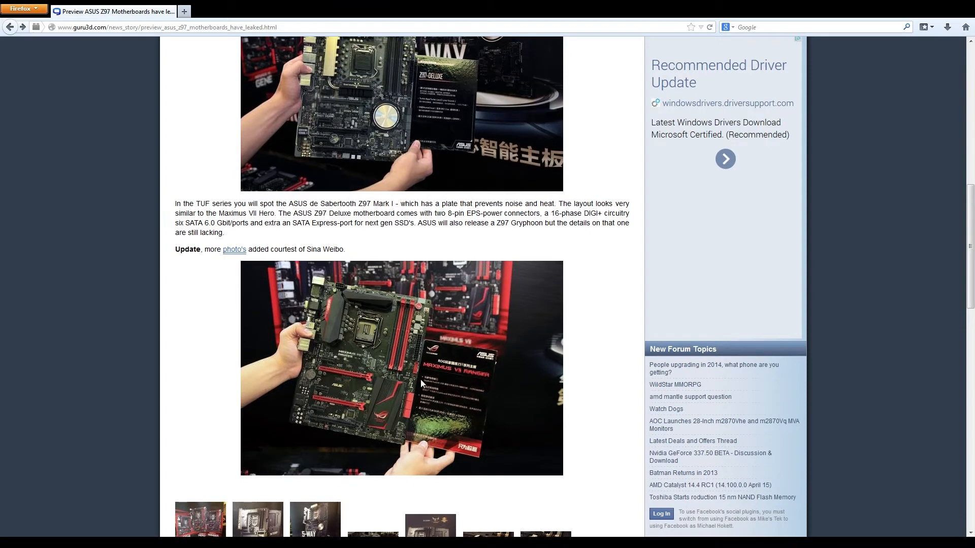
mouse_move(322, 314)
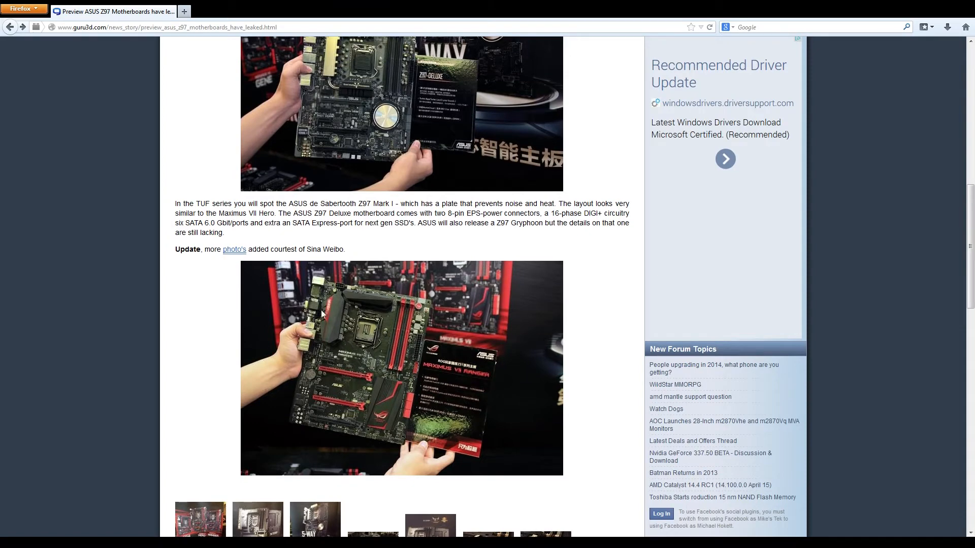
mouse_move(346, 235)
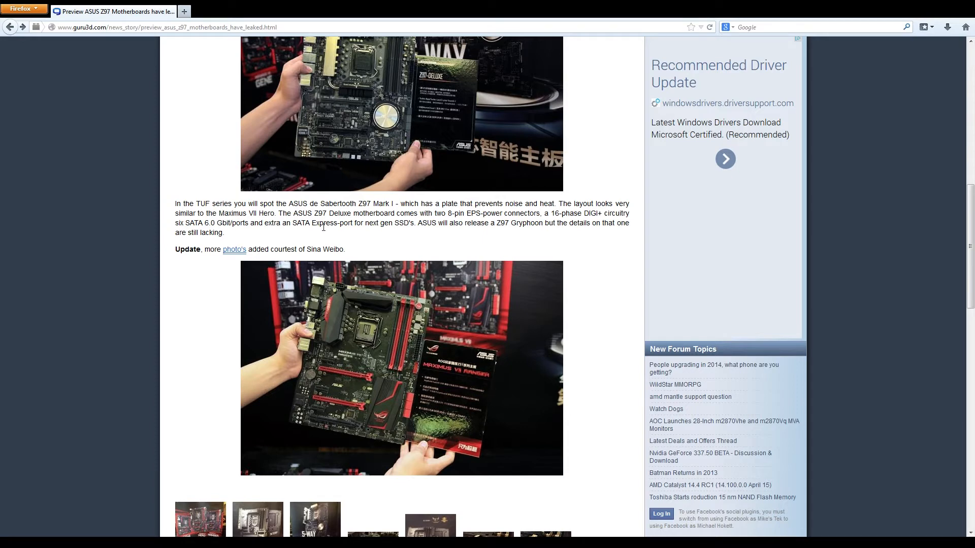
mouse_move(404, 213)
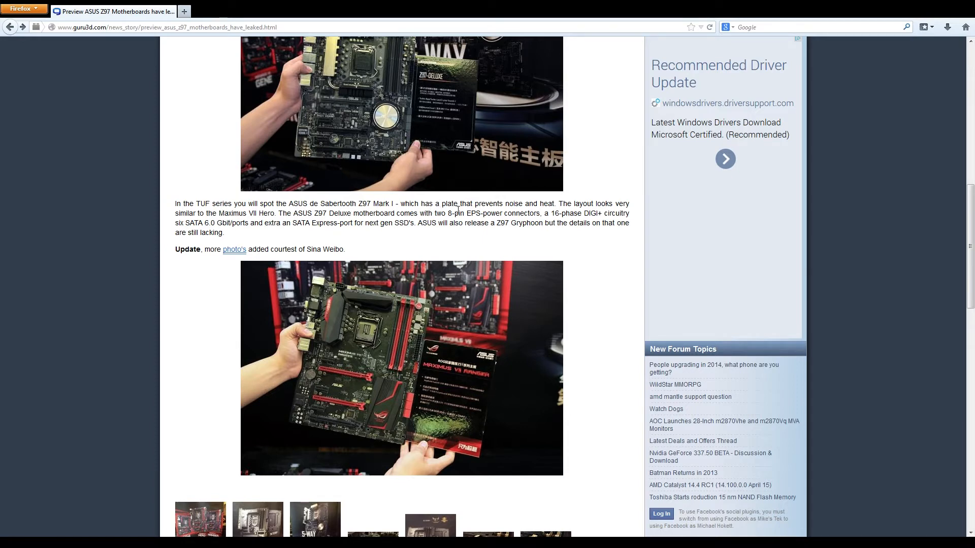
mouse_move(617, 250)
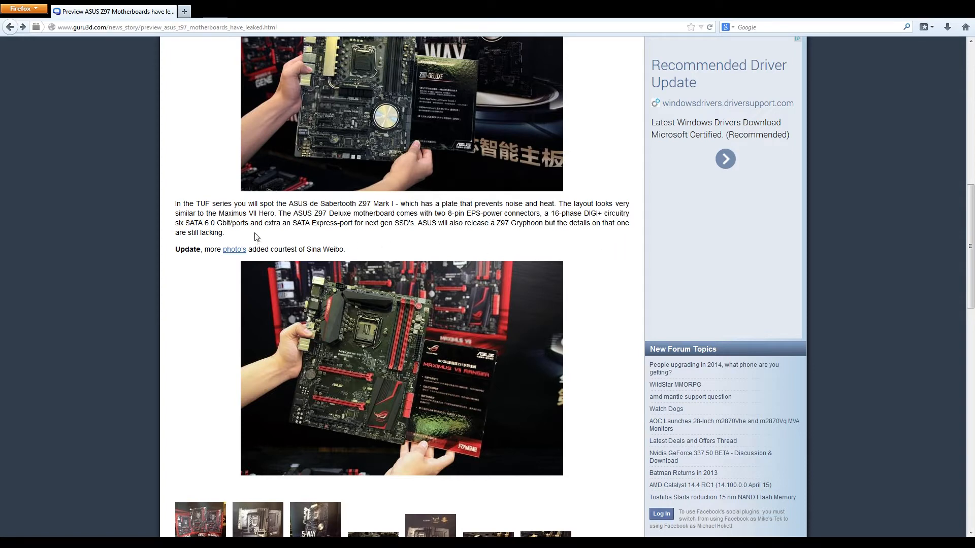
mouse_move(395, 129)
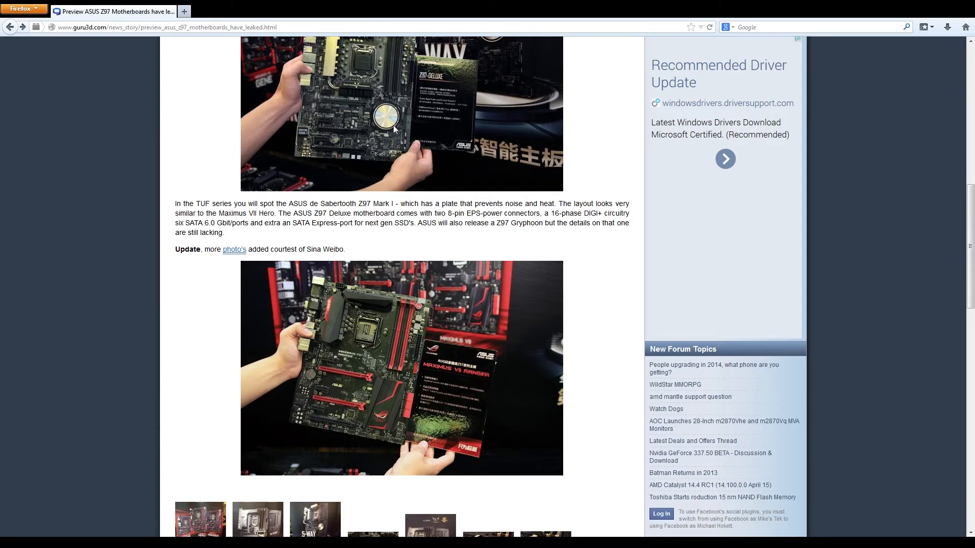
Step: Scroll down until the thumbnail gallery below the red Maximus VII Ranger photo appears
scroll(down, 3)
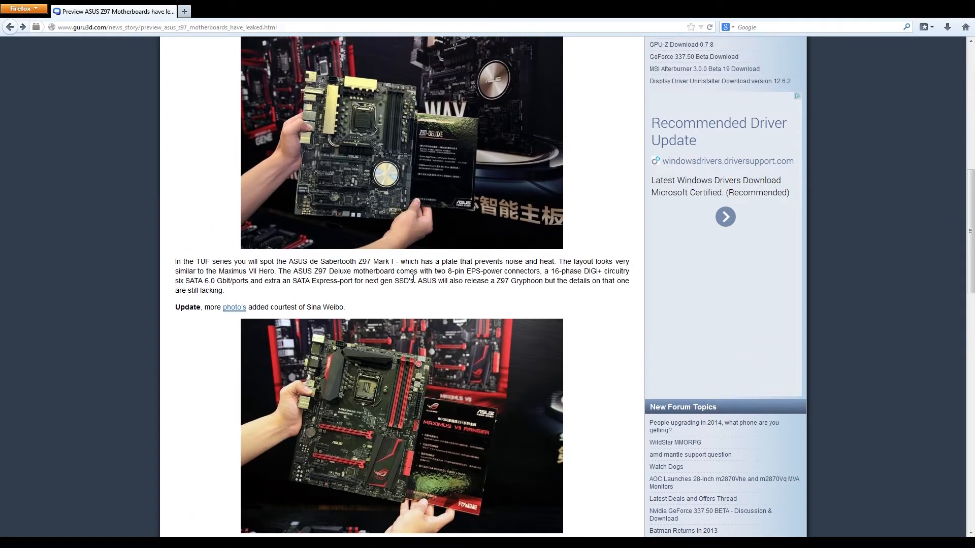
mouse_move(435, 273)
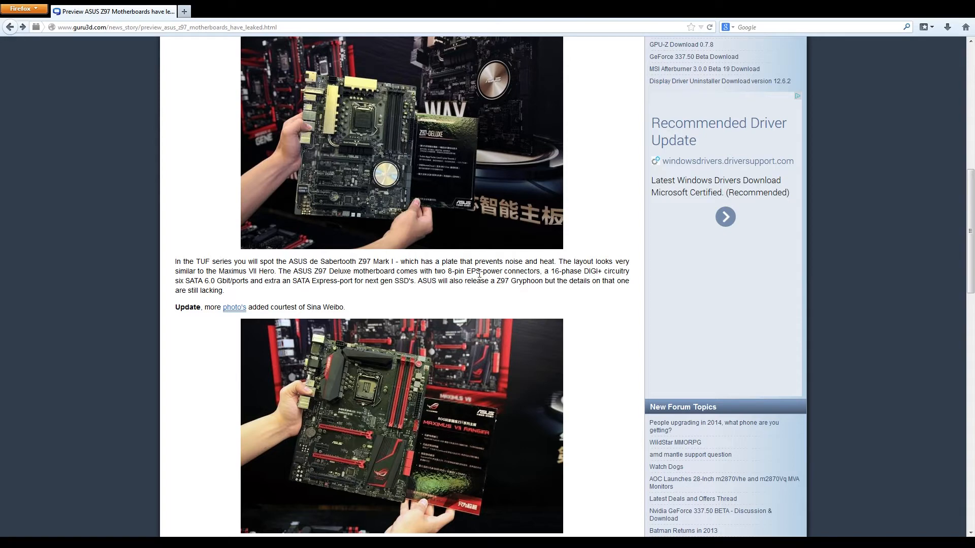
mouse_move(357, 173)
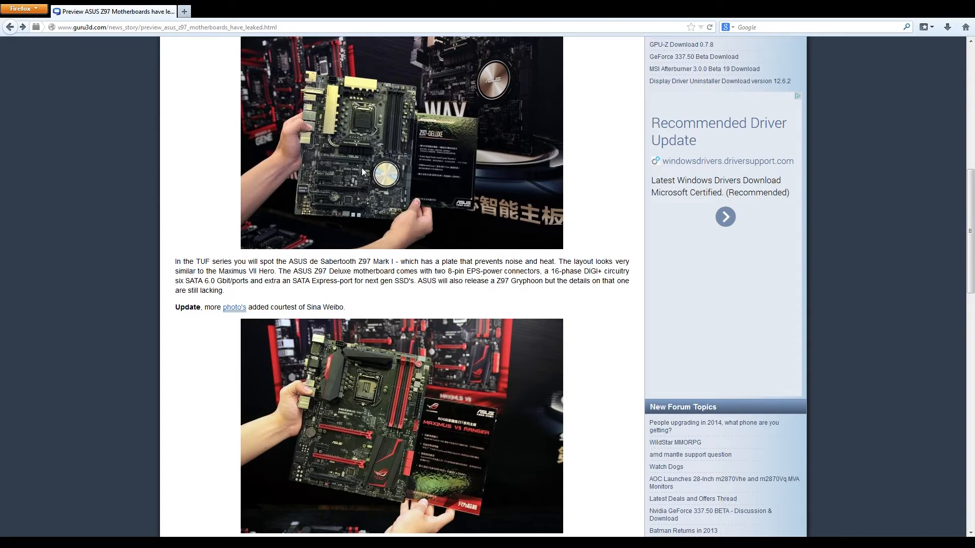
mouse_move(577, 294)
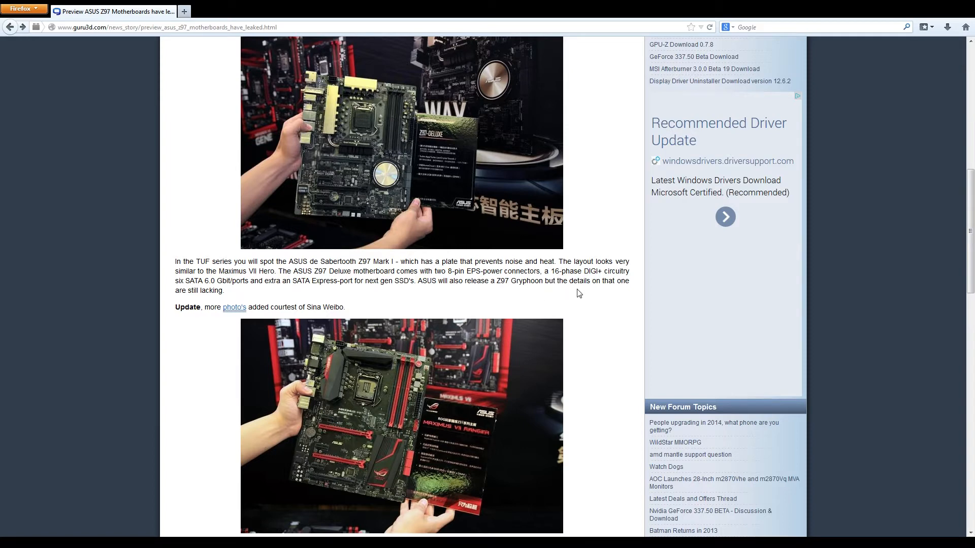
mouse_move(218, 290)
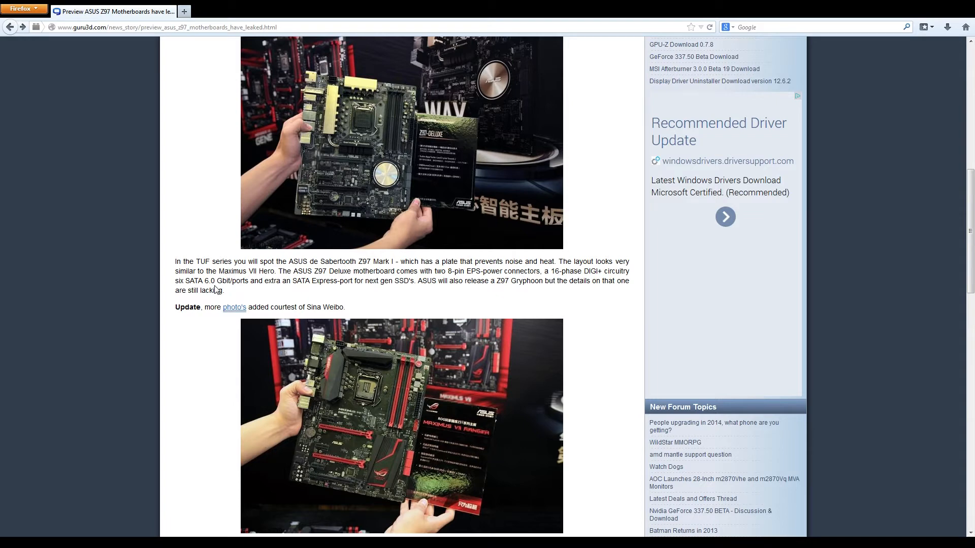
mouse_move(287, 301)
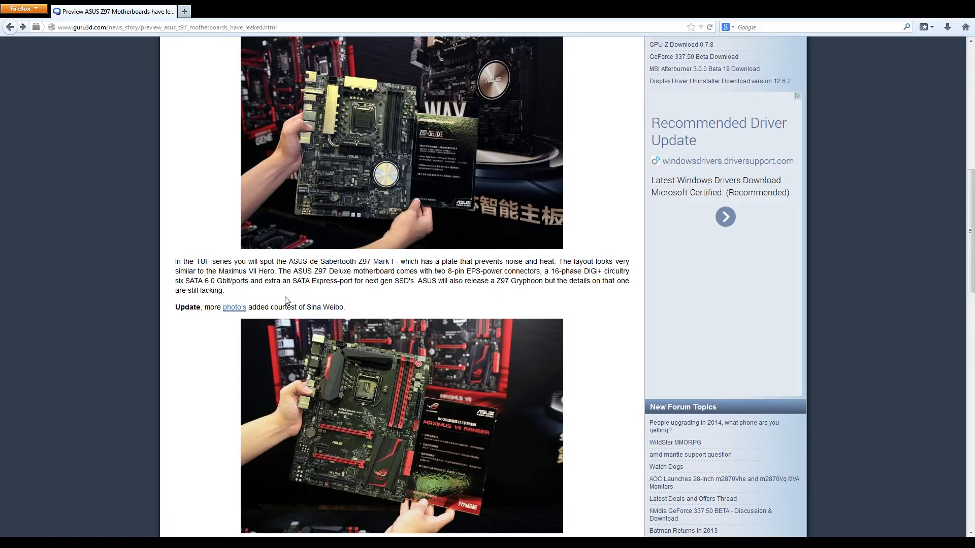
mouse_move(352, 293)
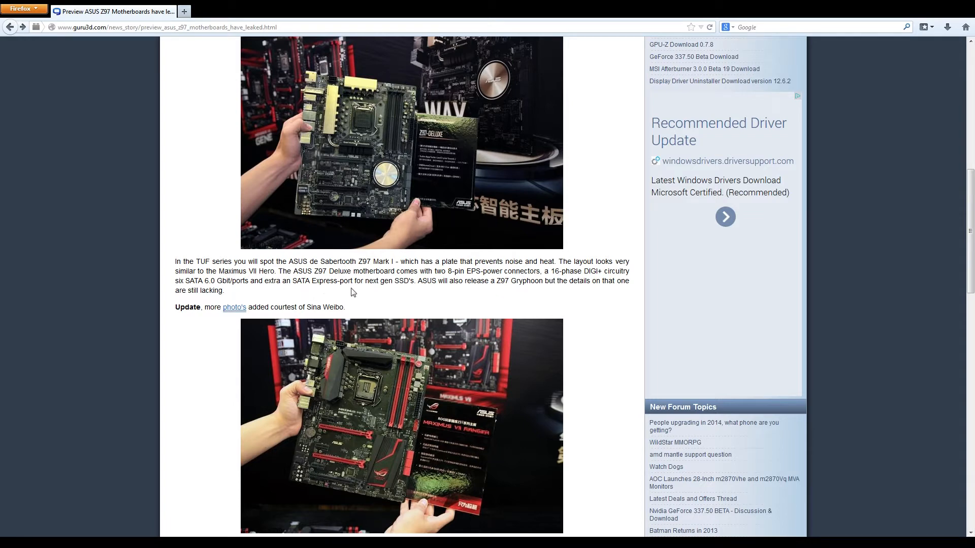
mouse_move(402, 289)
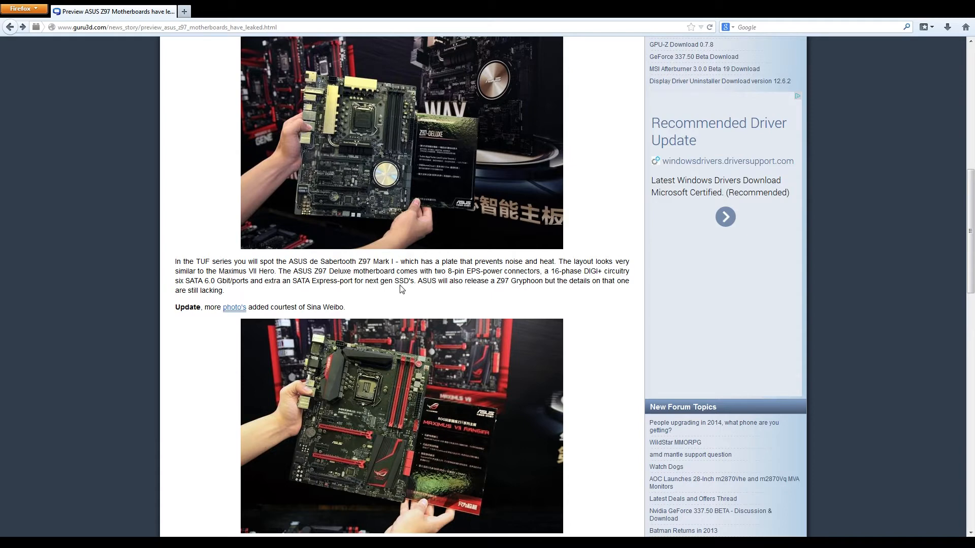
mouse_move(490, 292)
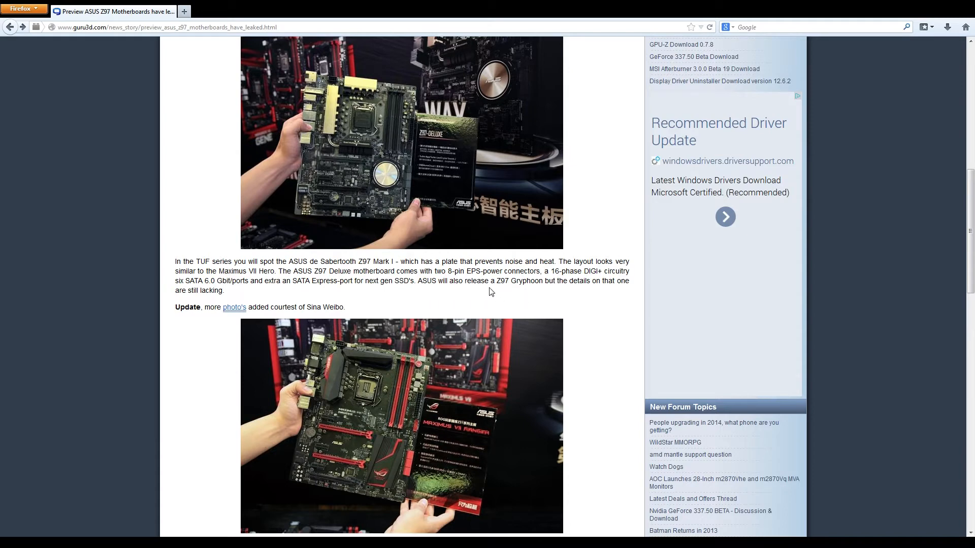
scroll(down, 3)
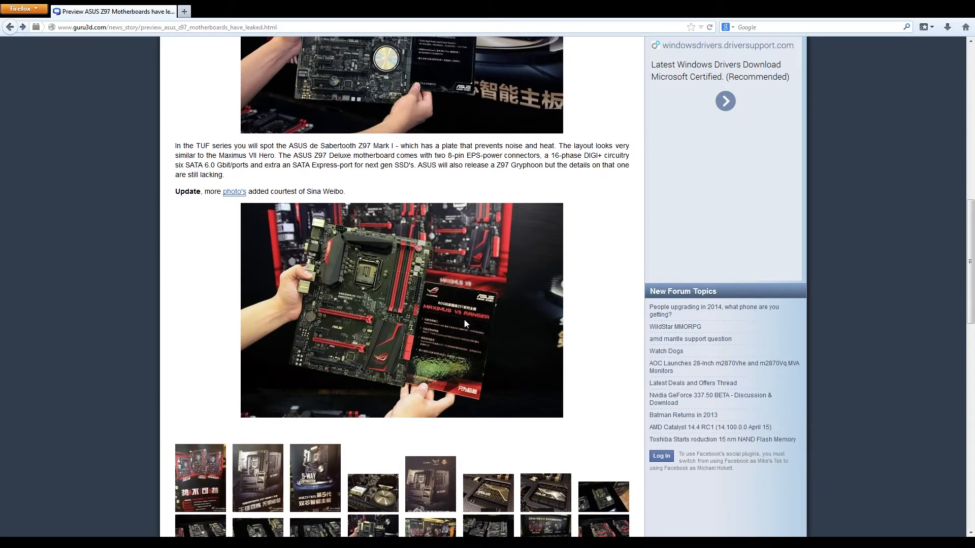
mouse_move(449, 330)
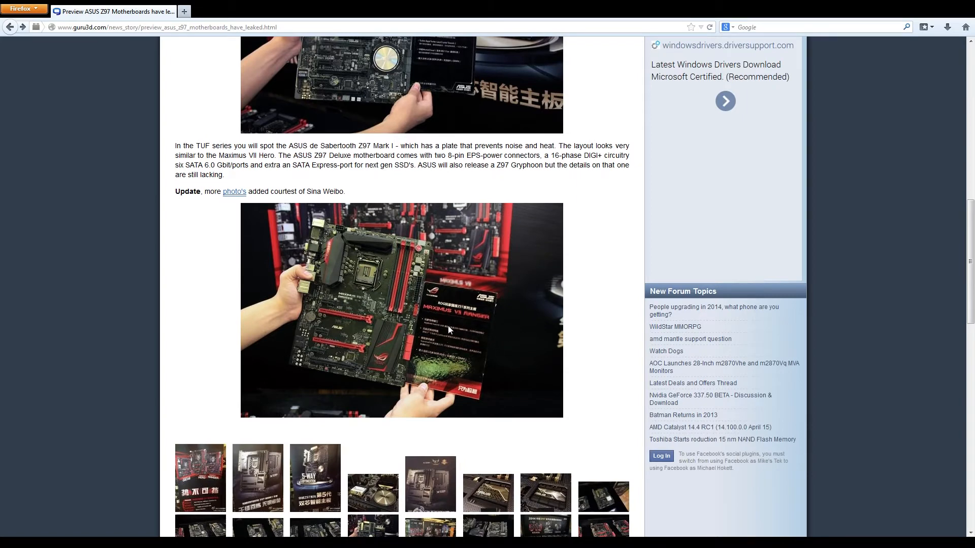
mouse_move(403, 329)
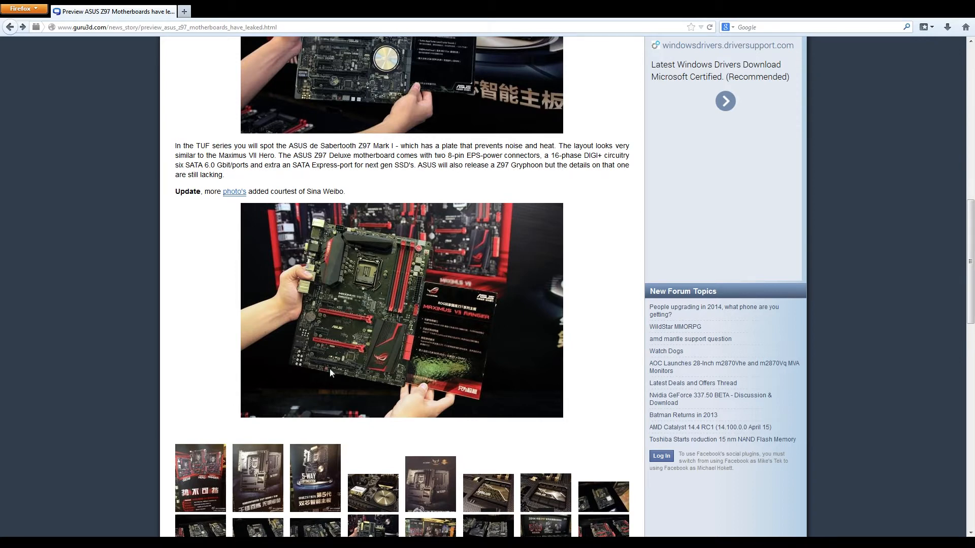
mouse_move(348, 334)
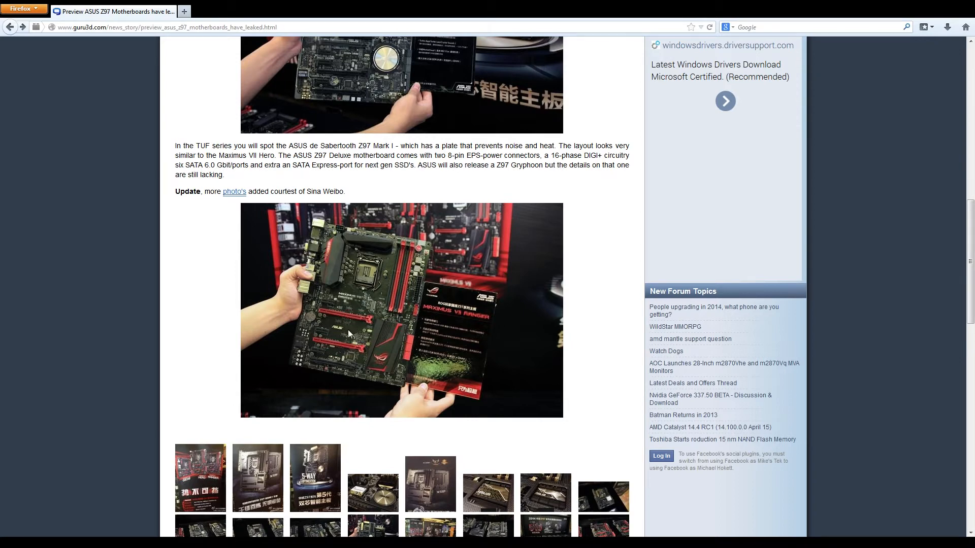
mouse_move(323, 357)
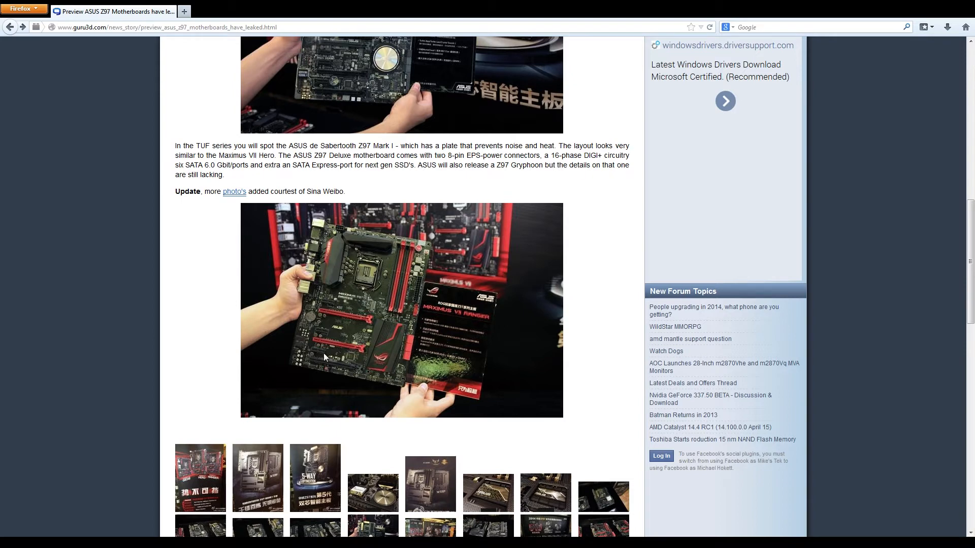
mouse_move(329, 306)
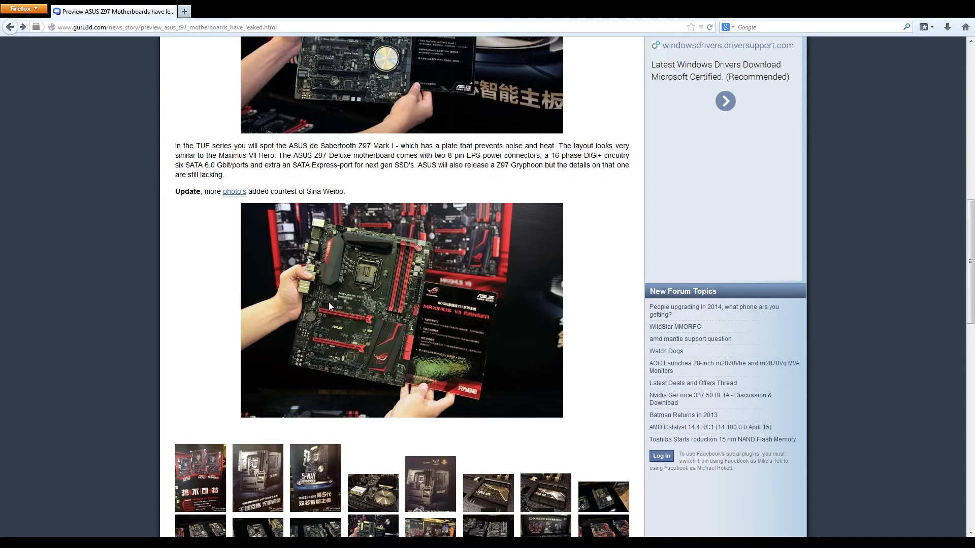
mouse_move(611, 319)
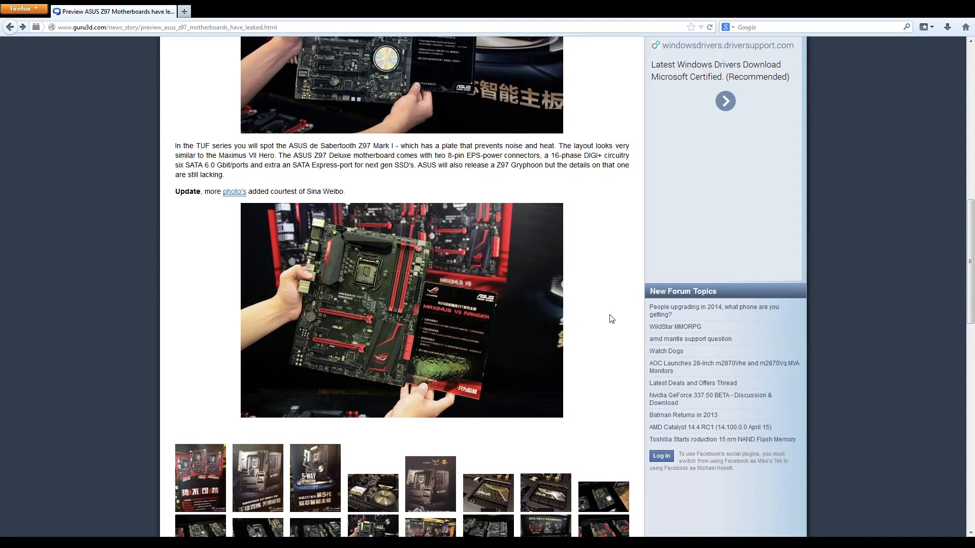
Step: Scroll down so all three rows of gallery thumbnails are visible
scroll(down, 3)
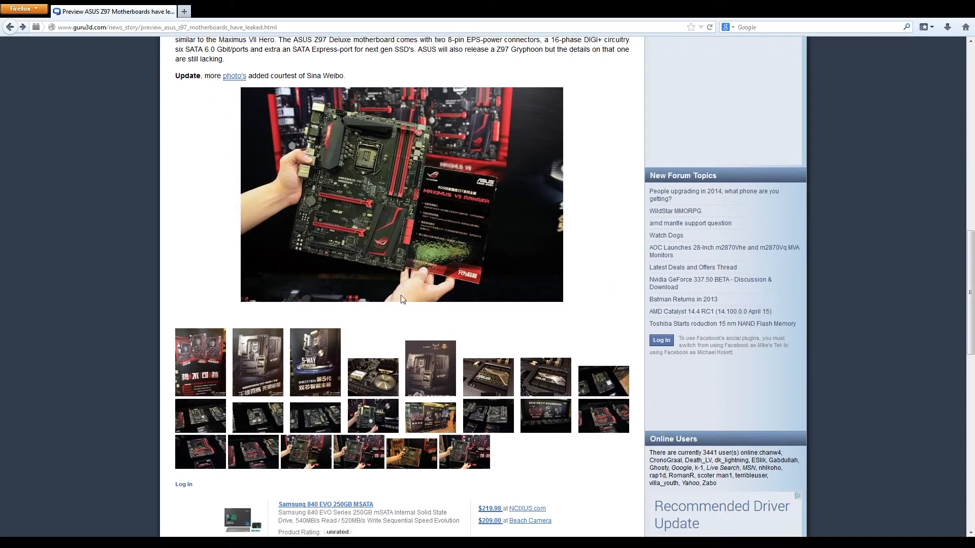
mouse_move(180, 287)
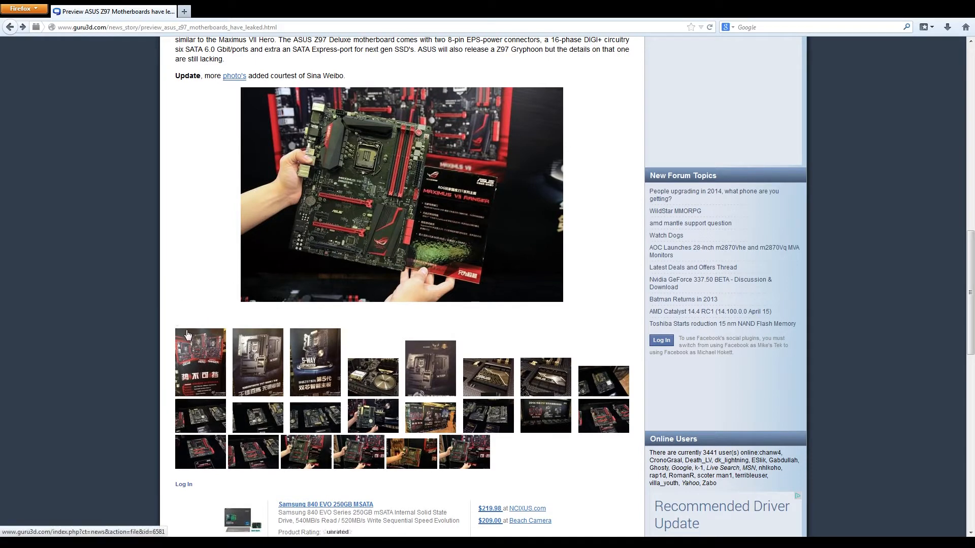
mouse_move(193, 324)
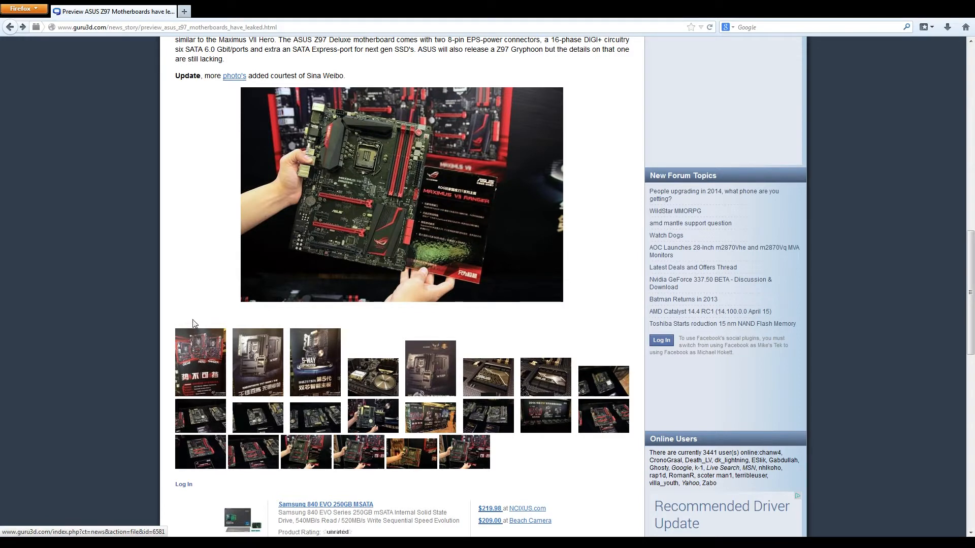
mouse_move(170, 309)
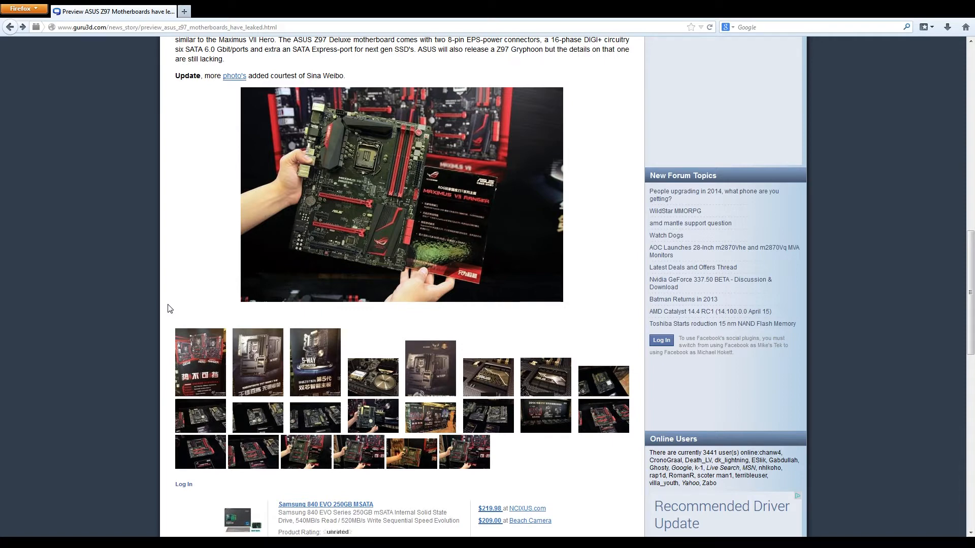
mouse_move(168, 311)
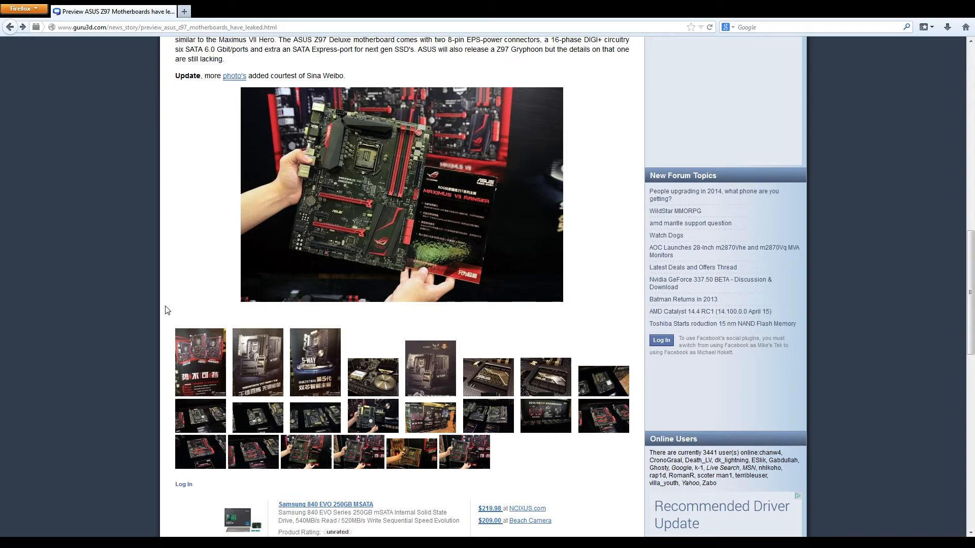
mouse_move(184, 324)
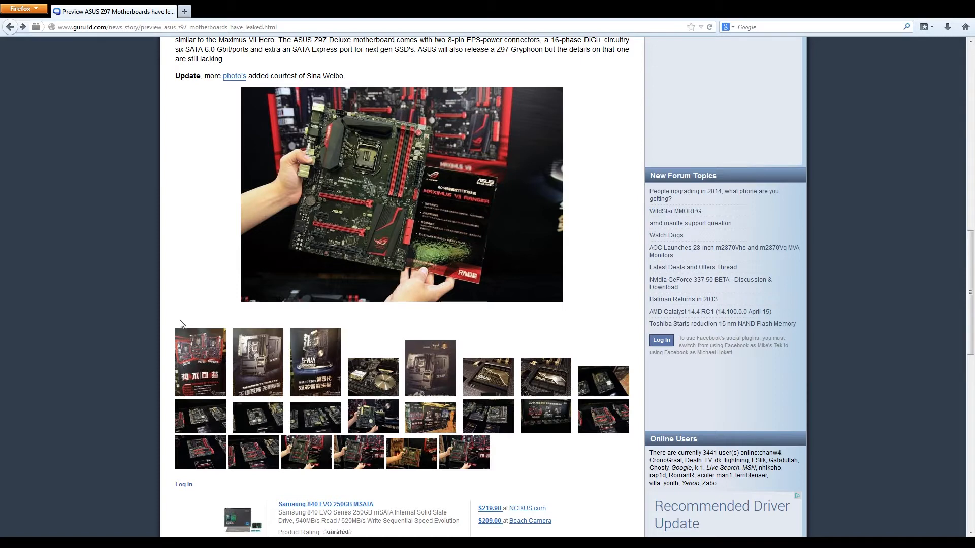
mouse_move(596, 392)
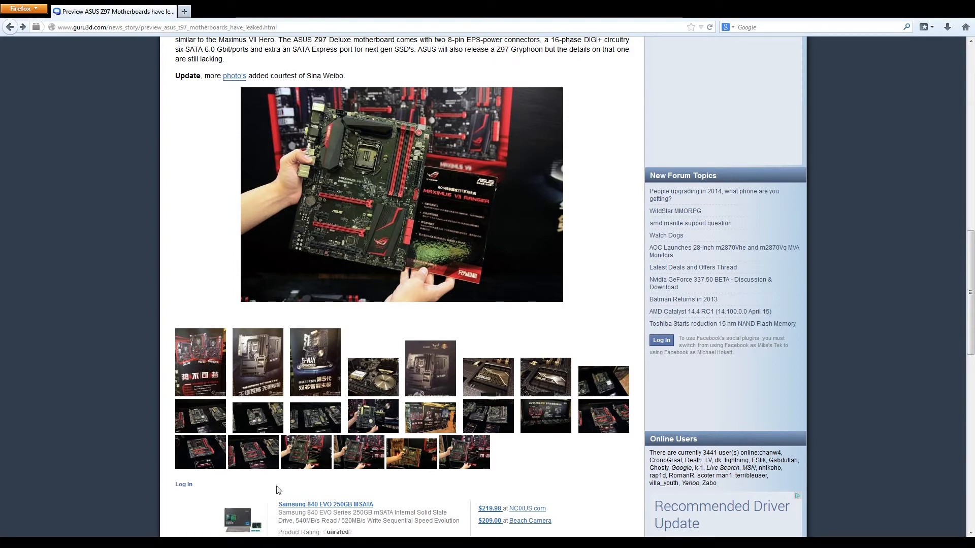
mouse_move(431, 416)
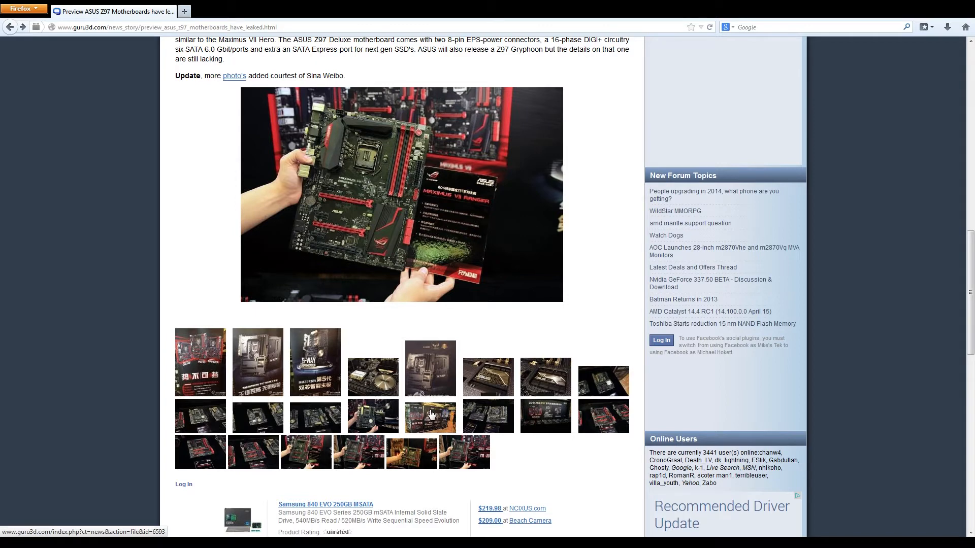
Step: Enlarge the ASUS banner stands thumbnail as image 13 of 22 in the lightbox
click(429, 417)
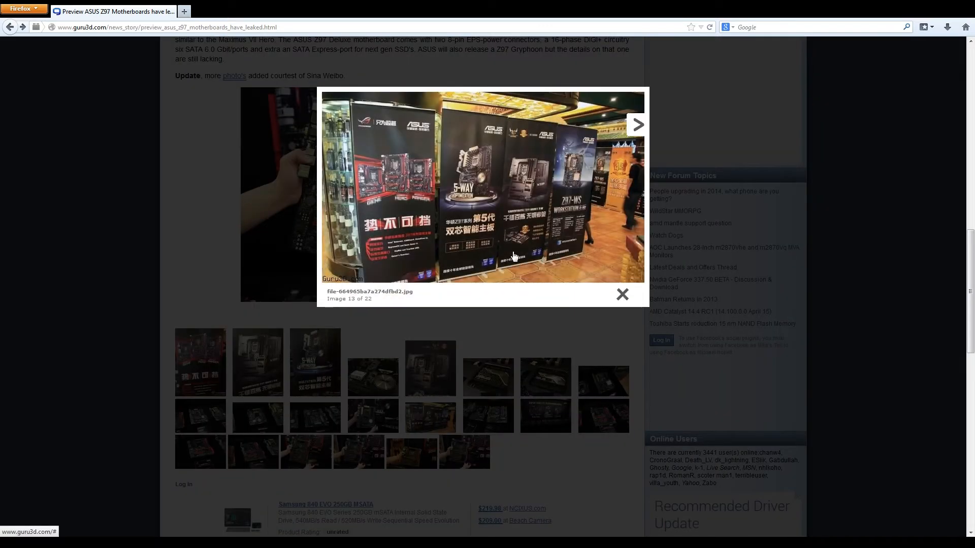
scroll(down, 3)
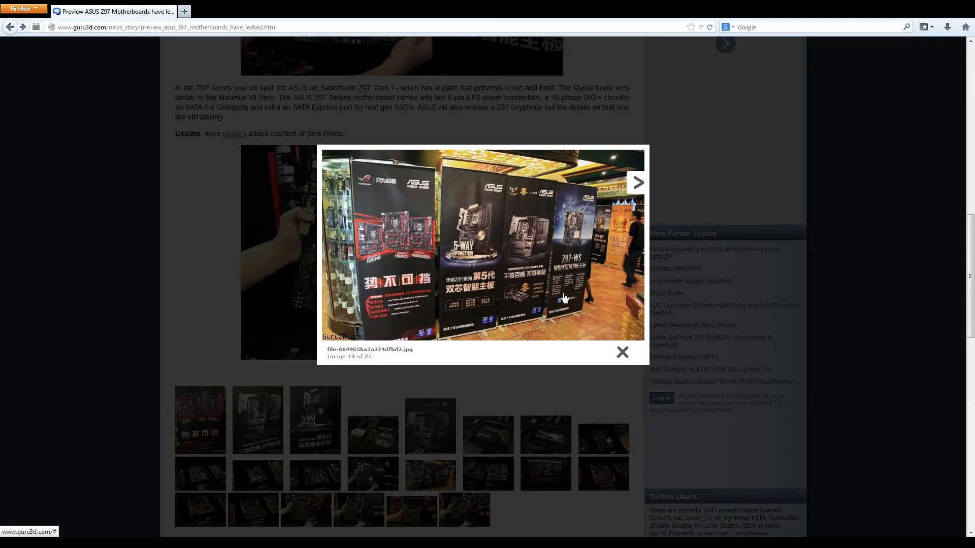
mouse_move(583, 266)
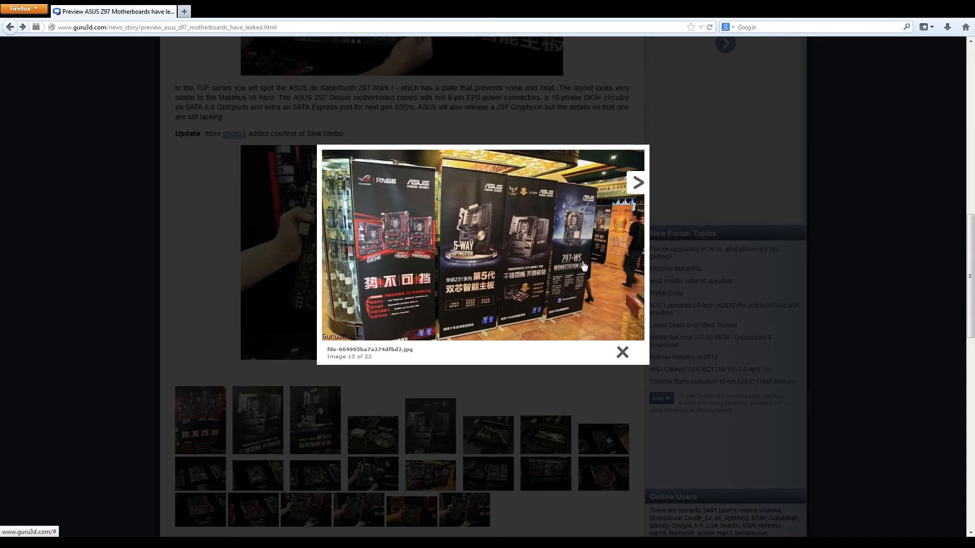
mouse_move(577, 276)
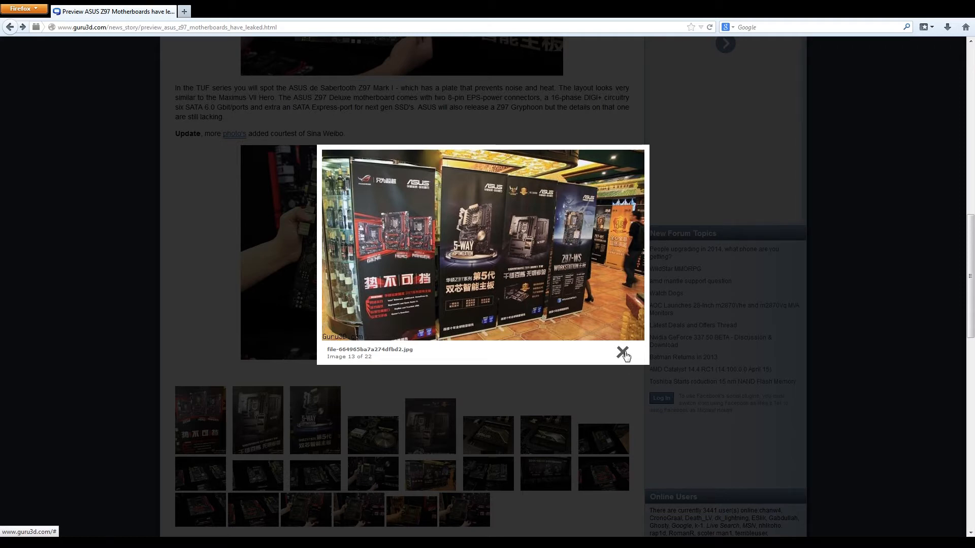
Step: Close the enlarged banner-stand photo to return to the thumbnail grid
click(623, 353)
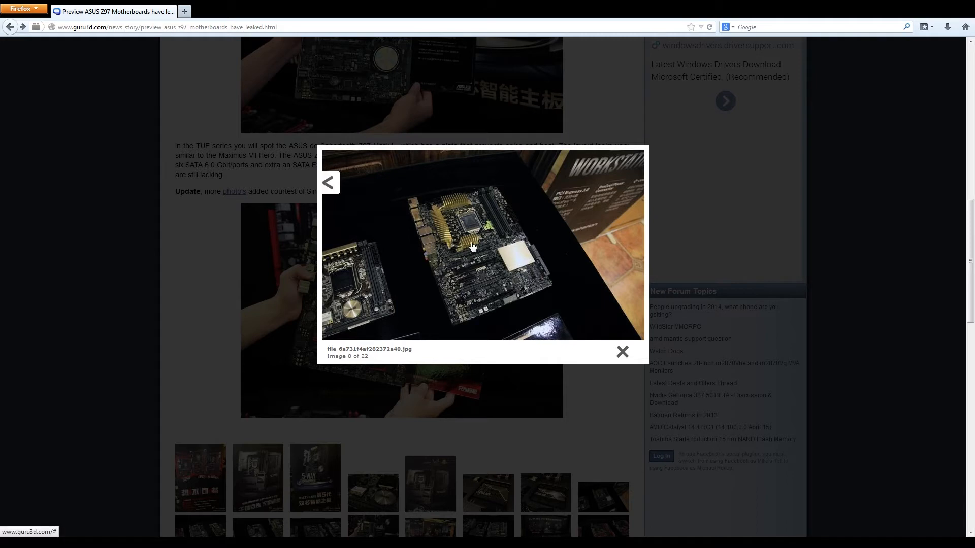
mouse_move(478, 260)
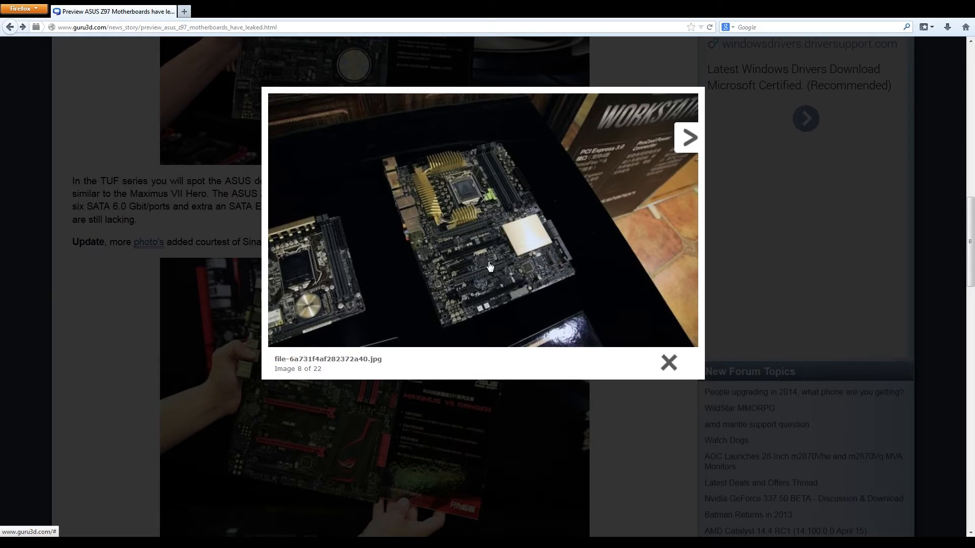
mouse_move(508, 270)
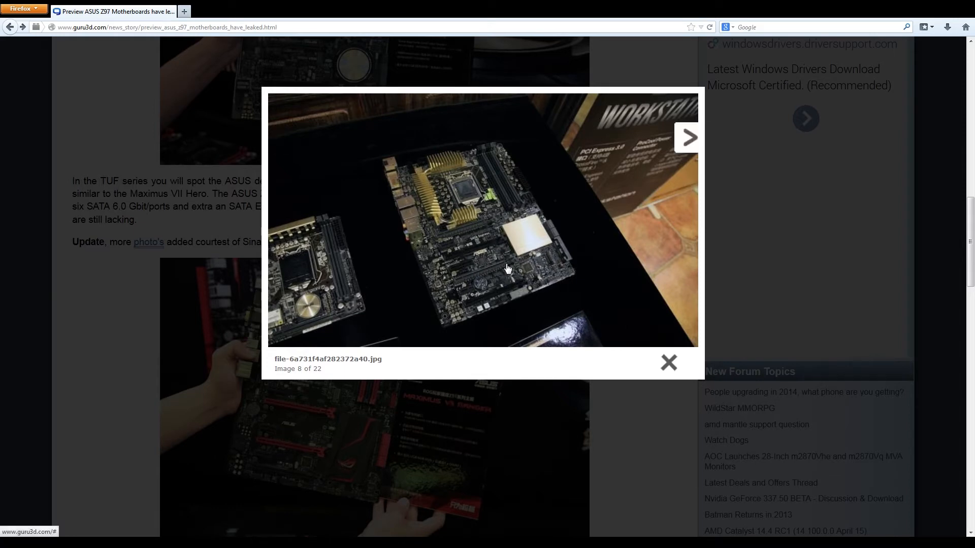
mouse_move(514, 288)
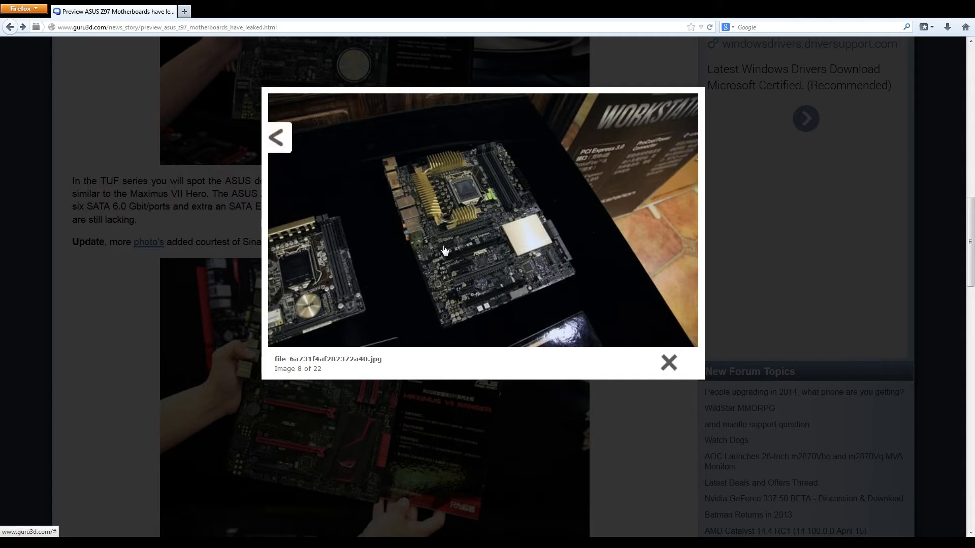
mouse_move(459, 277)
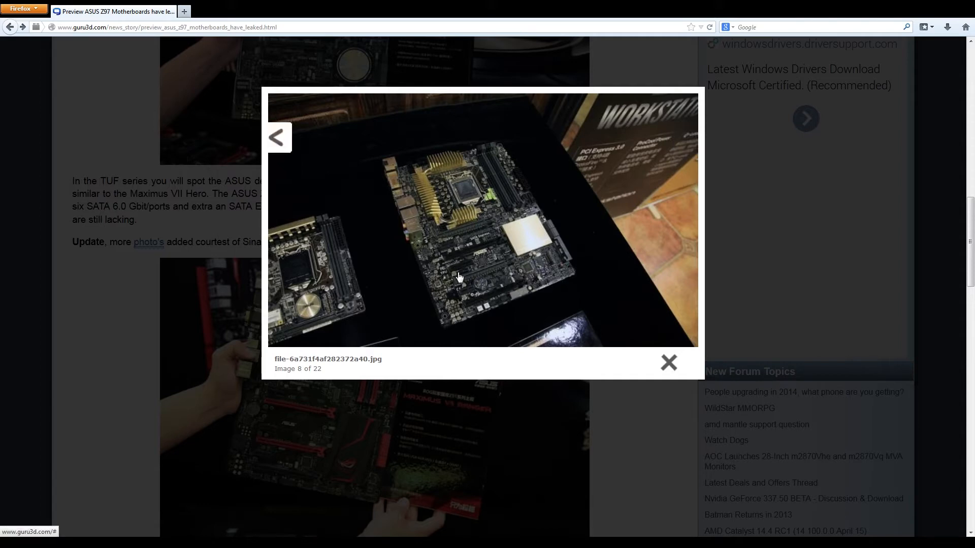
mouse_move(465, 272)
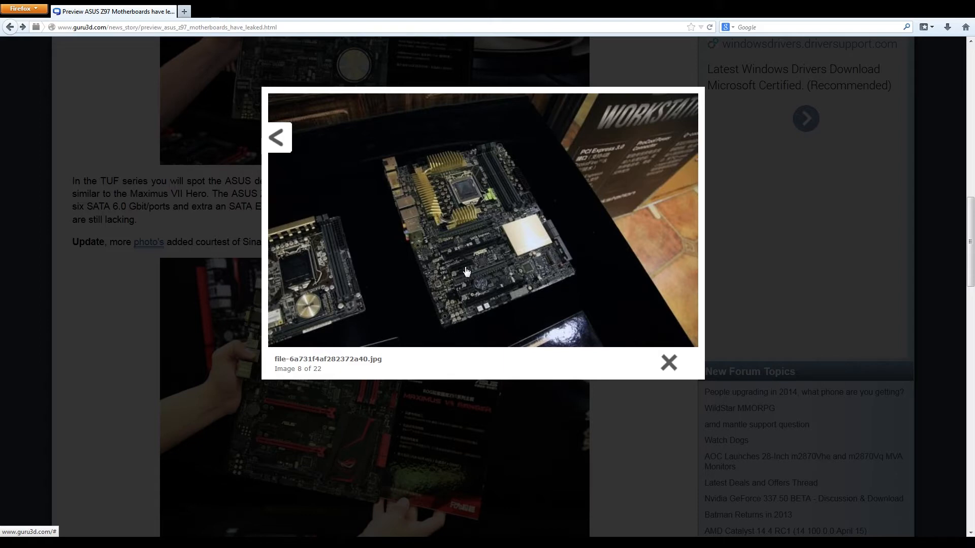
mouse_move(471, 268)
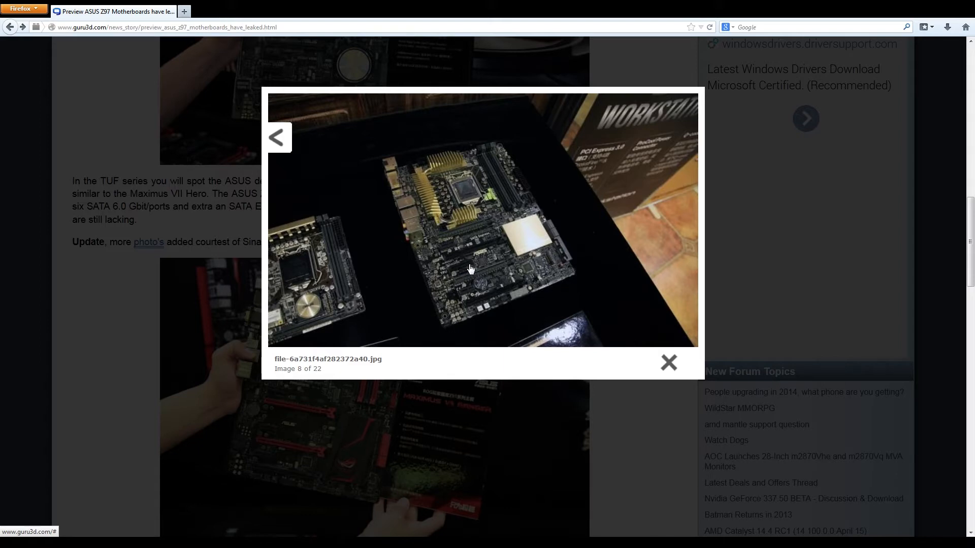
mouse_move(463, 274)
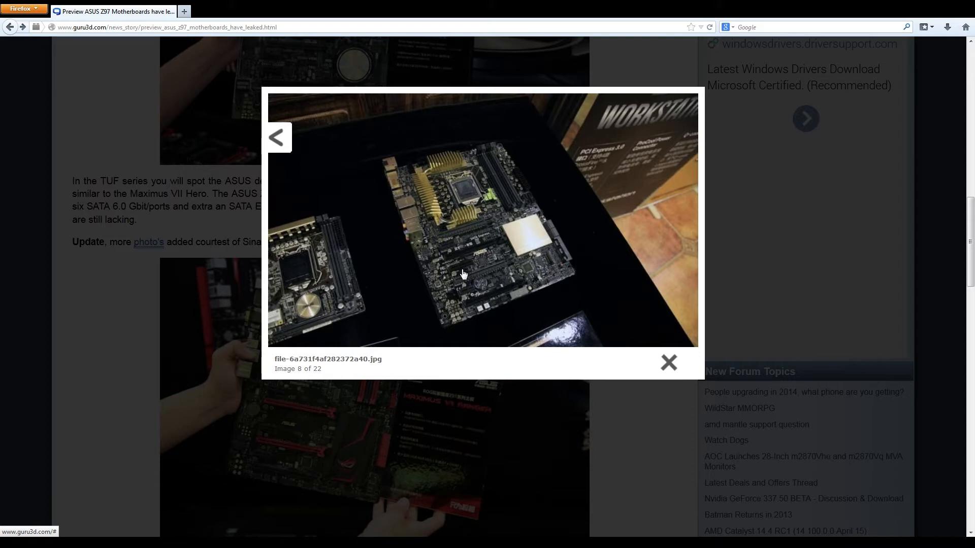
mouse_move(462, 272)
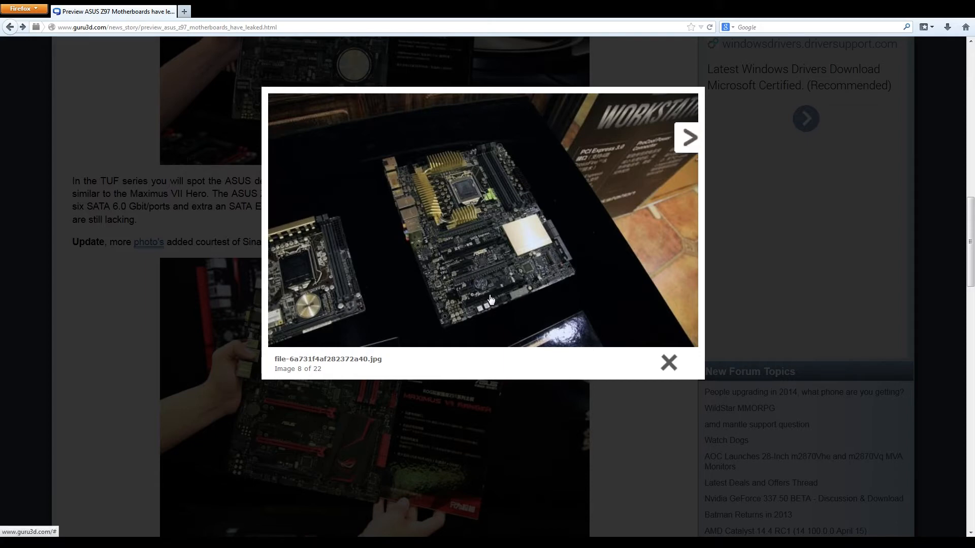
mouse_move(530, 207)
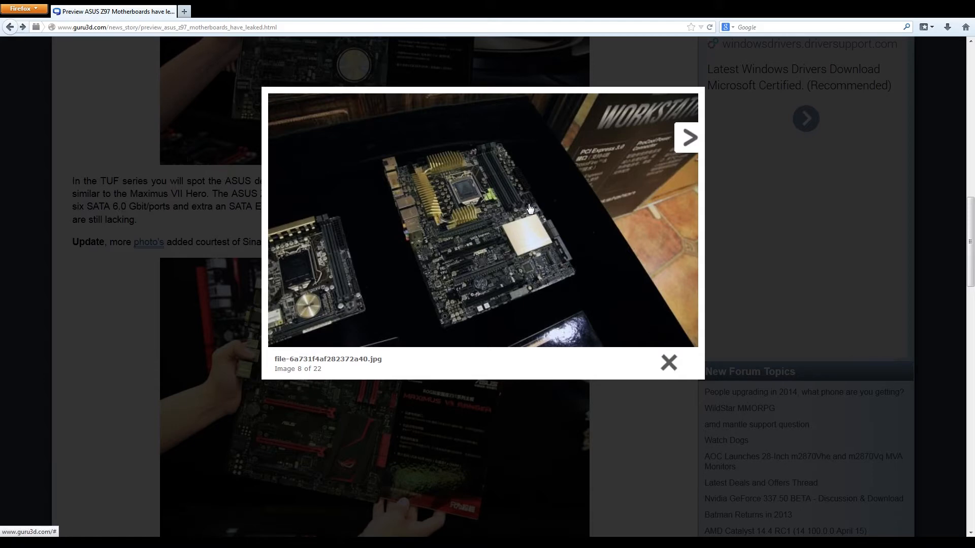
mouse_move(535, 207)
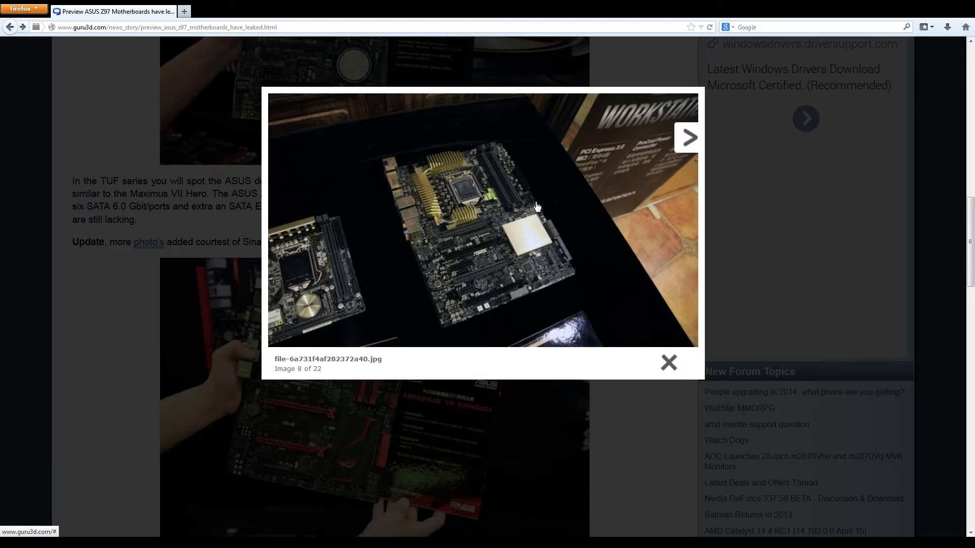
mouse_move(530, 211)
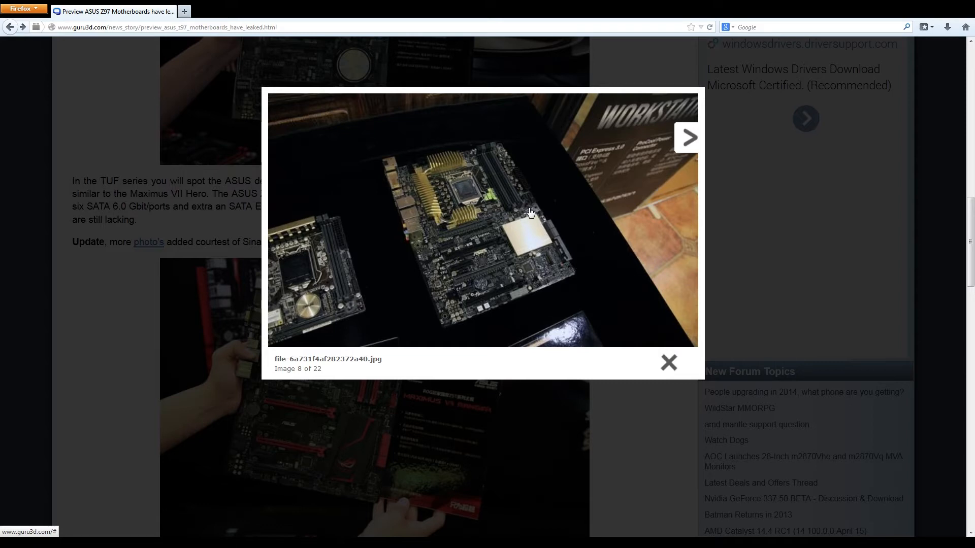
mouse_move(533, 208)
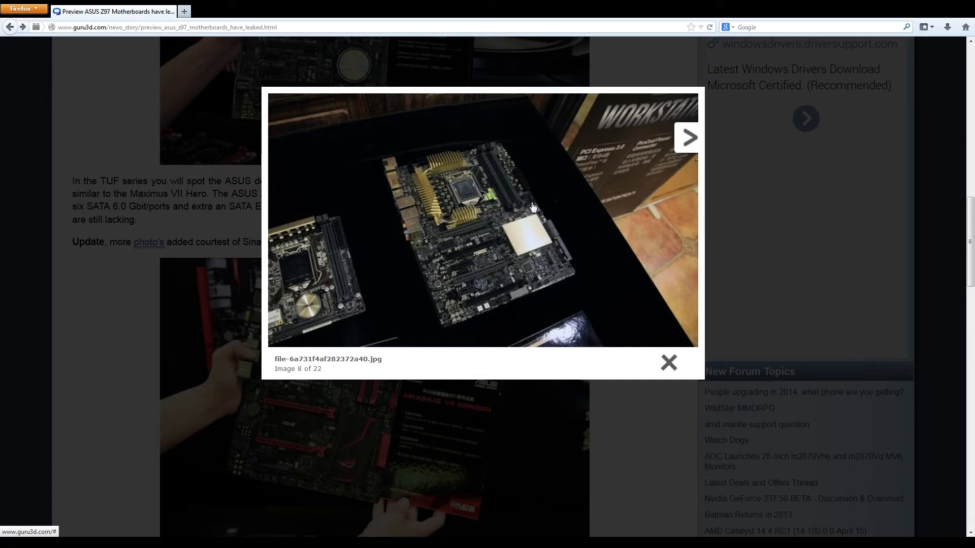
mouse_move(530, 208)
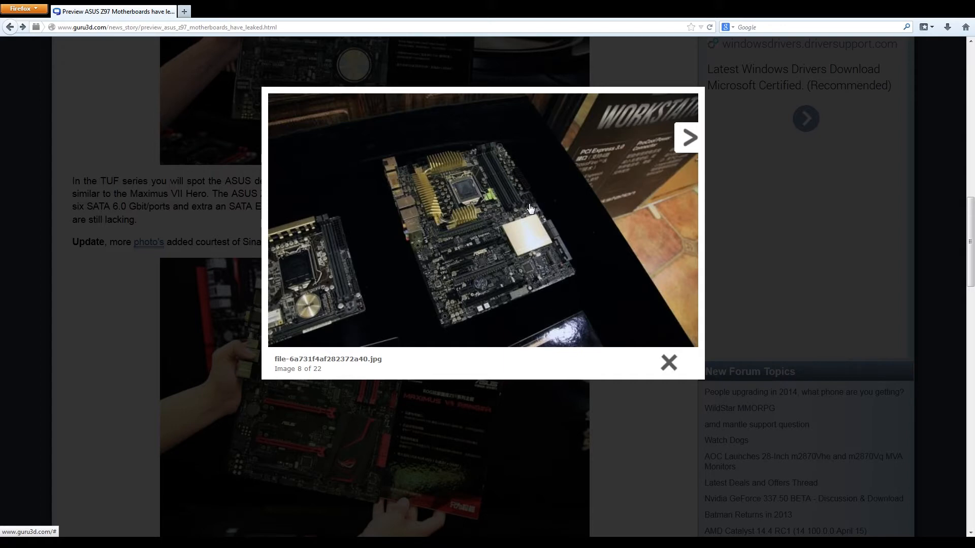
mouse_move(554, 233)
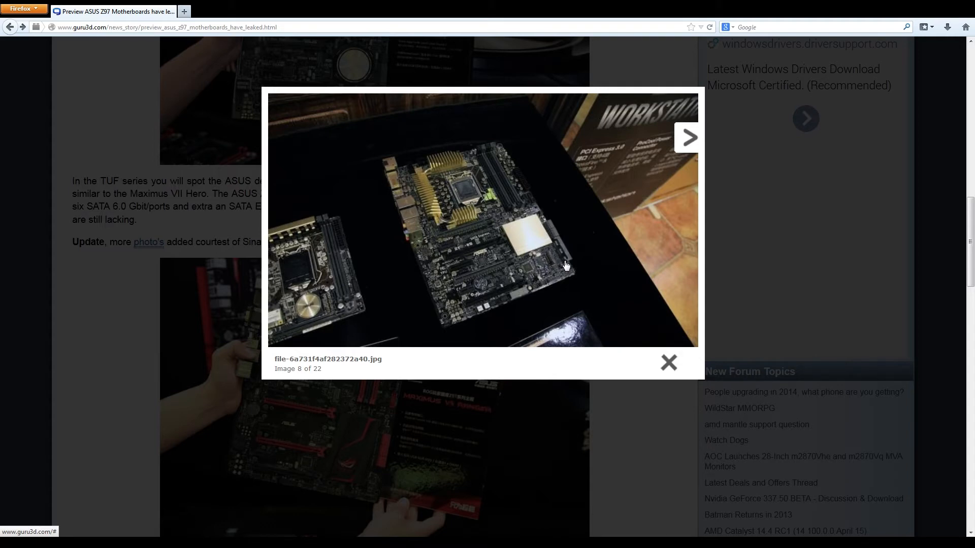
mouse_move(562, 259)
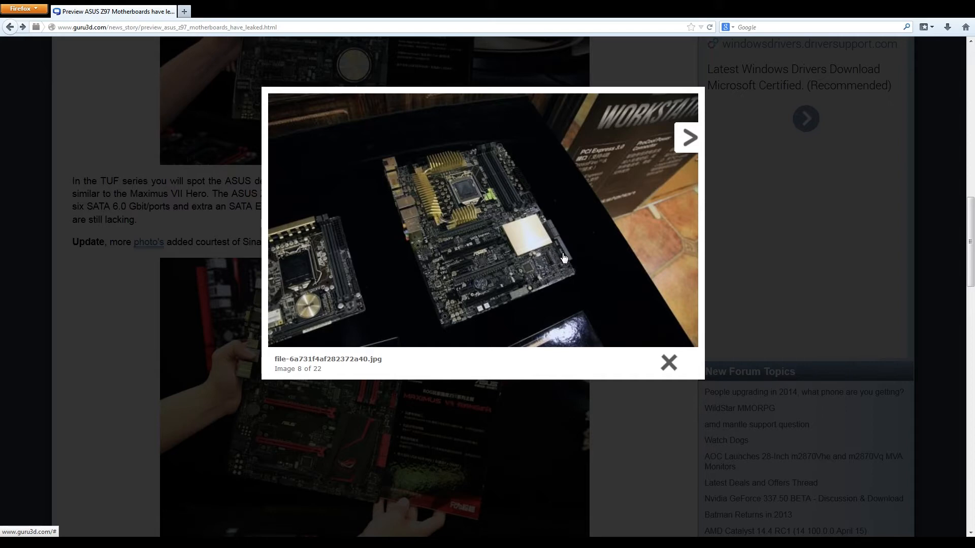
mouse_move(559, 258)
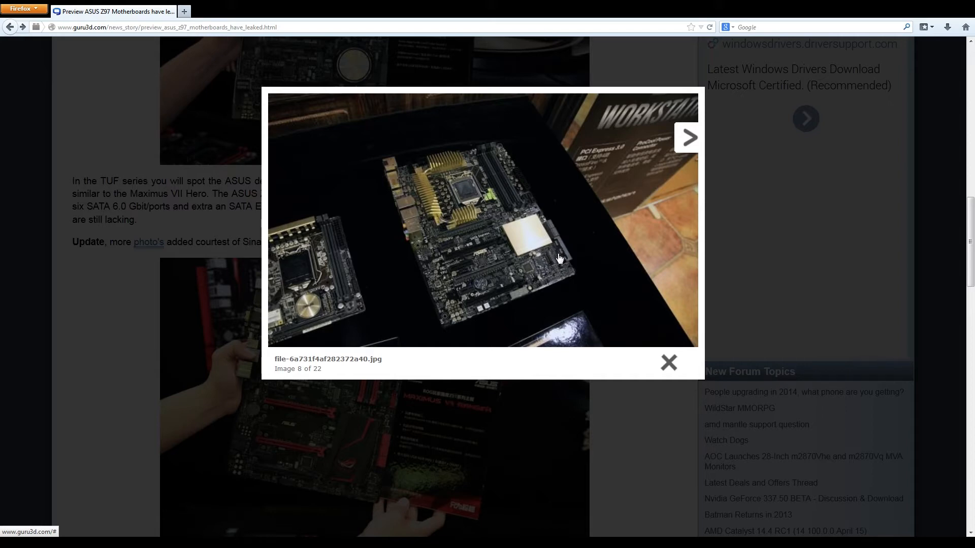
mouse_move(560, 265)
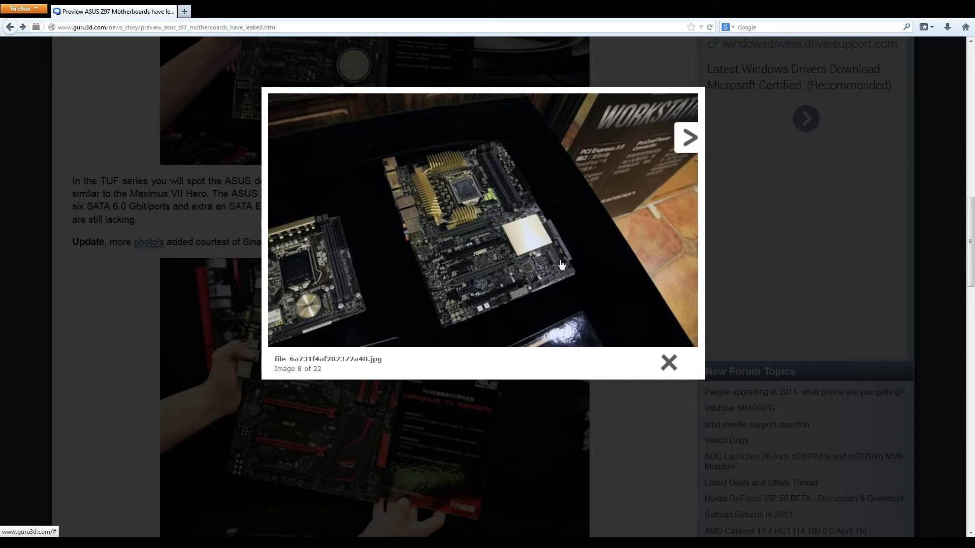
mouse_move(556, 242)
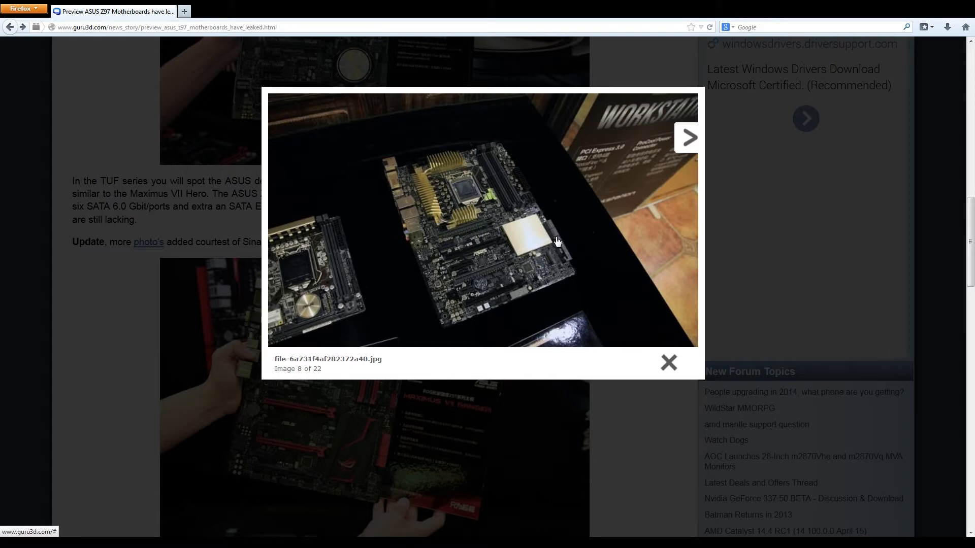
mouse_move(547, 232)
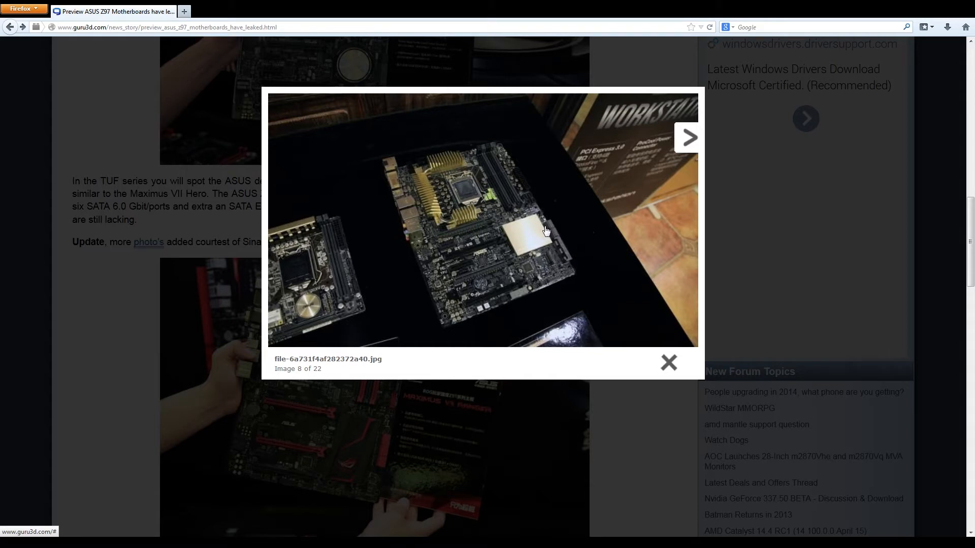
mouse_move(562, 261)
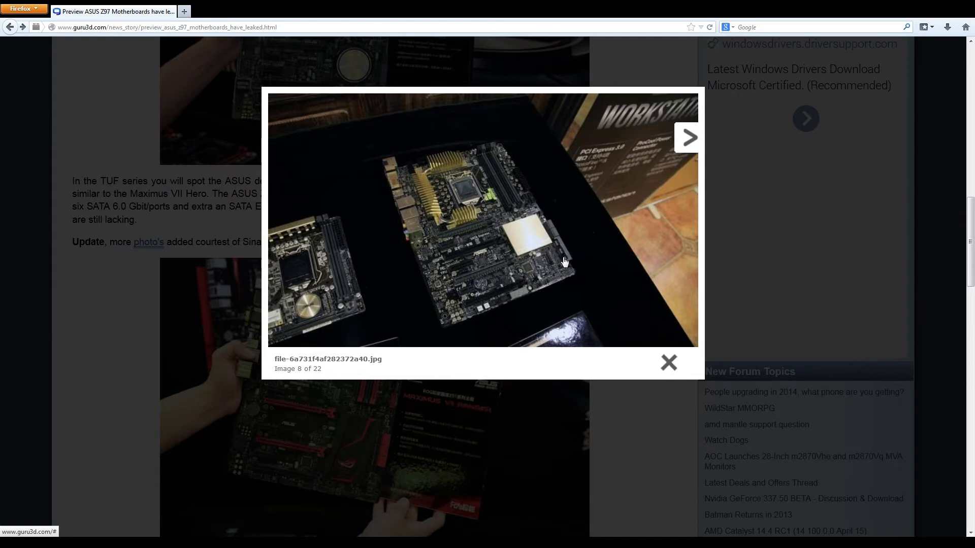
mouse_move(551, 235)
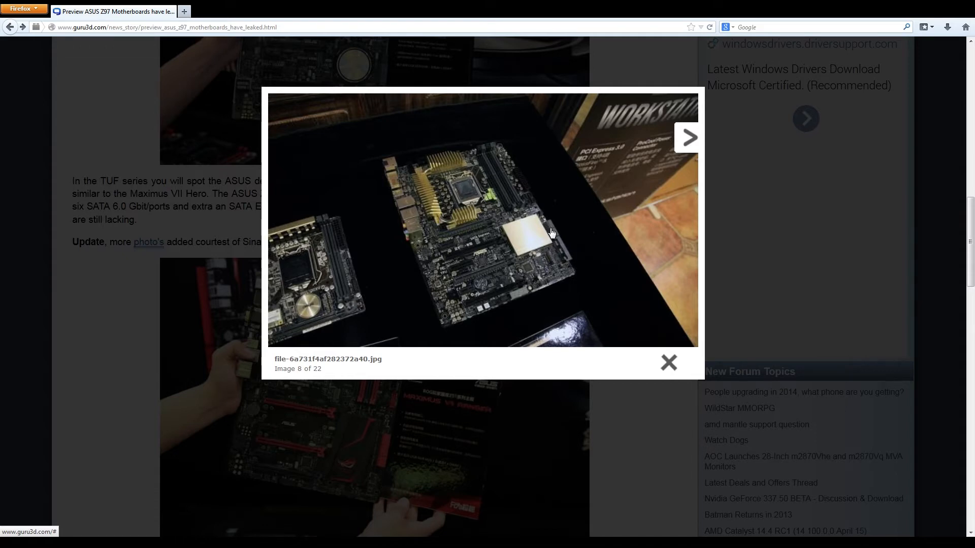
mouse_move(546, 236)
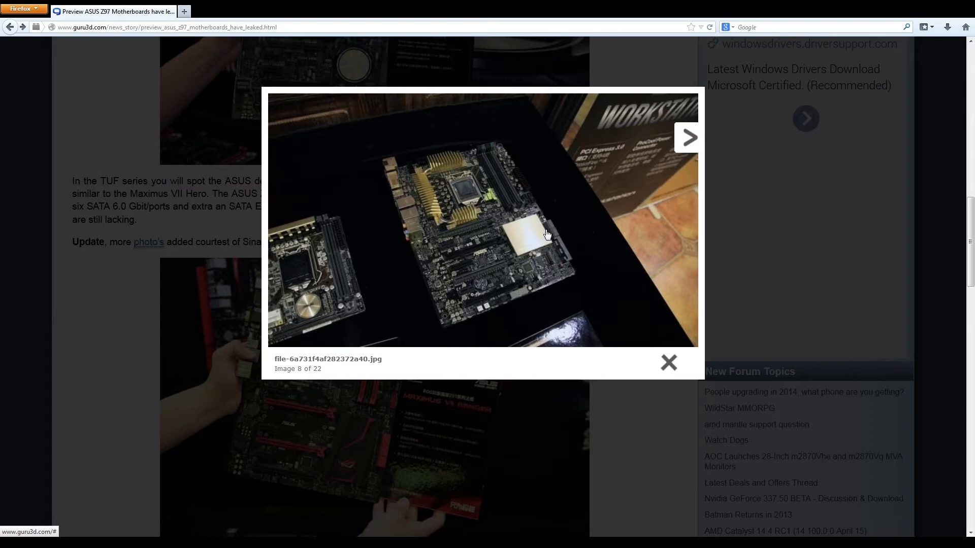
mouse_move(543, 234)
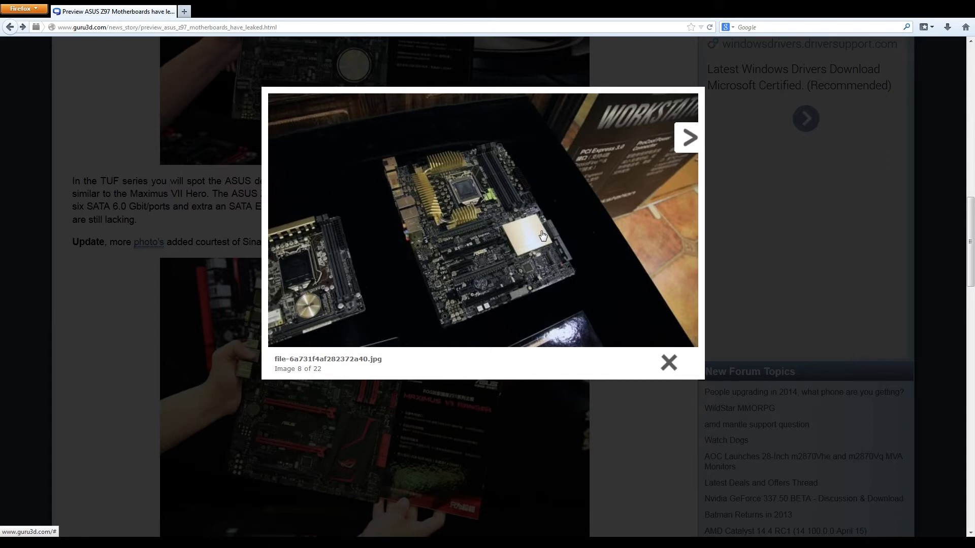
mouse_move(557, 239)
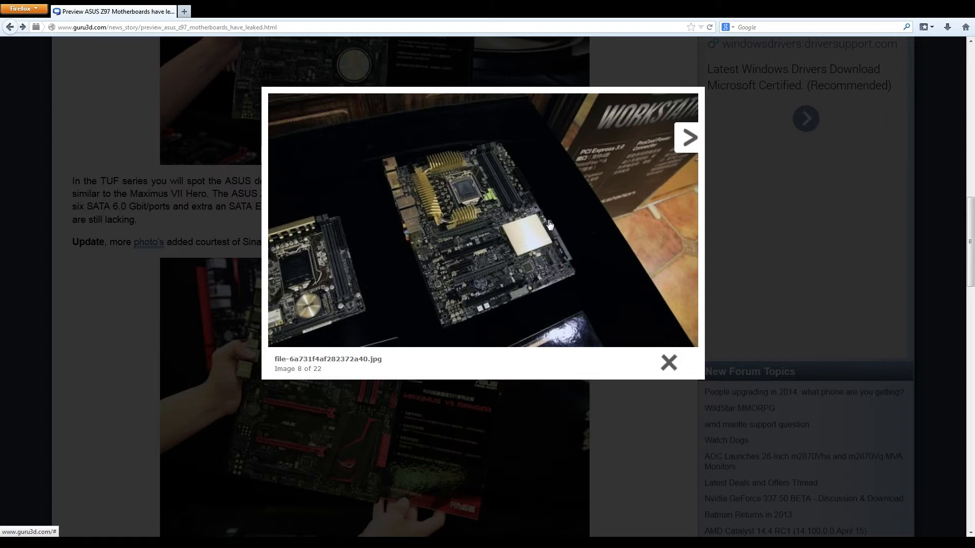
mouse_move(557, 233)
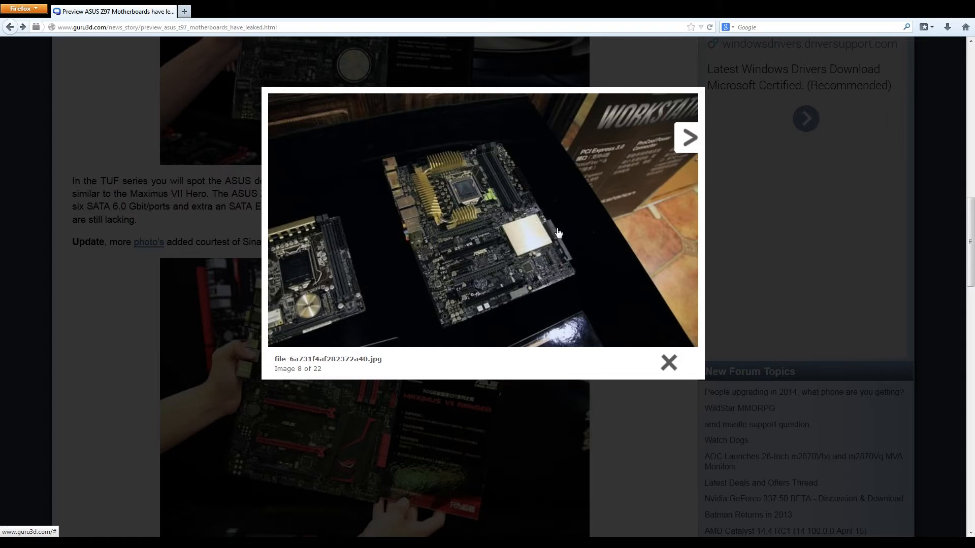
mouse_move(549, 236)
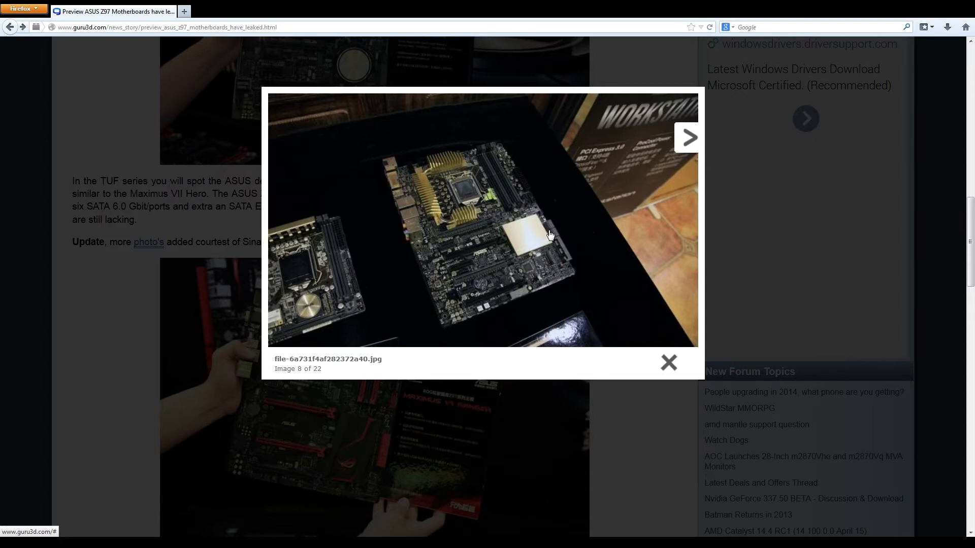
mouse_move(552, 237)
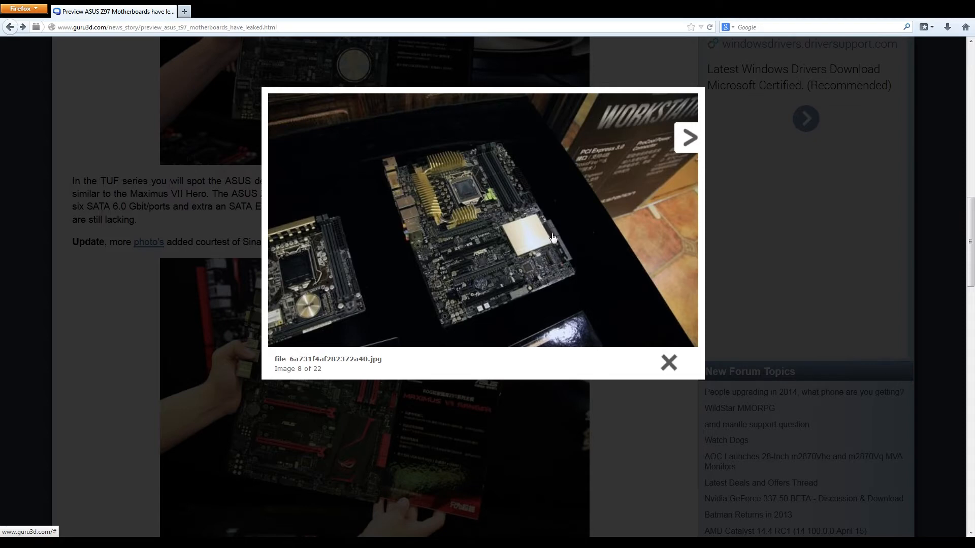
mouse_move(557, 245)
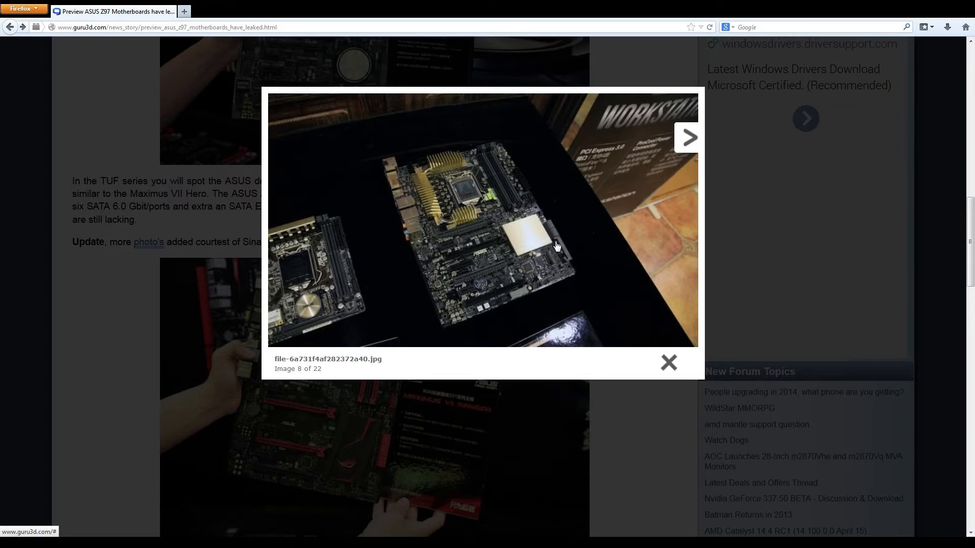
mouse_move(550, 232)
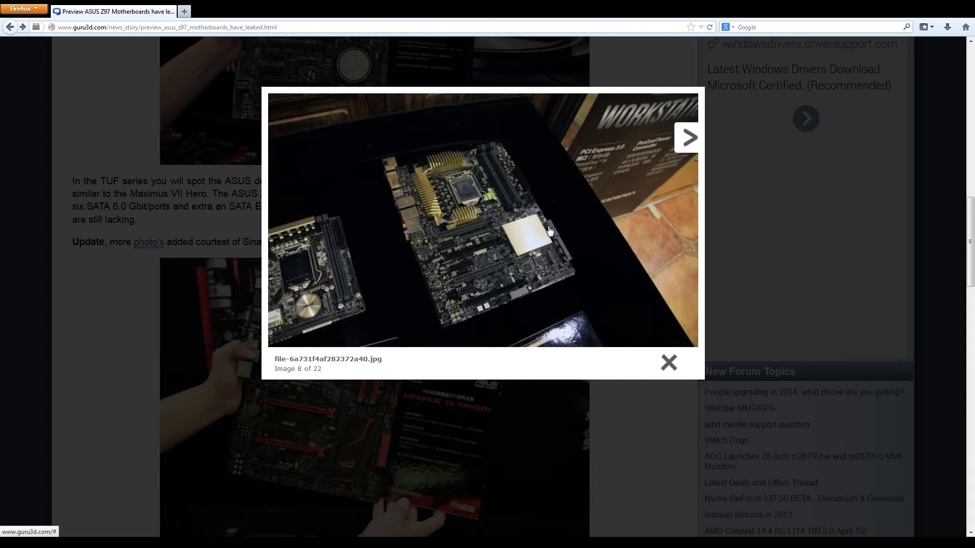
mouse_move(555, 226)
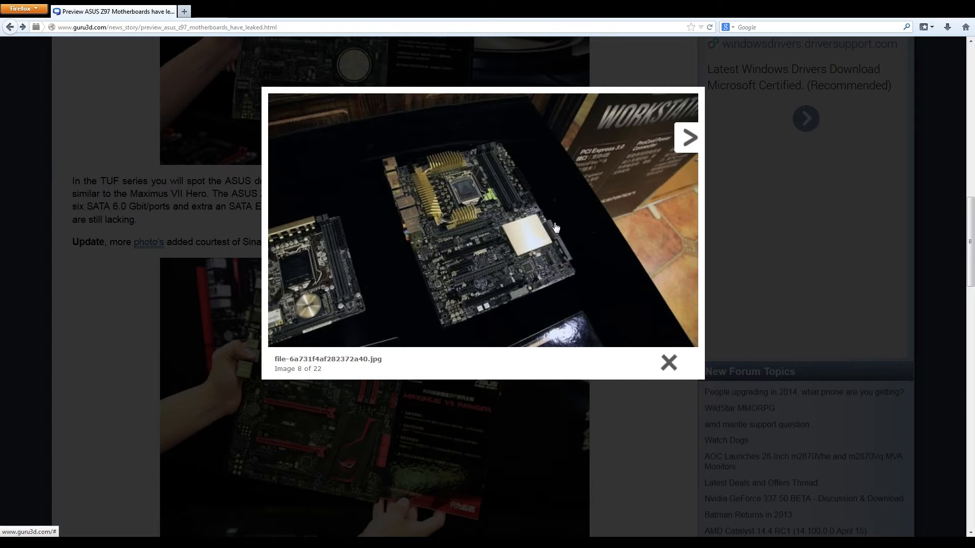
mouse_move(554, 254)
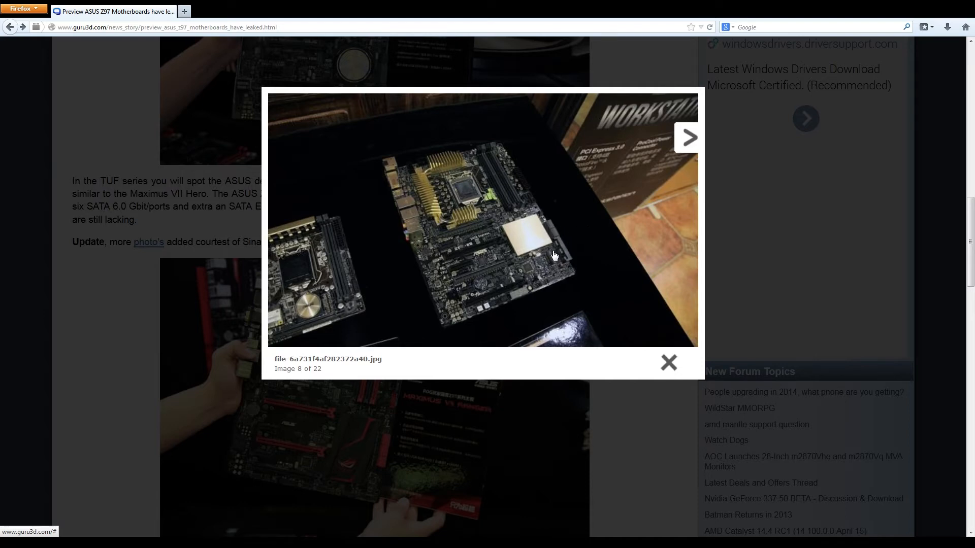
mouse_move(572, 233)
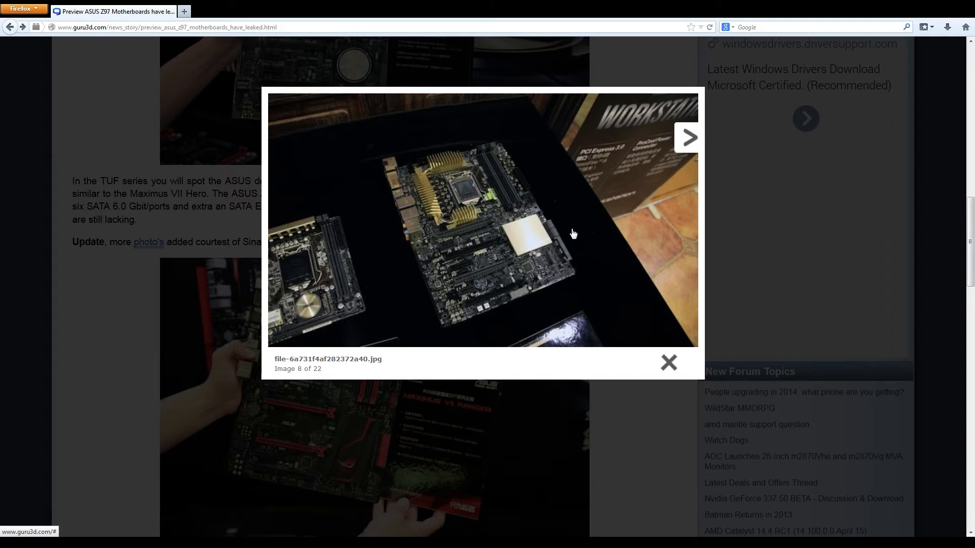
mouse_move(571, 222)
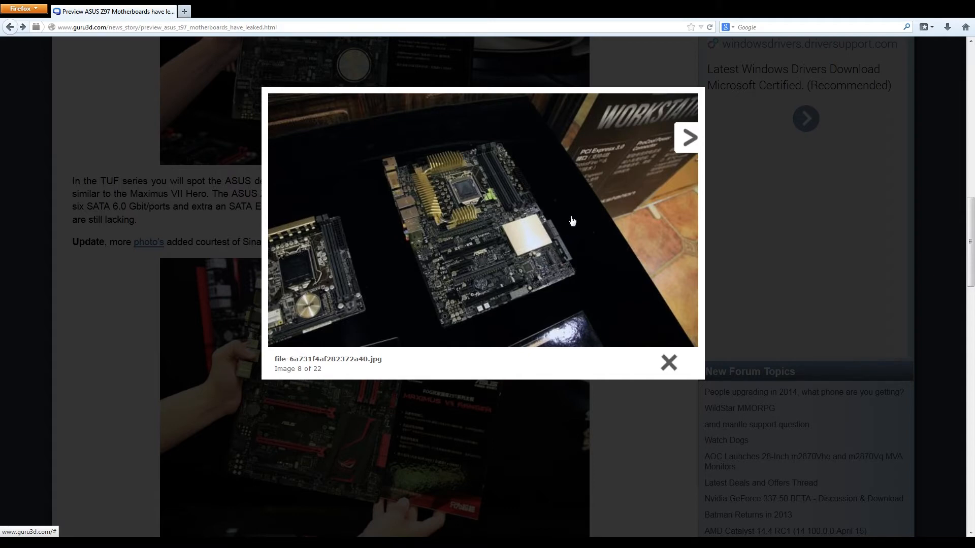
mouse_move(565, 214)
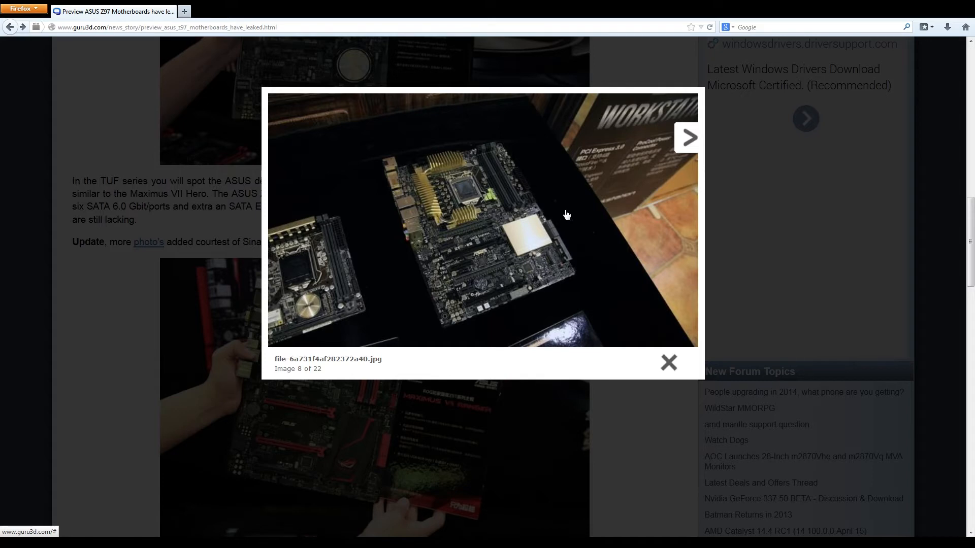
mouse_move(551, 231)
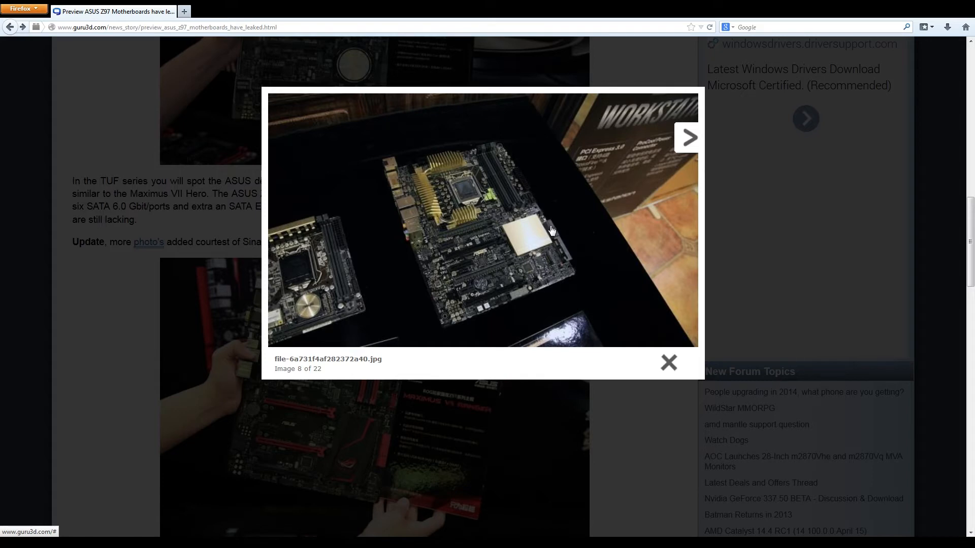
mouse_move(547, 232)
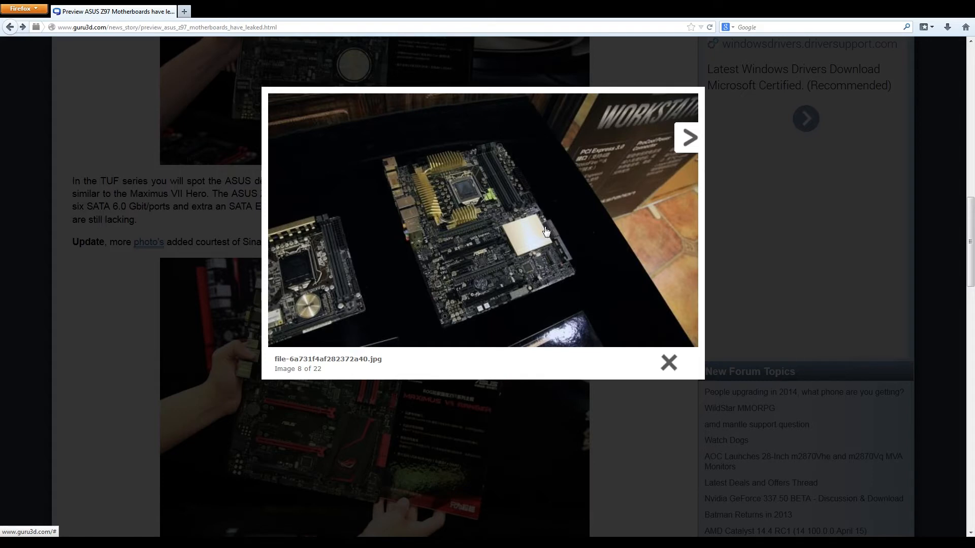
mouse_move(555, 241)
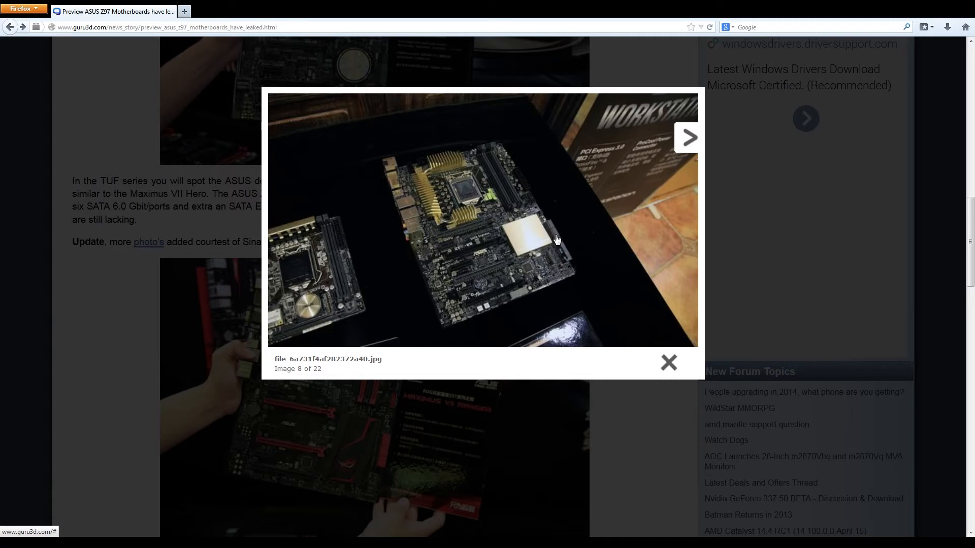
mouse_move(556, 243)
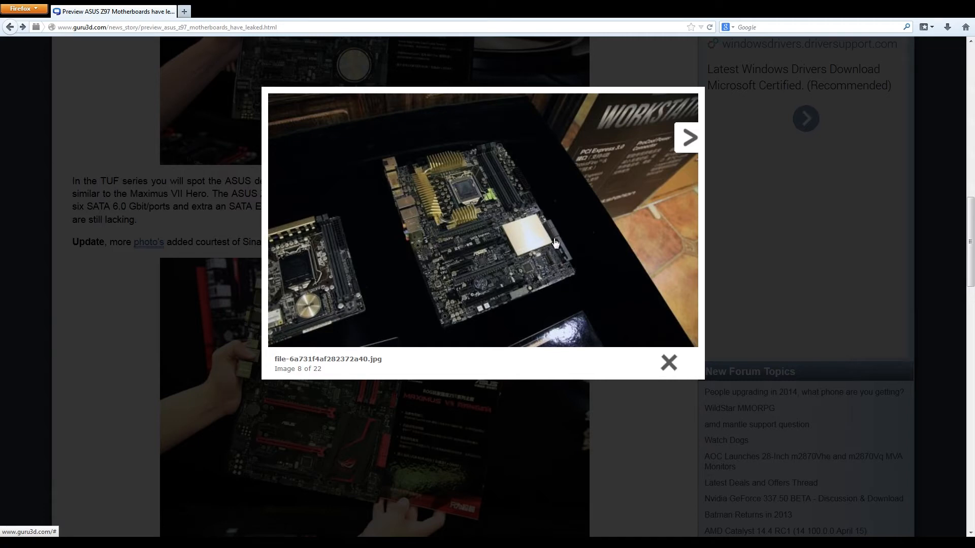
mouse_move(669, 362)
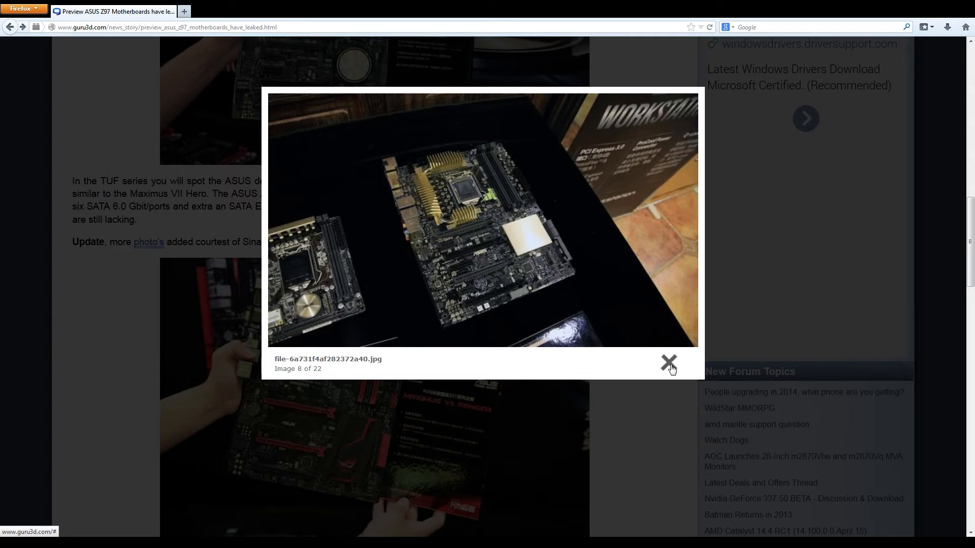
mouse_move(675, 367)
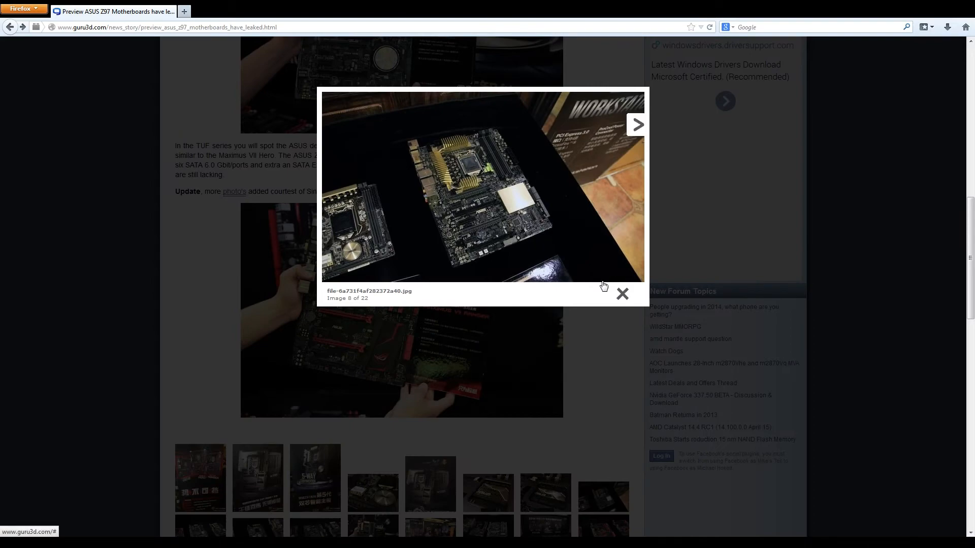
Step: Advance the lightbox toward image 10 of 22, the compact board beside the larger one
click(622, 295)
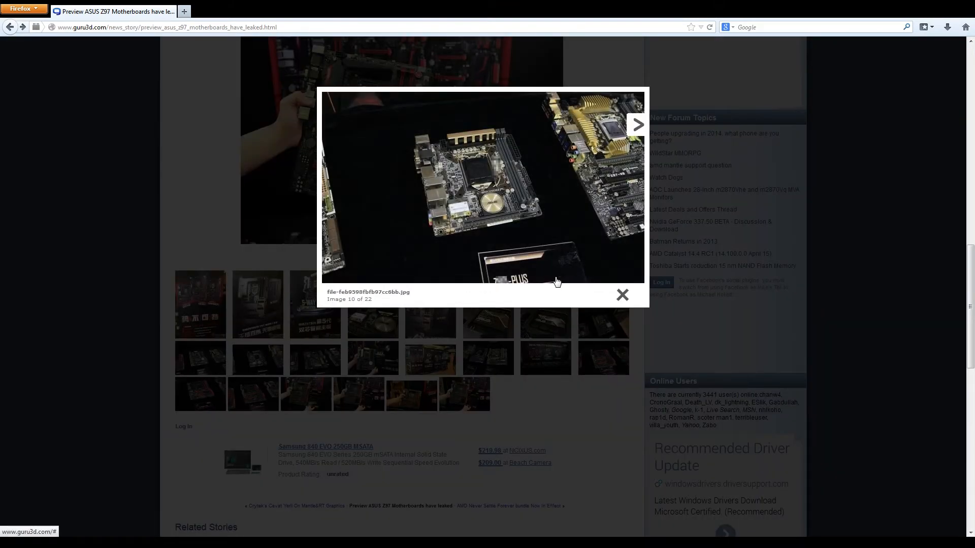
mouse_move(520, 290)
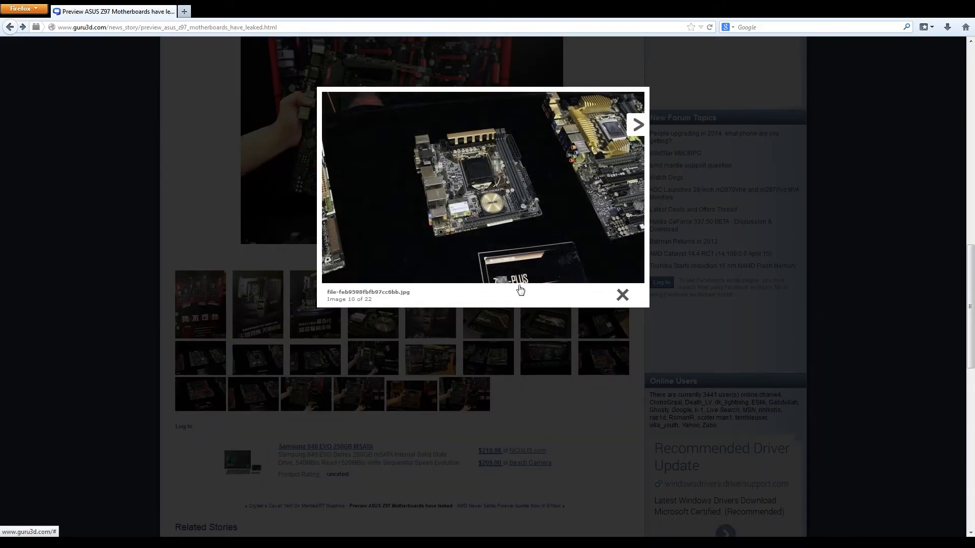
mouse_move(506, 145)
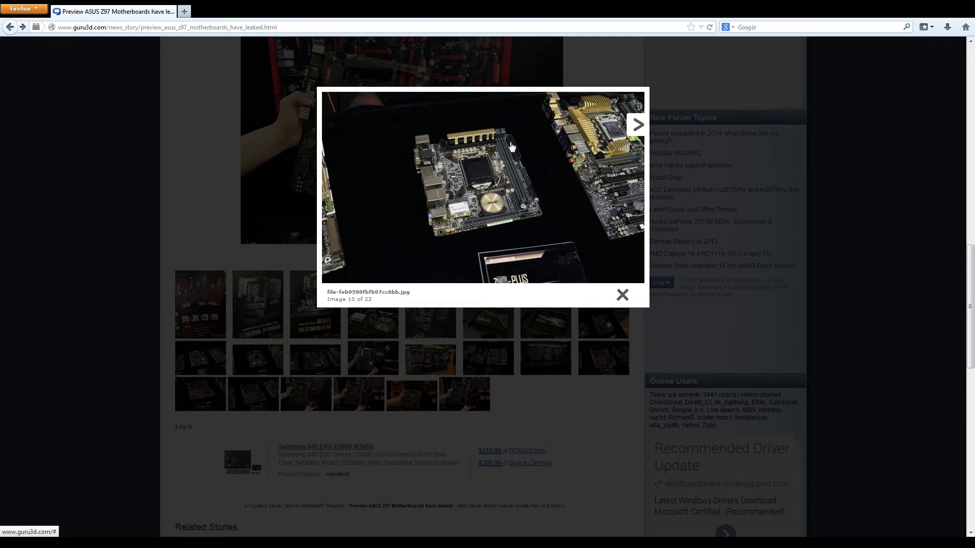
mouse_move(577, 216)
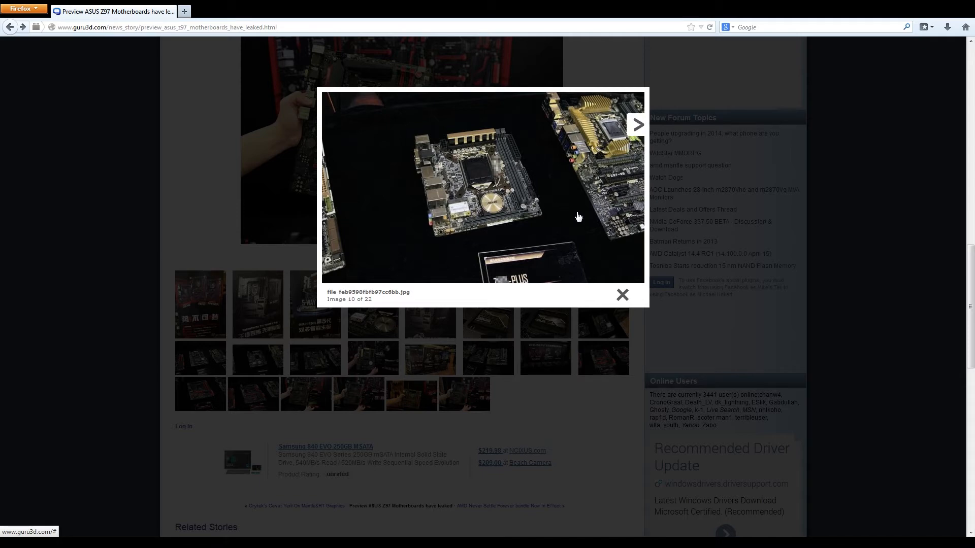
mouse_move(583, 163)
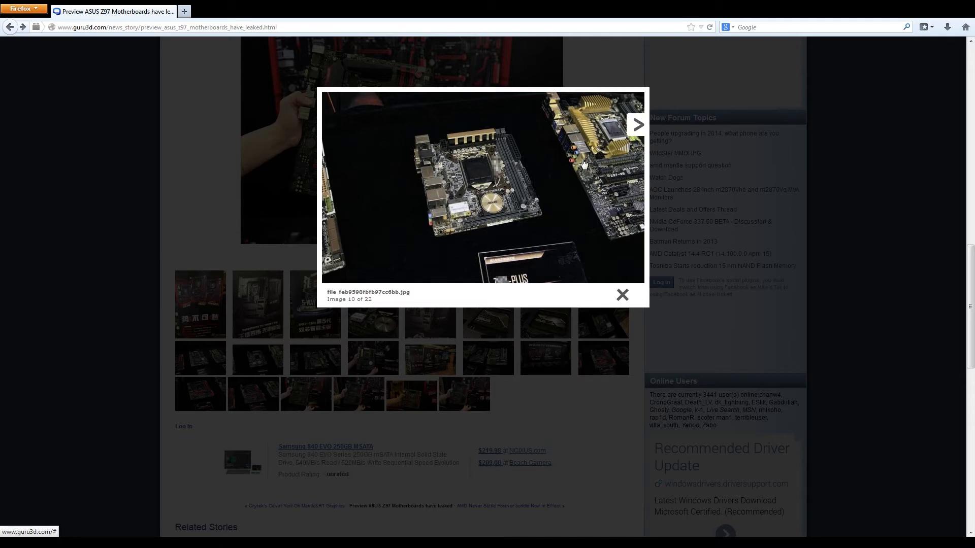
mouse_move(619, 232)
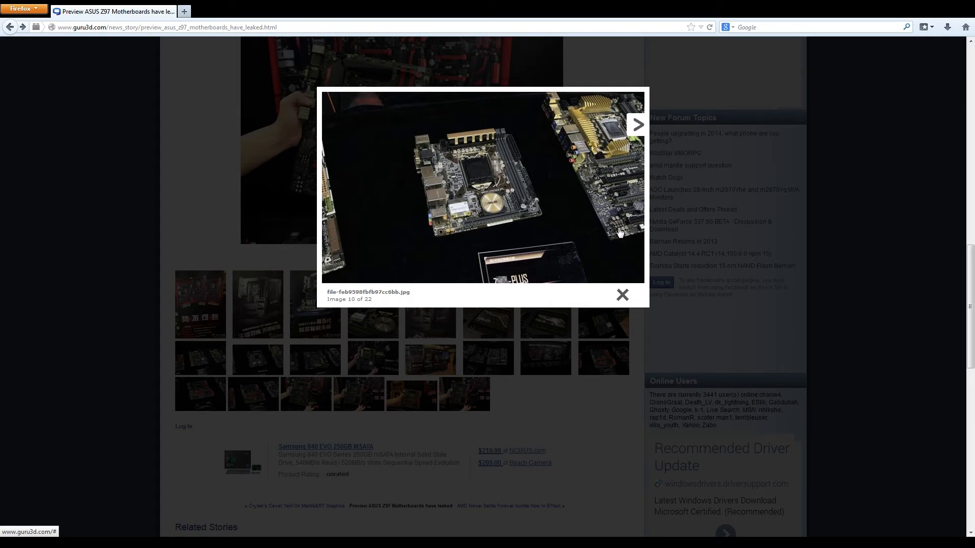
mouse_move(612, 173)
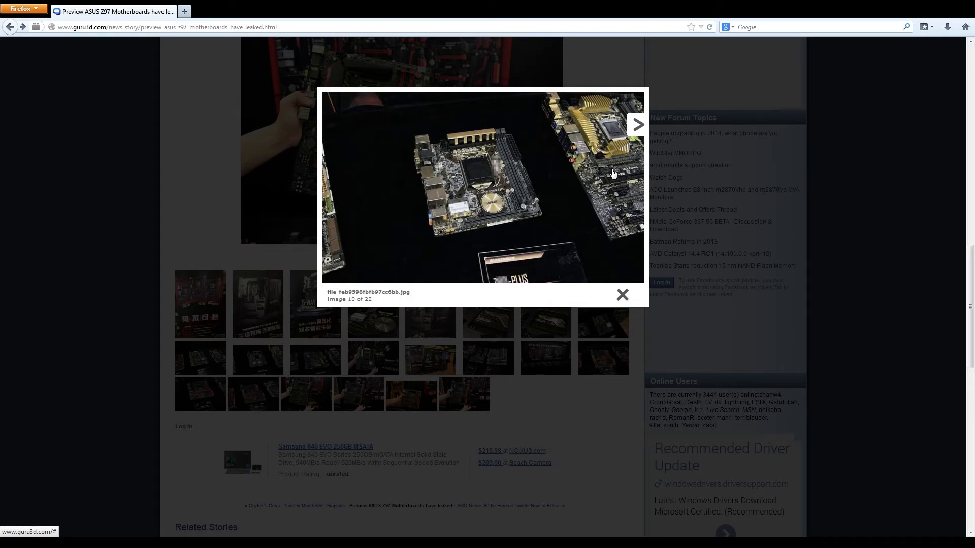
mouse_move(641, 202)
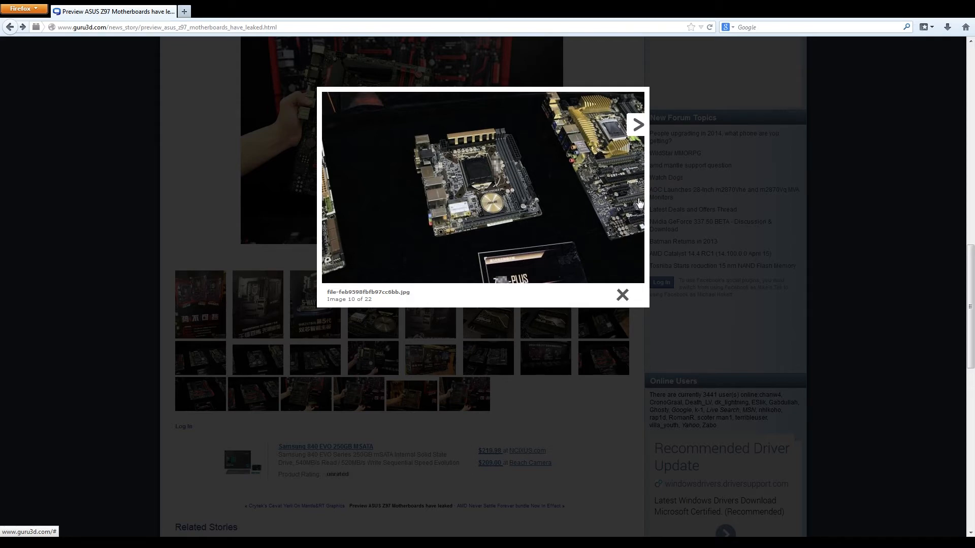
mouse_move(624, 206)
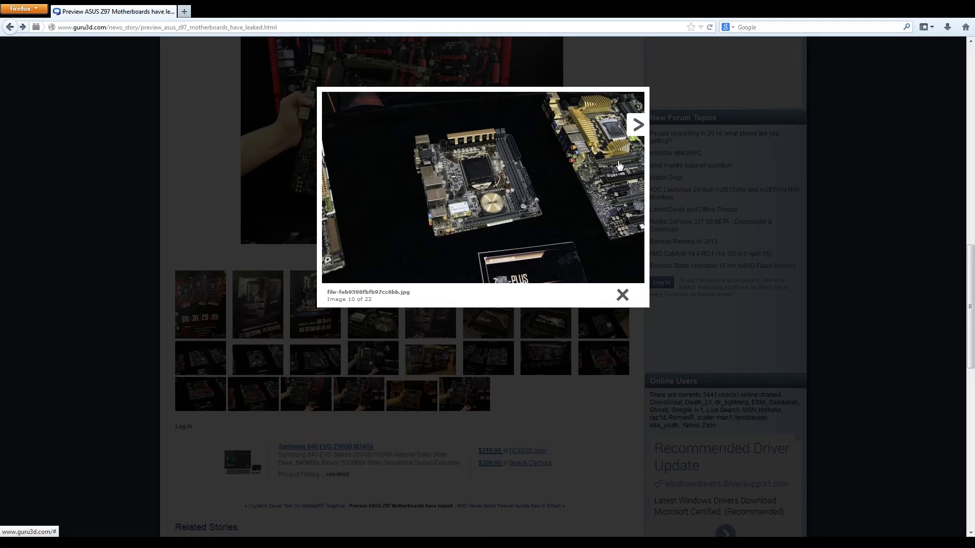
mouse_move(627, 191)
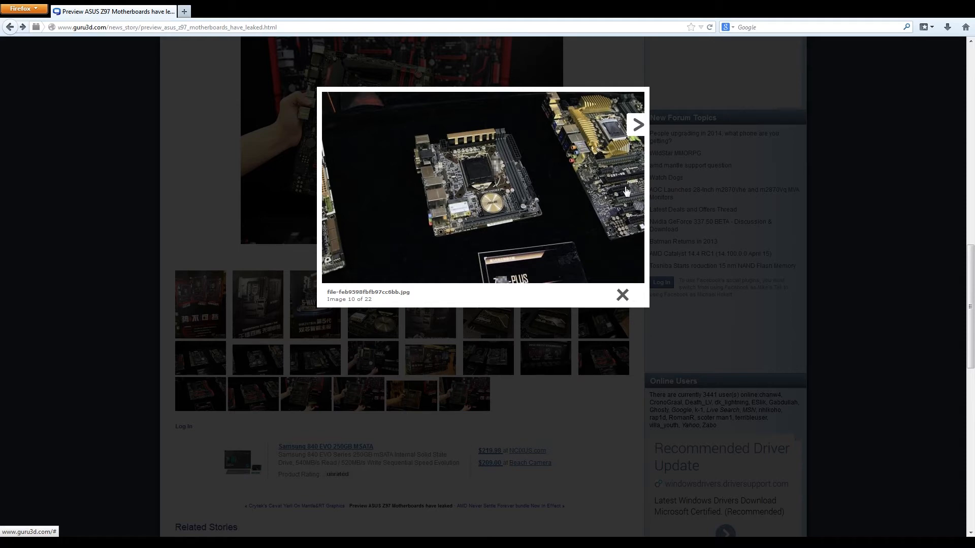
mouse_move(613, 206)
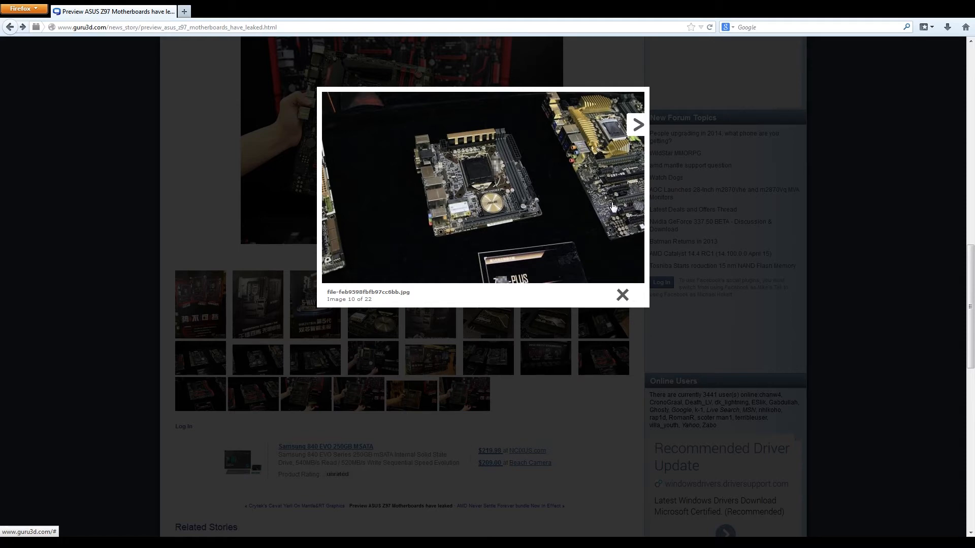
mouse_move(615, 185)
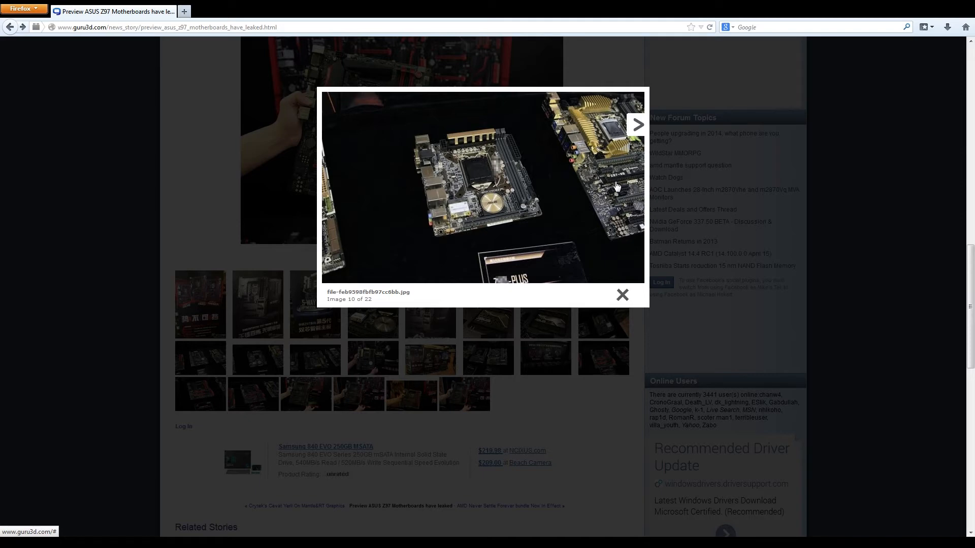
mouse_move(629, 227)
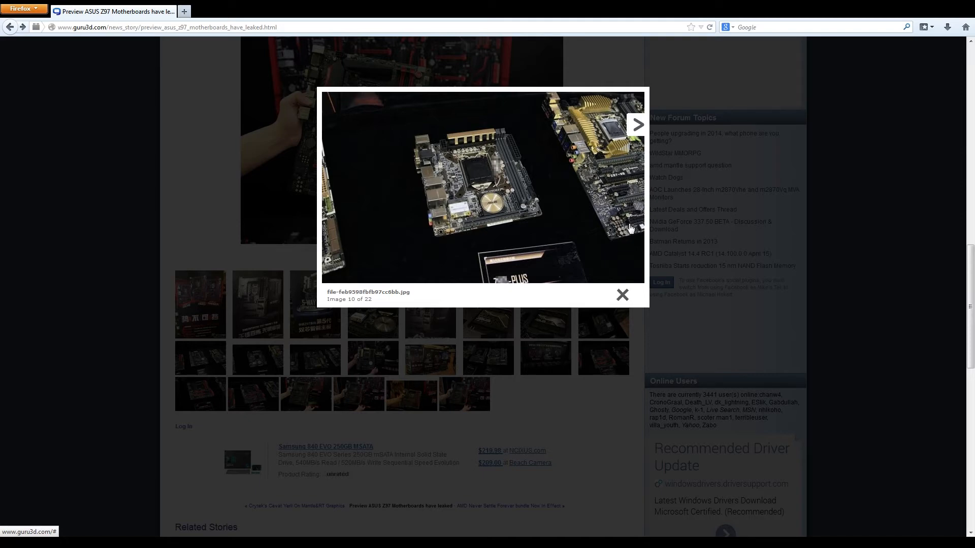
mouse_move(566, 162)
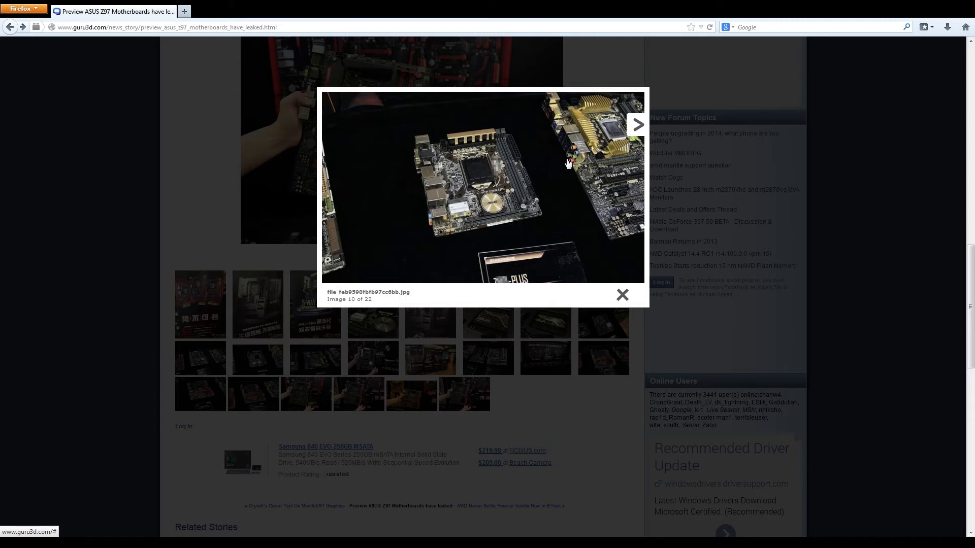
mouse_move(591, 157)
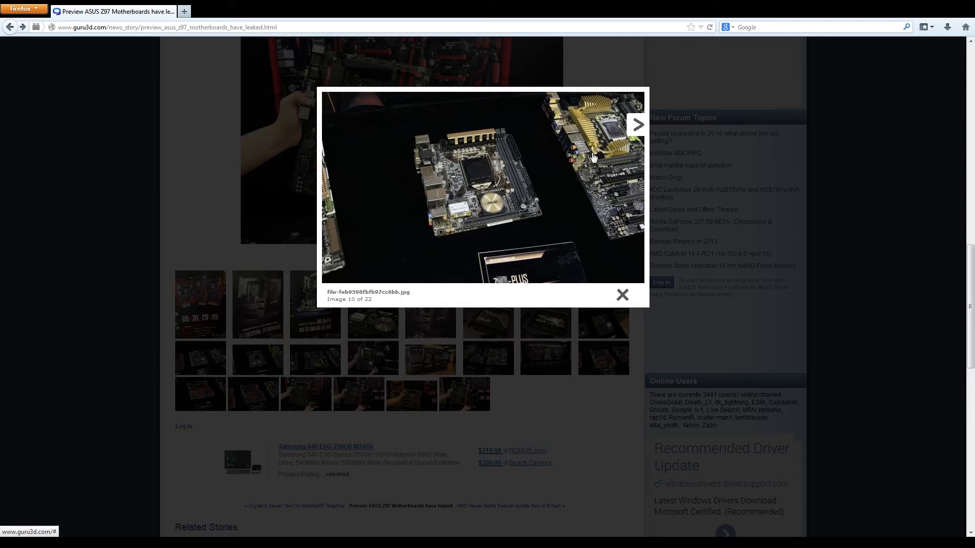
mouse_move(578, 153)
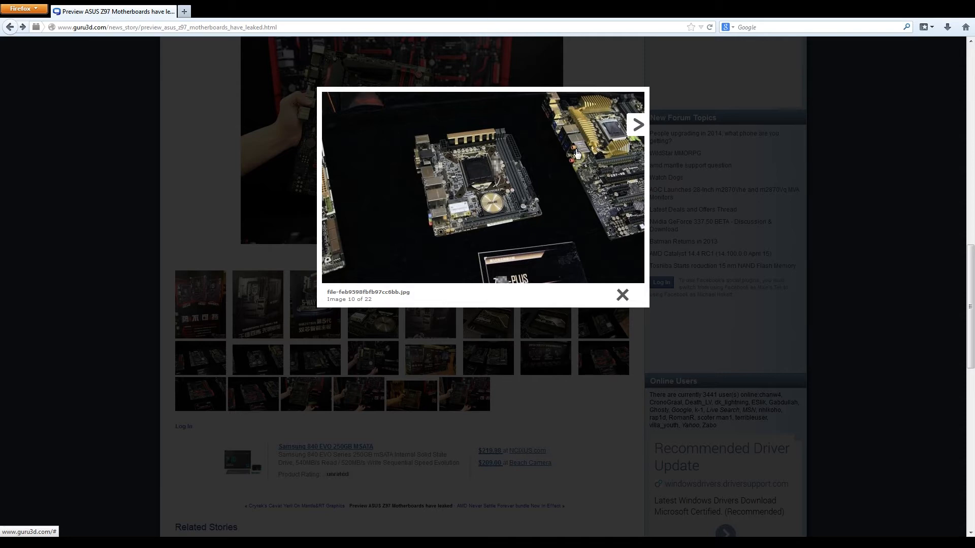
mouse_move(565, 154)
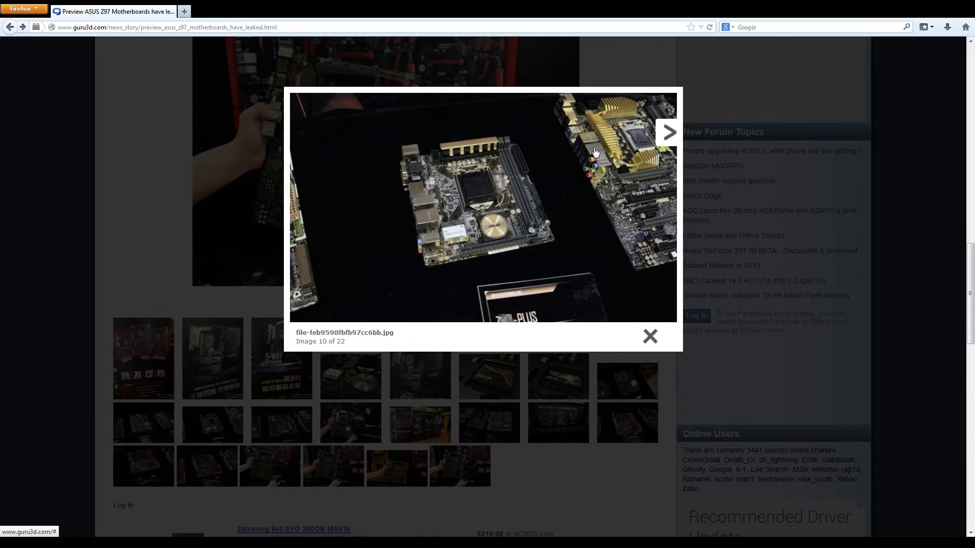
mouse_move(581, 154)
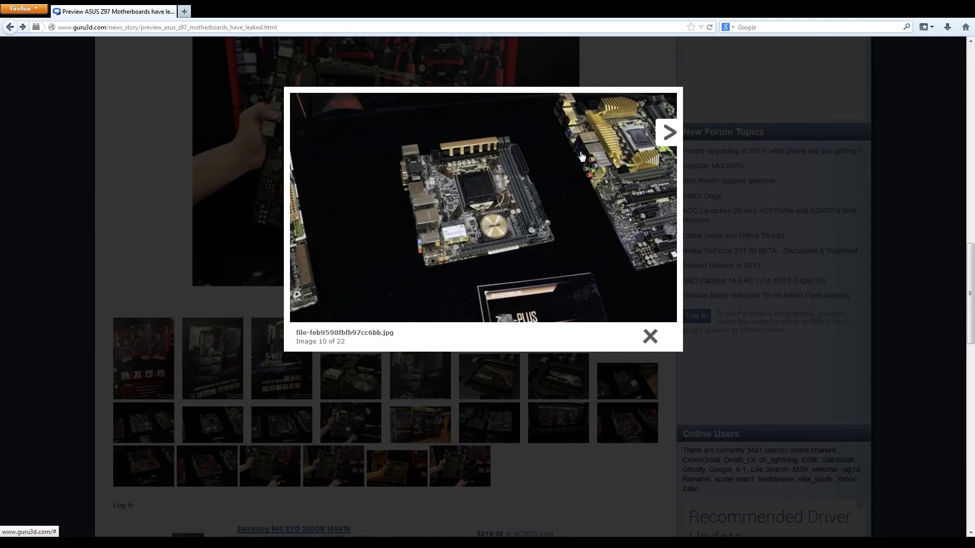
mouse_move(578, 164)
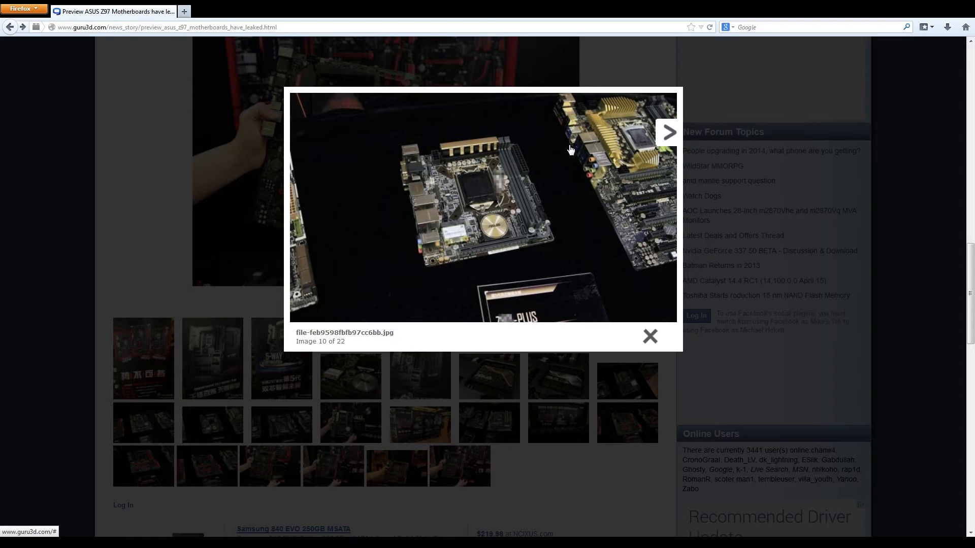
mouse_move(568, 135)
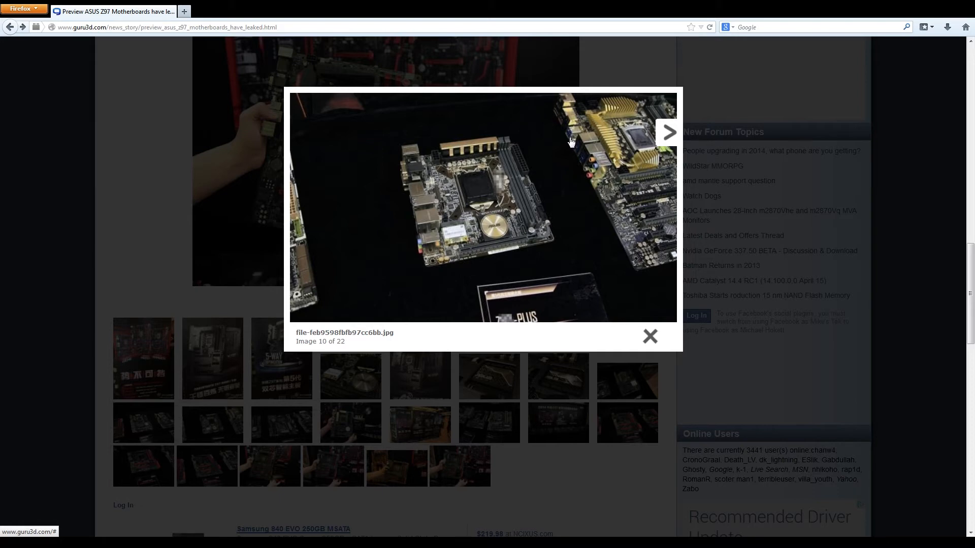
mouse_move(564, 142)
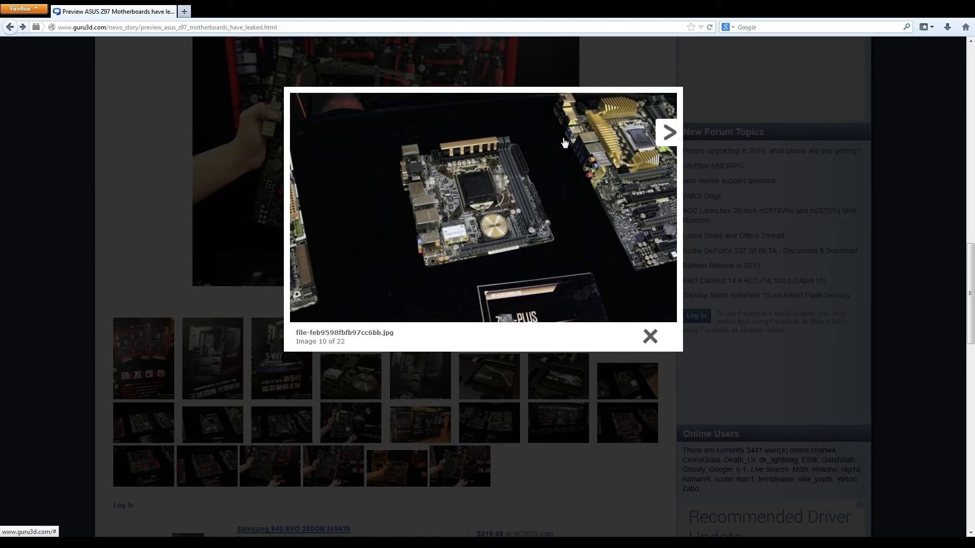
mouse_move(597, 151)
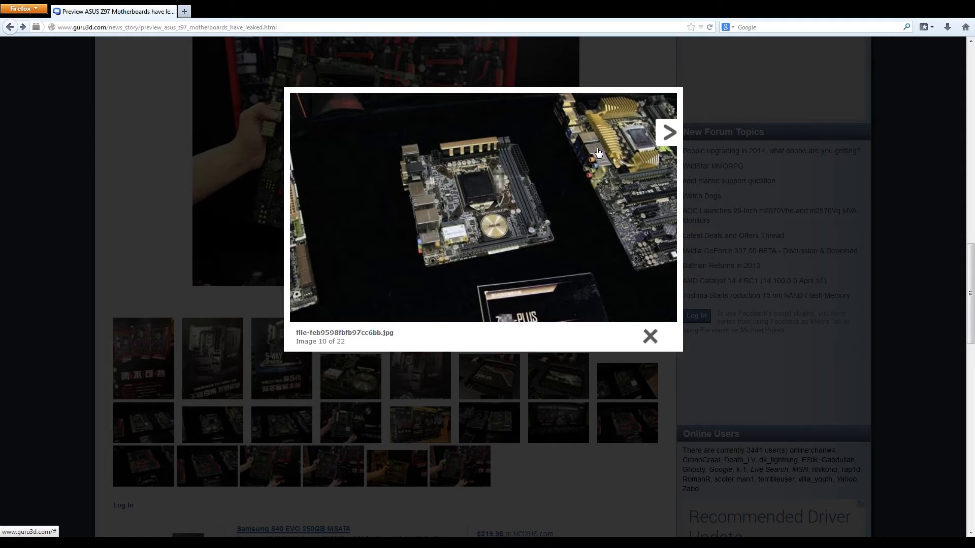
mouse_move(585, 155)
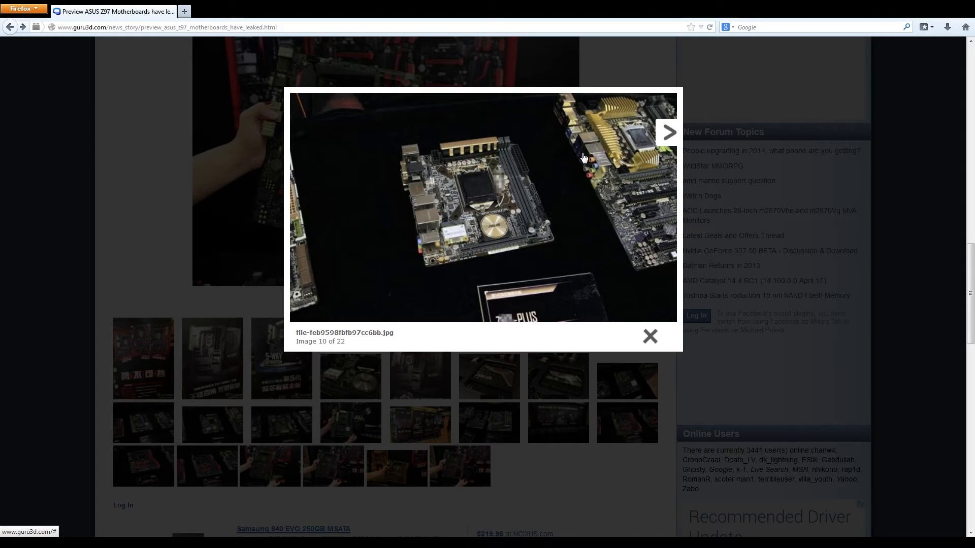
mouse_move(584, 151)
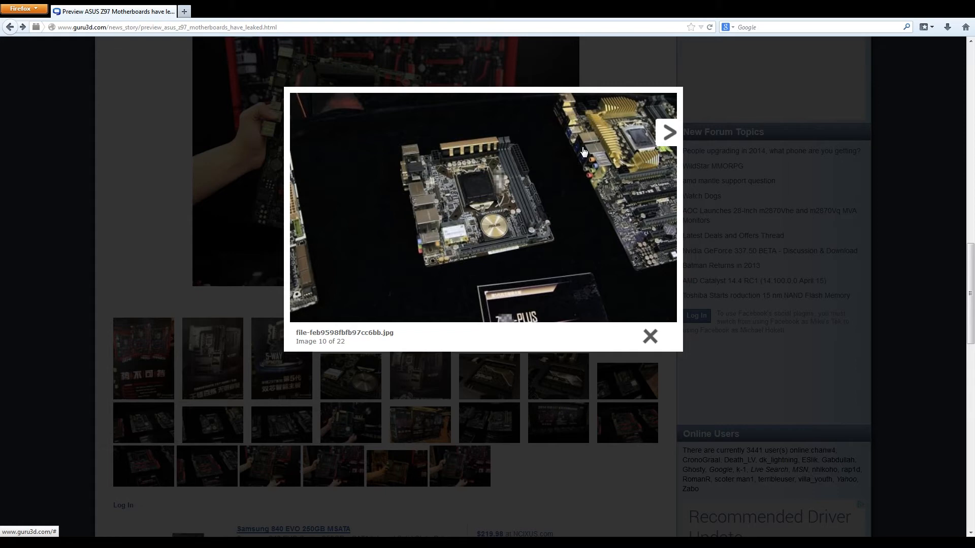
mouse_move(513, 150)
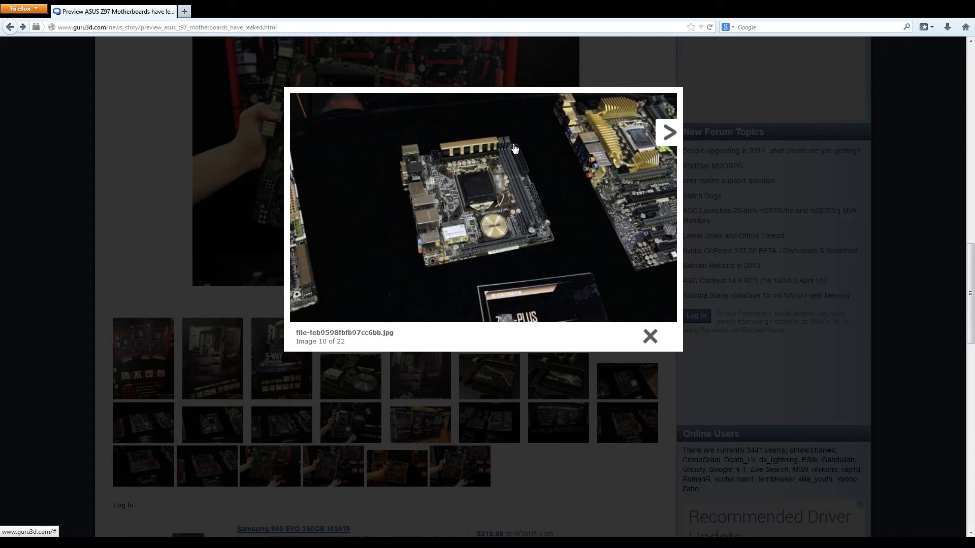
mouse_move(547, 144)
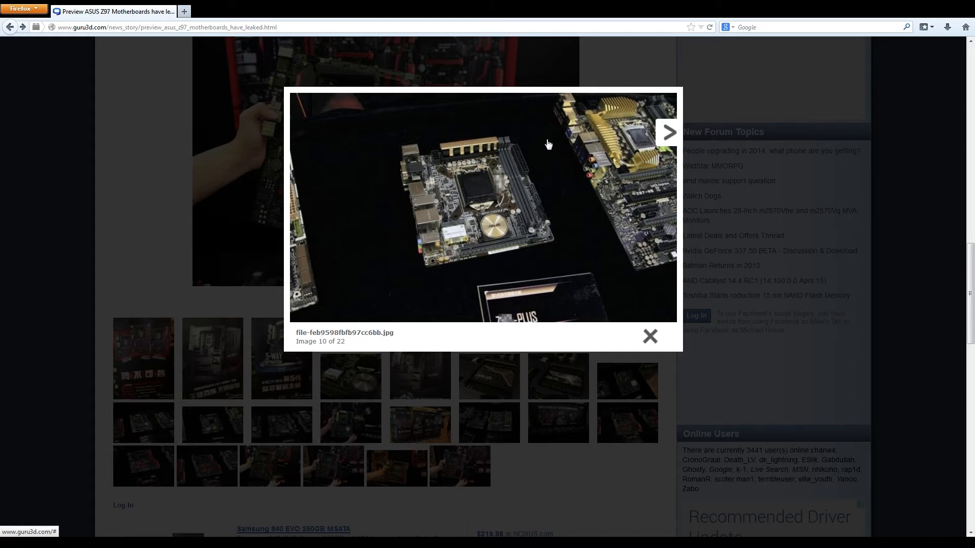
mouse_move(585, 165)
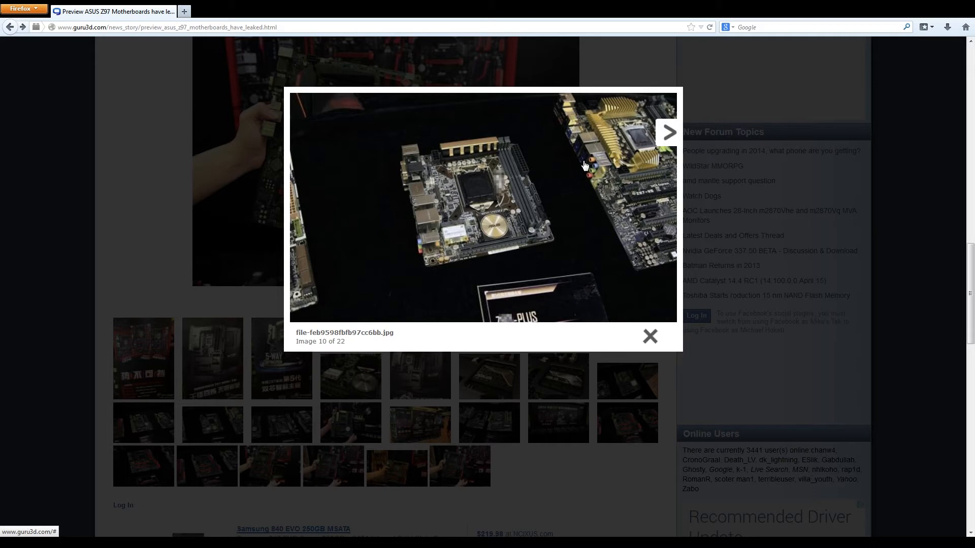
mouse_move(562, 196)
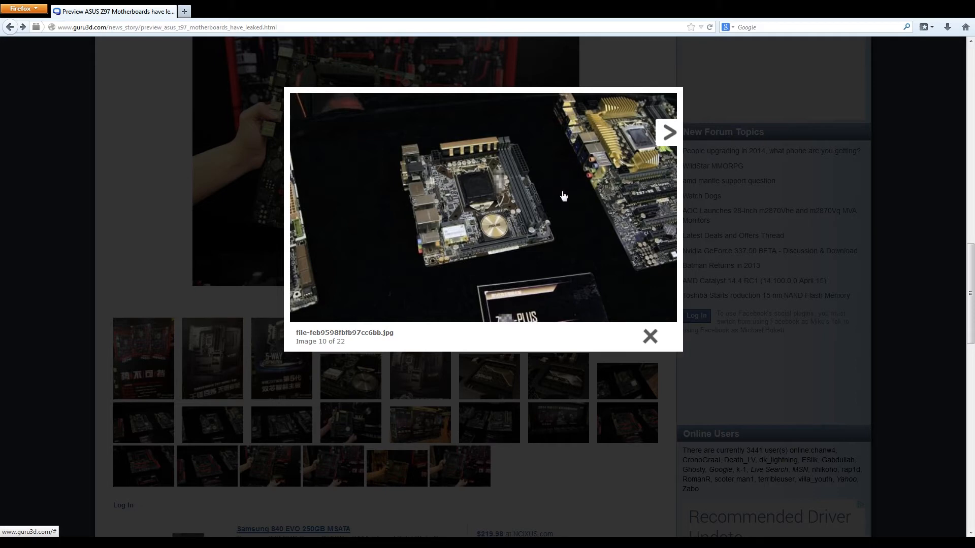
mouse_move(545, 143)
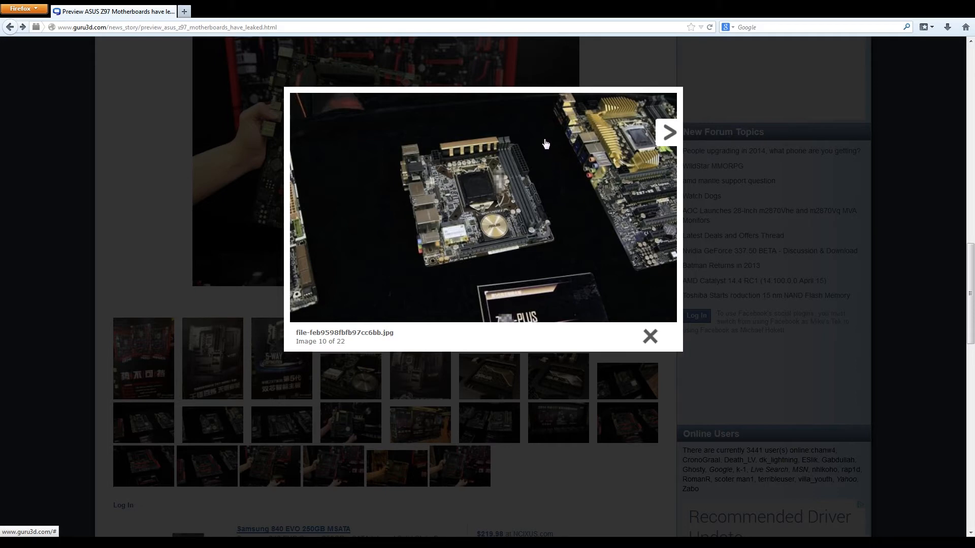
mouse_move(564, 116)
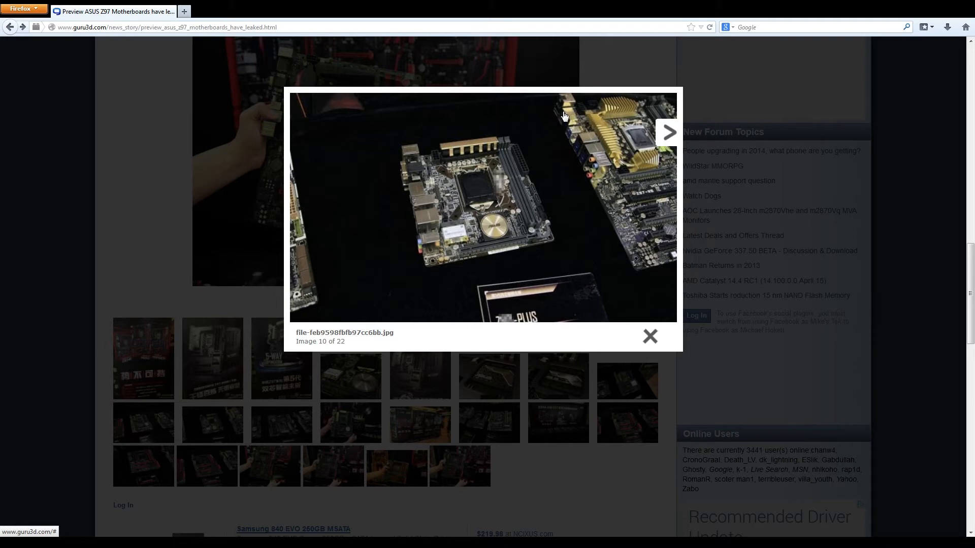
mouse_move(559, 124)
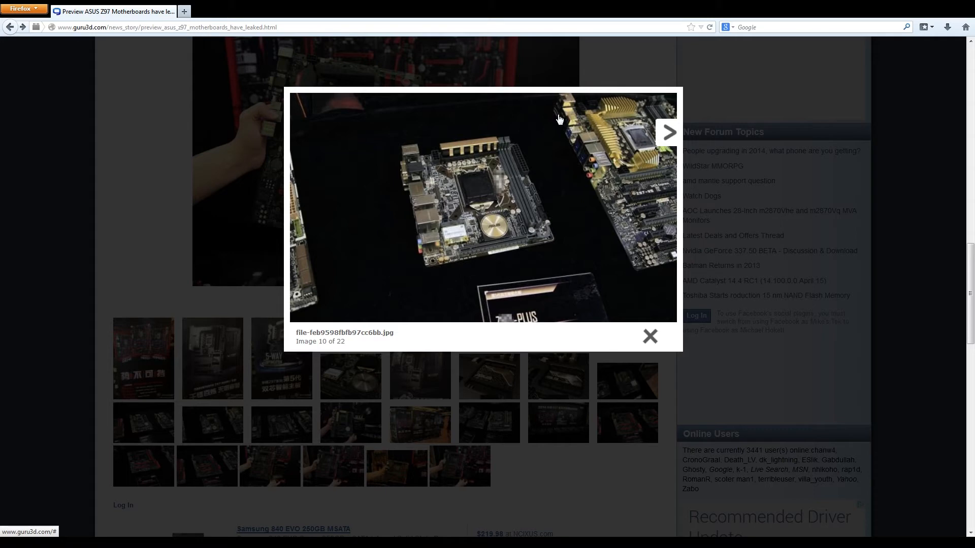
mouse_move(552, 125)
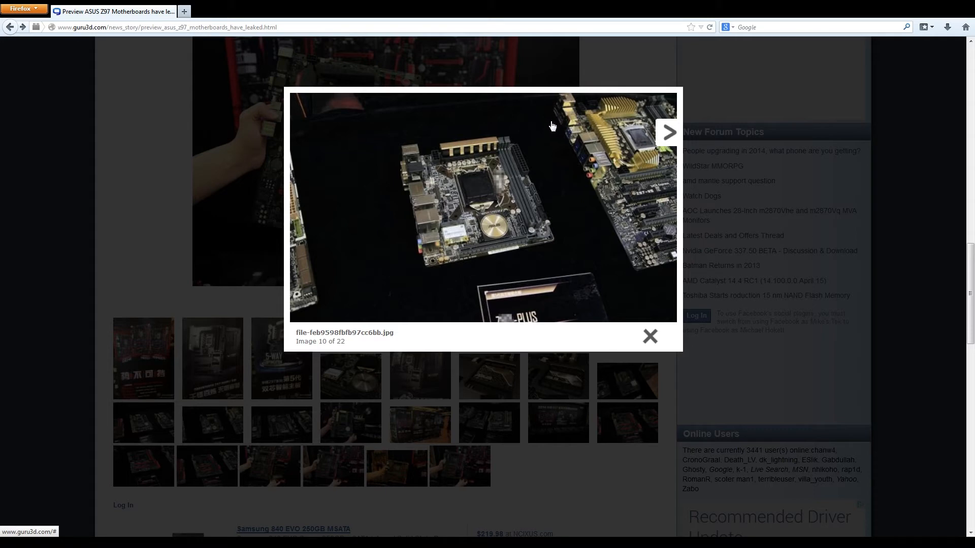
mouse_move(554, 129)
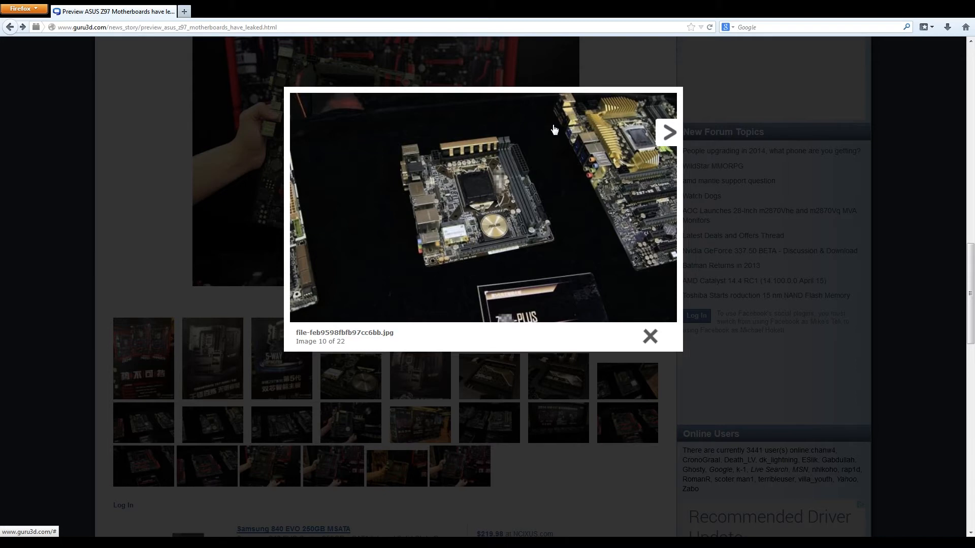
mouse_move(561, 119)
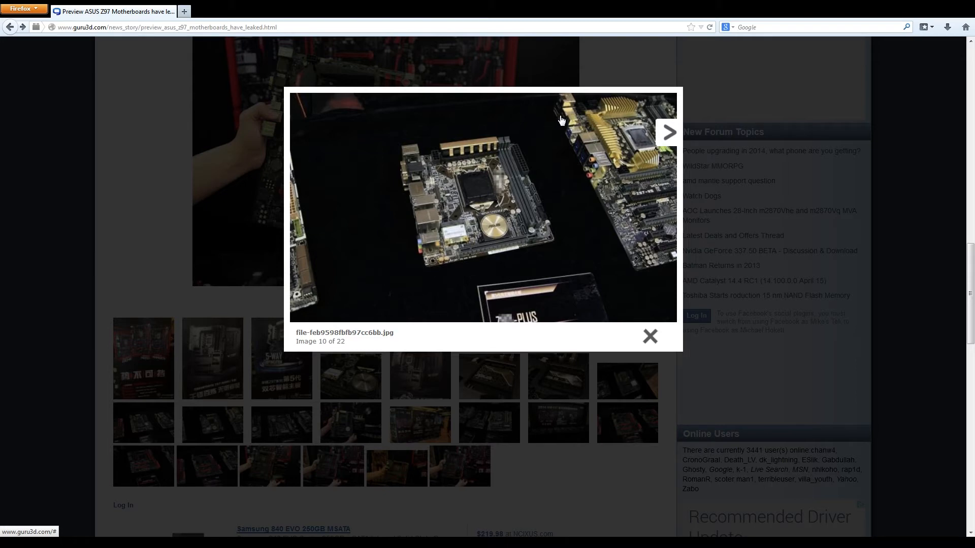
mouse_move(556, 140)
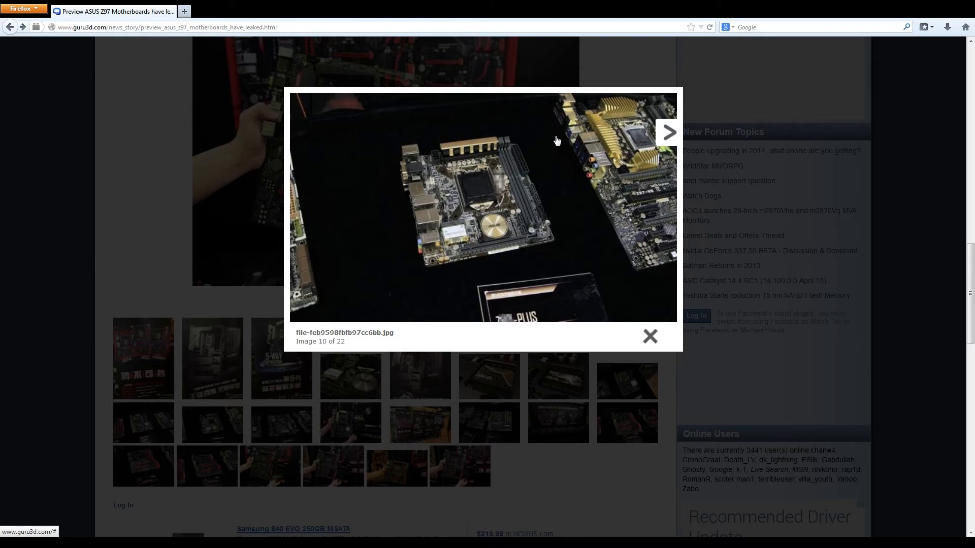
mouse_move(556, 126)
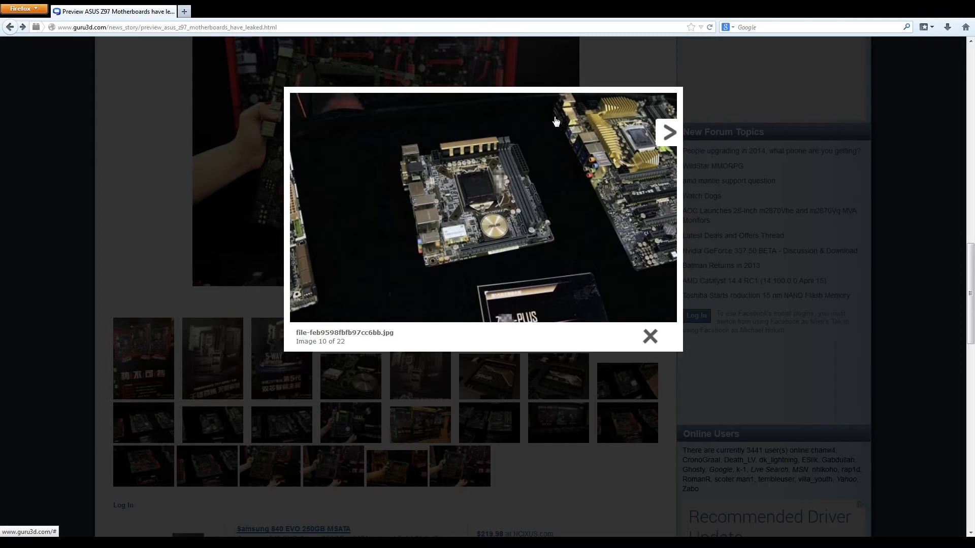
mouse_move(569, 138)
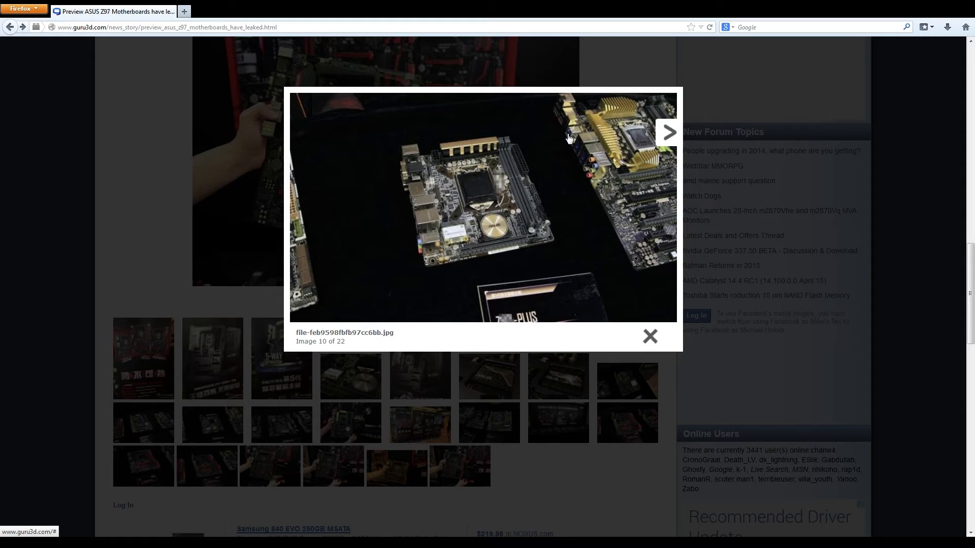
mouse_move(557, 135)
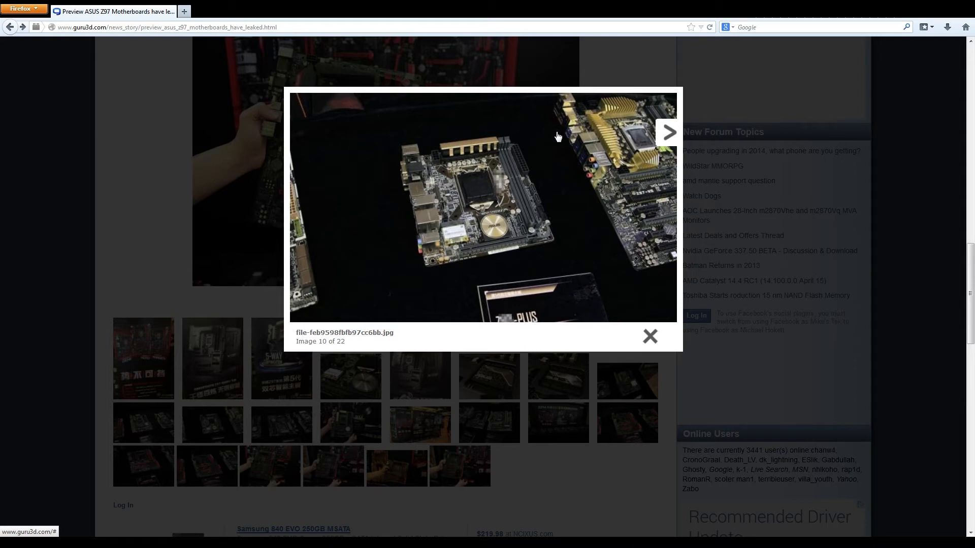
mouse_move(578, 167)
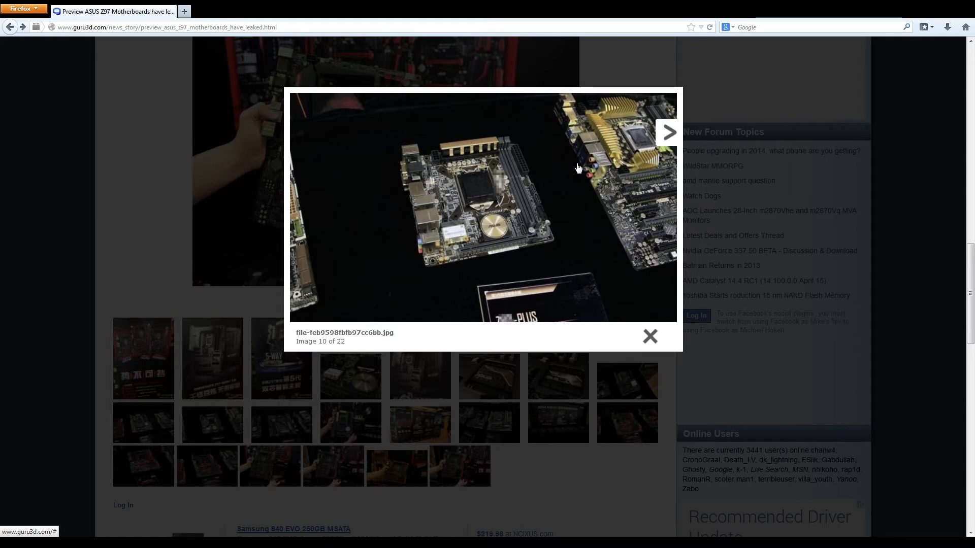
mouse_move(568, 166)
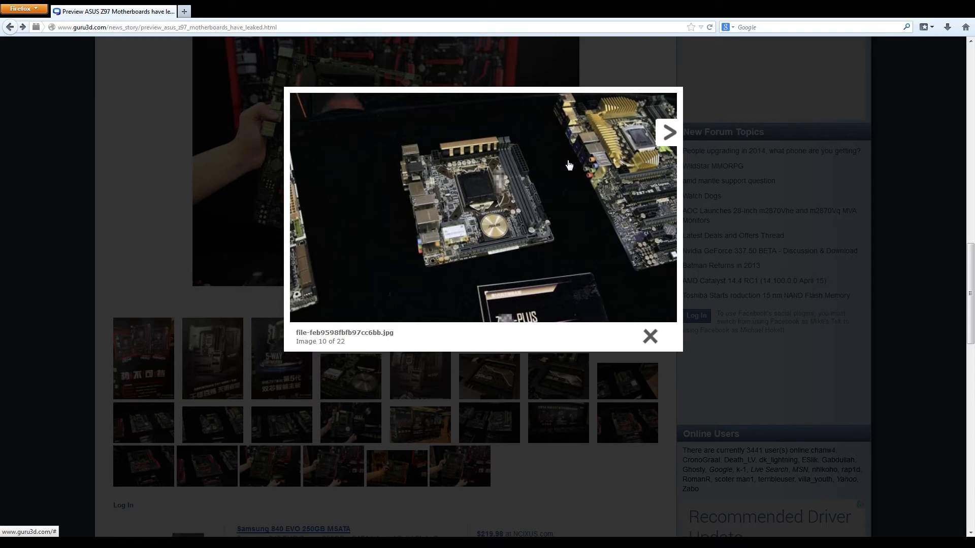
mouse_move(564, 142)
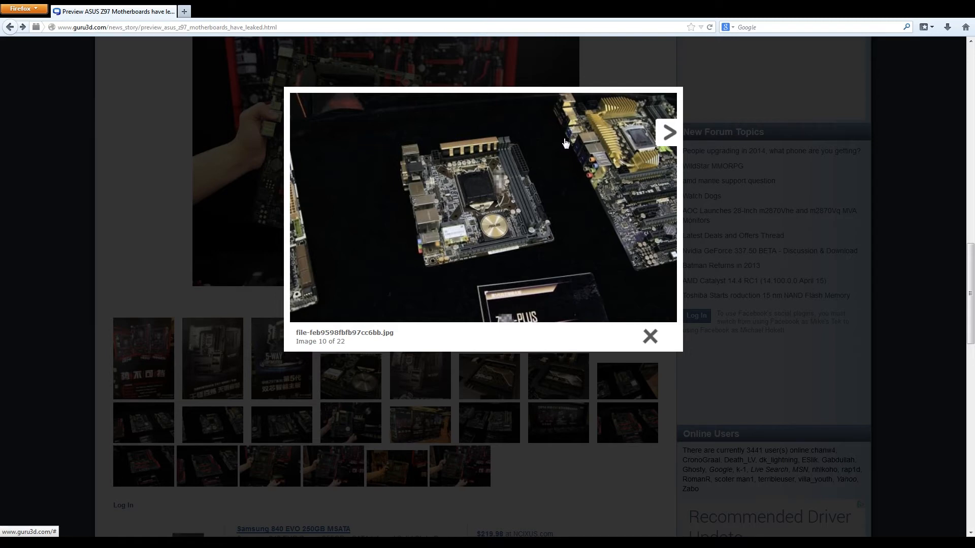
mouse_move(571, 150)
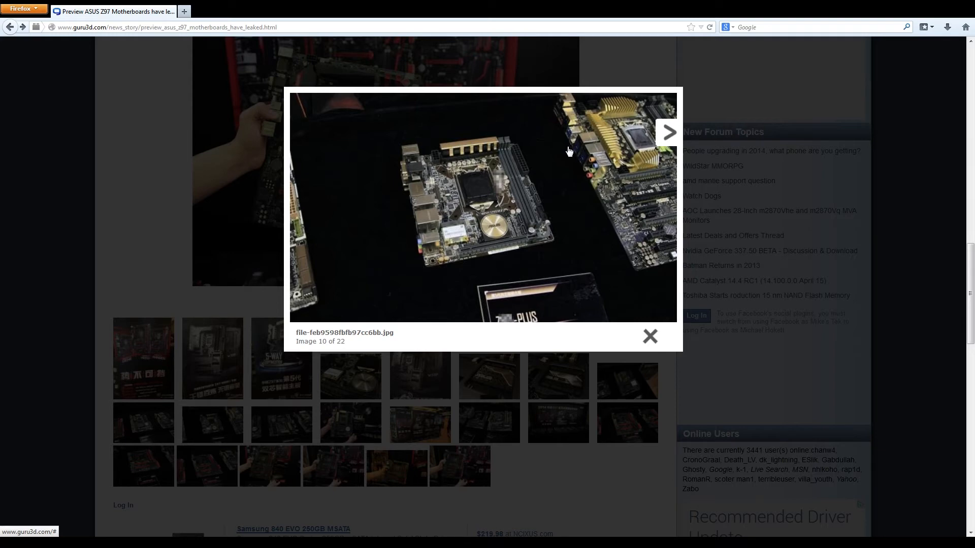
mouse_move(568, 152)
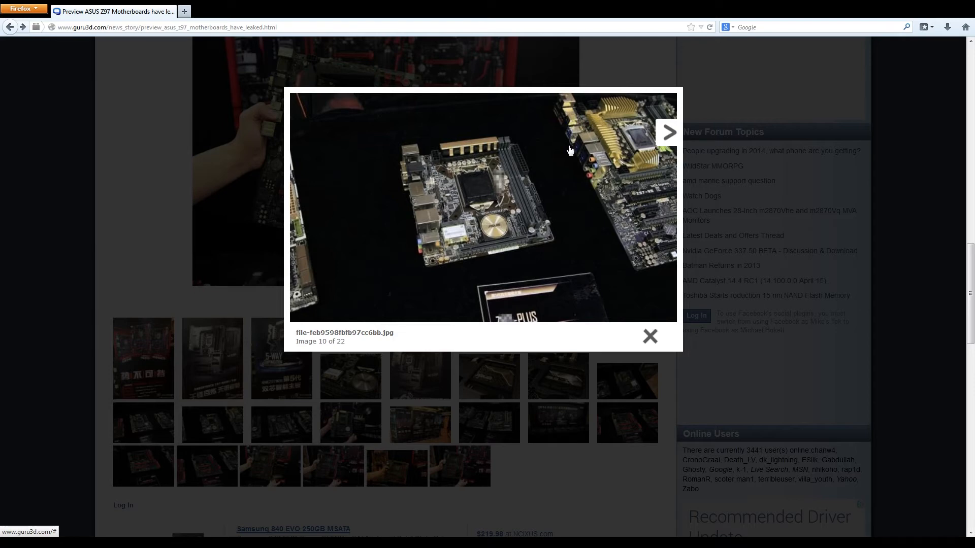
mouse_move(602, 242)
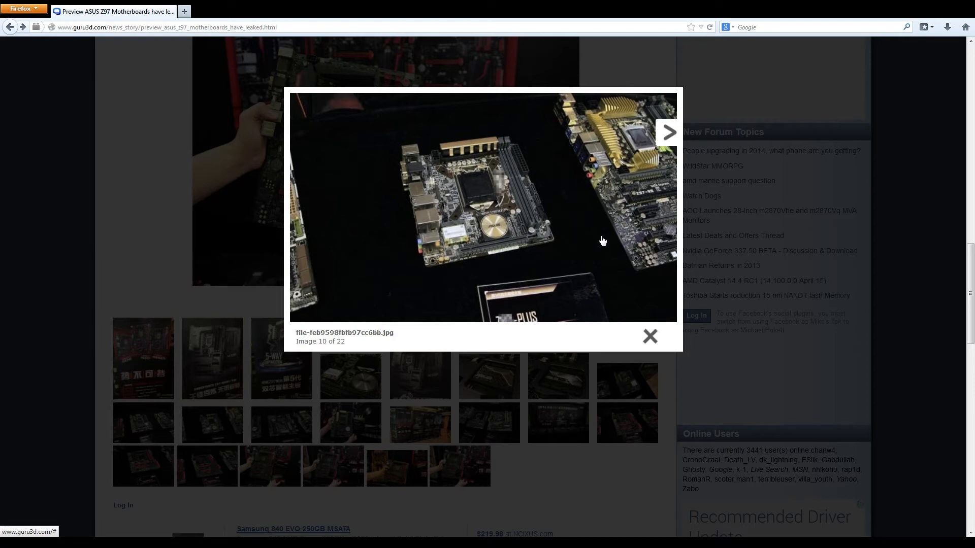
mouse_move(652, 184)
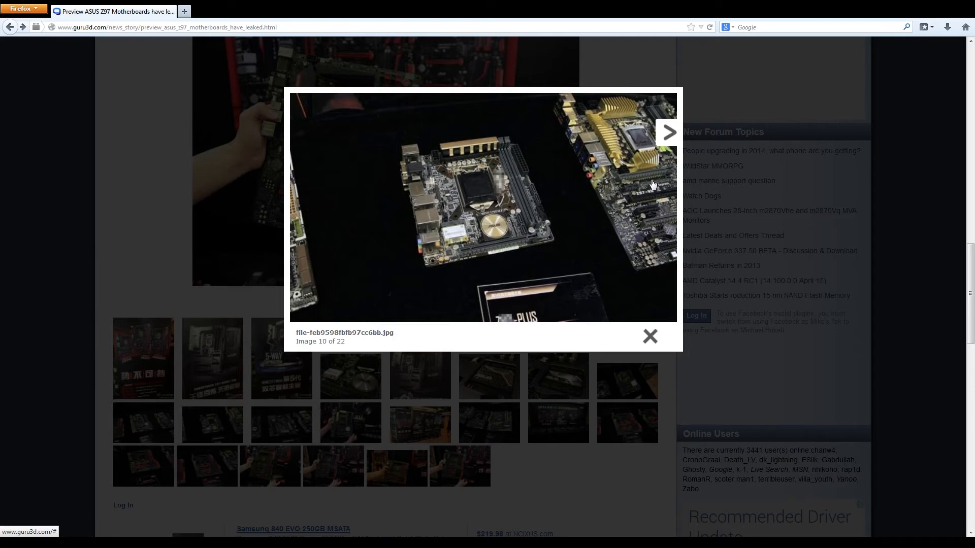
mouse_move(642, 215)
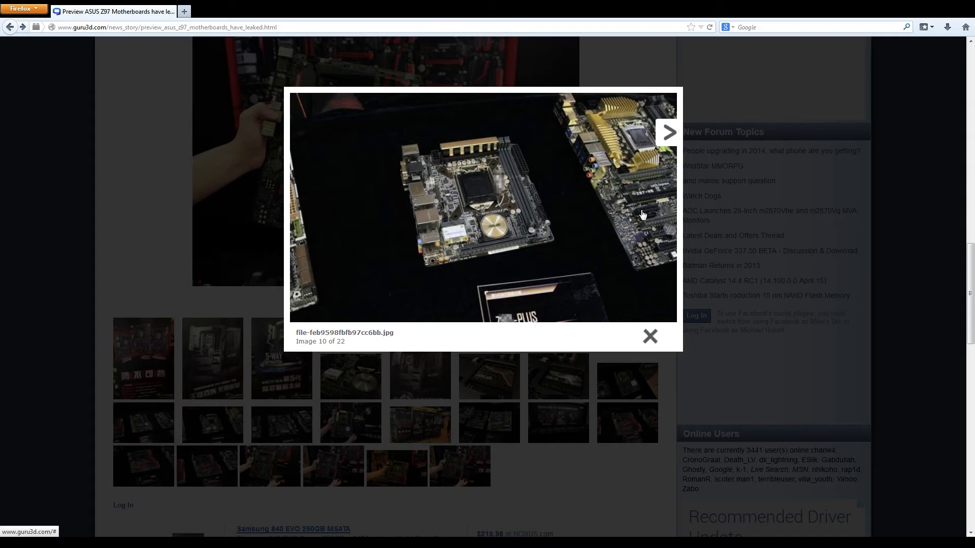
mouse_move(647, 215)
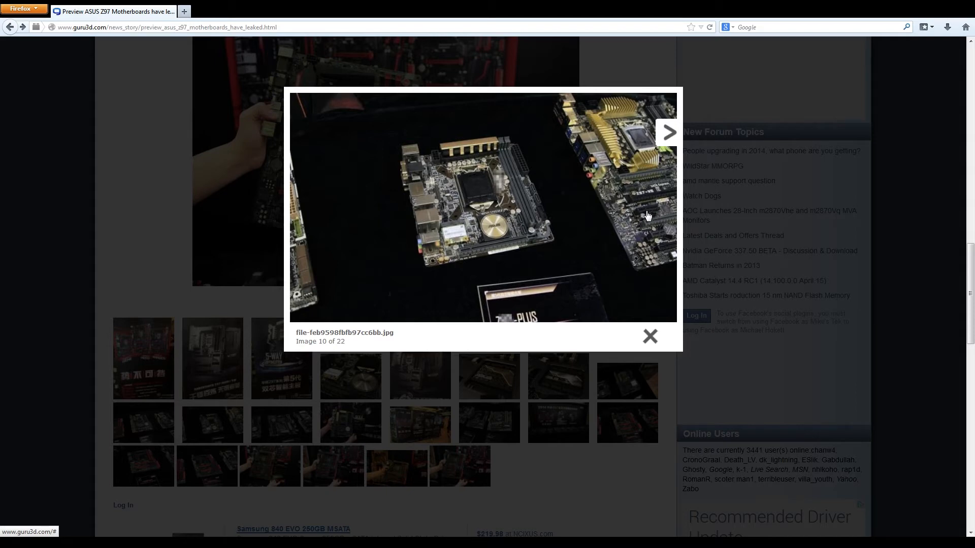
mouse_move(651, 203)
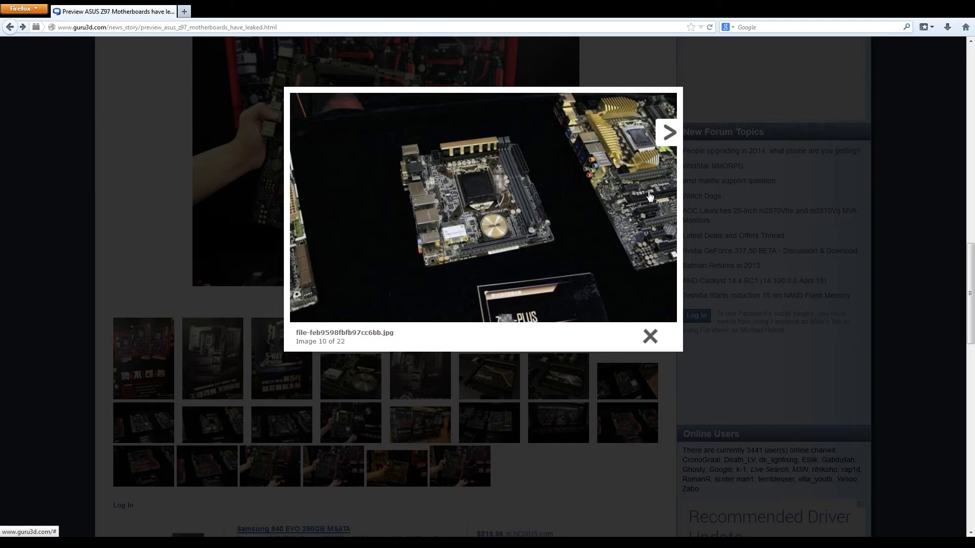
mouse_move(647, 209)
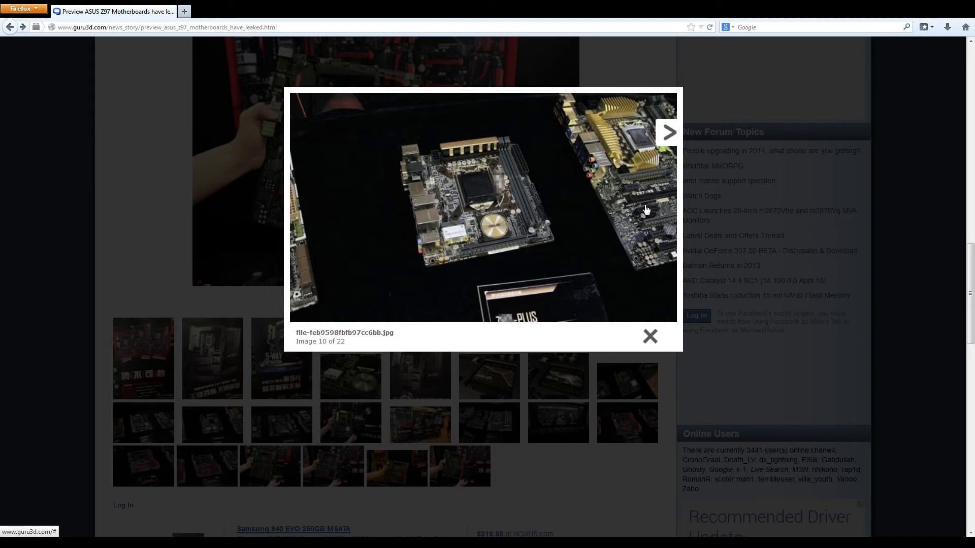
mouse_move(641, 218)
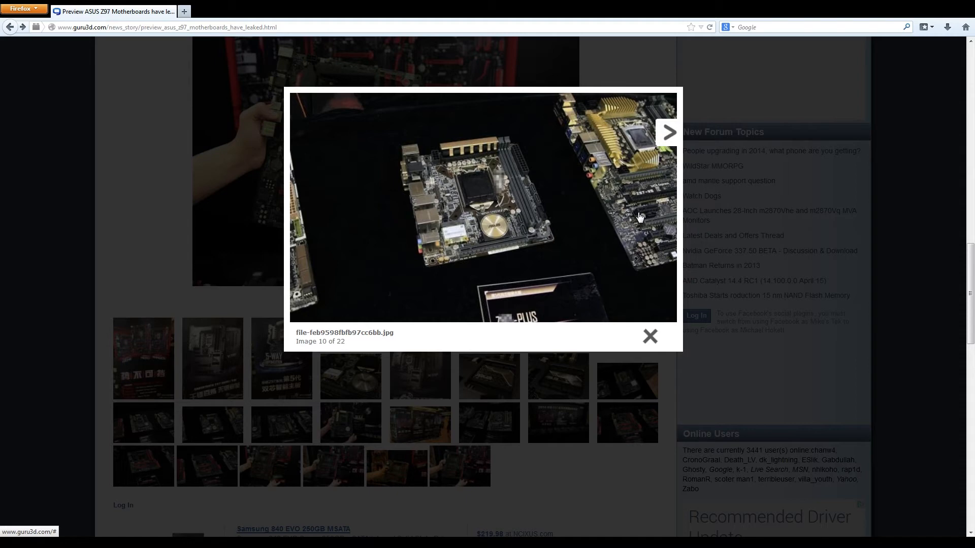
mouse_move(625, 213)
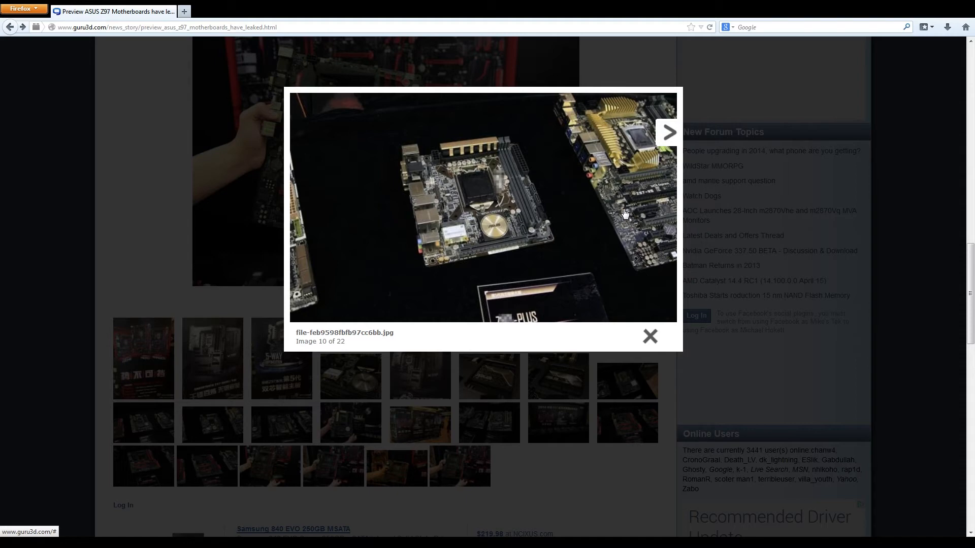
mouse_move(619, 219)
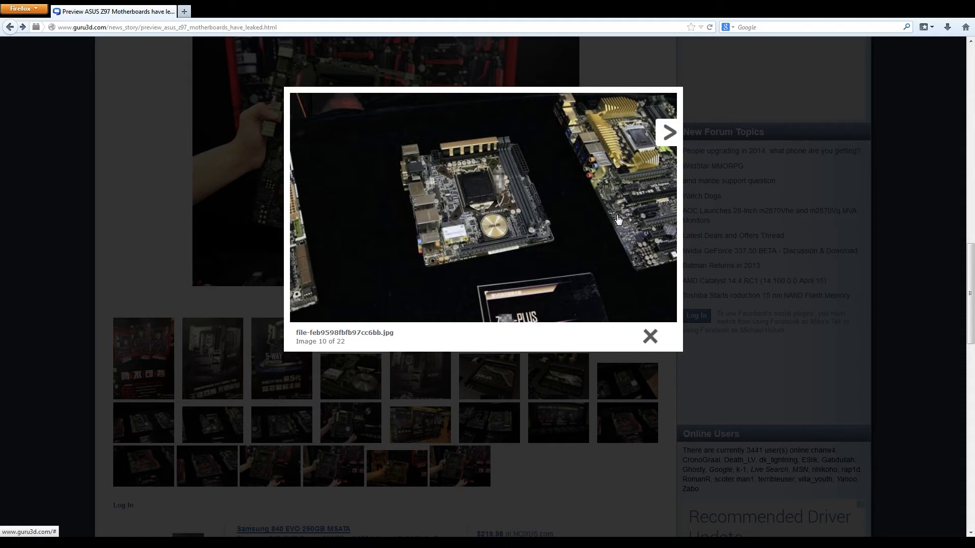
mouse_move(628, 210)
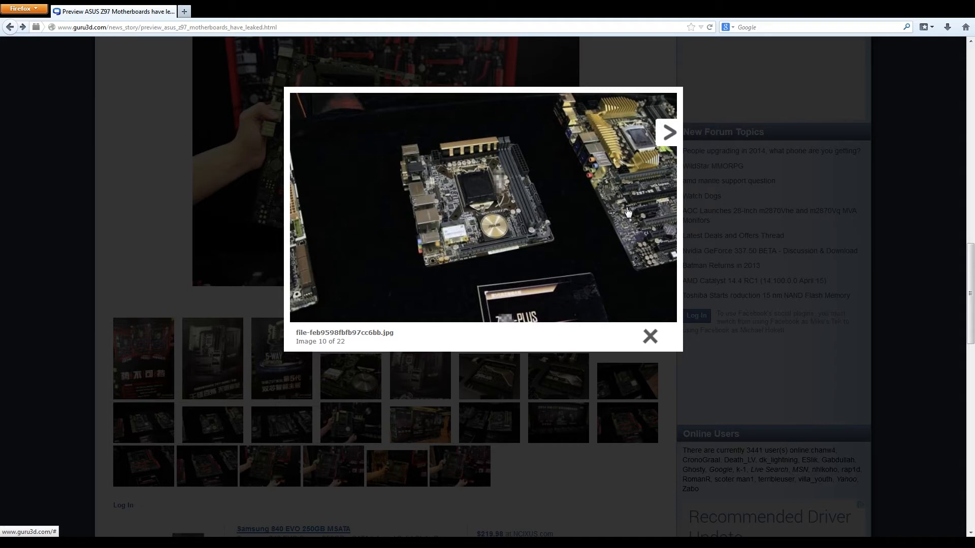
mouse_move(622, 216)
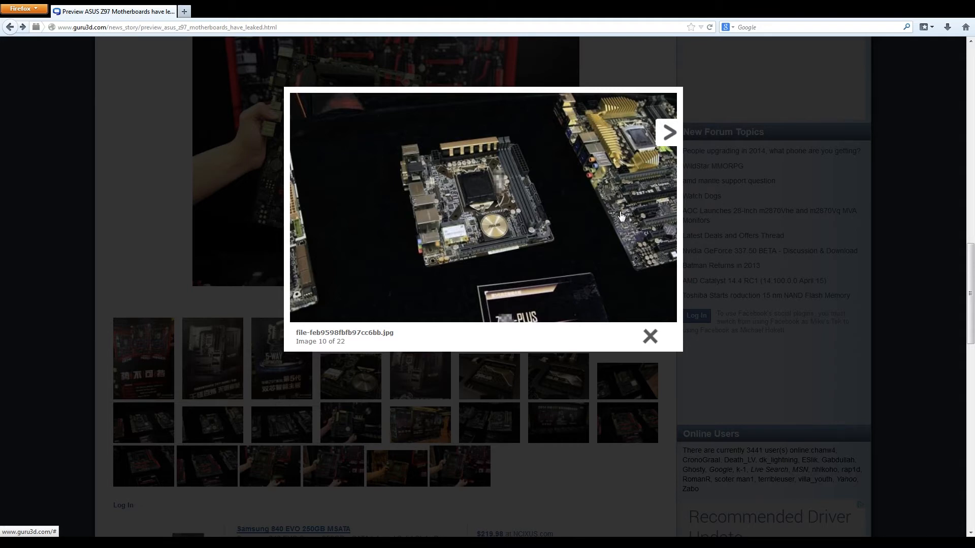
mouse_move(617, 222)
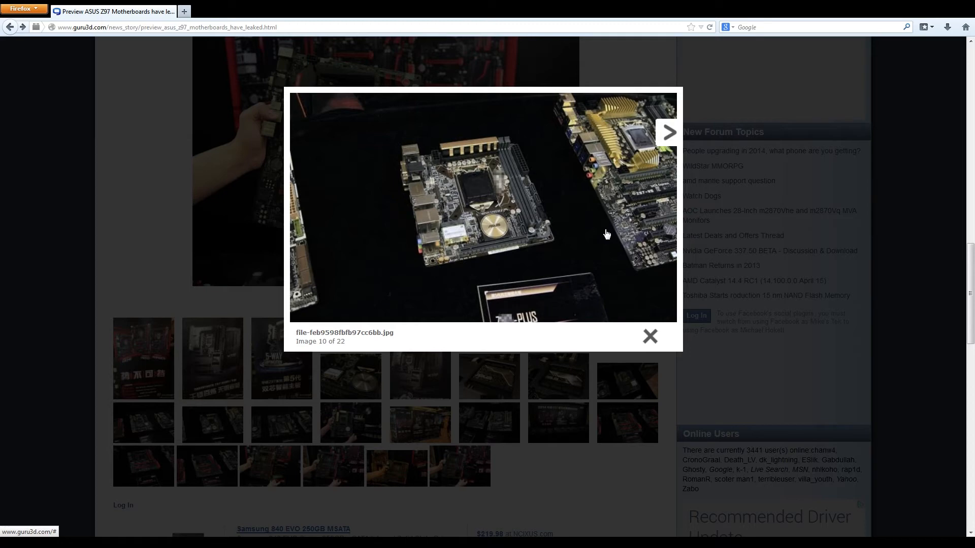
mouse_move(624, 223)
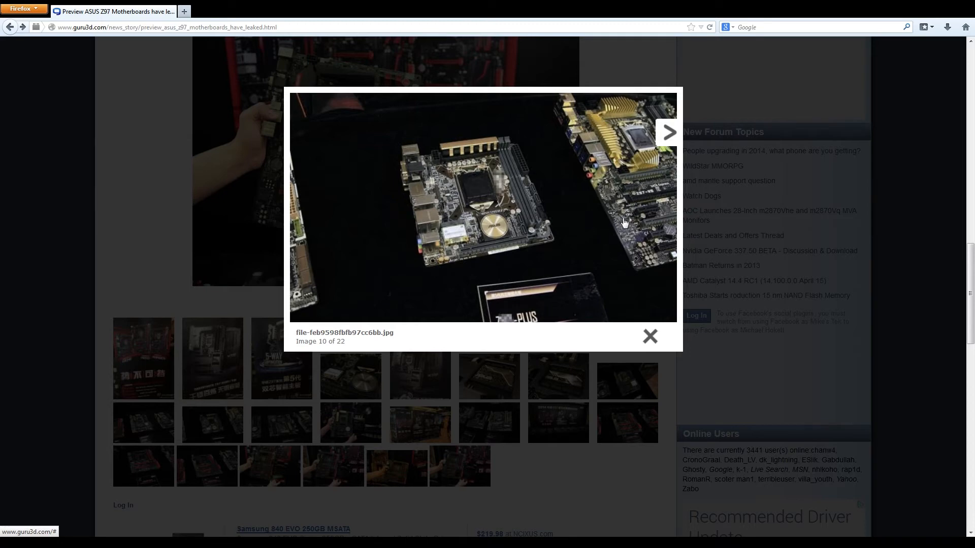
mouse_move(615, 229)
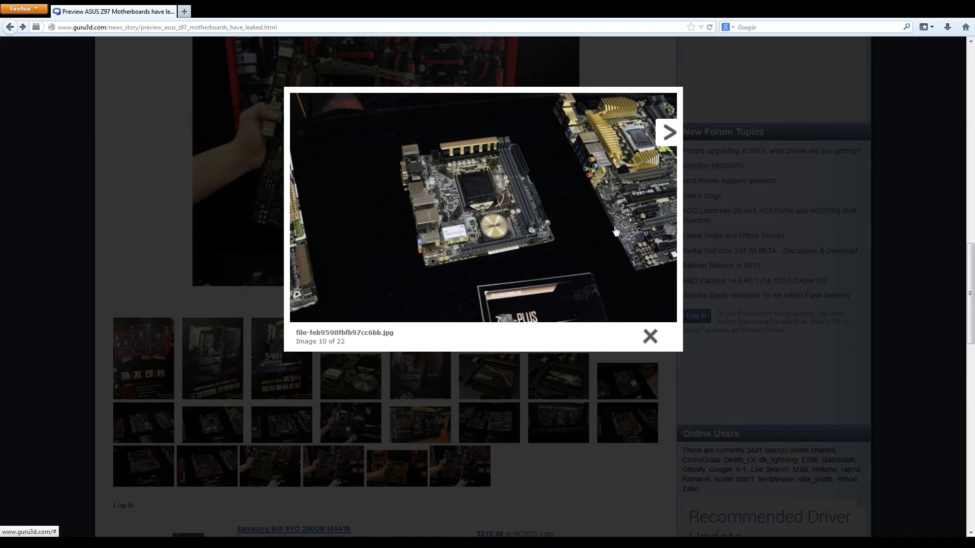
mouse_move(640, 229)
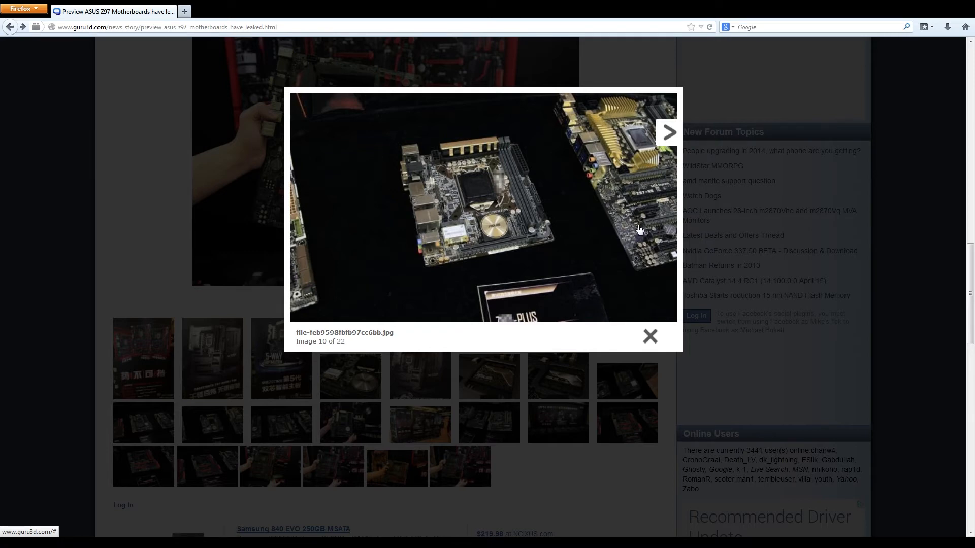
mouse_move(629, 219)
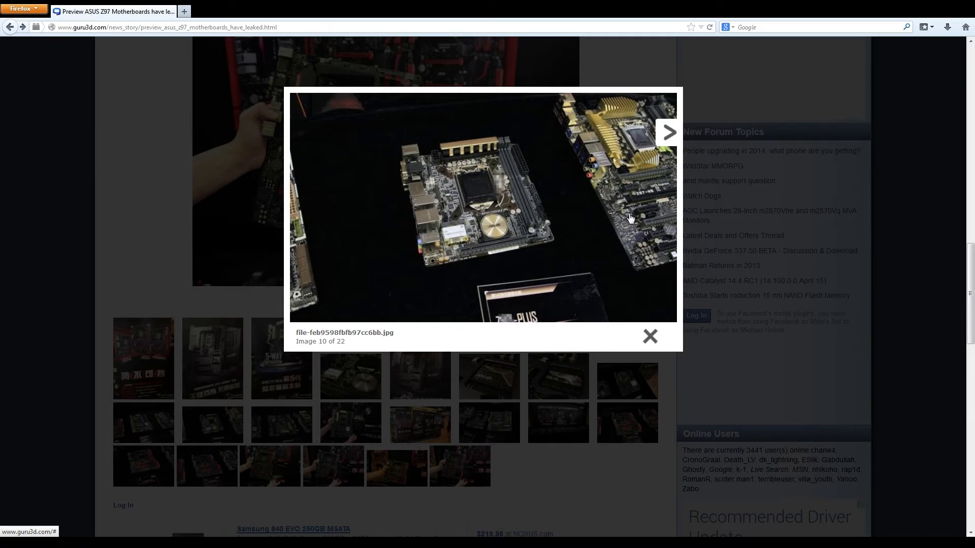
mouse_move(632, 224)
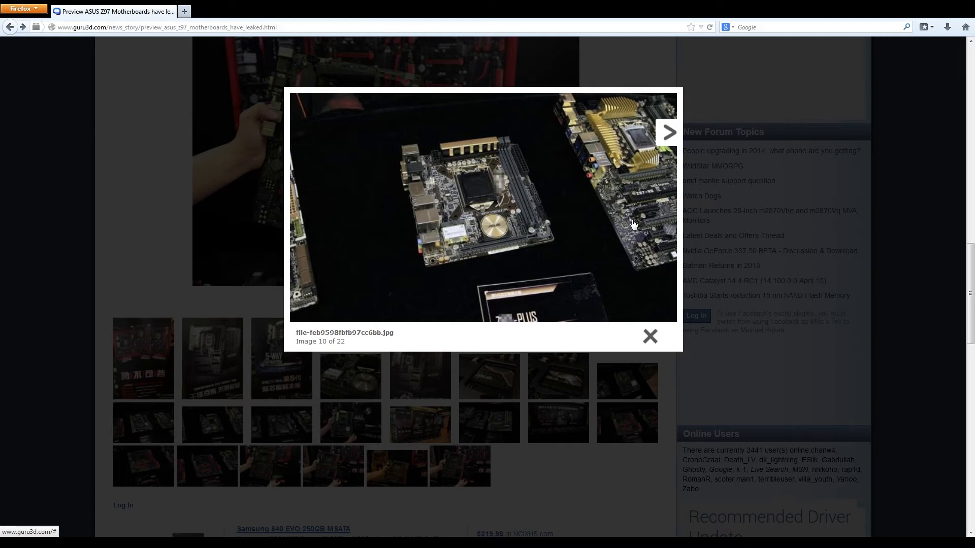
mouse_move(594, 215)
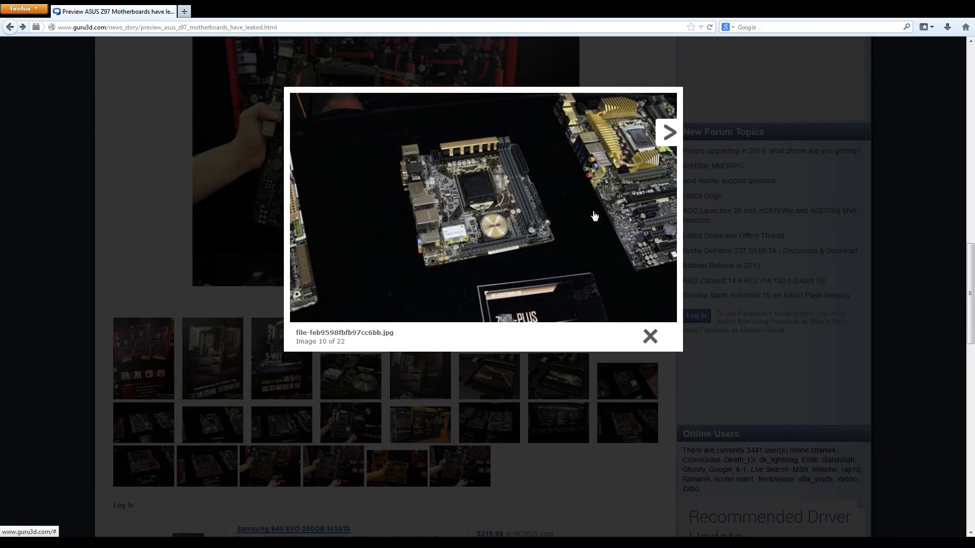
mouse_move(208, 211)
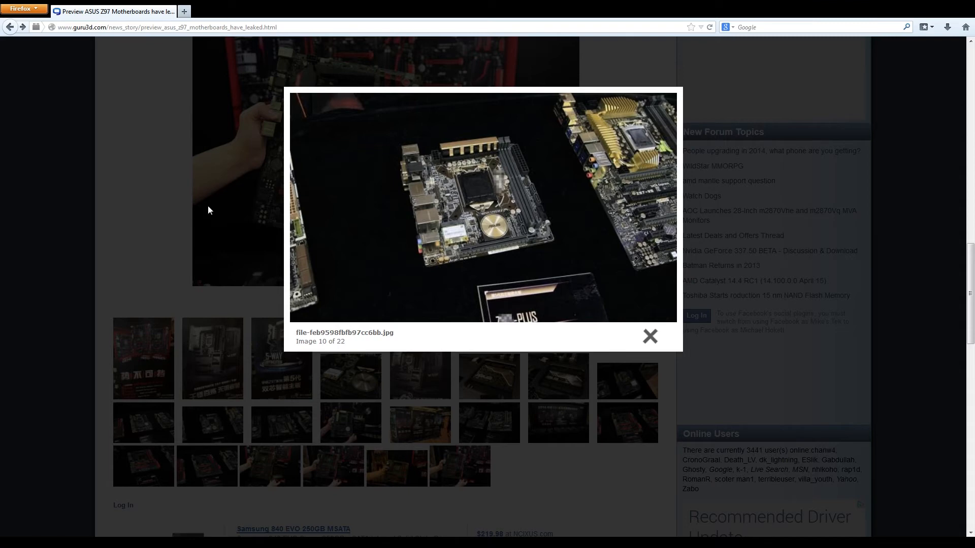
mouse_move(544, 298)
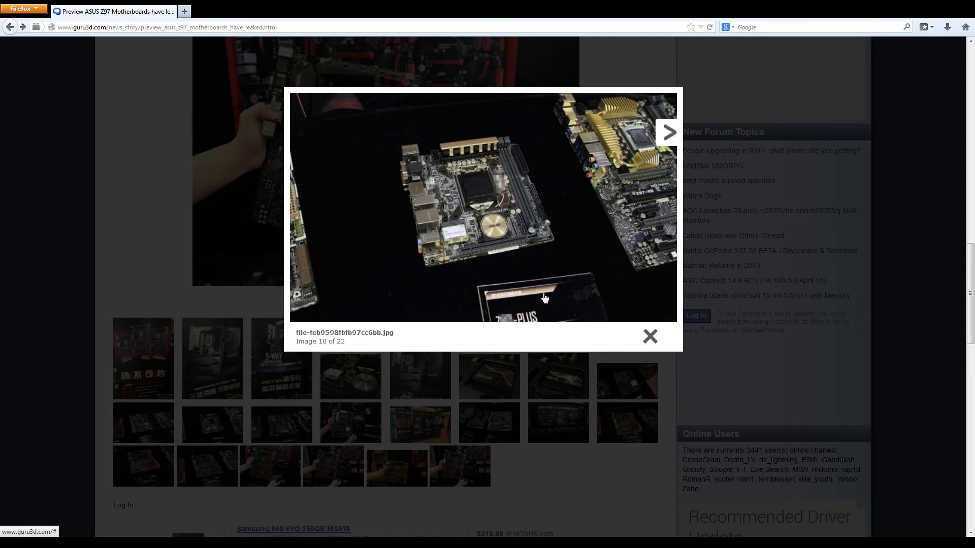
mouse_move(549, 313)
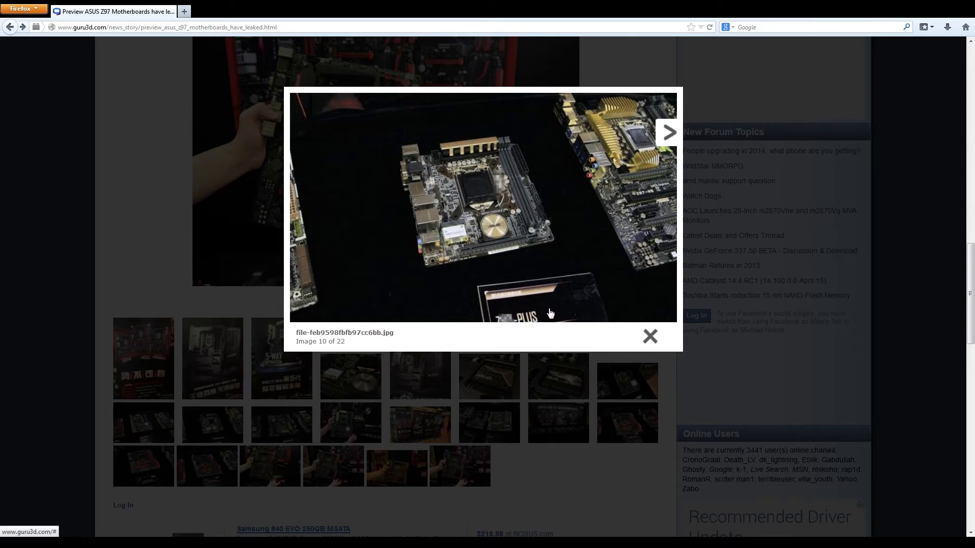
mouse_move(536, 243)
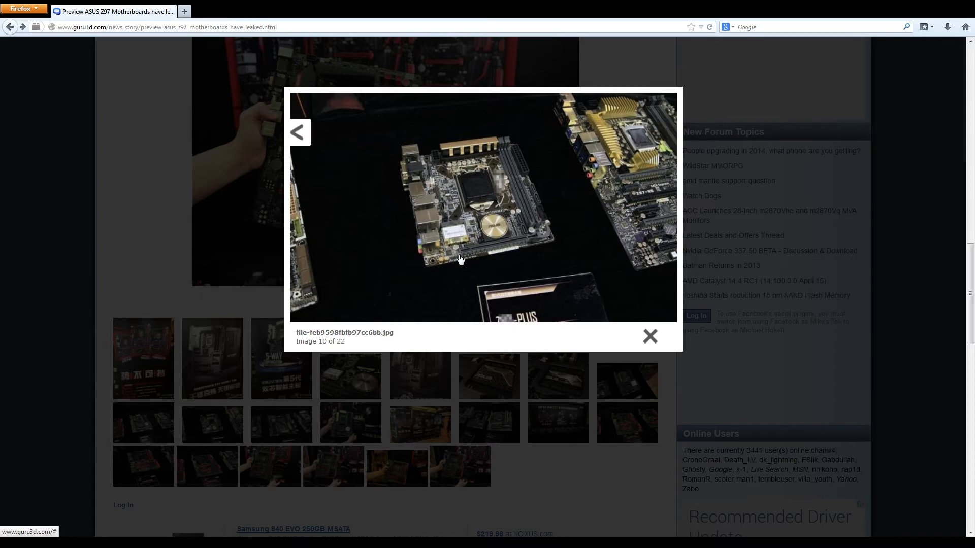
mouse_move(536, 243)
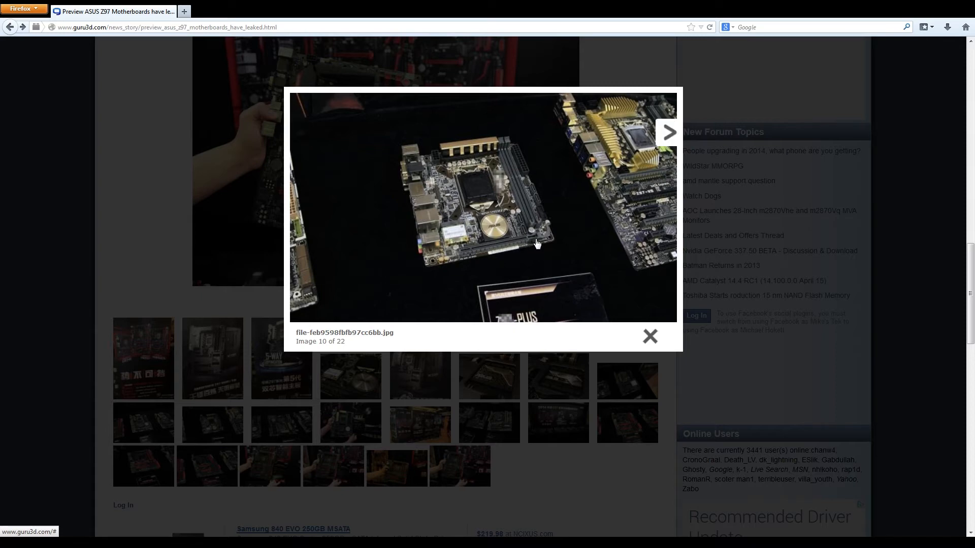
mouse_move(513, 249)
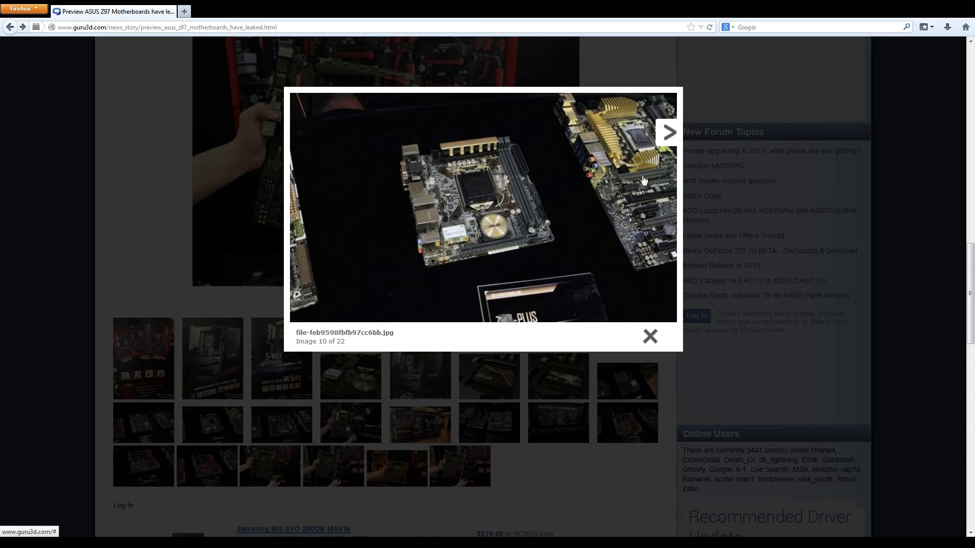
mouse_move(652, 193)
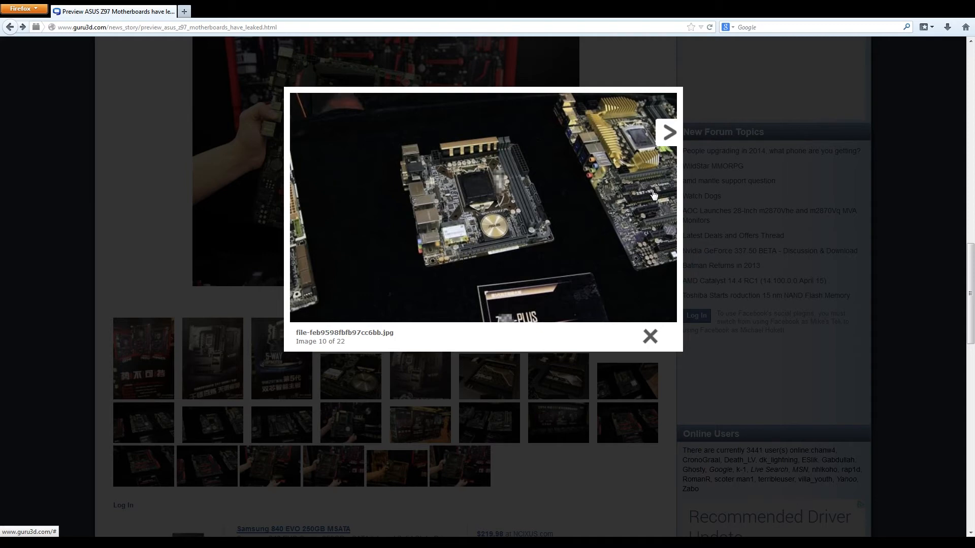
mouse_move(665, 254)
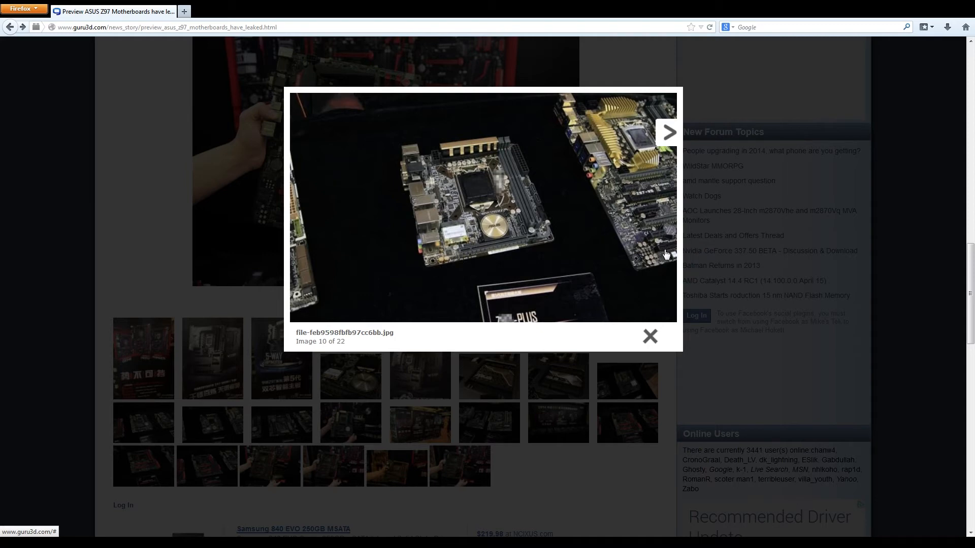
mouse_move(644, 207)
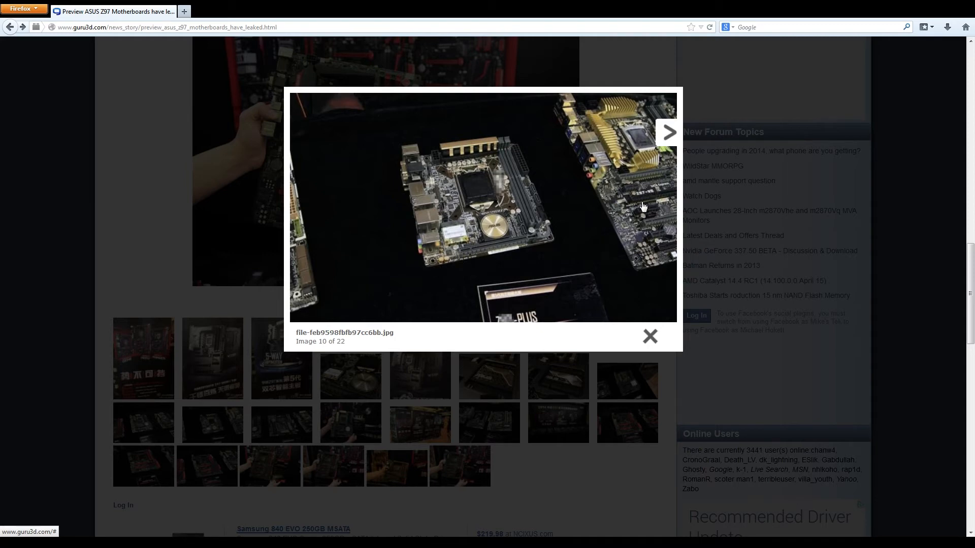
mouse_move(623, 230)
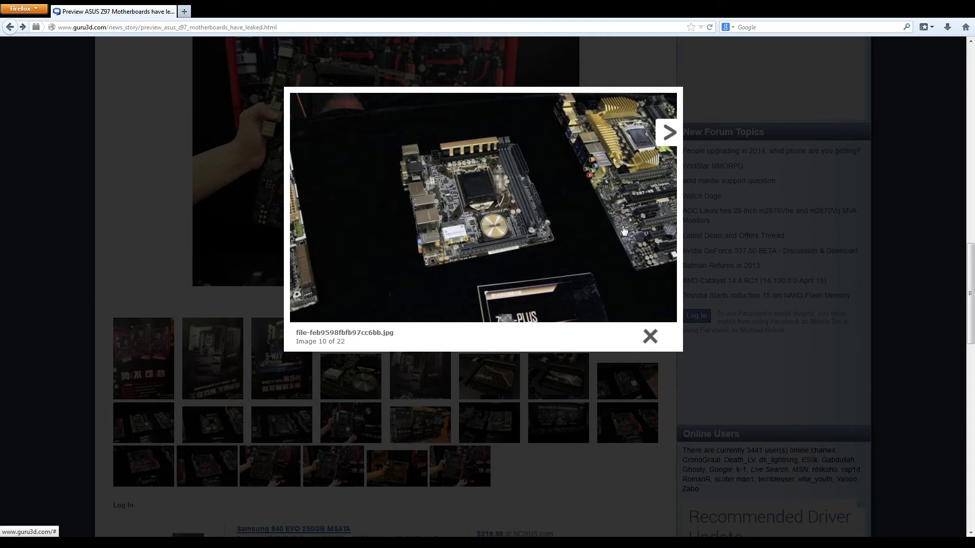
mouse_move(610, 232)
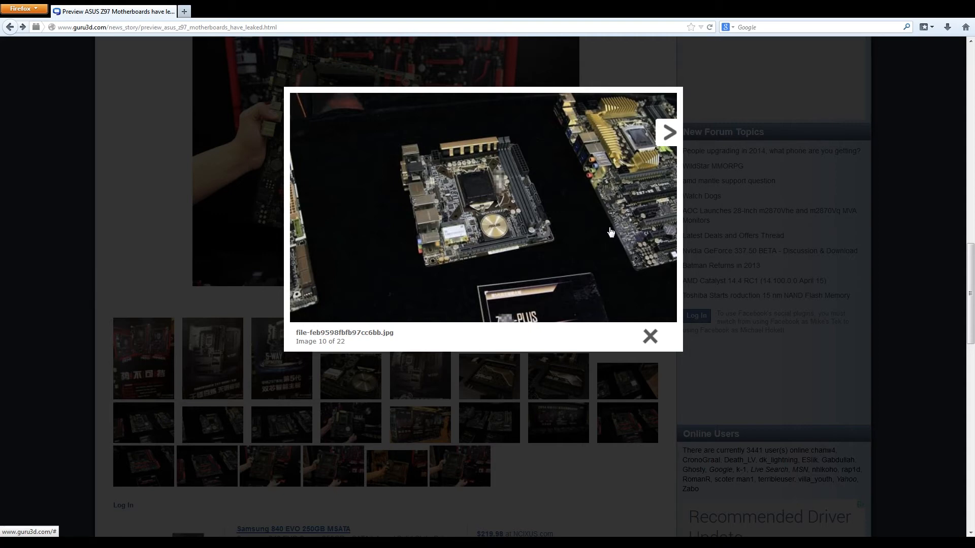
mouse_move(595, 207)
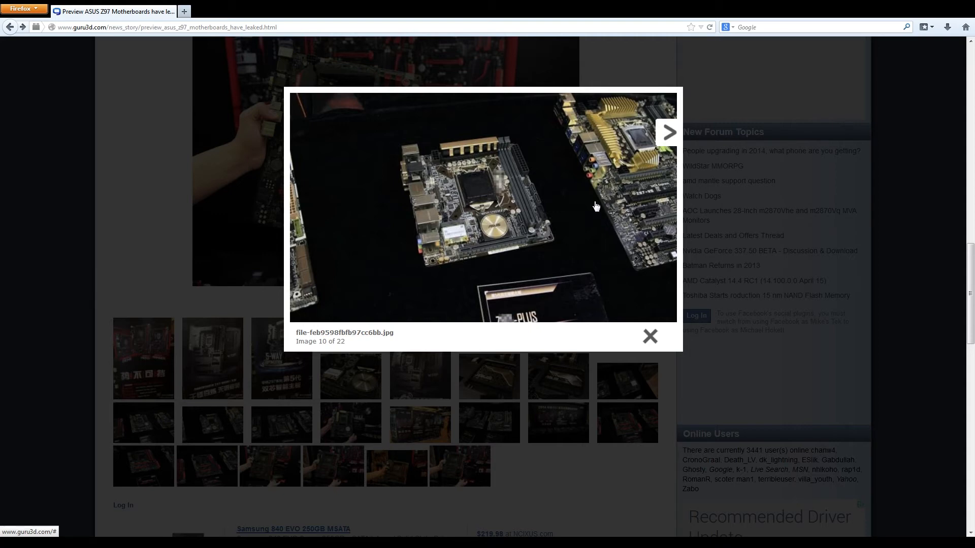
mouse_move(589, 223)
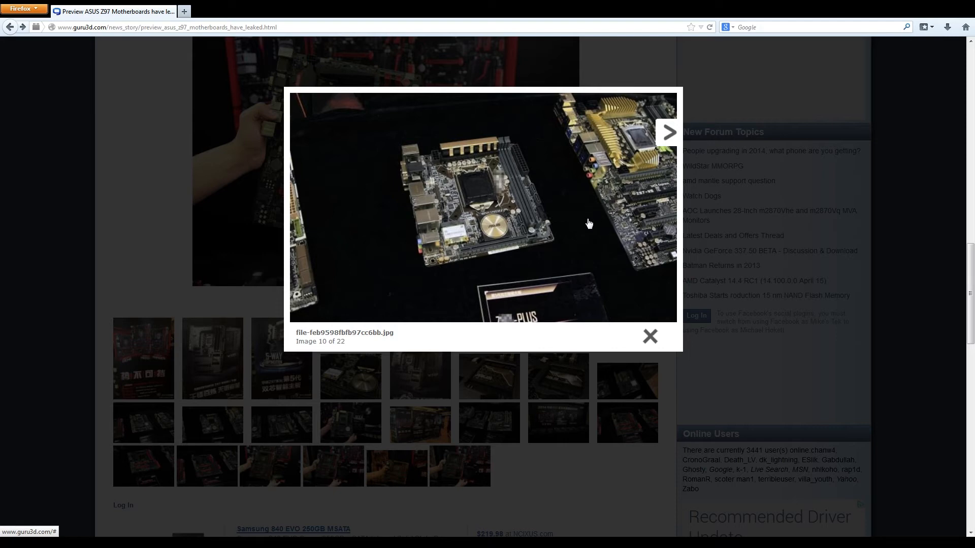
mouse_move(511, 264)
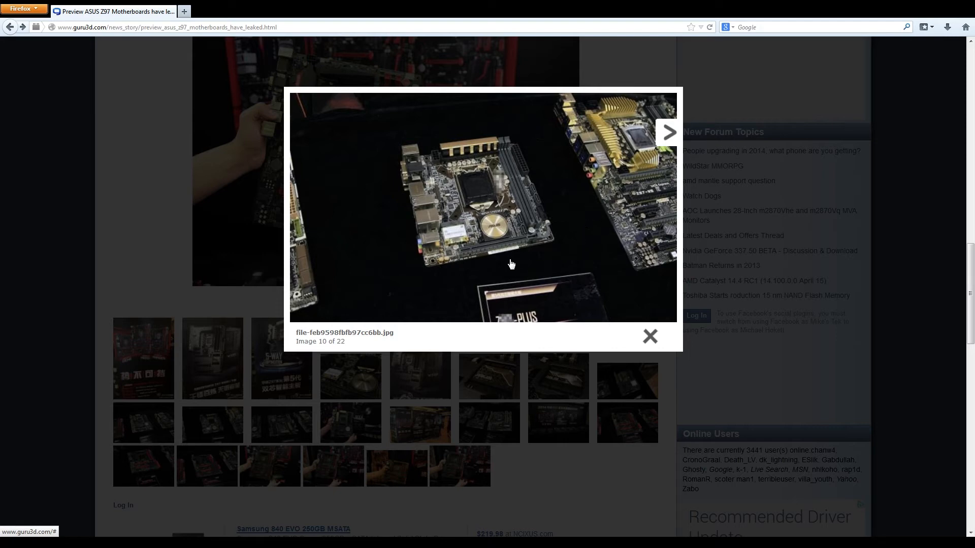
mouse_move(549, 264)
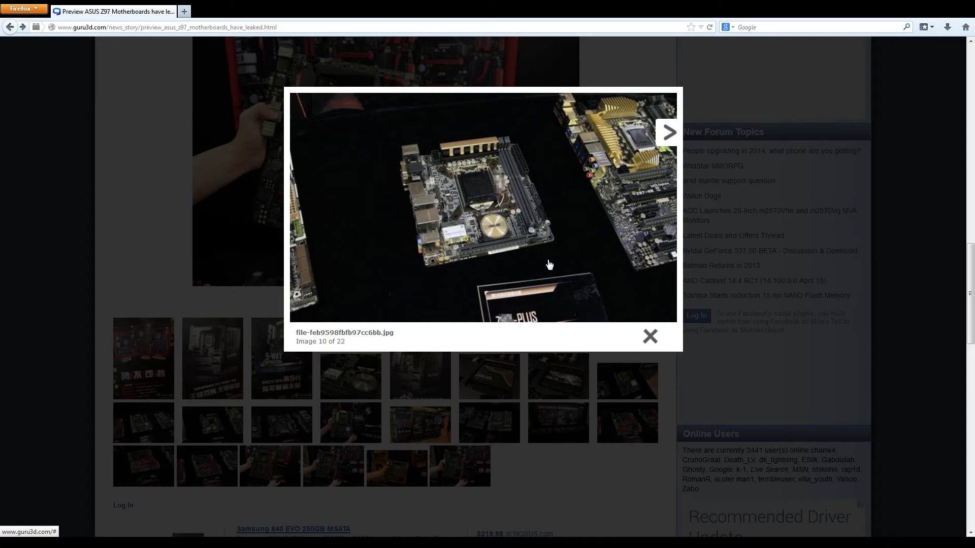
mouse_move(562, 236)
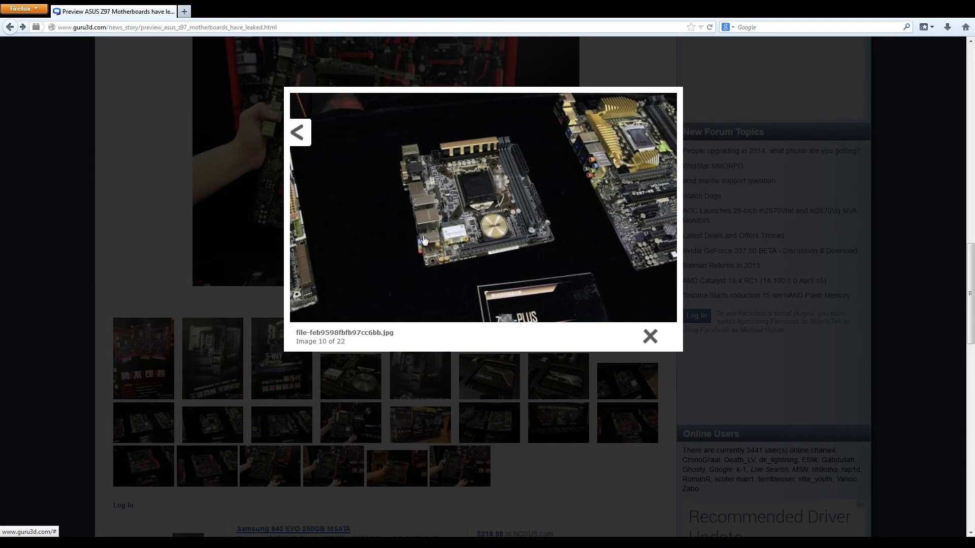
mouse_move(401, 177)
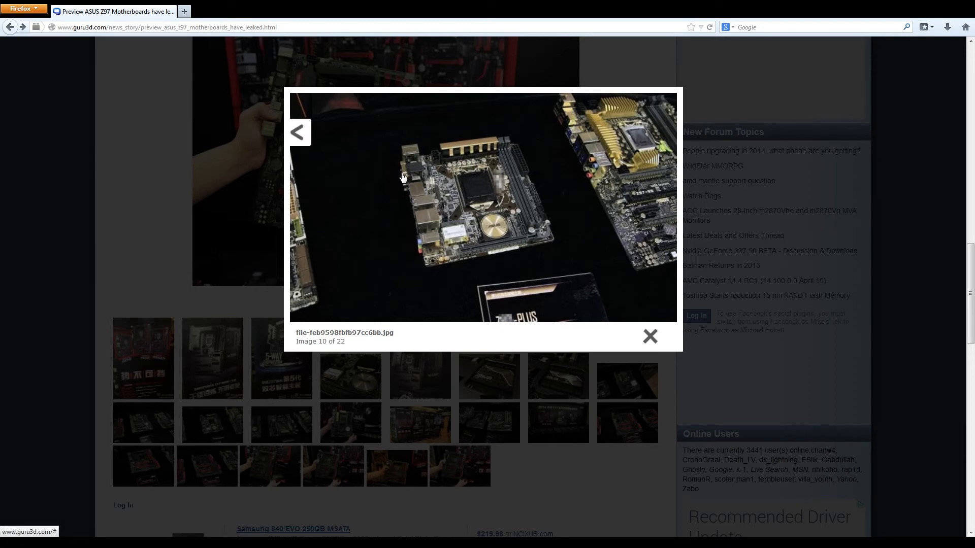
mouse_move(421, 218)
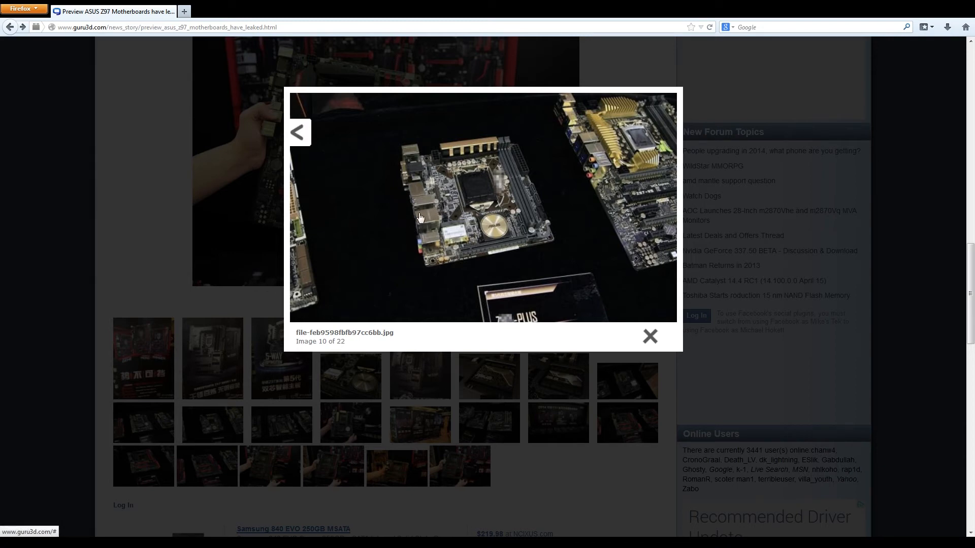
mouse_move(411, 242)
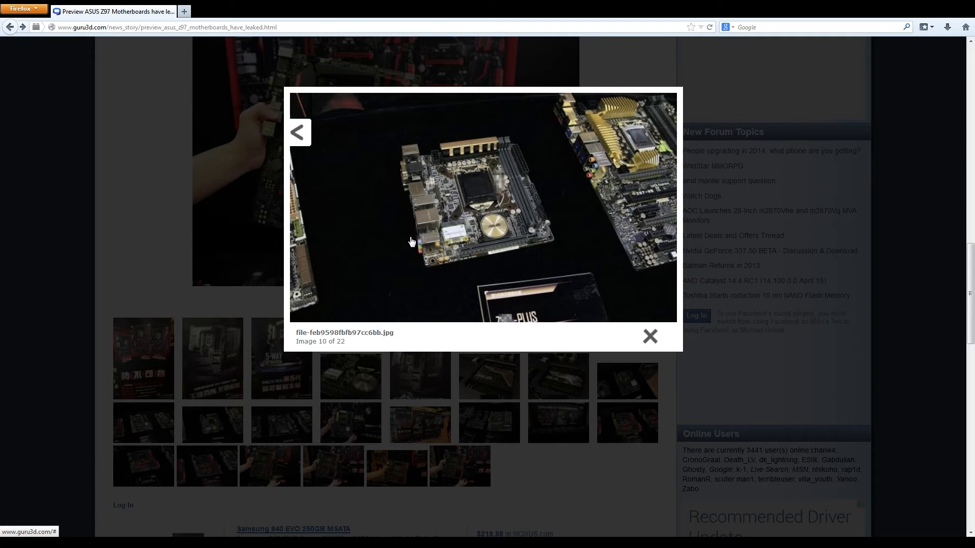
mouse_move(410, 202)
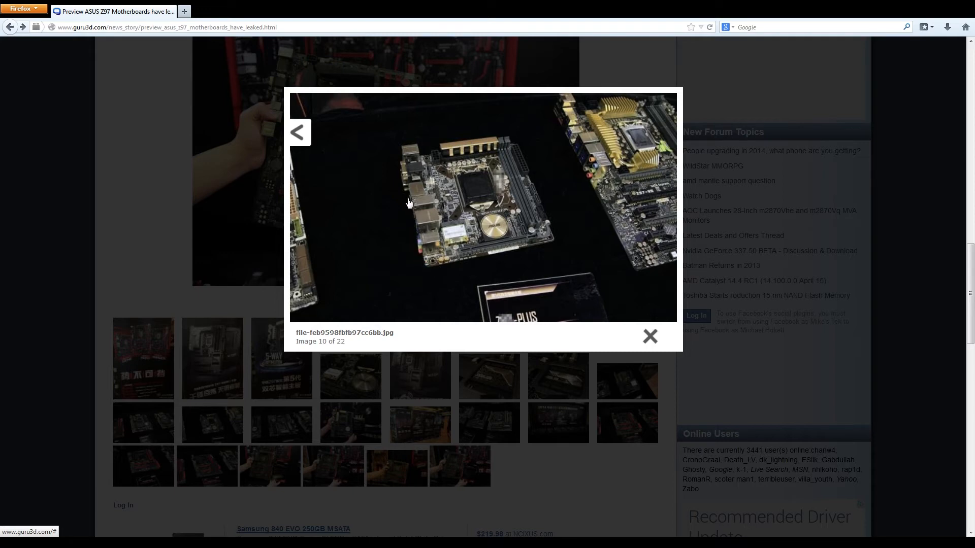
mouse_move(410, 209)
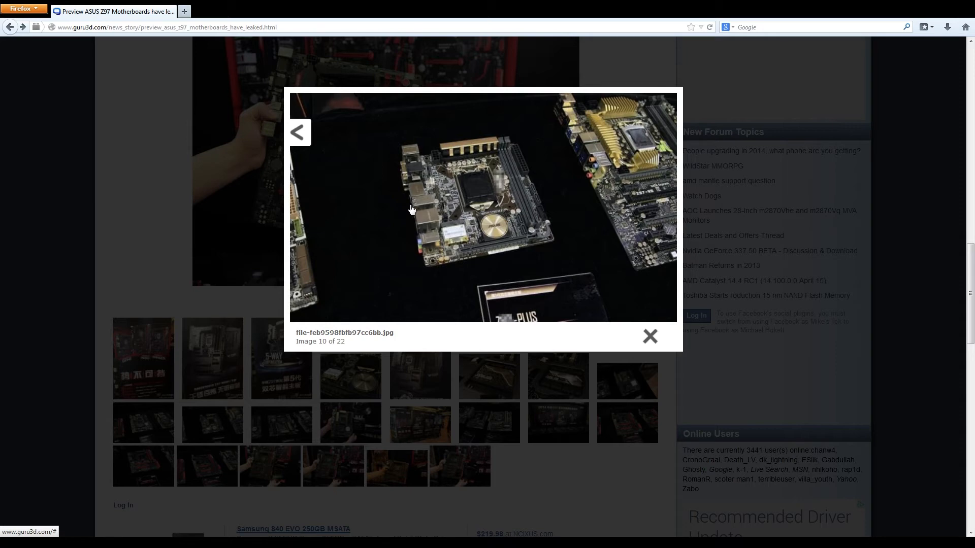
mouse_move(410, 206)
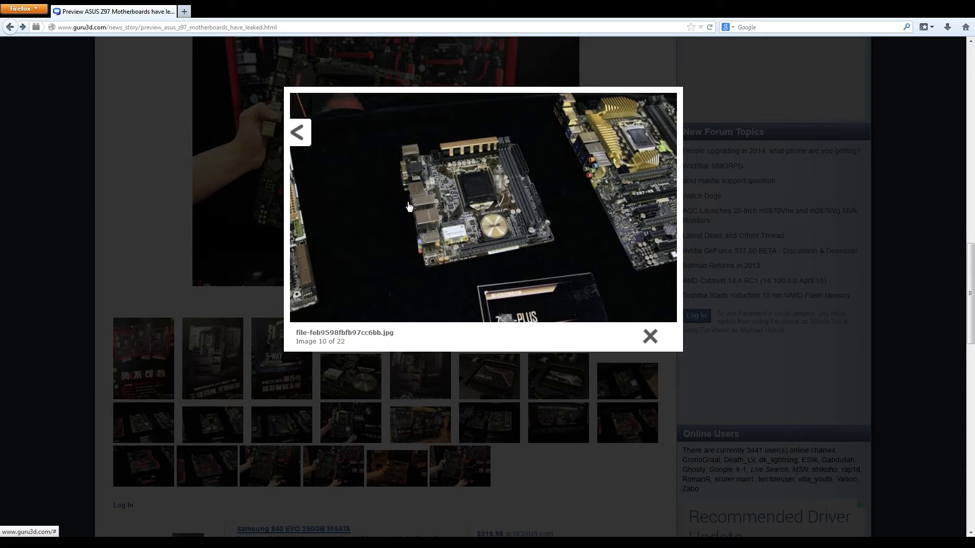
mouse_move(436, 170)
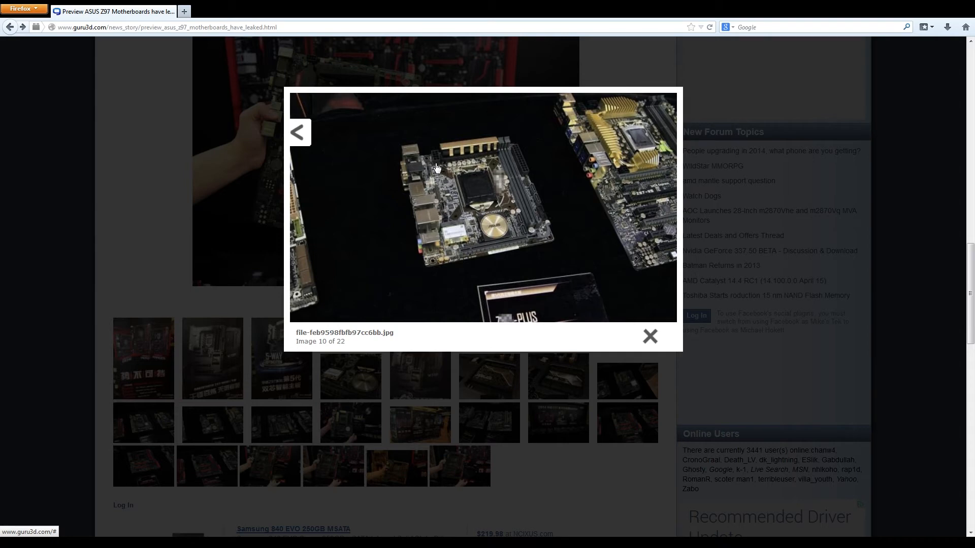
mouse_move(433, 155)
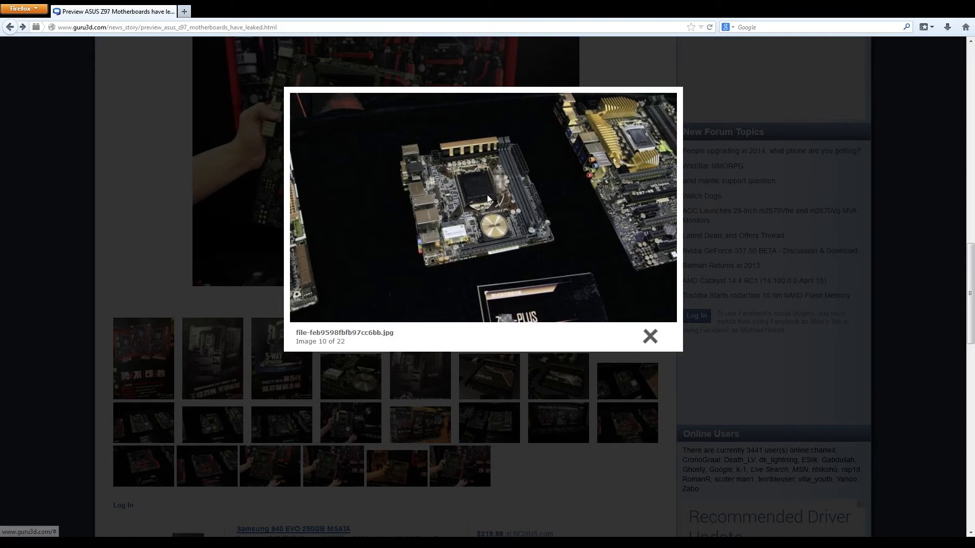
mouse_move(526, 212)
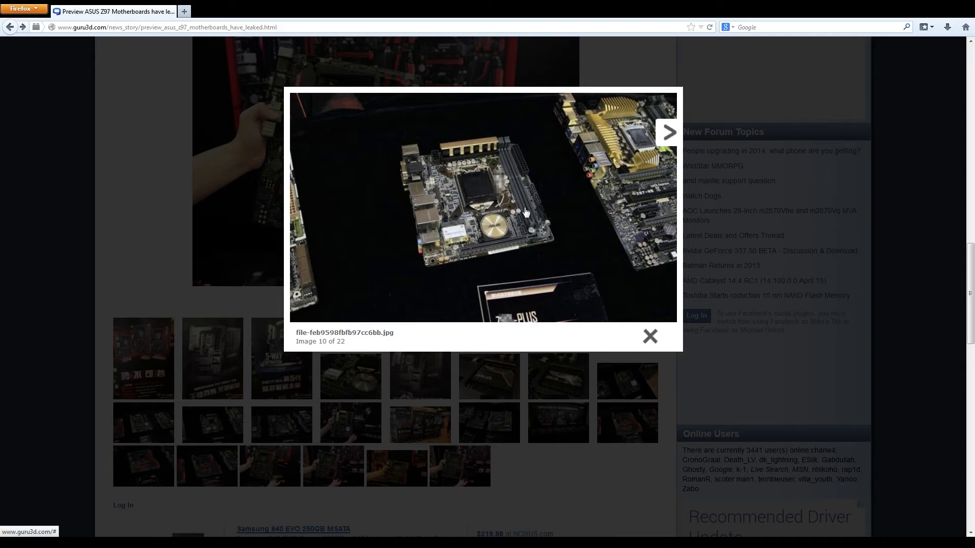
mouse_move(542, 215)
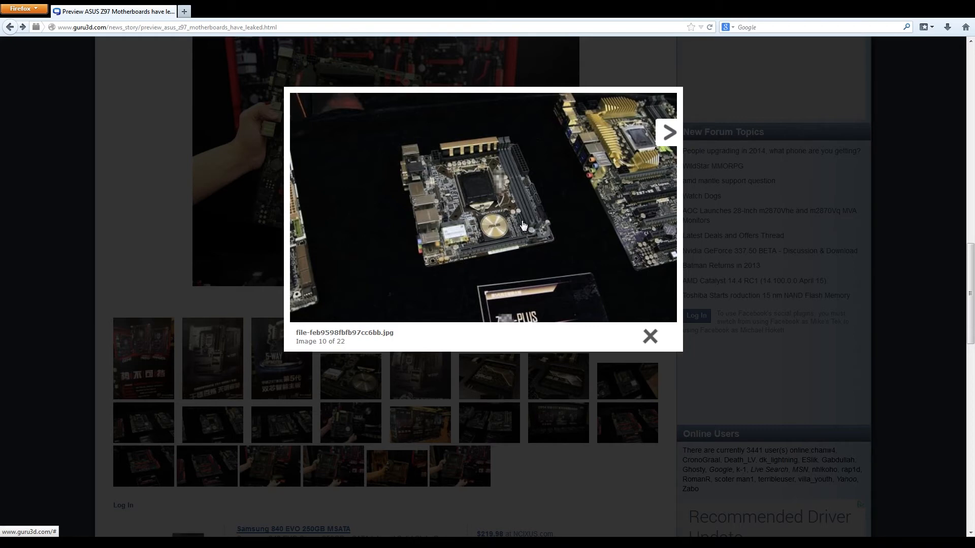
mouse_move(539, 203)
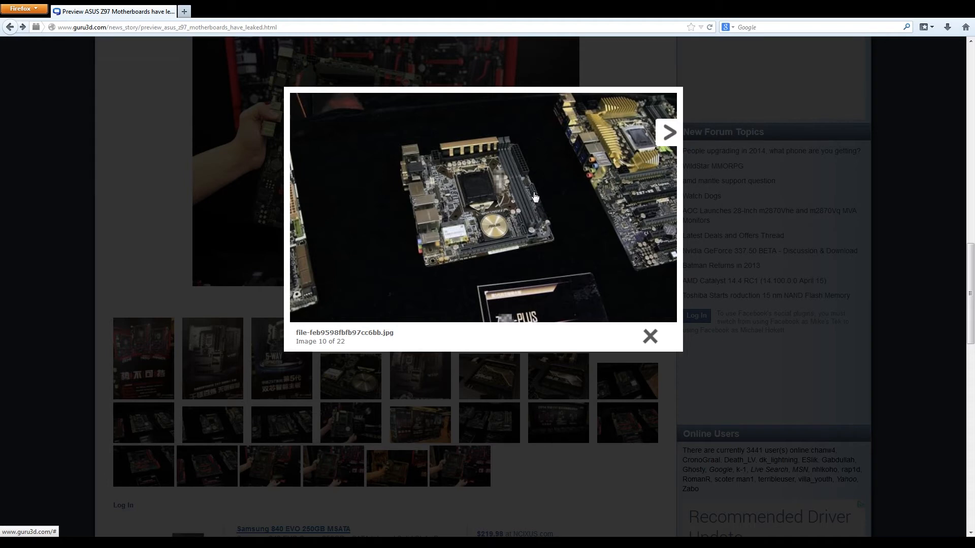
mouse_move(529, 237)
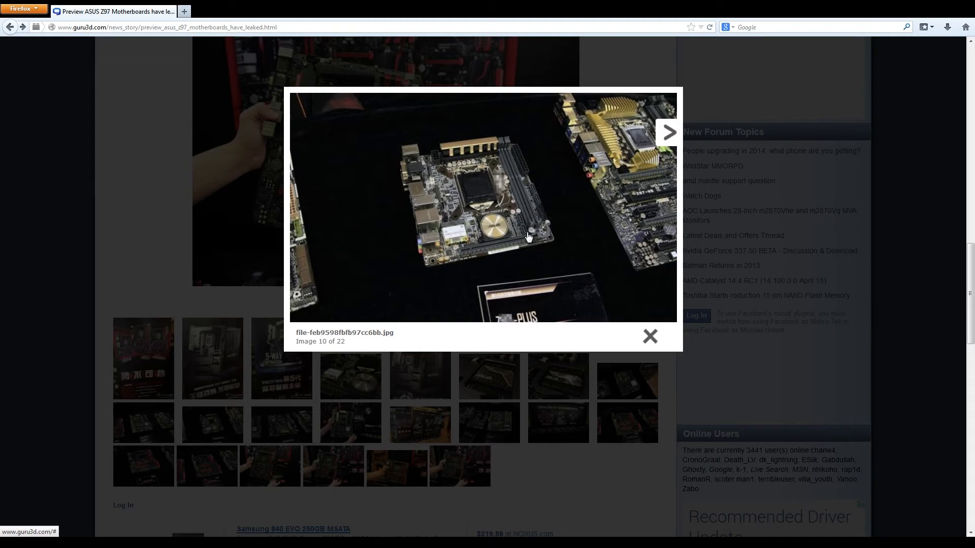
mouse_move(525, 234)
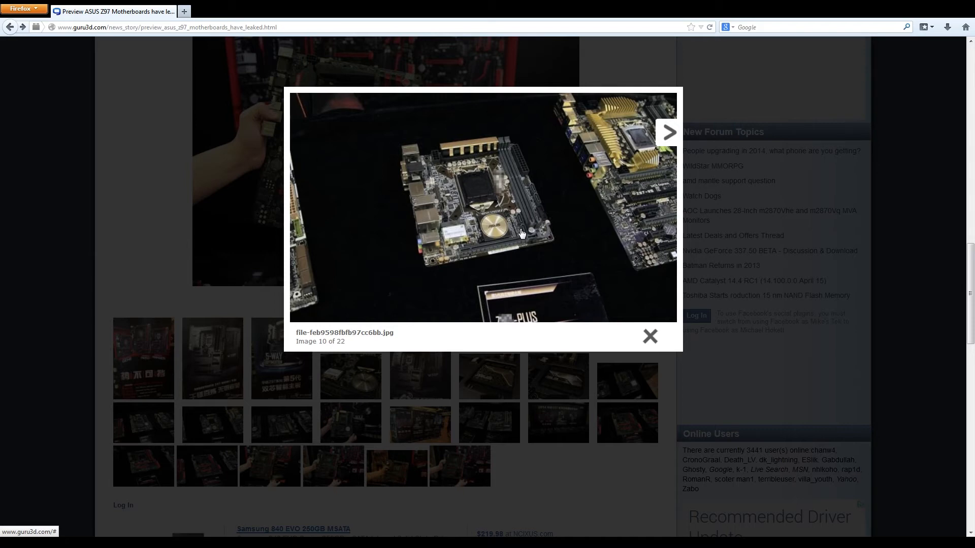
mouse_move(524, 234)
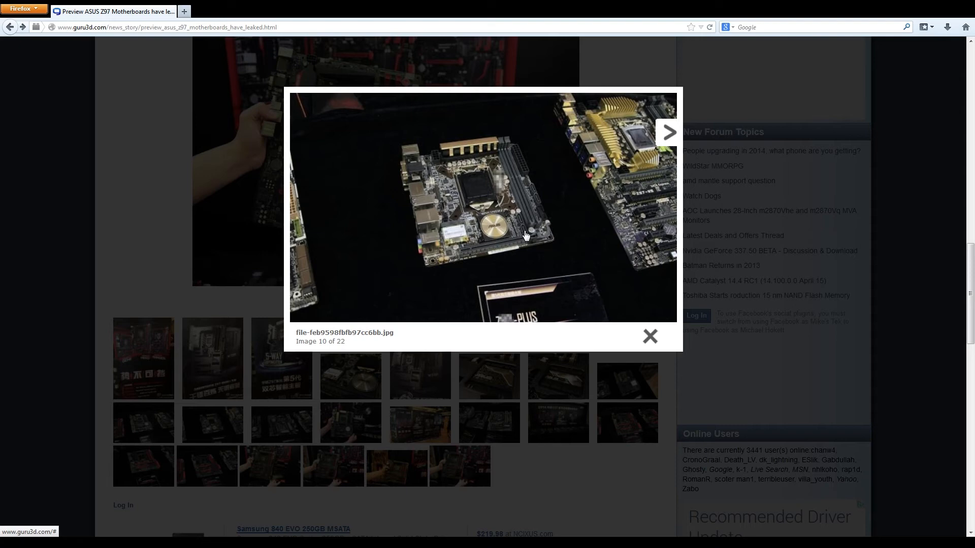
mouse_move(503, 159)
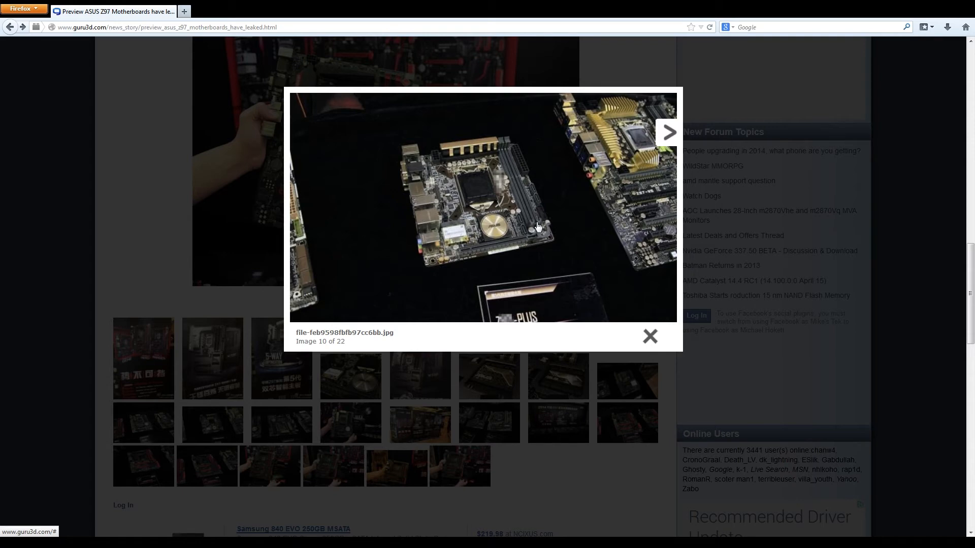
mouse_move(570, 224)
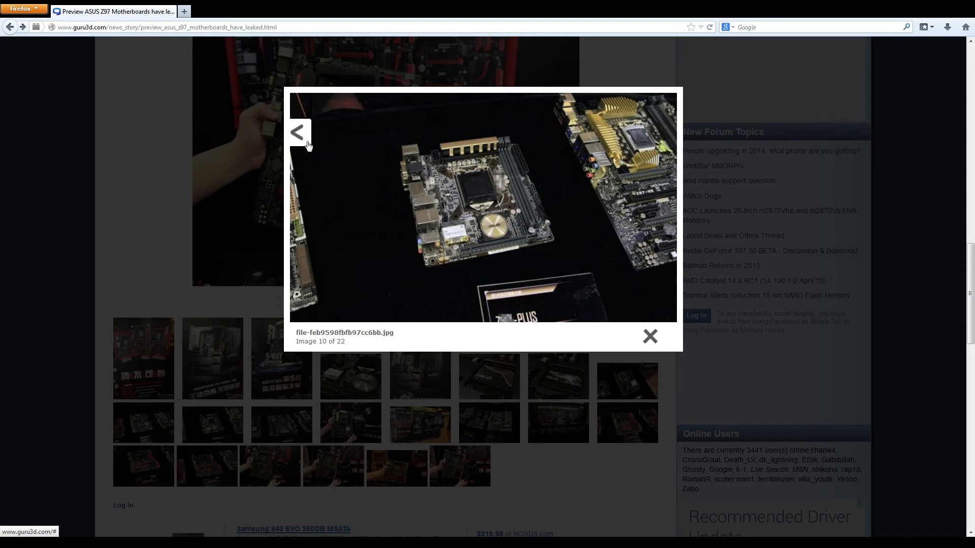
Step: Scroll the page beneath the lightbox on image 9, revealing the Related Stories section
scroll(down, 3)
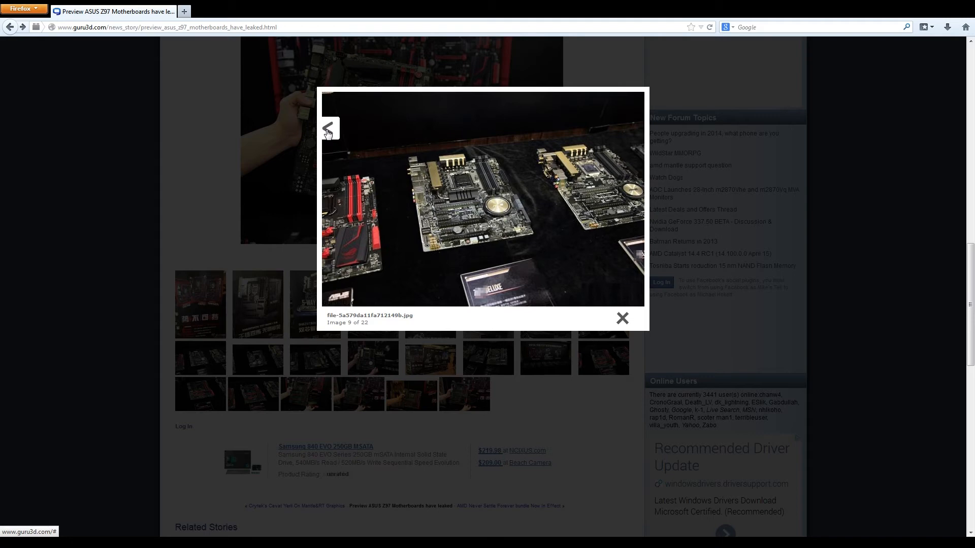
mouse_move(467, 273)
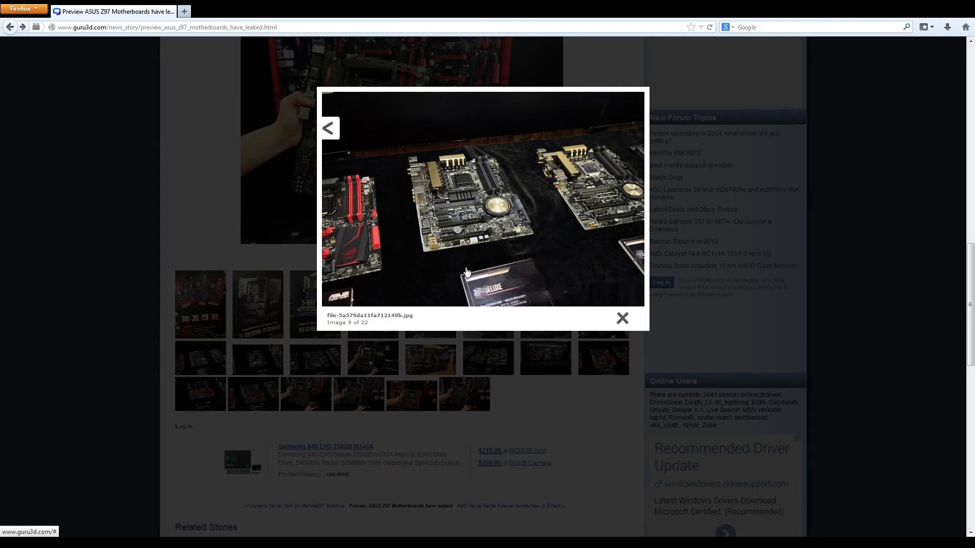
mouse_move(523, 226)
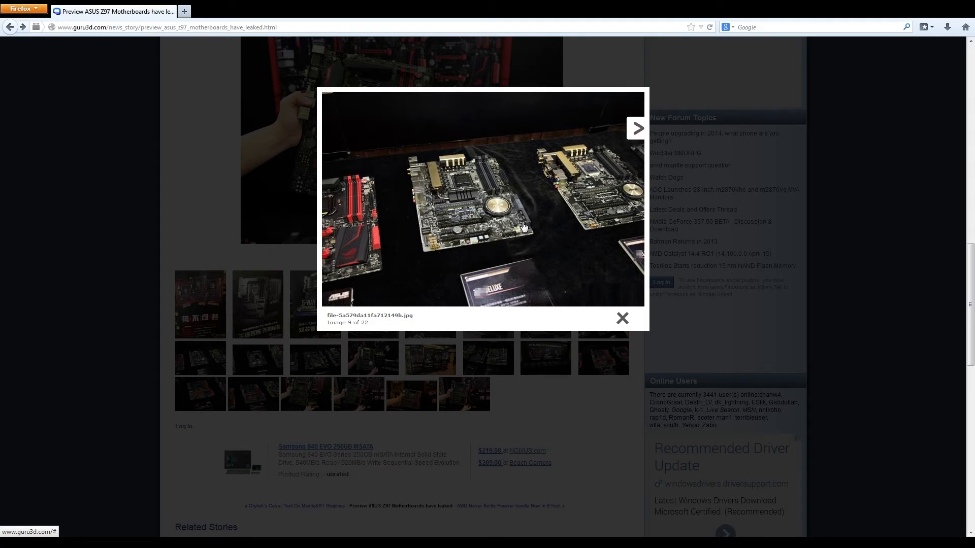
mouse_move(498, 217)
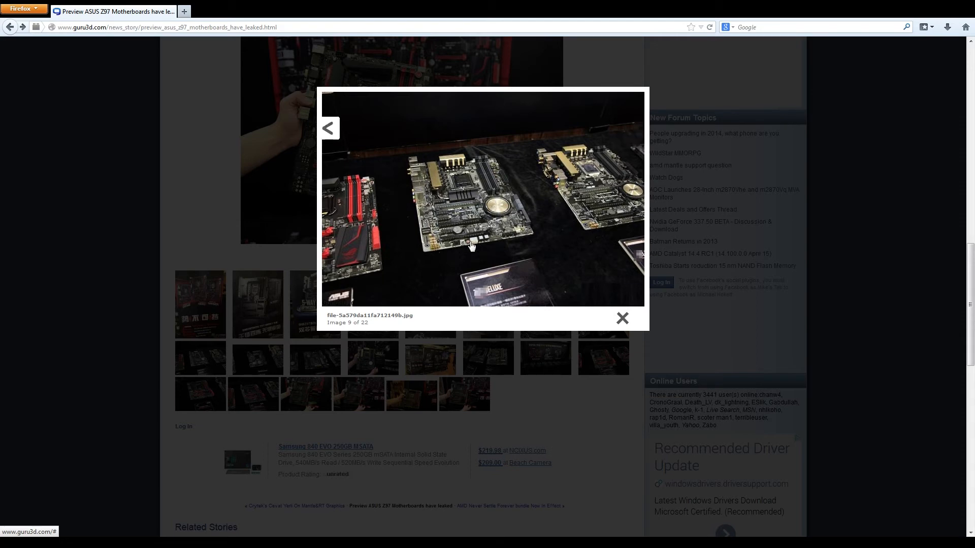
click(11, 26)
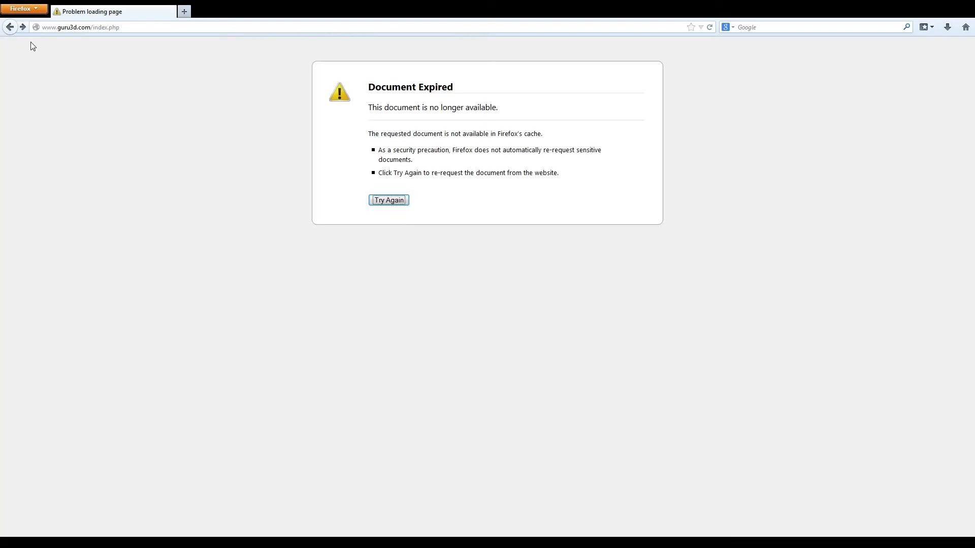
click(388, 200)
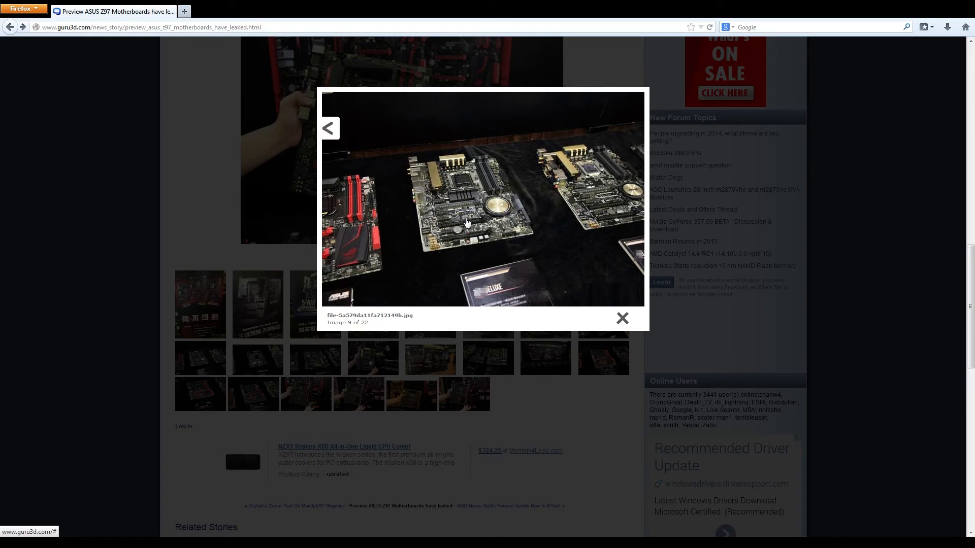
mouse_move(460, 225)
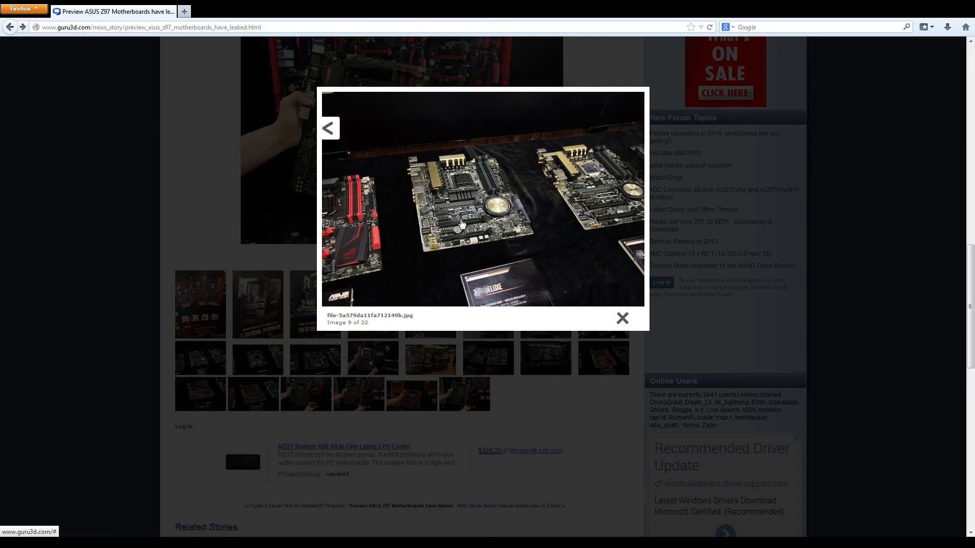
mouse_move(466, 223)
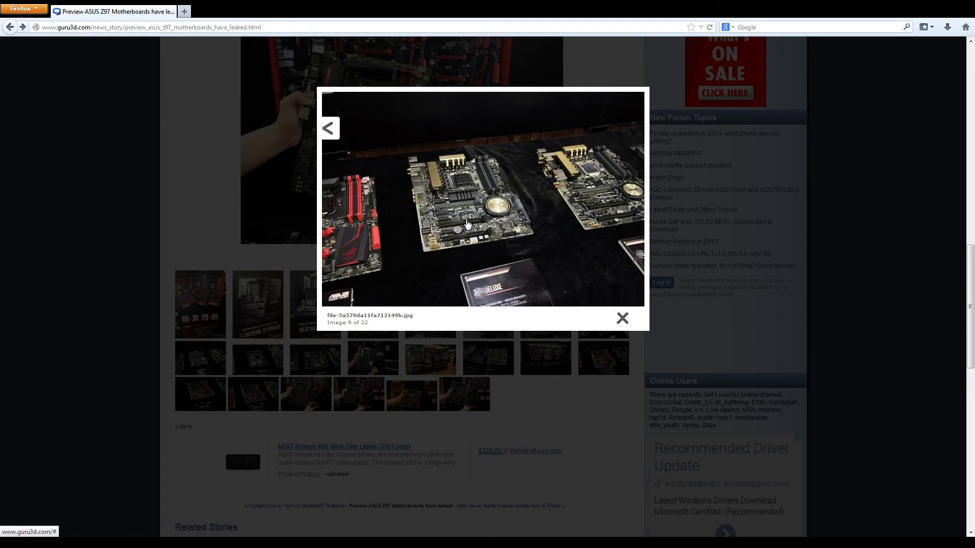
mouse_move(458, 207)
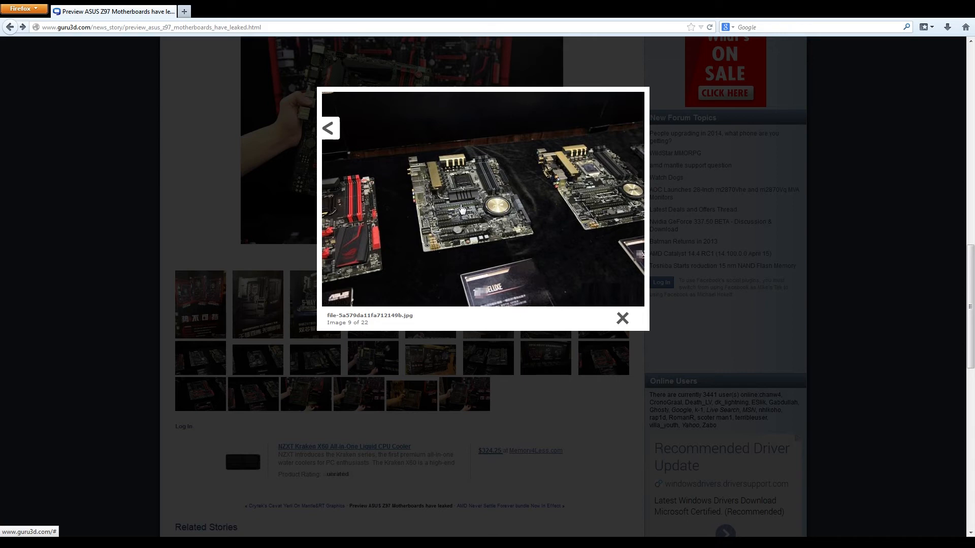
mouse_move(459, 209)
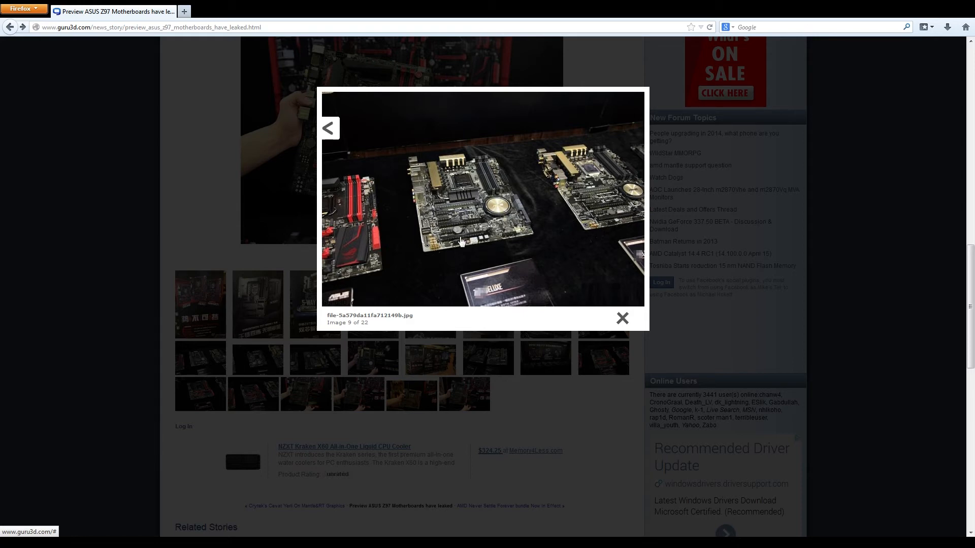
mouse_move(439, 221)
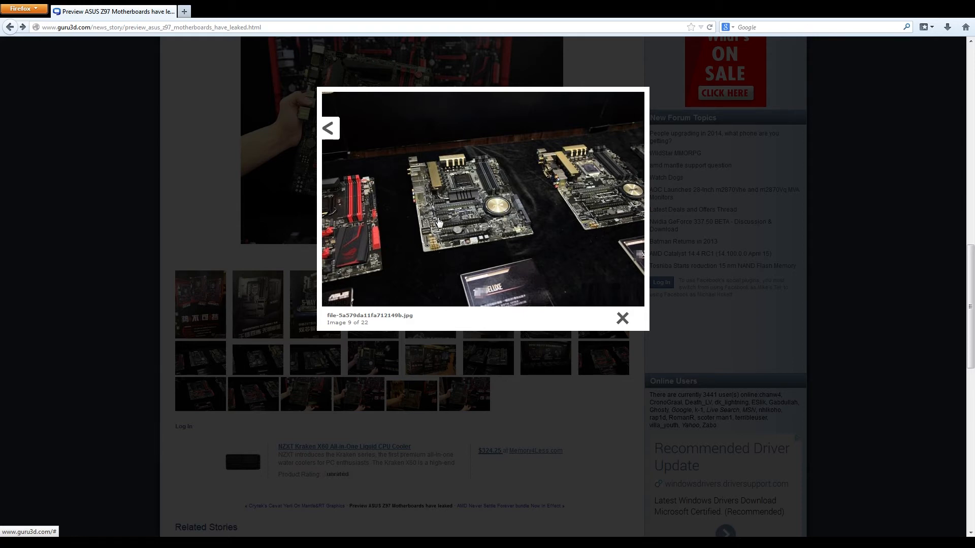
mouse_move(444, 236)
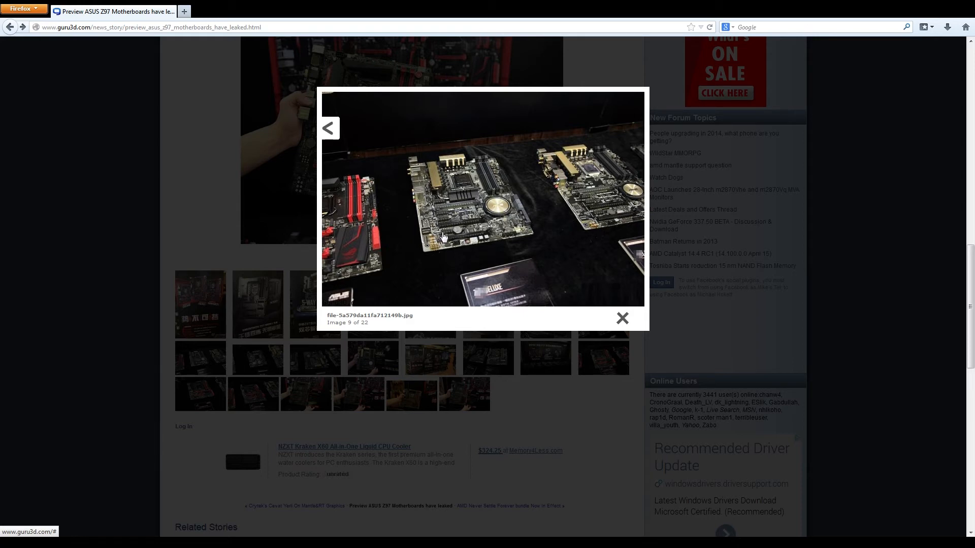
mouse_move(443, 230)
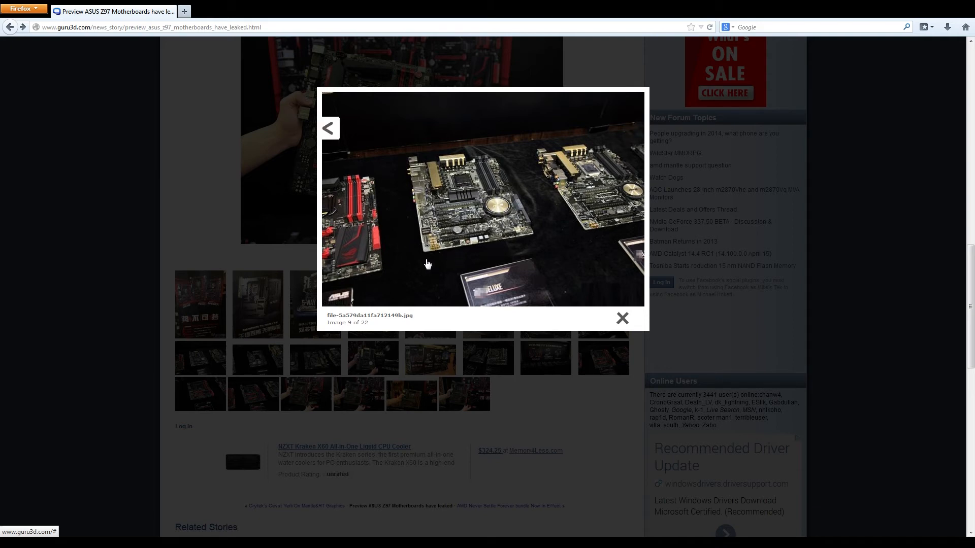
Step: Step the lightbox back through images 8 and 7 to image 6, the armored board cover
click(328, 128)
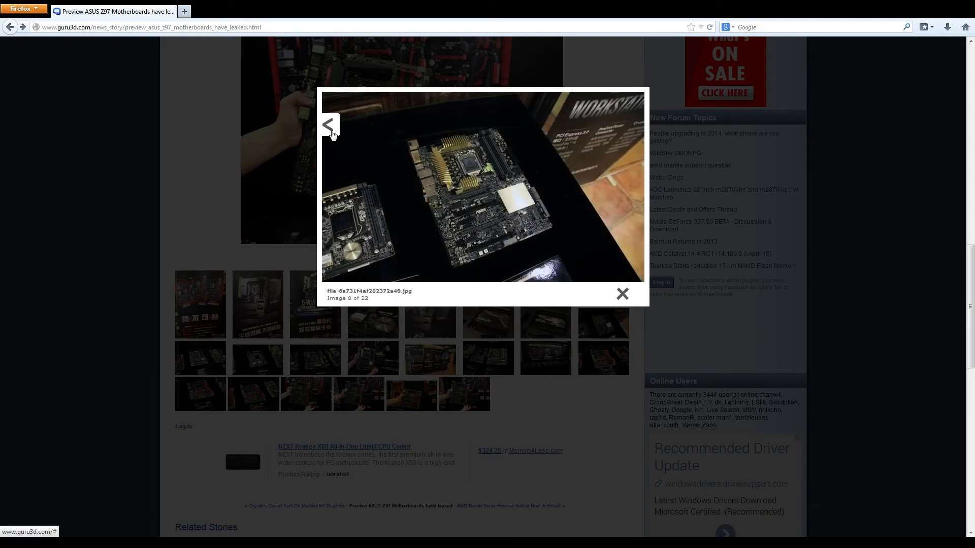
click(329, 123)
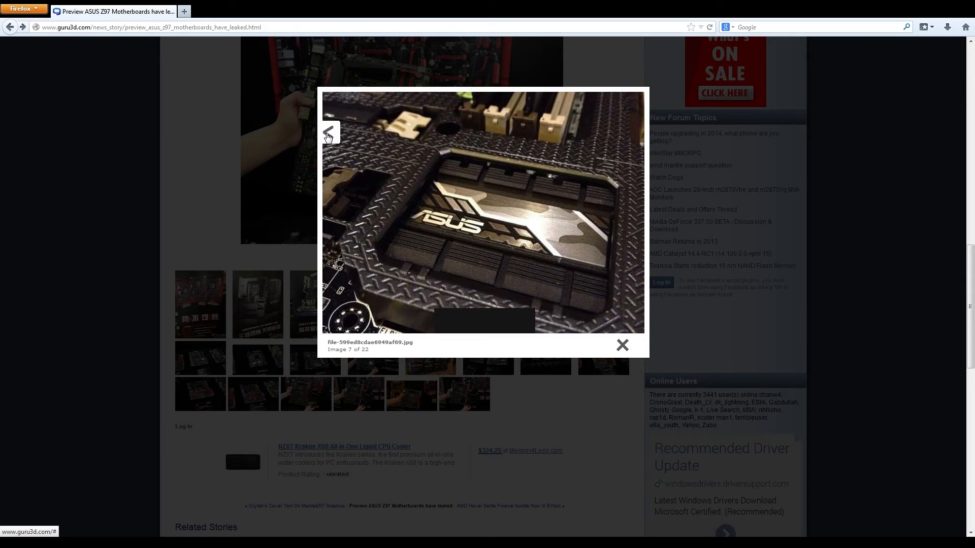
click(329, 132)
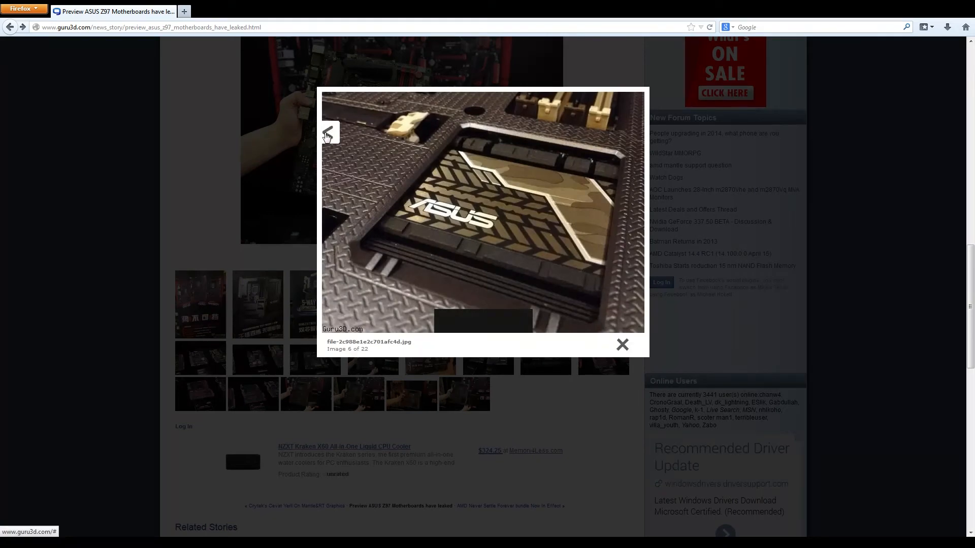
mouse_move(477, 118)
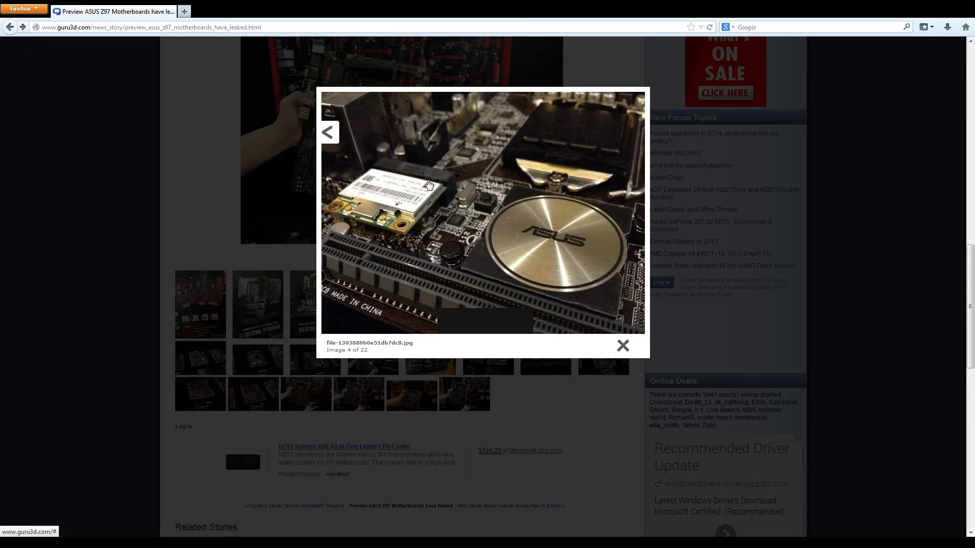
mouse_move(358, 204)
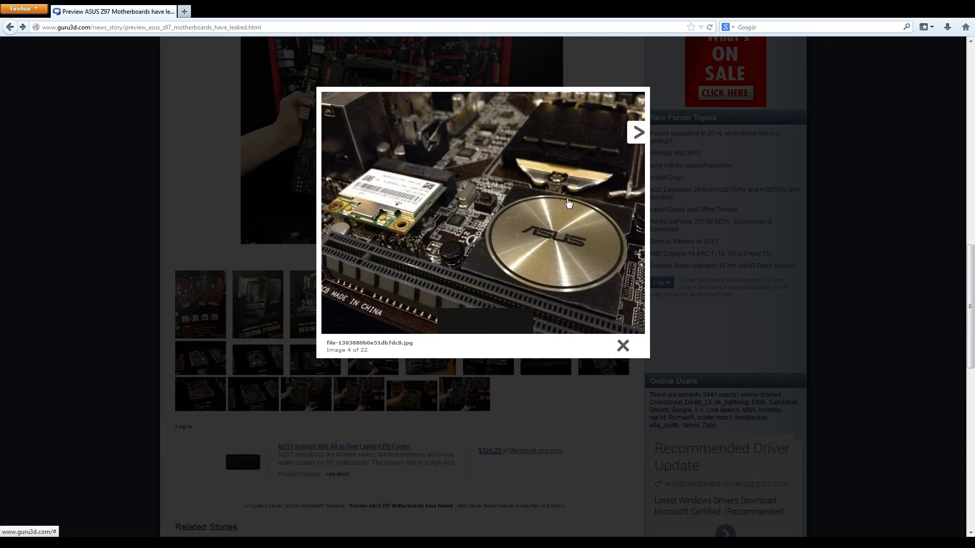
Step: Step the lightbox back through images 3 and 2 to image 1, the Gene/Hero/Ranger poster
click(637, 132)
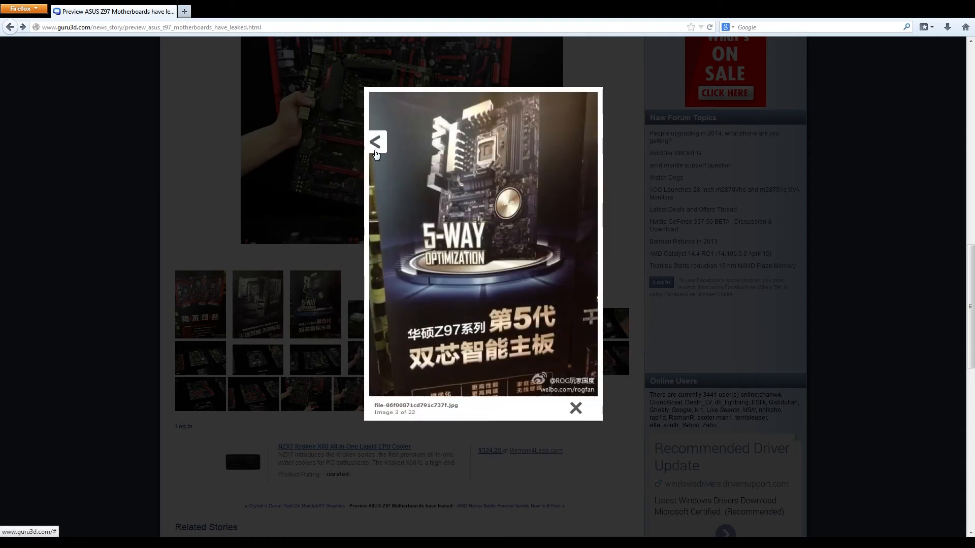
click(376, 142)
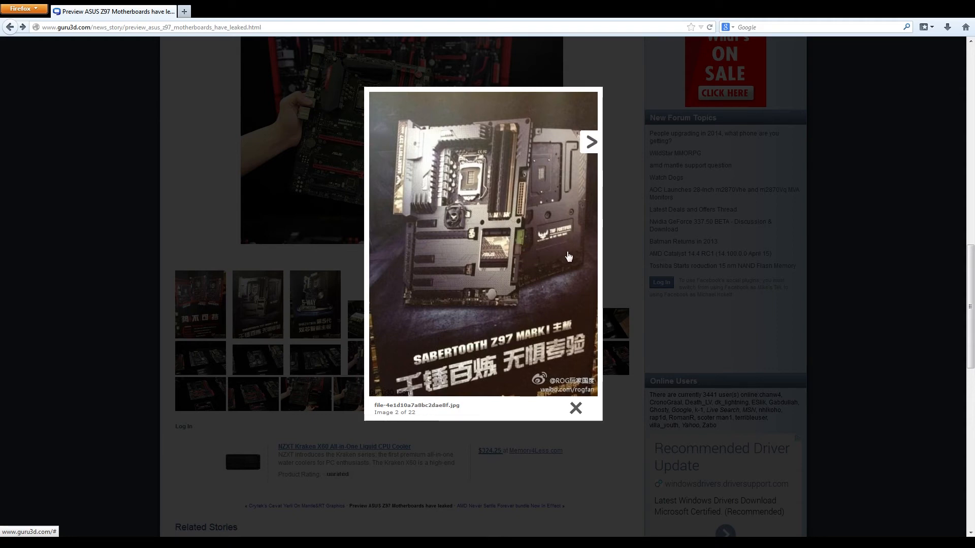
mouse_move(530, 244)
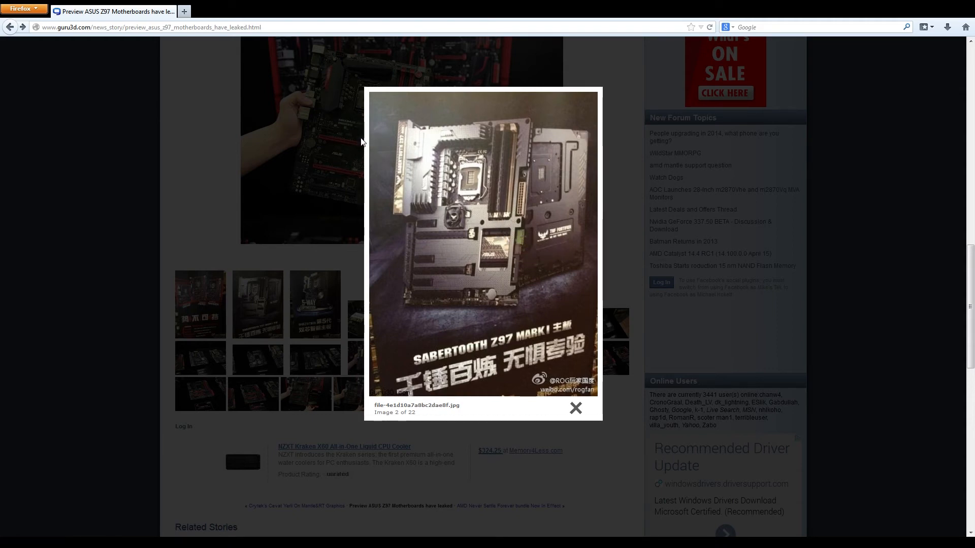
mouse_move(455, 222)
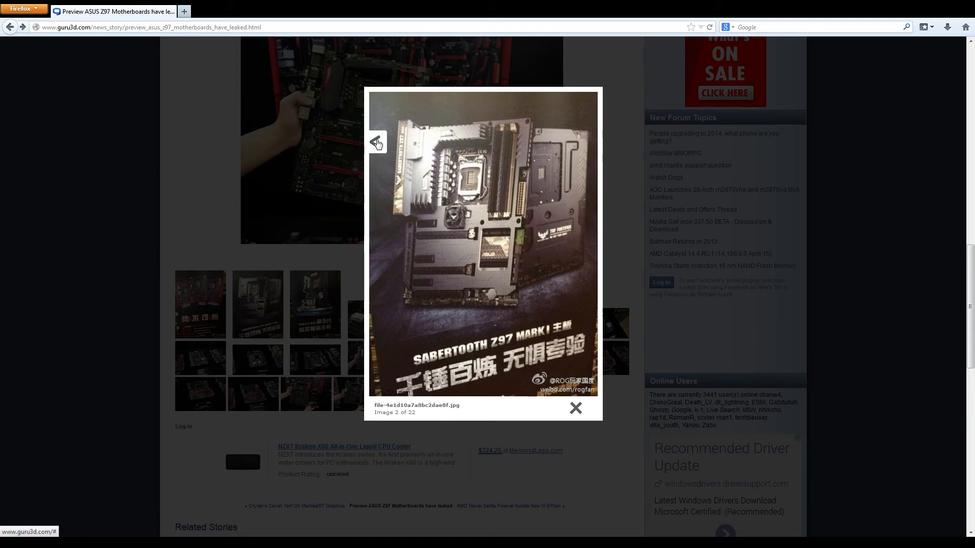
mouse_move(375, 144)
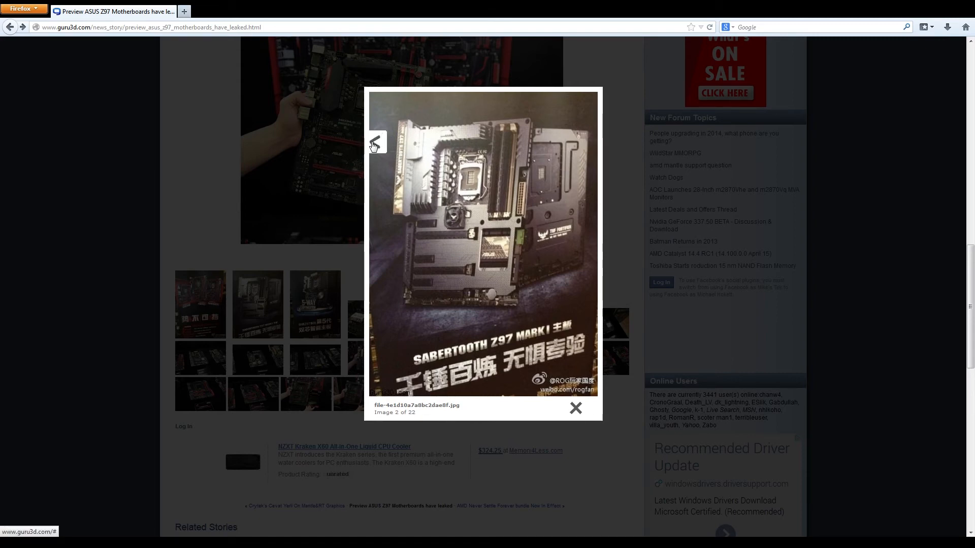
click(376, 142)
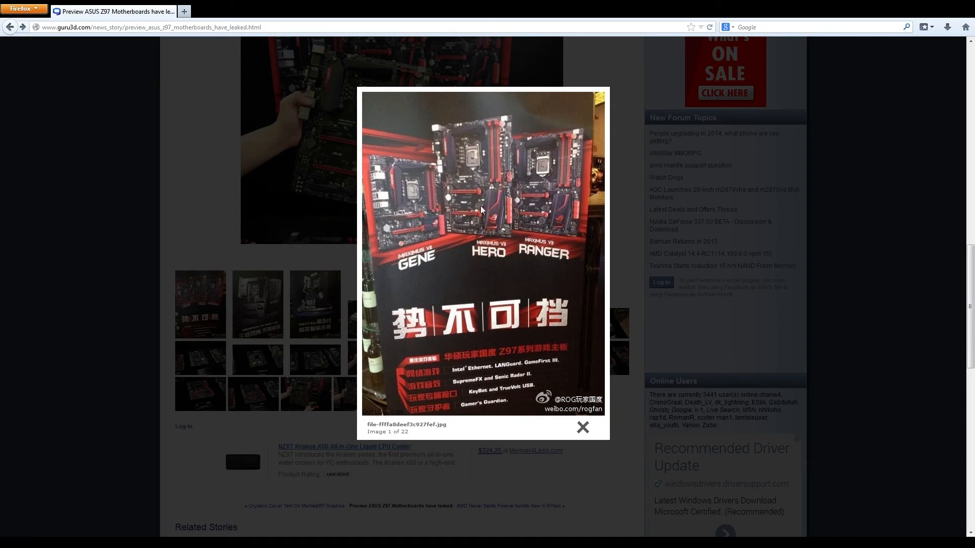
mouse_move(589, 446)
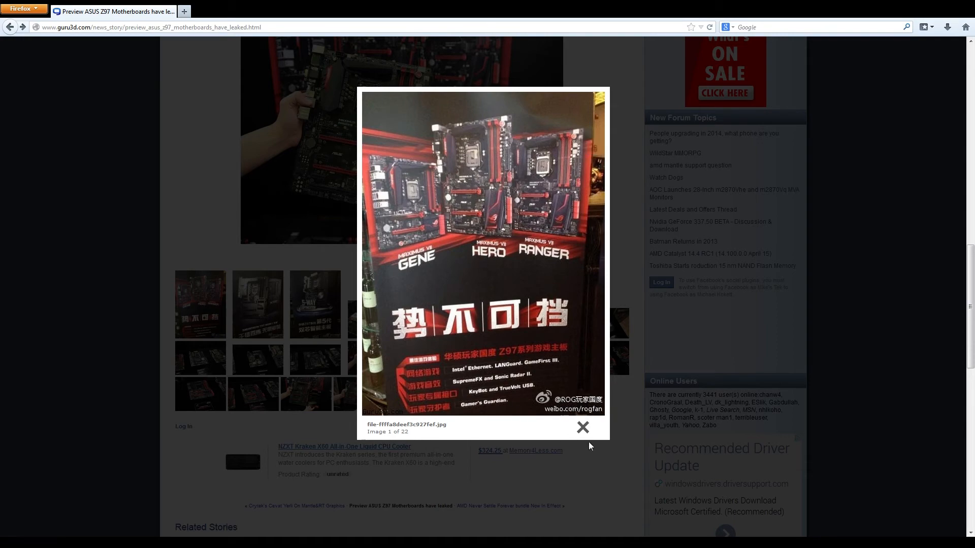
Step: Leave the photo viewer and reopen the gallery at image 11 of 22
click(582, 428)
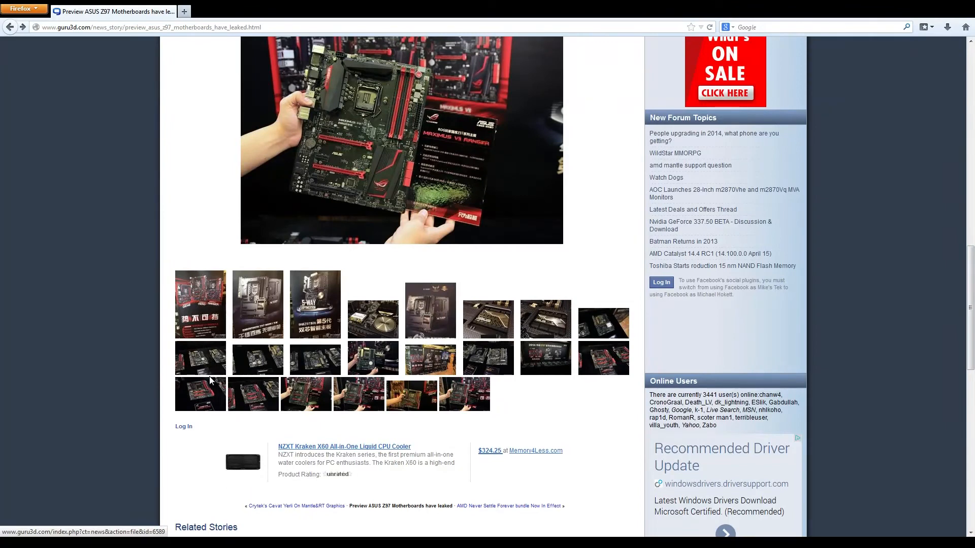
click(315, 305)
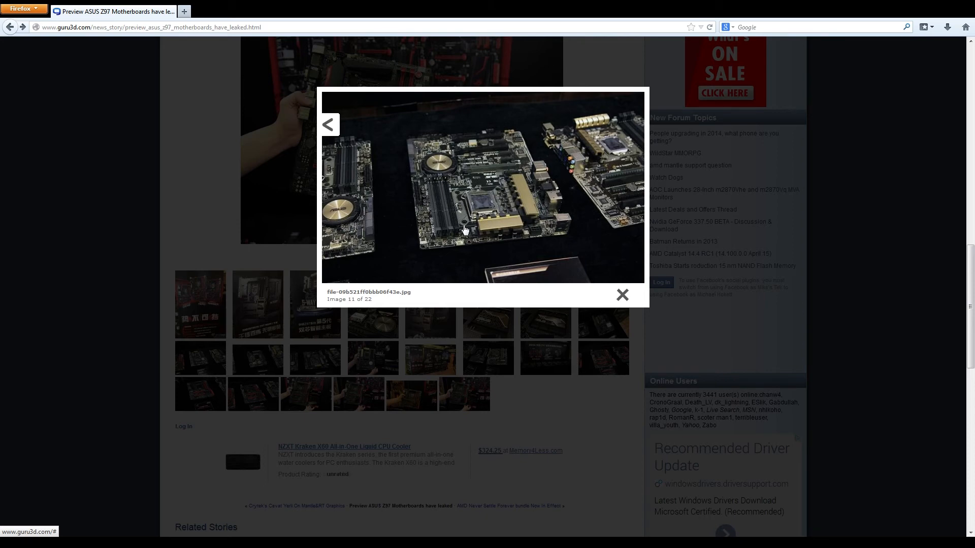
mouse_move(472, 245)
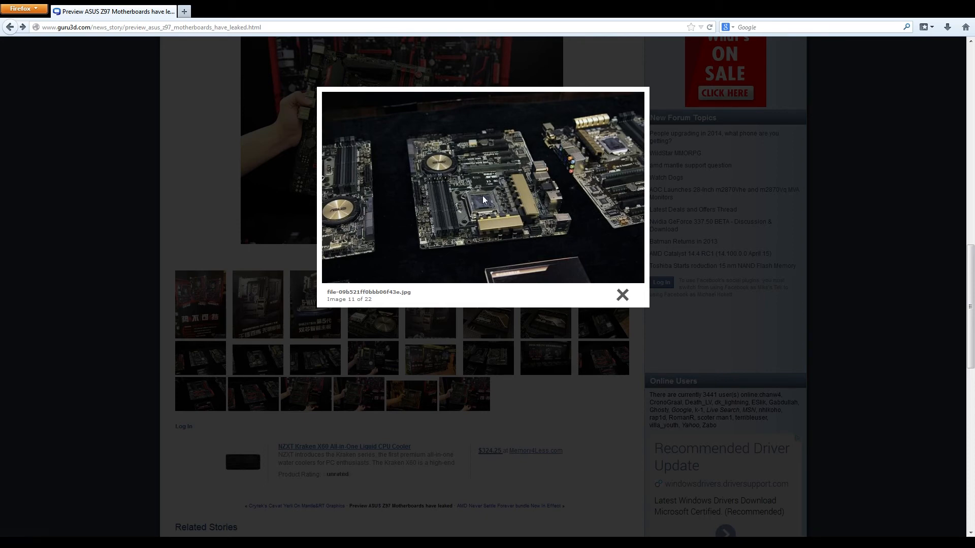
mouse_move(486, 234)
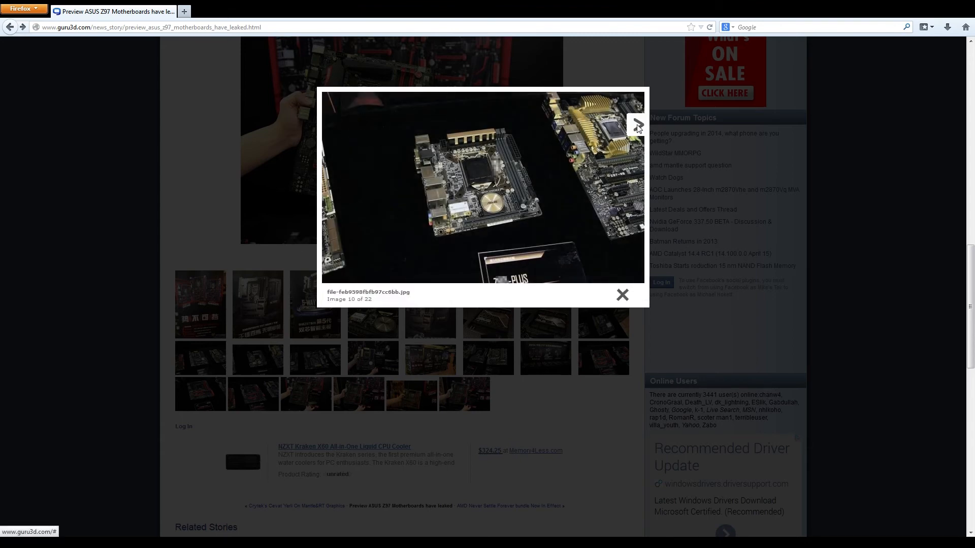
Step: Advance the lightbox three photos to image 14 of 22, boards beside product cards
click(636, 125)
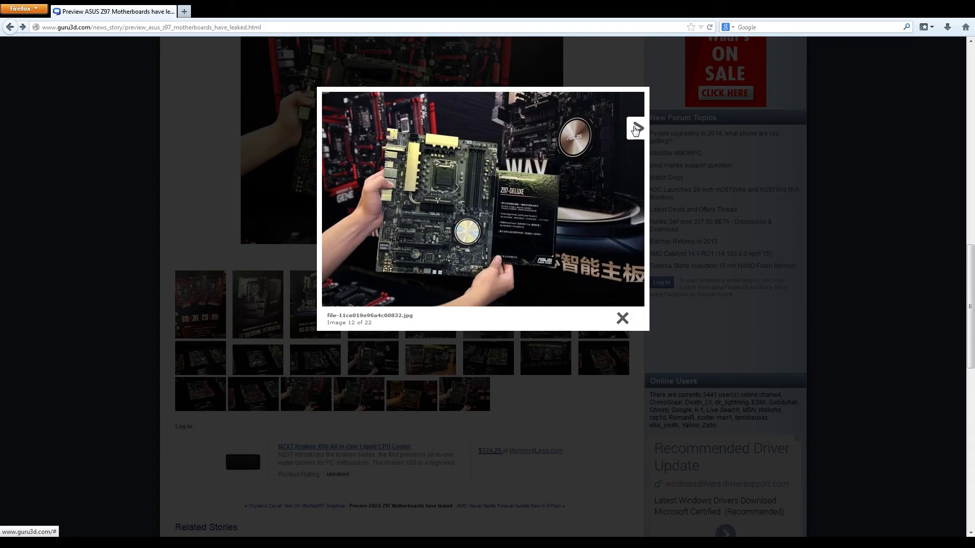
click(633, 129)
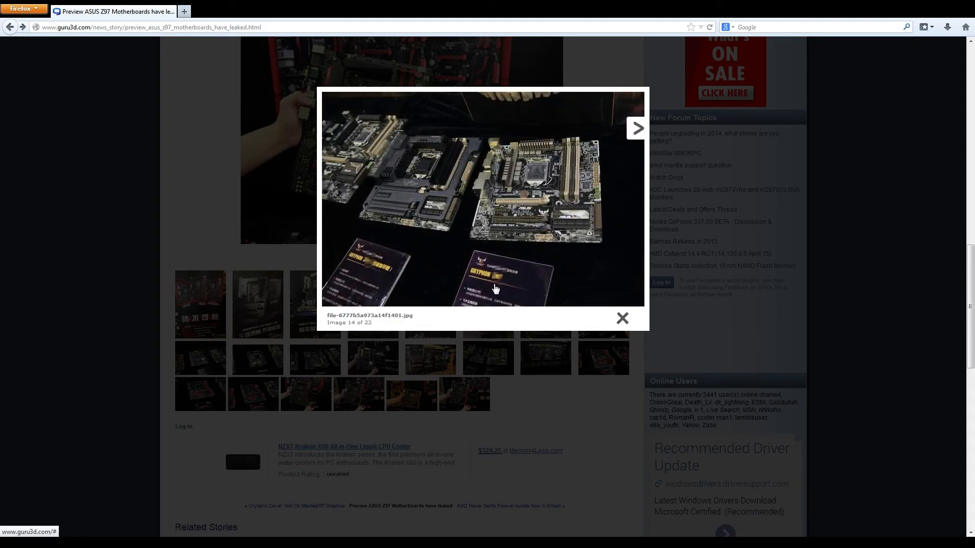
click(636, 128)
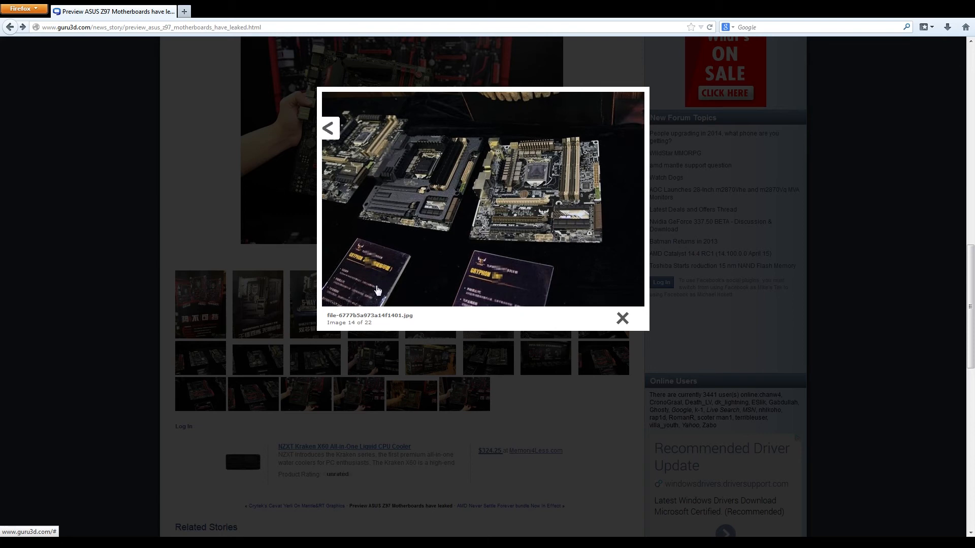
mouse_move(375, 286)
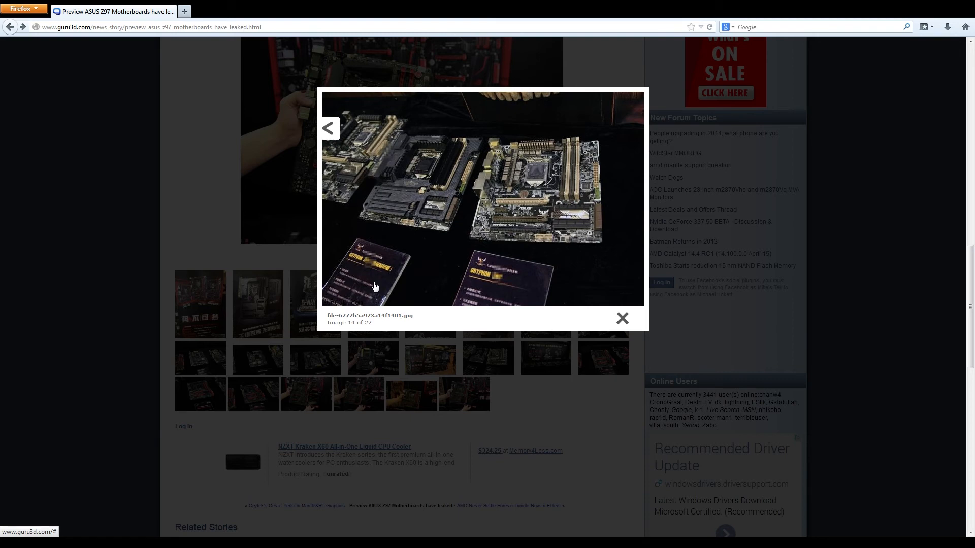
mouse_move(361, 269)
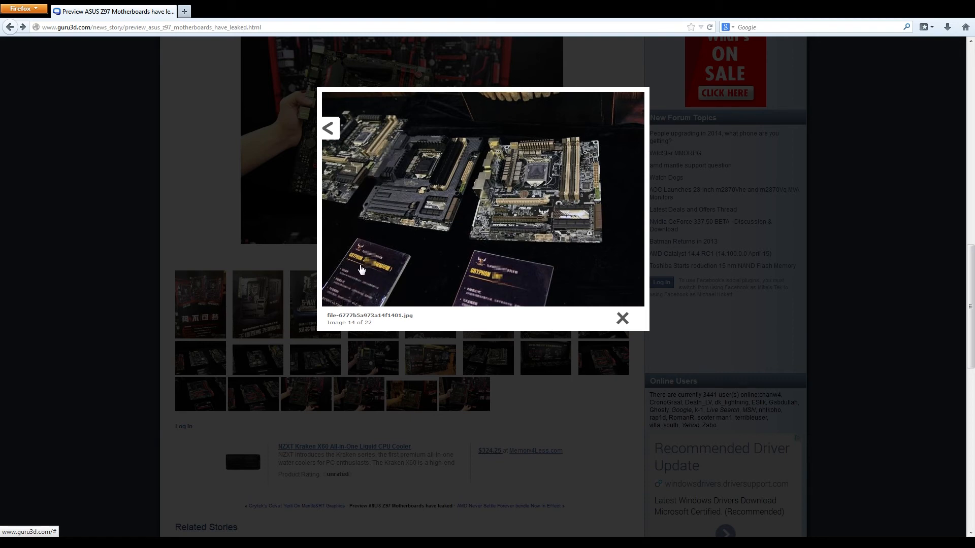
mouse_move(472, 276)
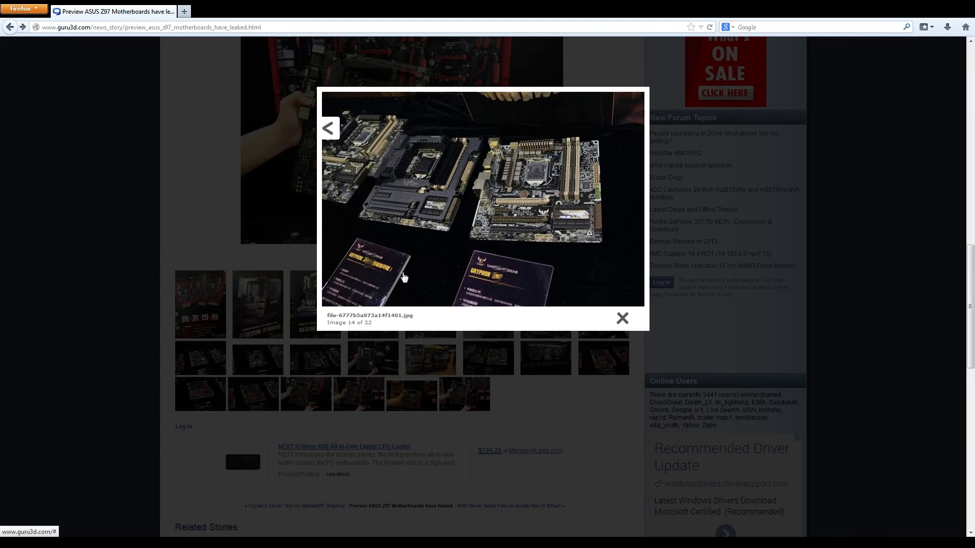
mouse_move(355, 264)
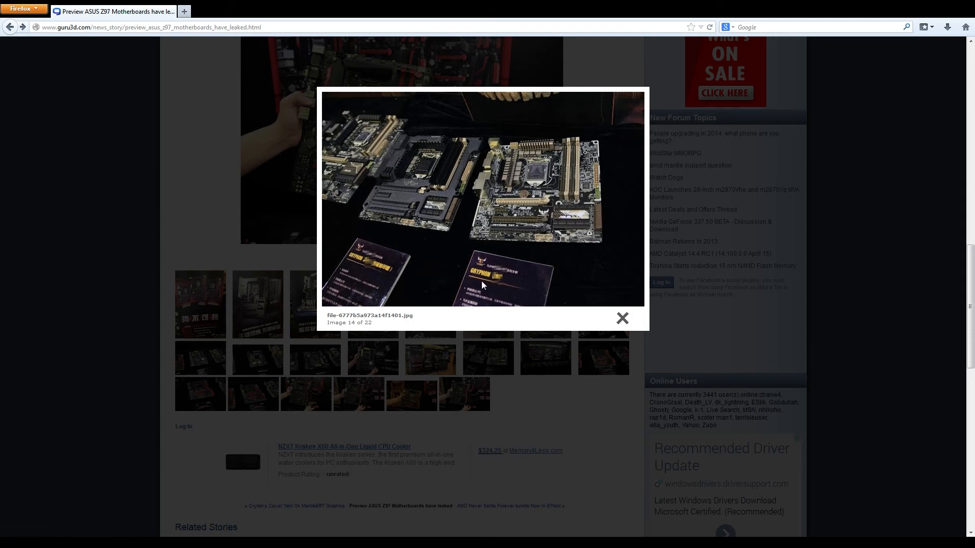
mouse_move(501, 281)
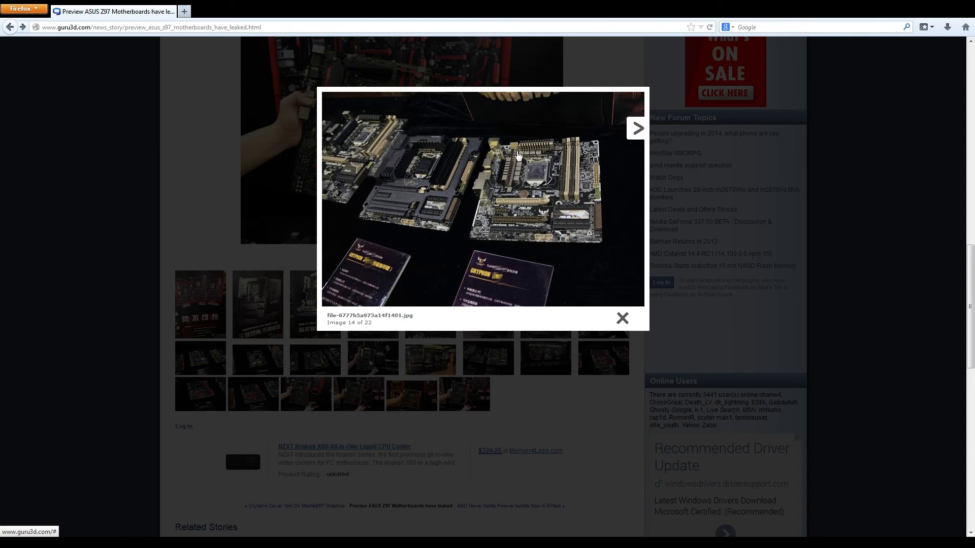
mouse_move(602, 160)
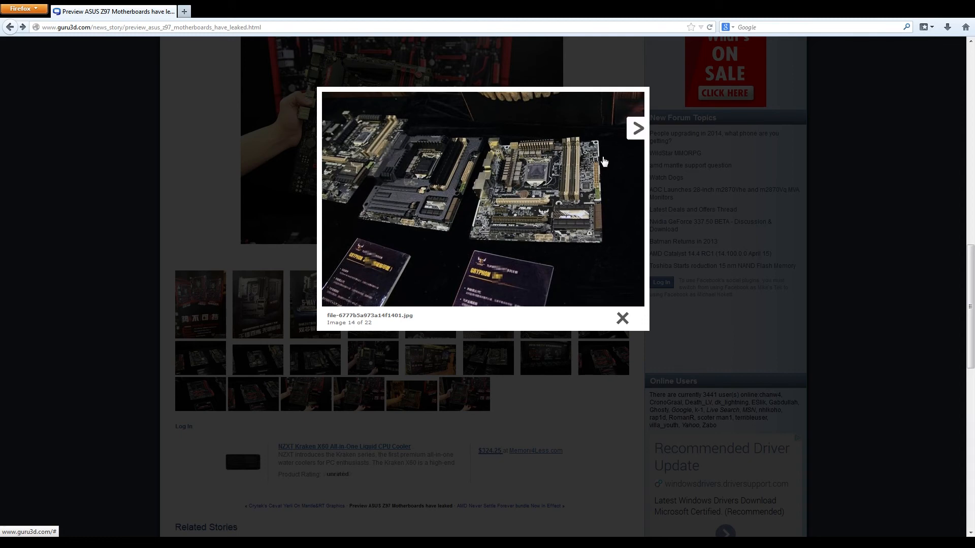
mouse_move(588, 162)
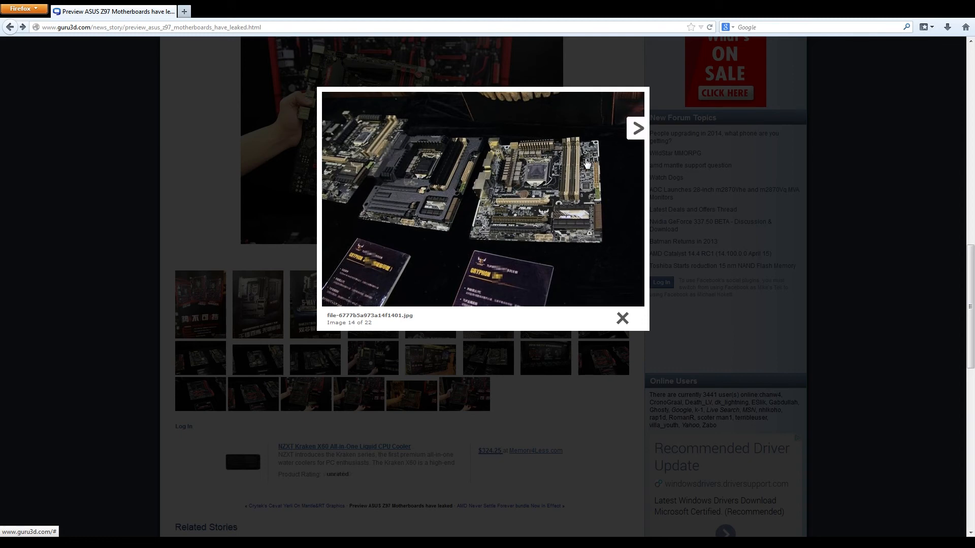
mouse_move(633, 137)
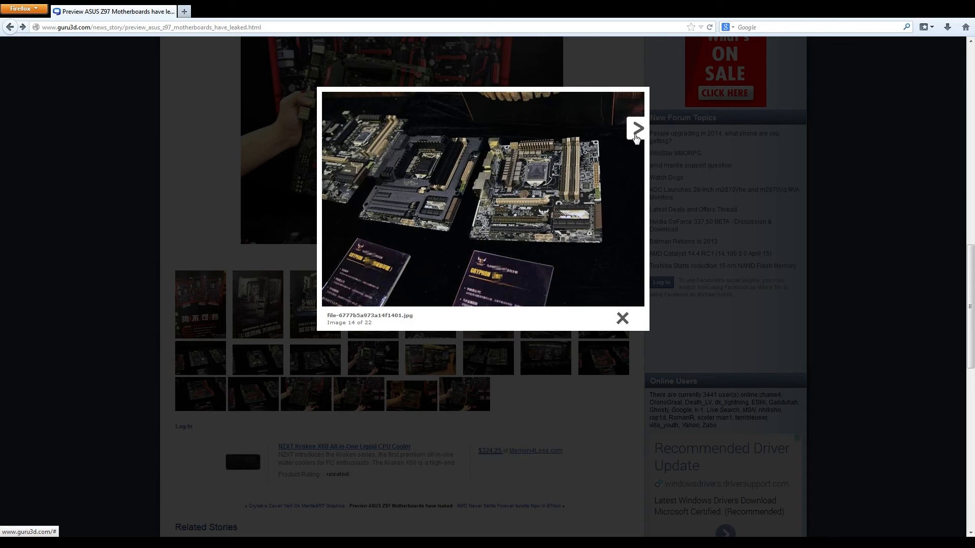
Step: Page through images 15–18, step back once, then reach image 19, the Maximus VII Ranger
click(637, 129)
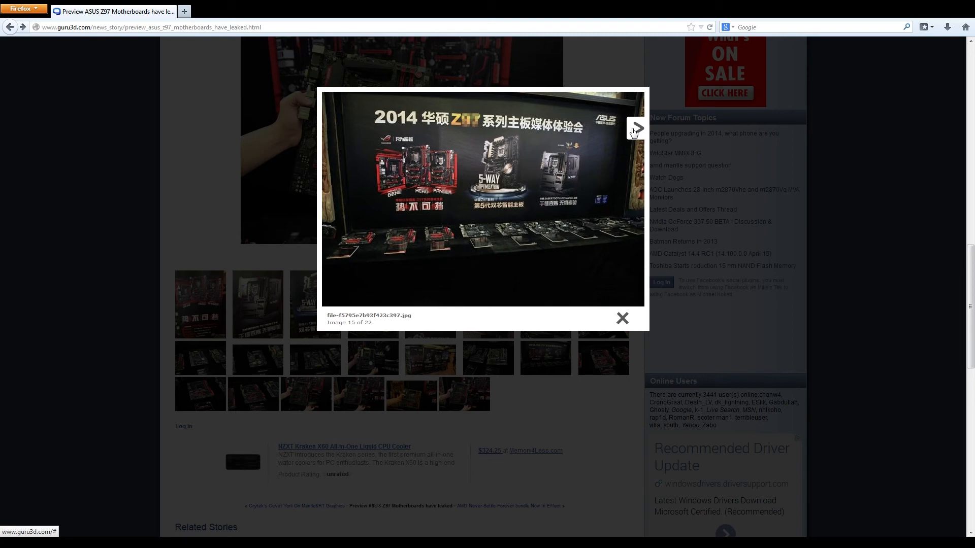
click(636, 129)
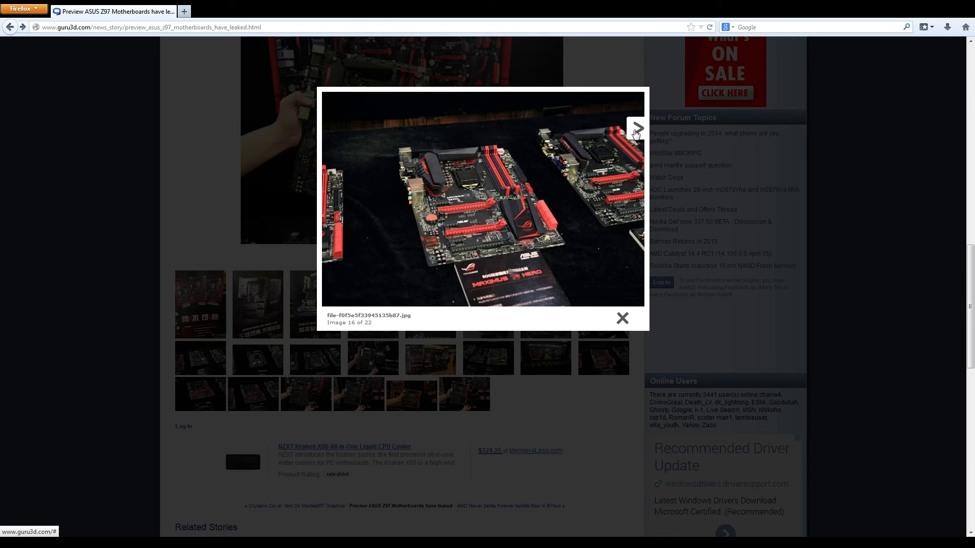
click(636, 128)
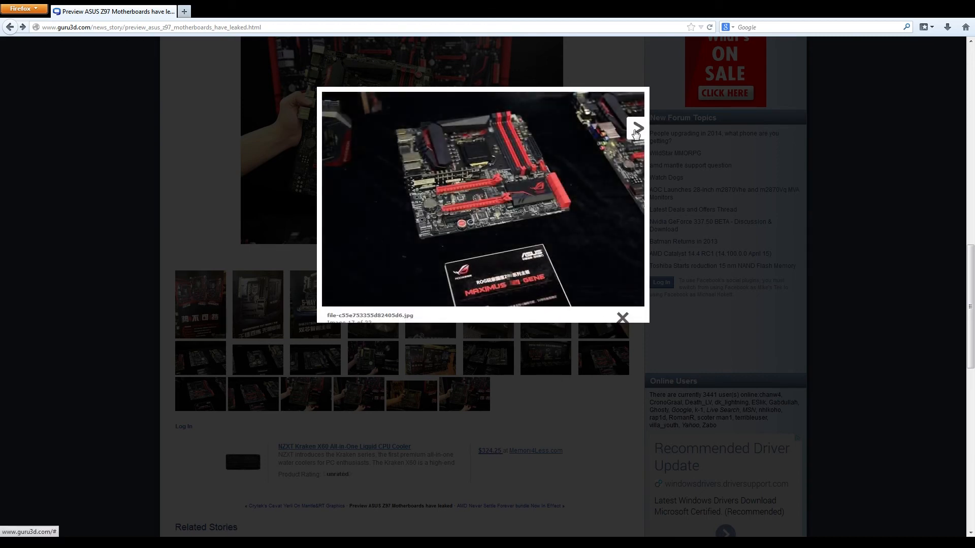
click(636, 129)
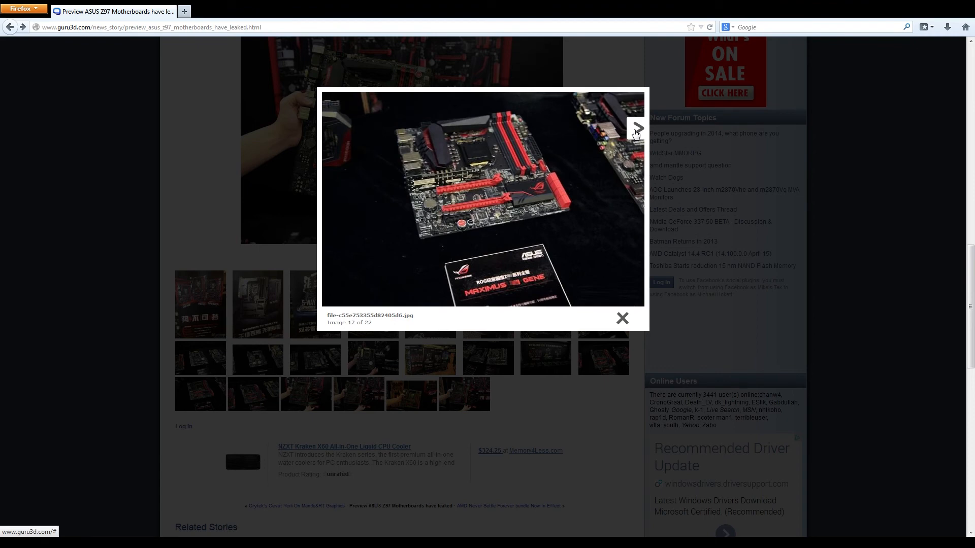
click(636, 128)
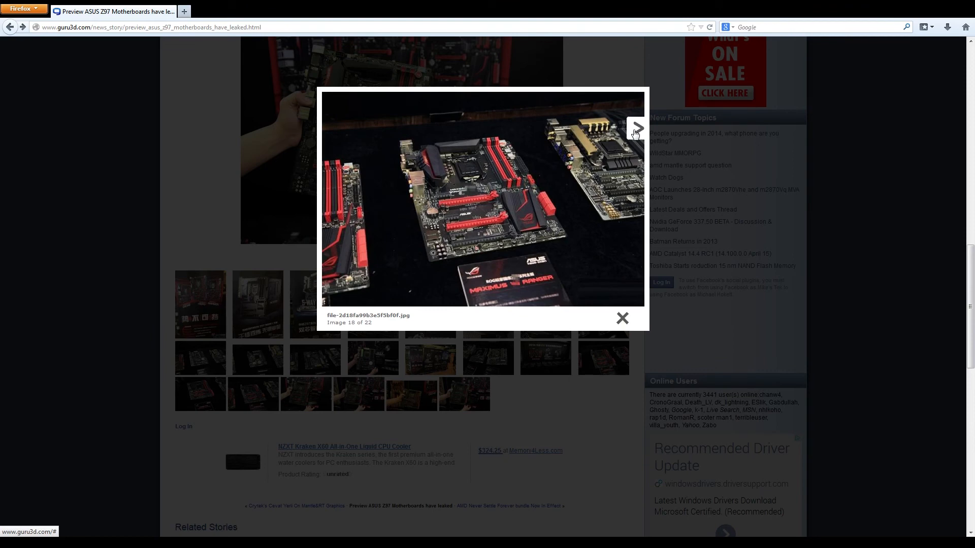
click(636, 128)
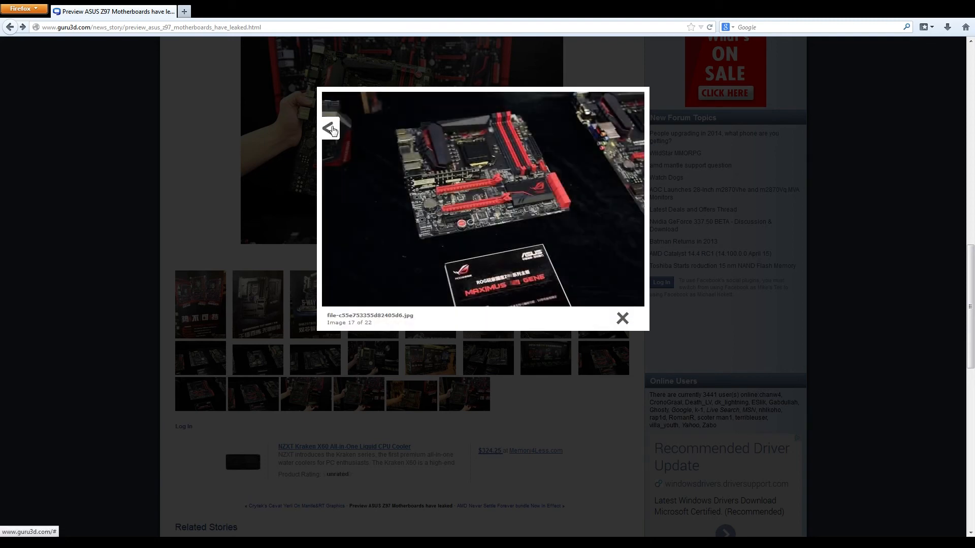
mouse_move(339, 137)
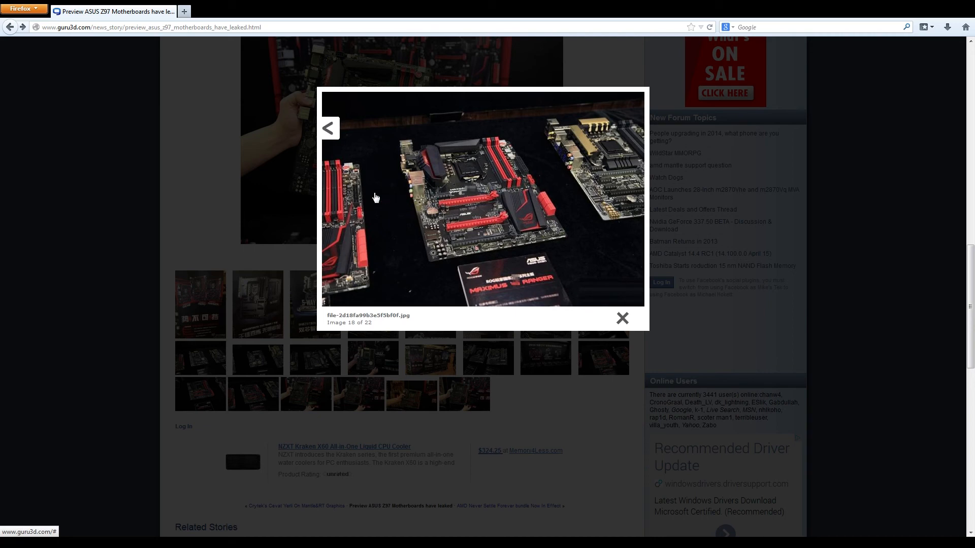
mouse_move(350, 144)
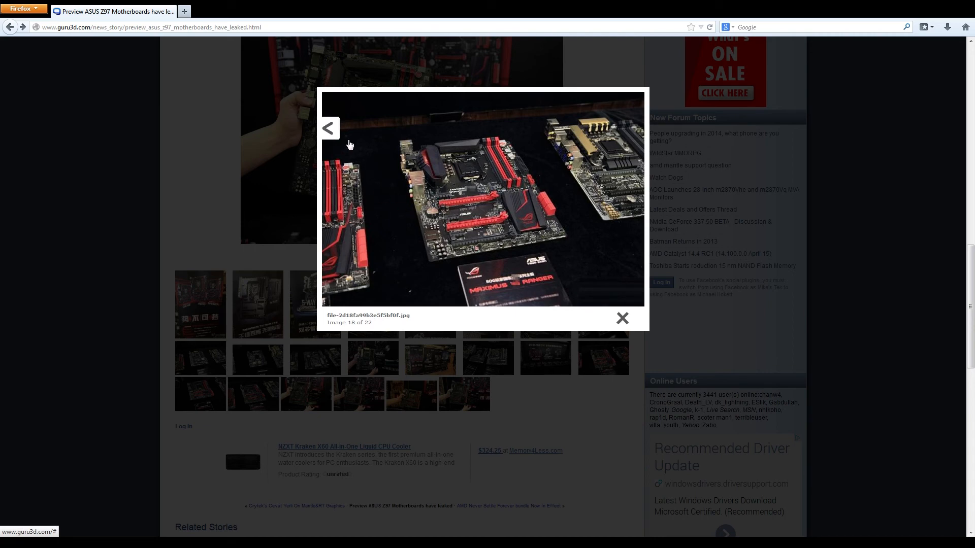
click(328, 128)
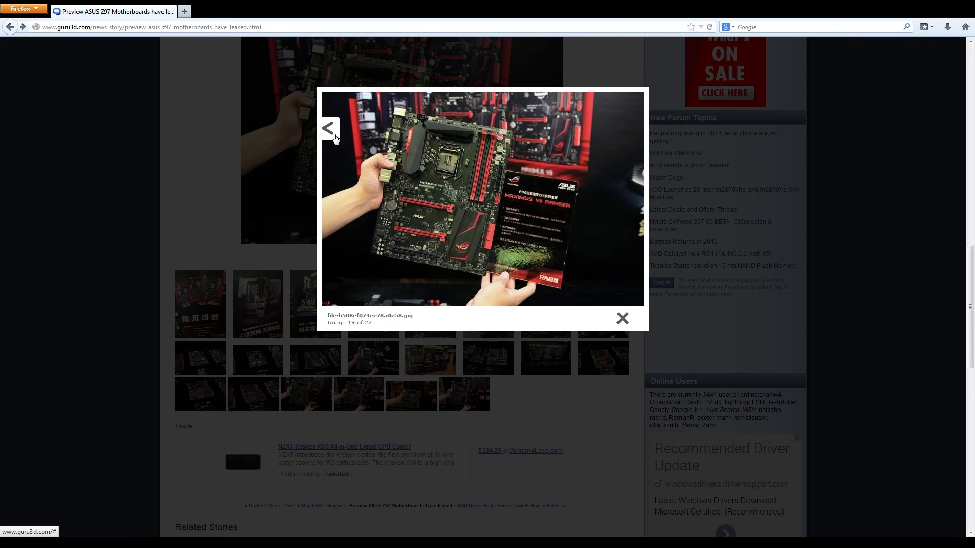
click(328, 128)
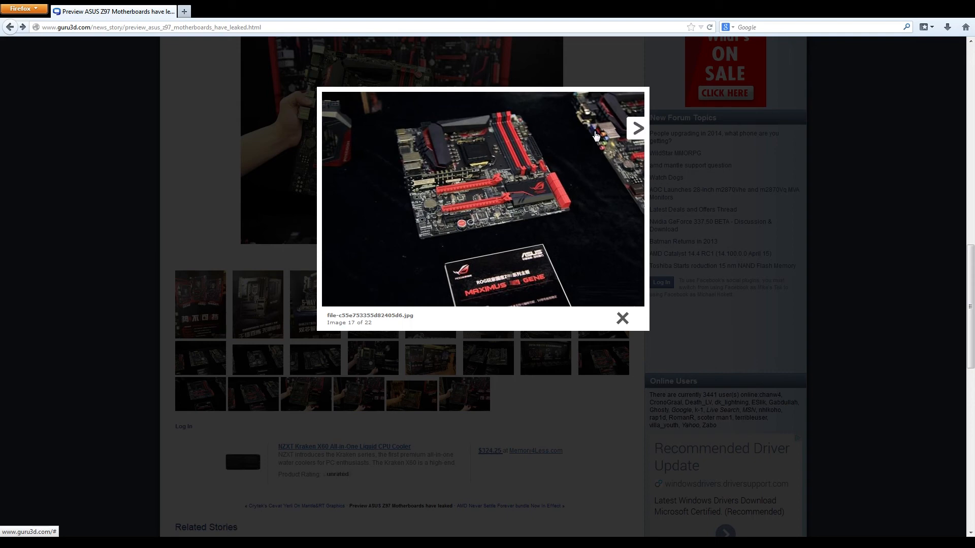
mouse_move(599, 154)
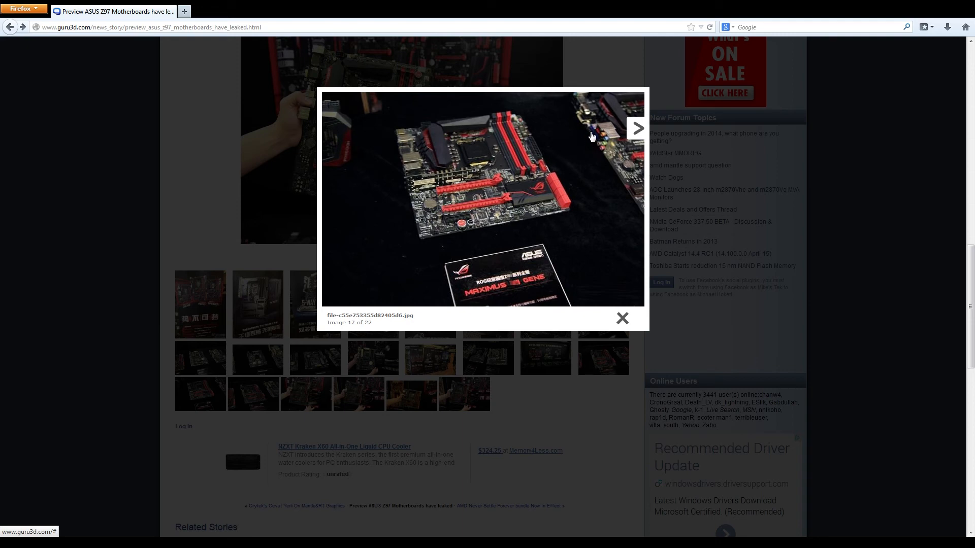
mouse_move(599, 146)
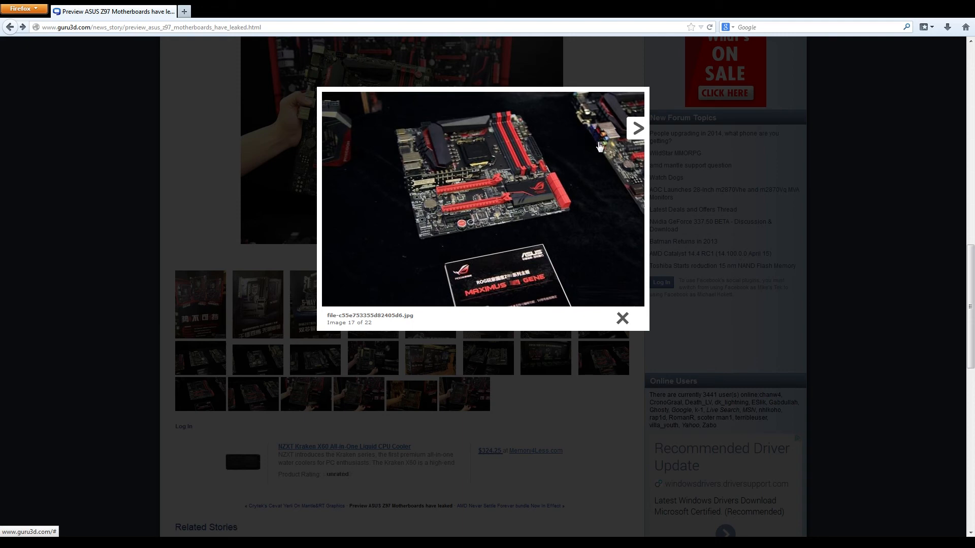
mouse_move(592, 143)
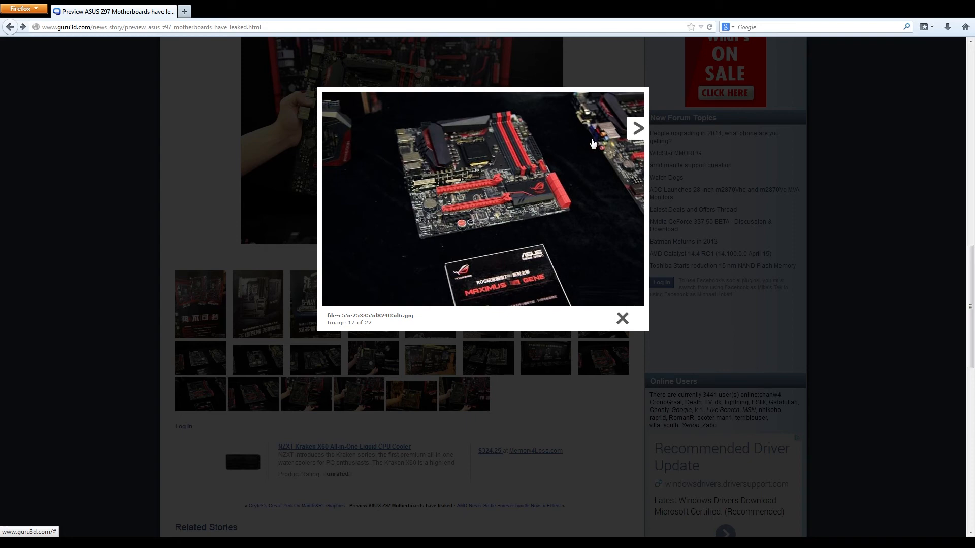
mouse_move(595, 144)
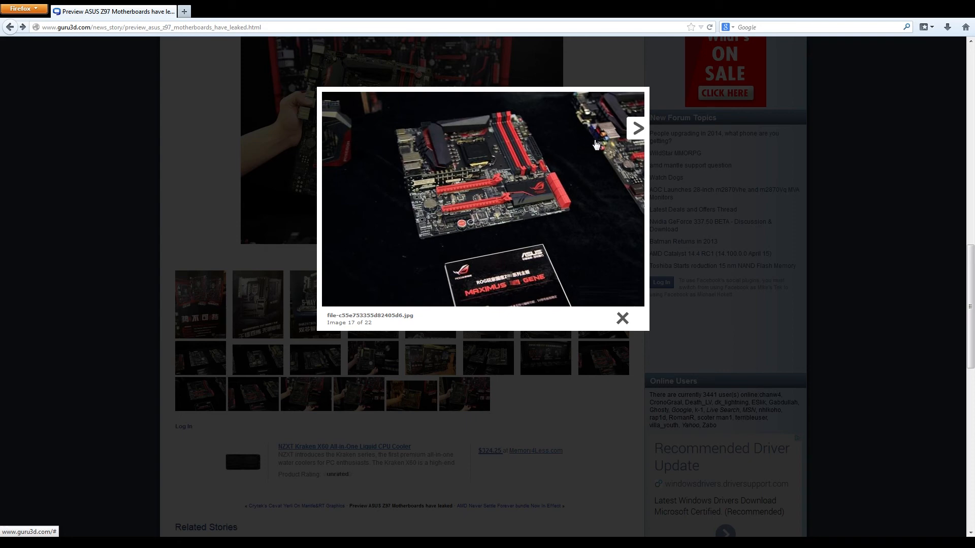
mouse_move(598, 142)
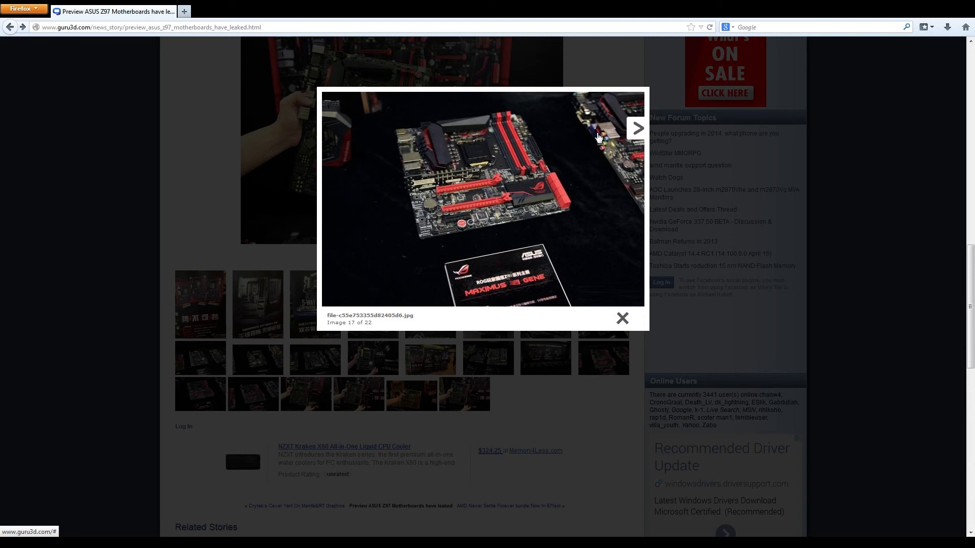
mouse_move(562, 144)
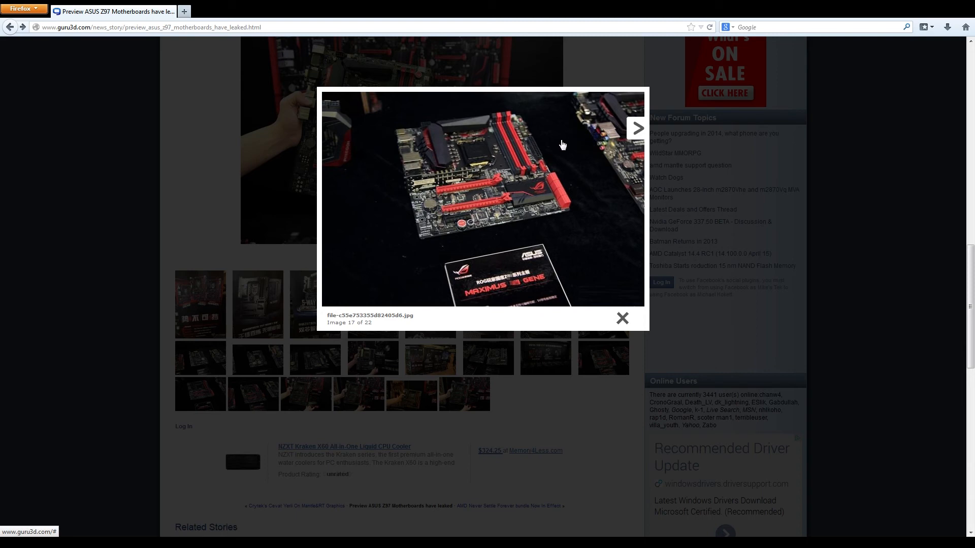
mouse_move(571, 118)
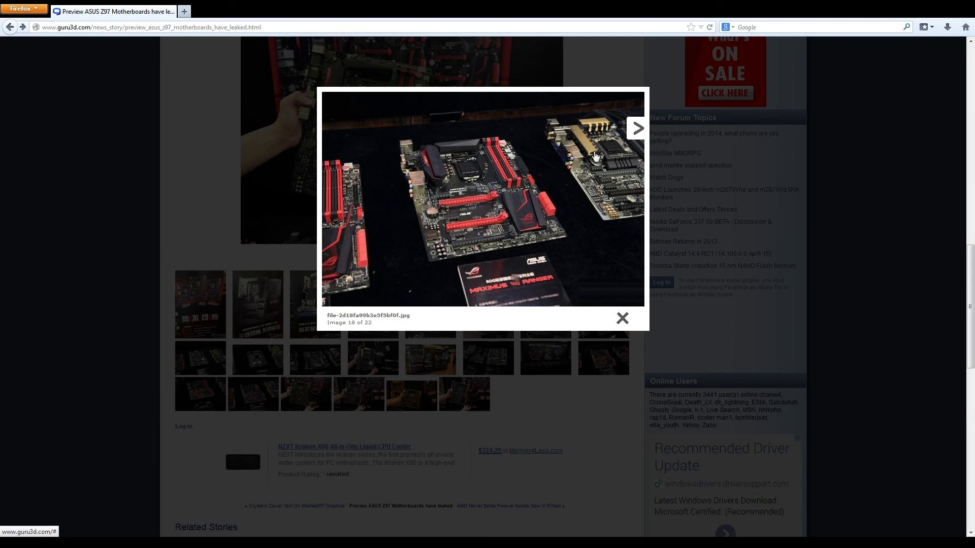
mouse_move(613, 198)
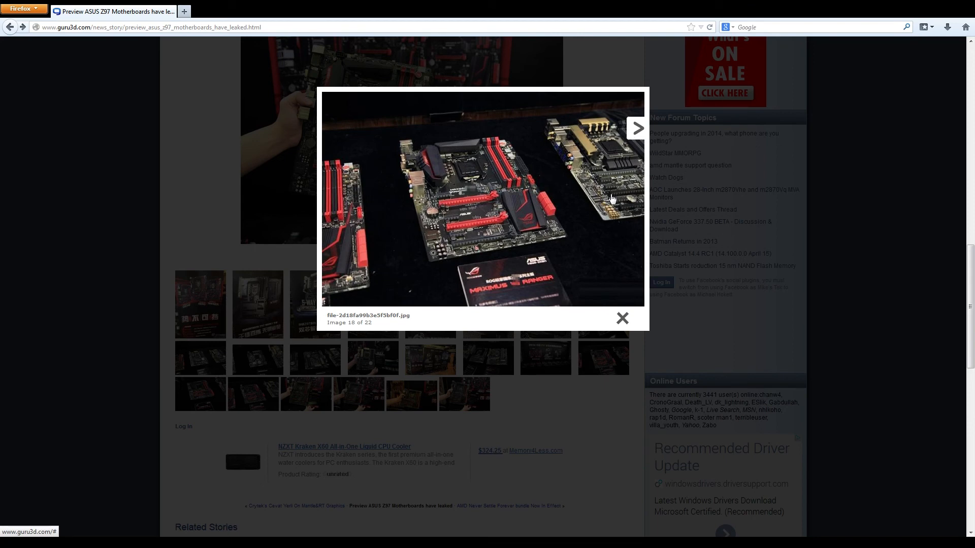
mouse_move(565, 166)
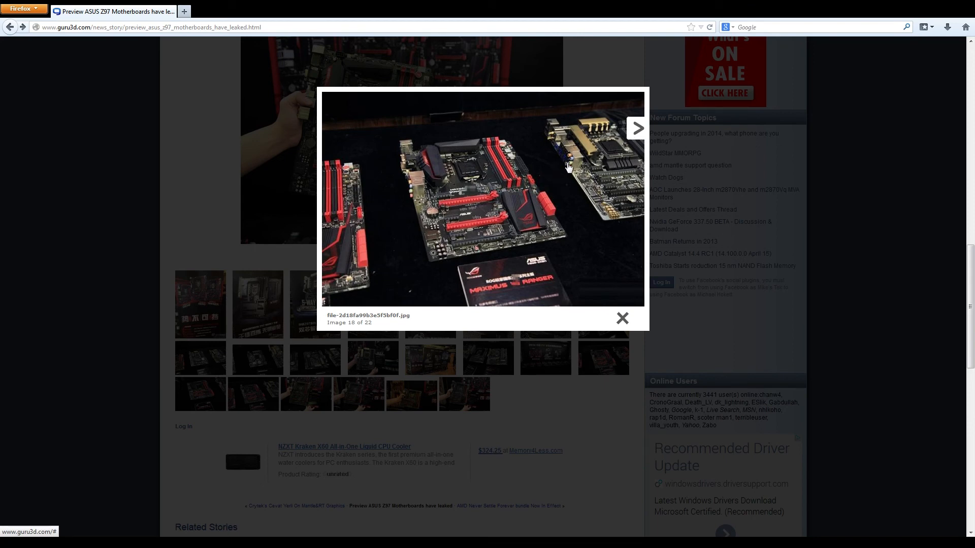
mouse_move(549, 157)
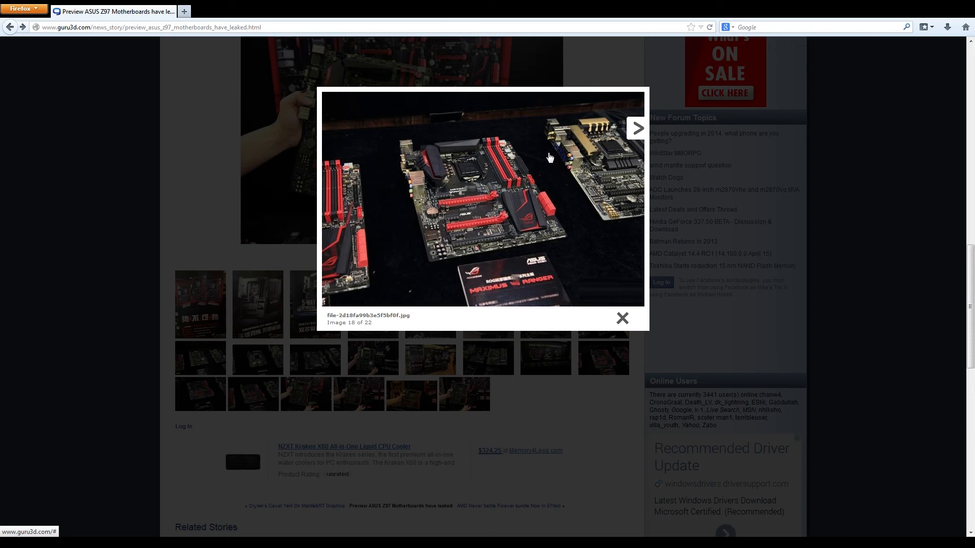
mouse_move(550, 138)
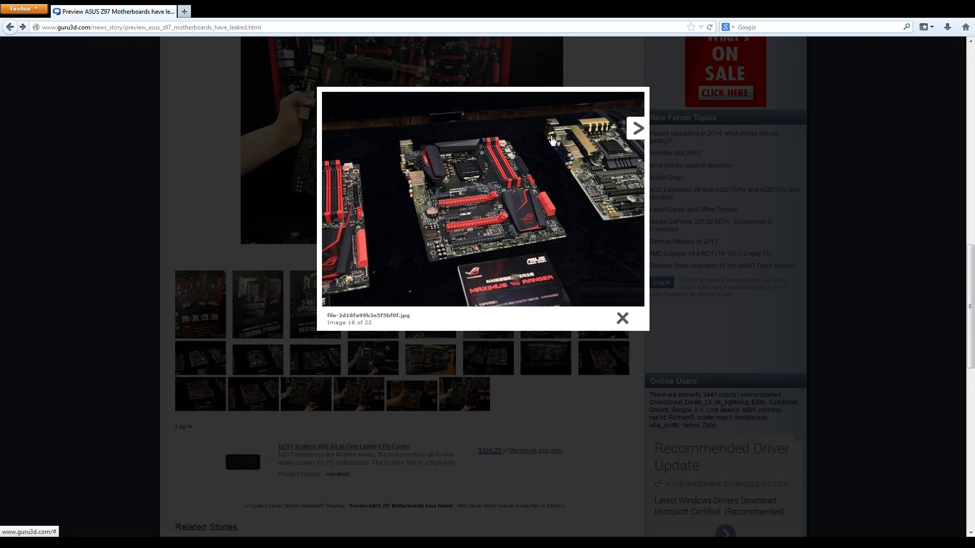
mouse_move(550, 142)
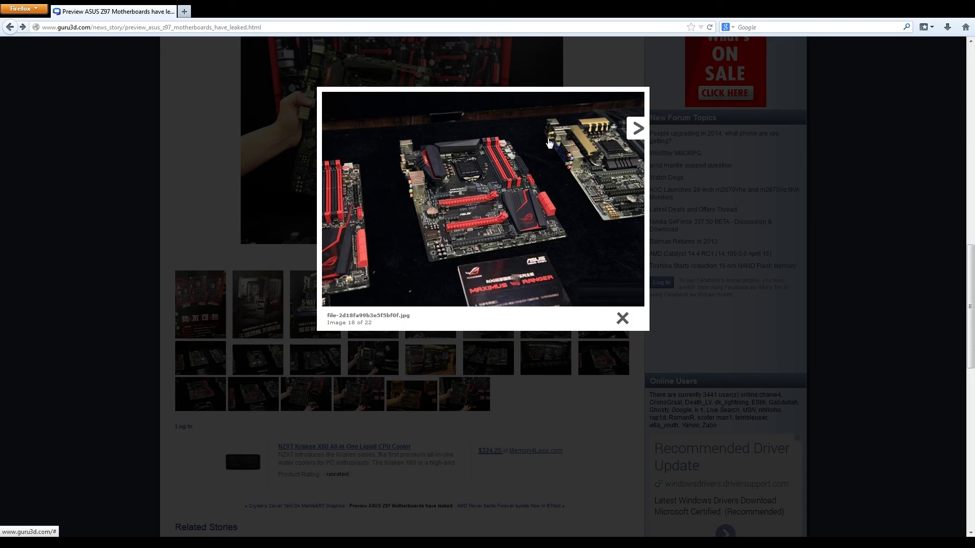
mouse_move(564, 160)
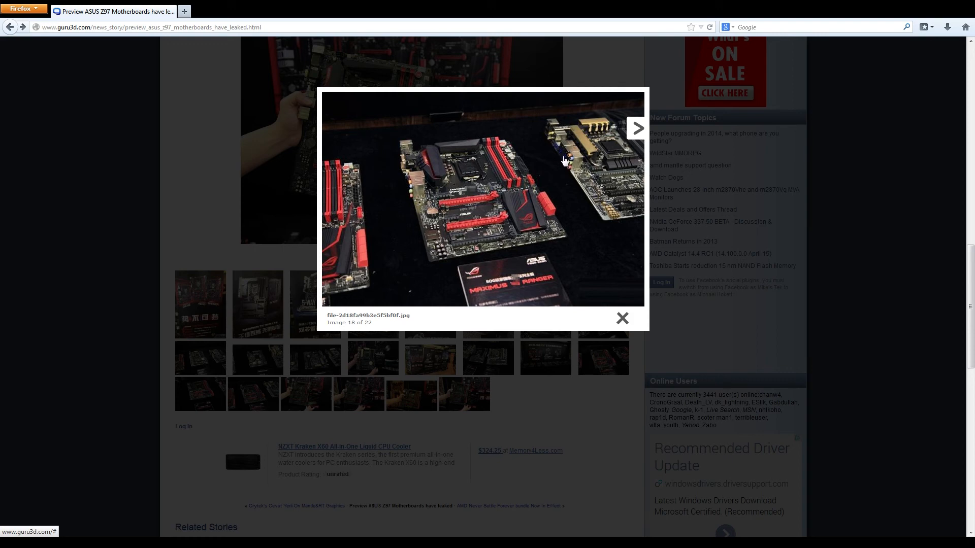
mouse_move(564, 163)
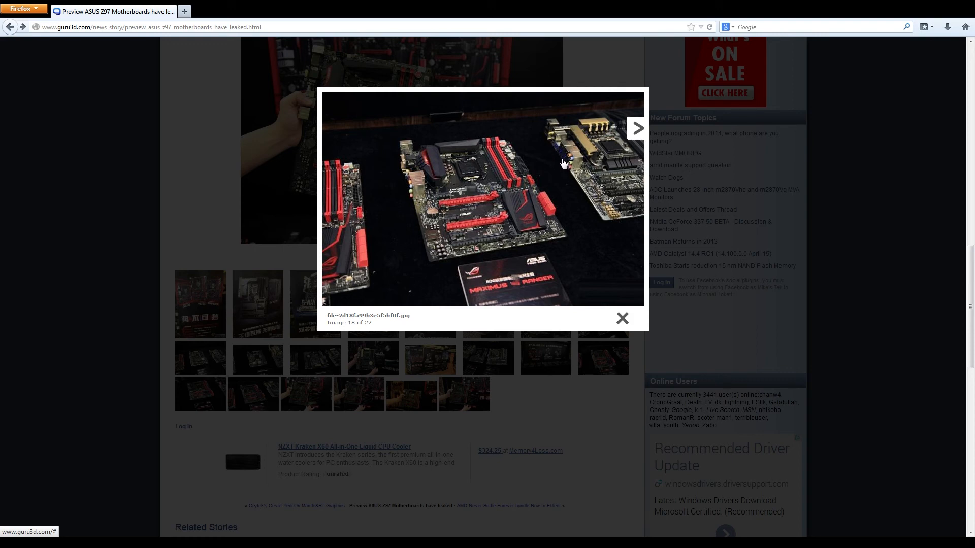
mouse_move(558, 151)
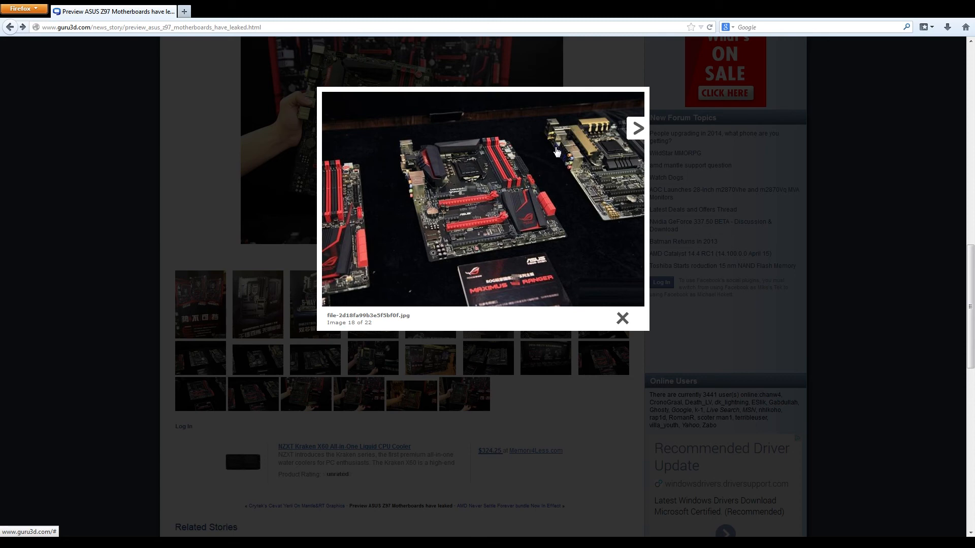
mouse_move(566, 160)
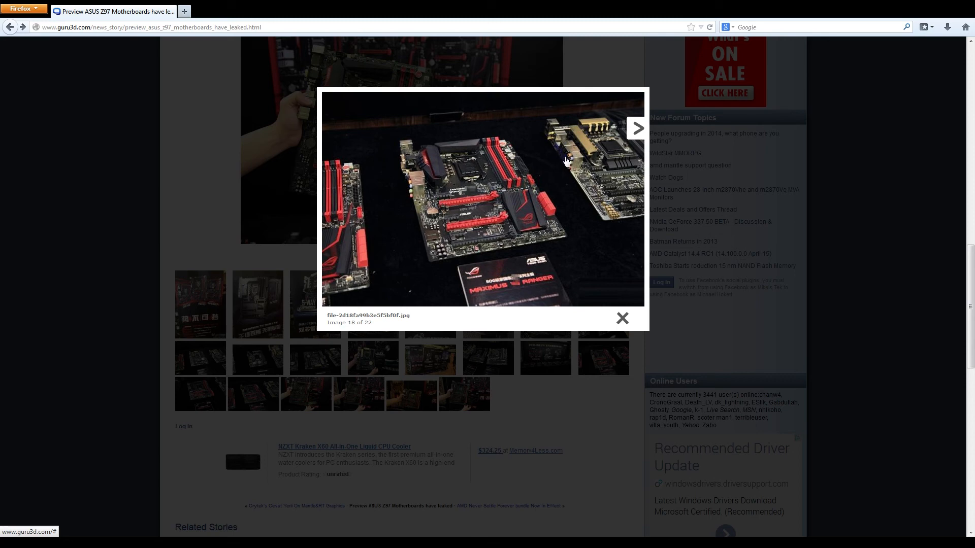
mouse_move(565, 167)
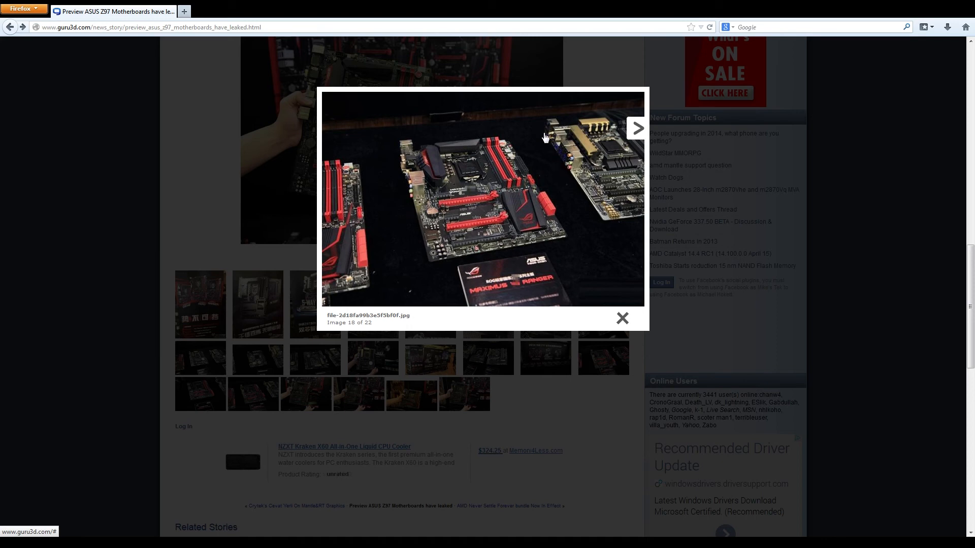
Step: Advance photo by photo to the final image 22 of 22, the boxed Maximus VII Hero
click(635, 128)
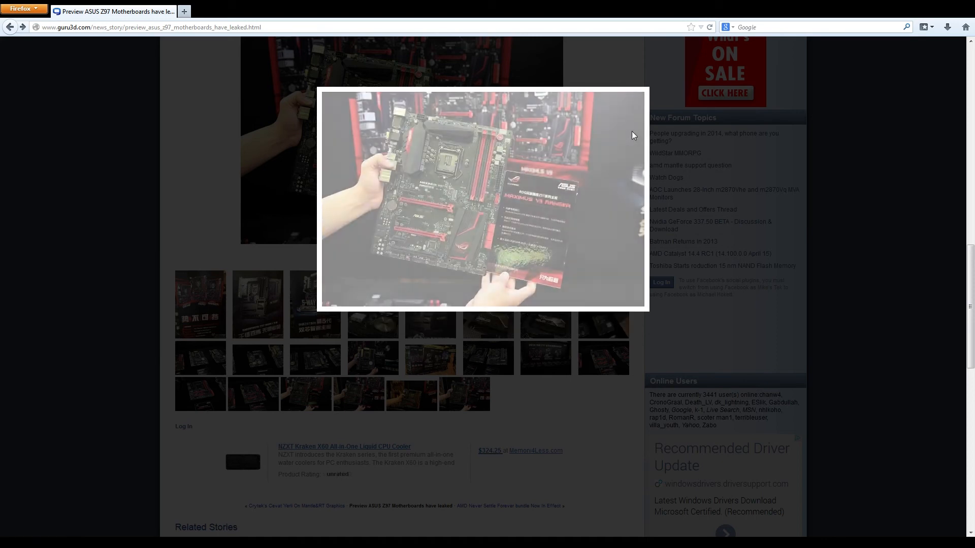
click(637, 128)
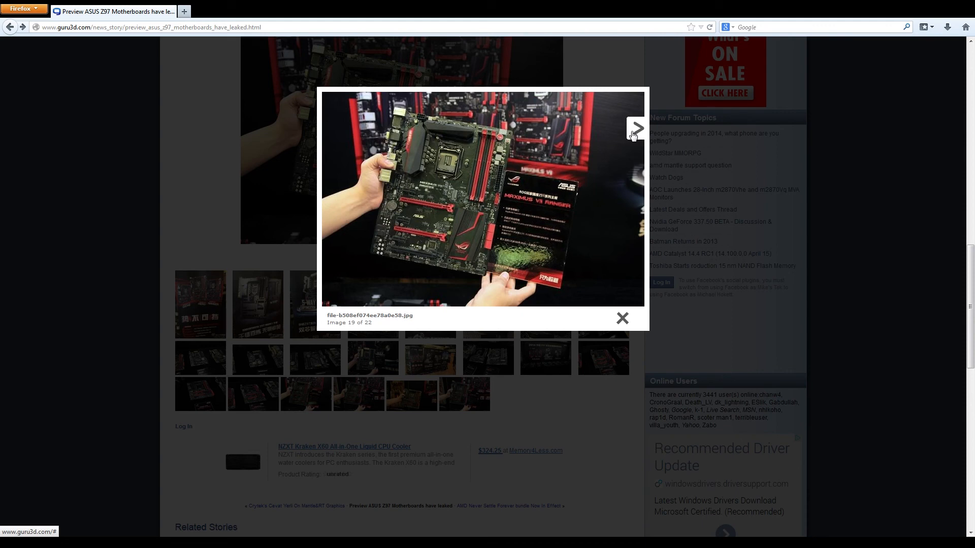
click(636, 129)
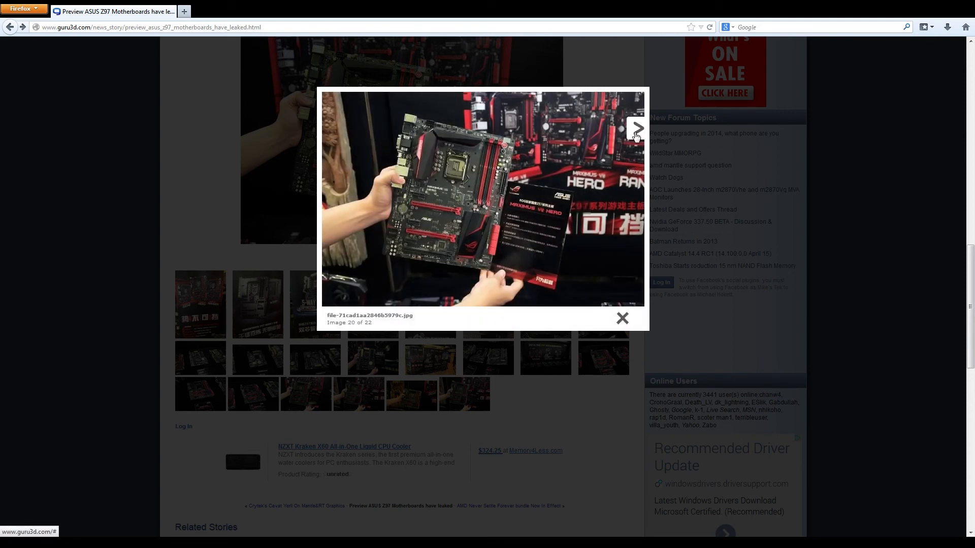
click(636, 128)
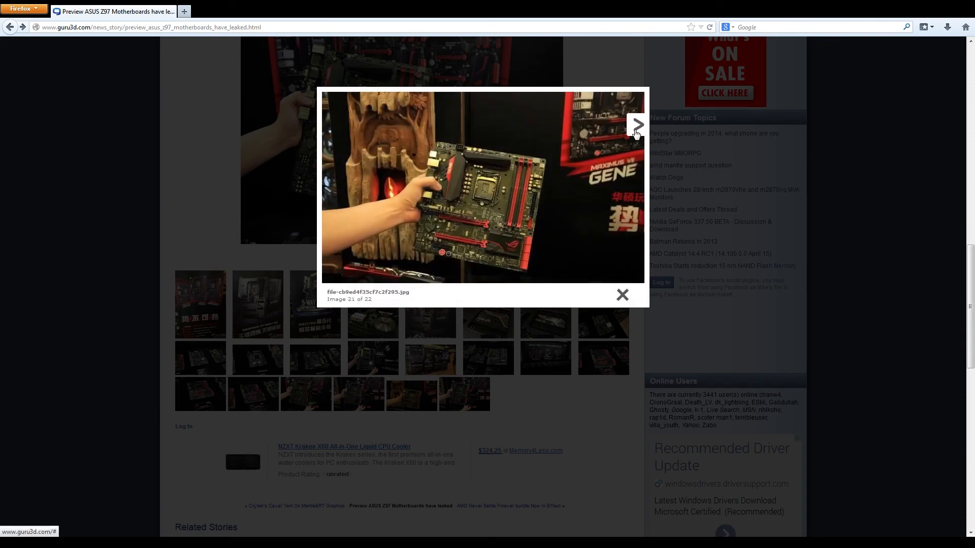
mouse_move(536, 167)
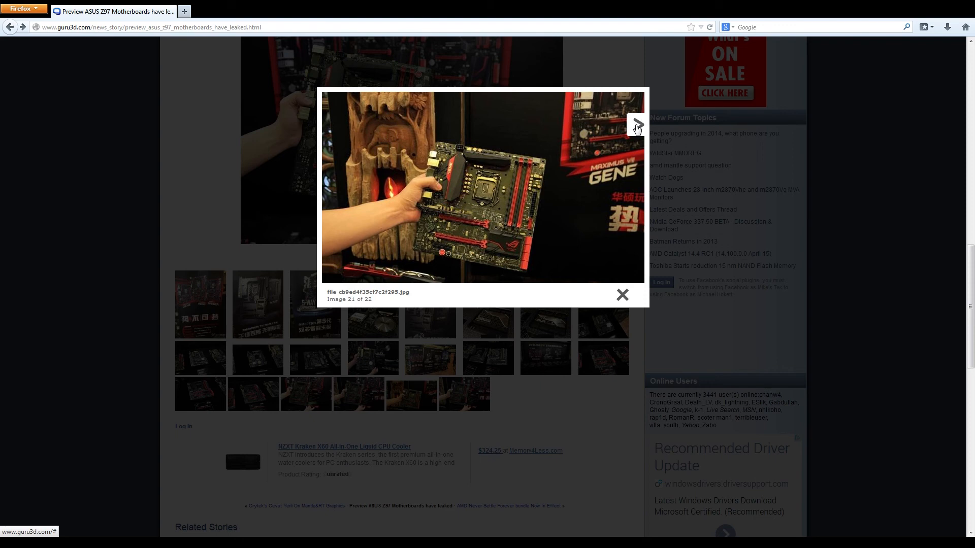
click(636, 123)
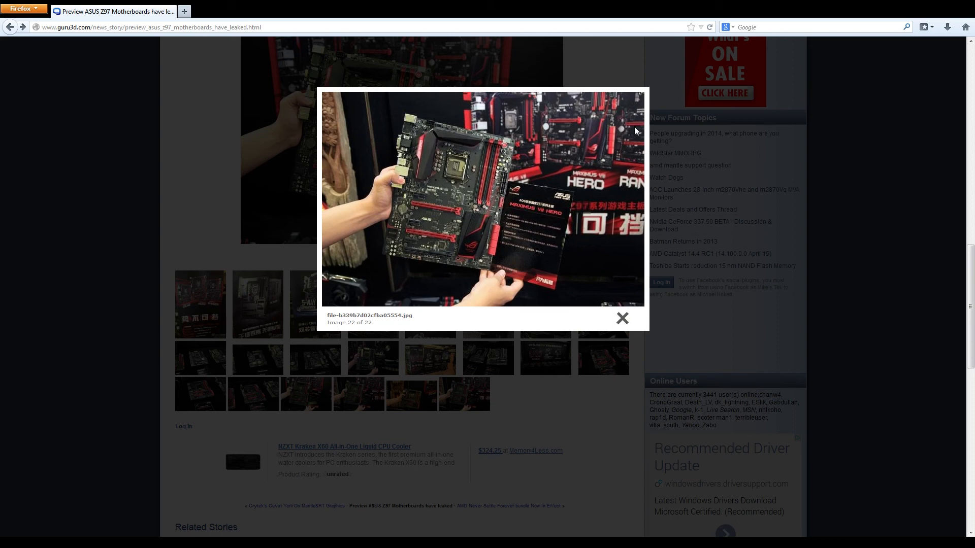
mouse_move(638, 119)
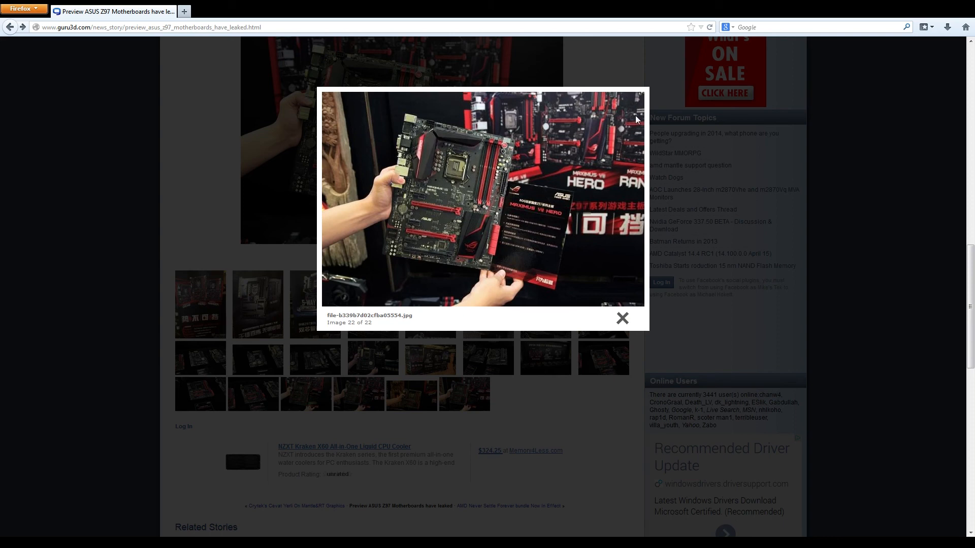
mouse_move(578, 177)
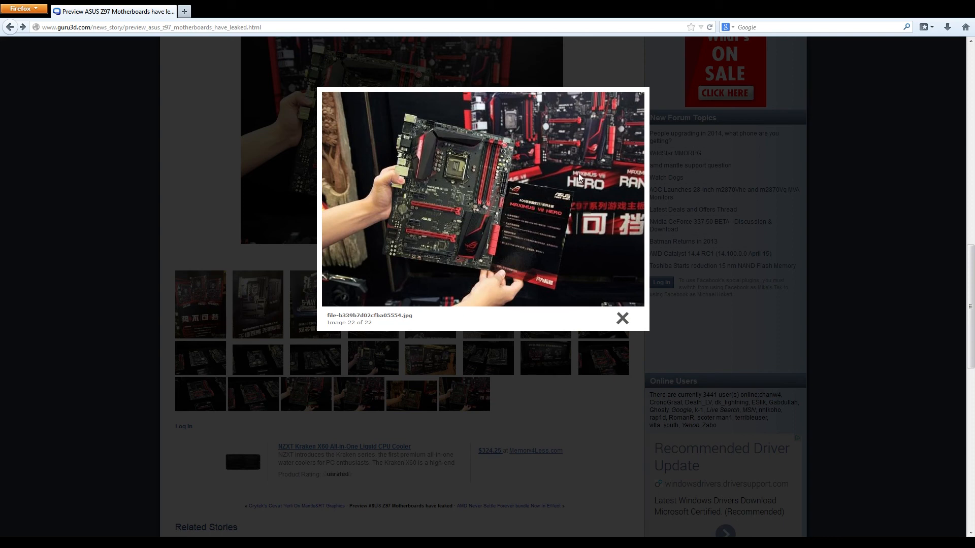
Step: Close the lightbox and scroll the article back toward the Maximus VII Gene photo
click(622, 318)
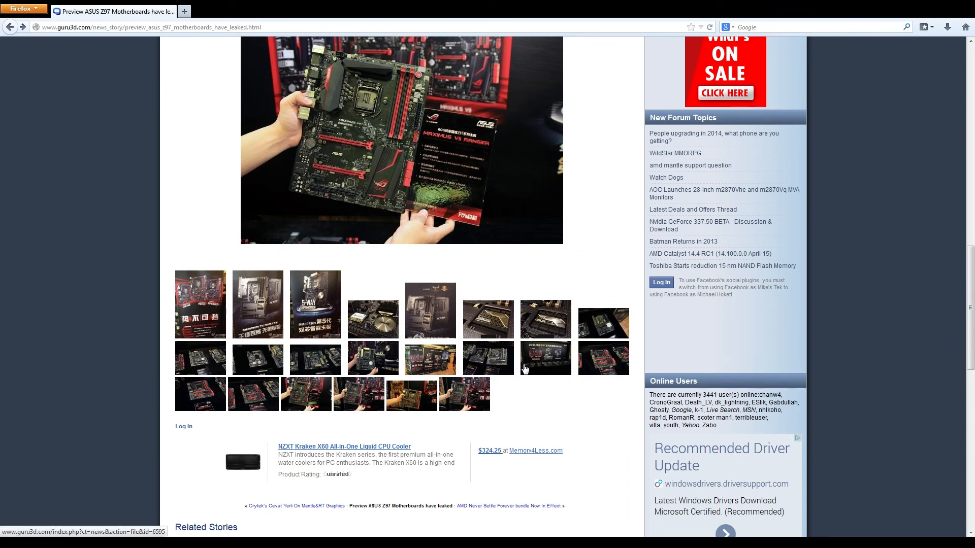
mouse_move(564, 363)
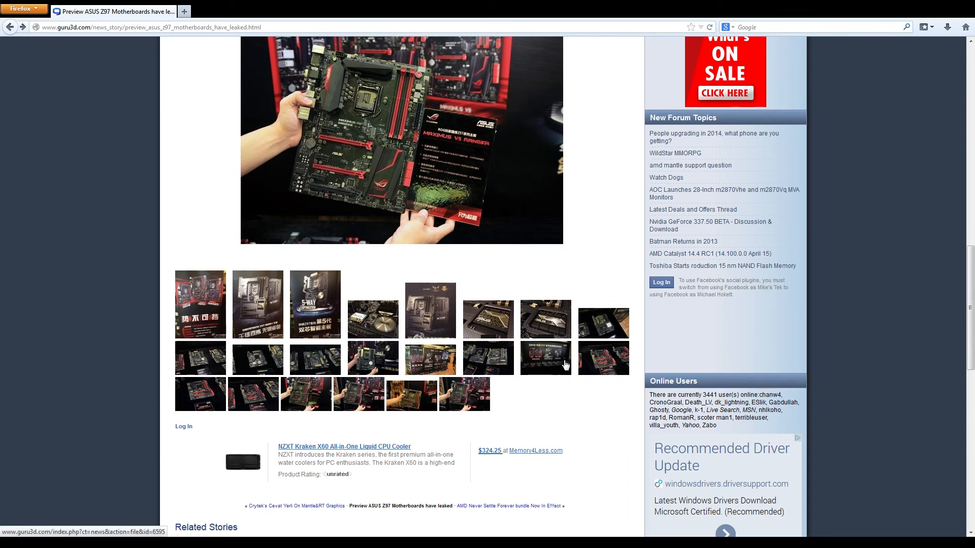
mouse_move(574, 359)
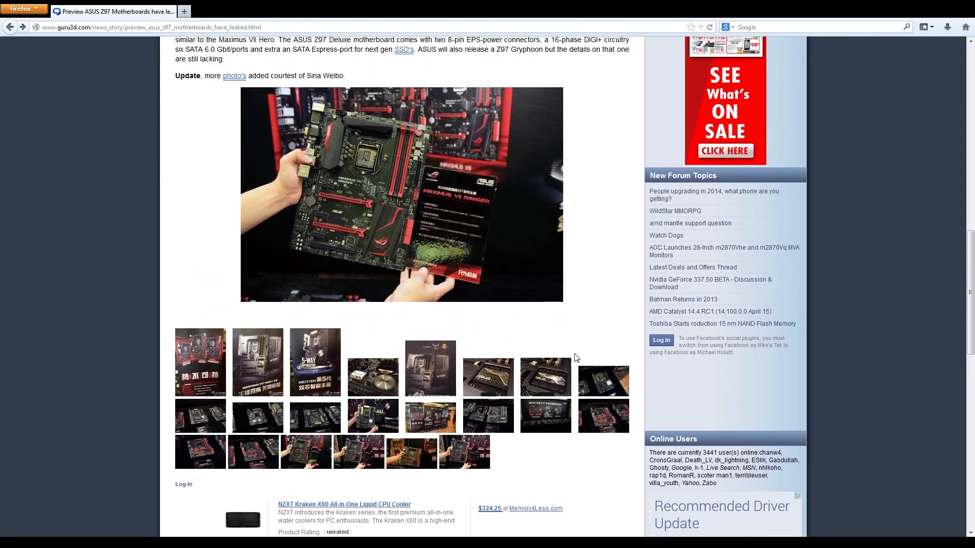
scroll(down, 3)
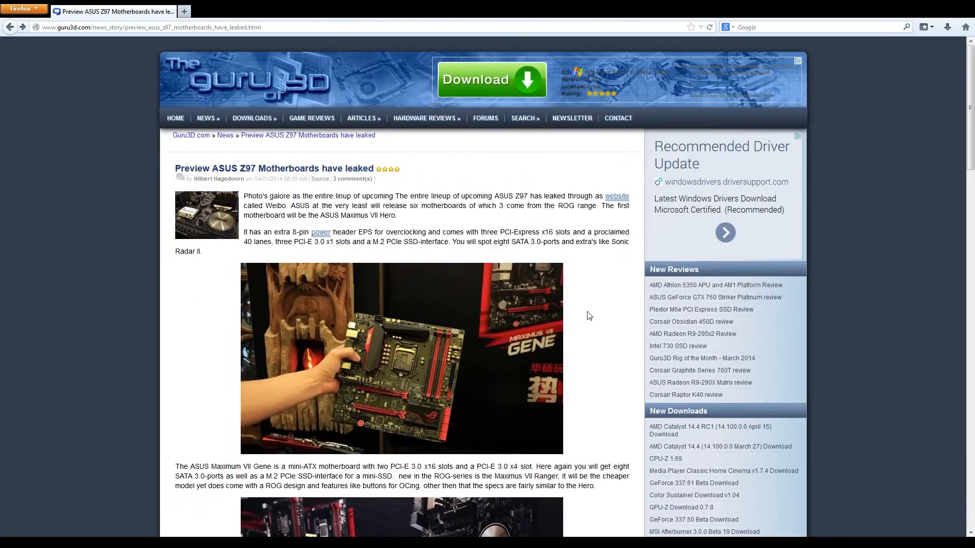
Step: Scroll down to the Z97-Deluxe photo and the TUF Sabertooth paragraph
scroll(down, 3)
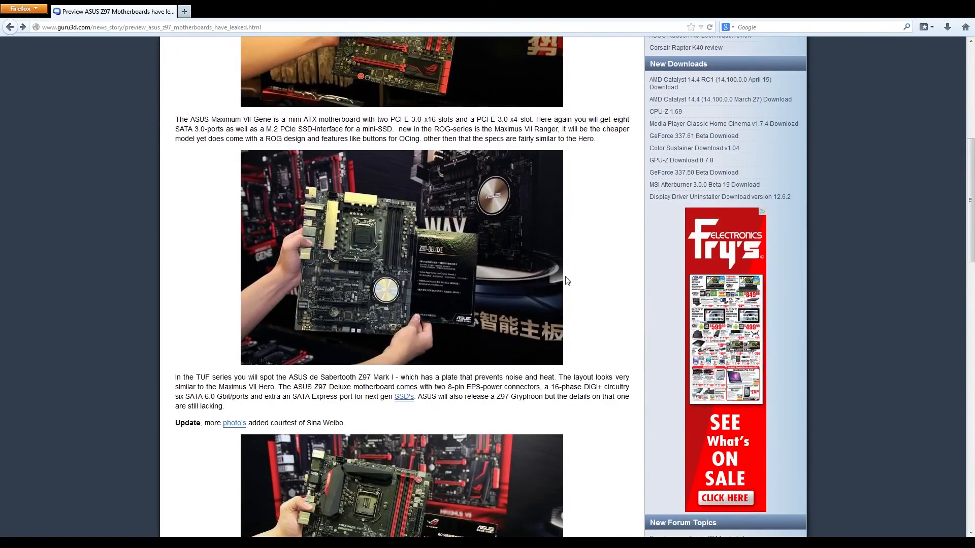
mouse_move(528, 280)
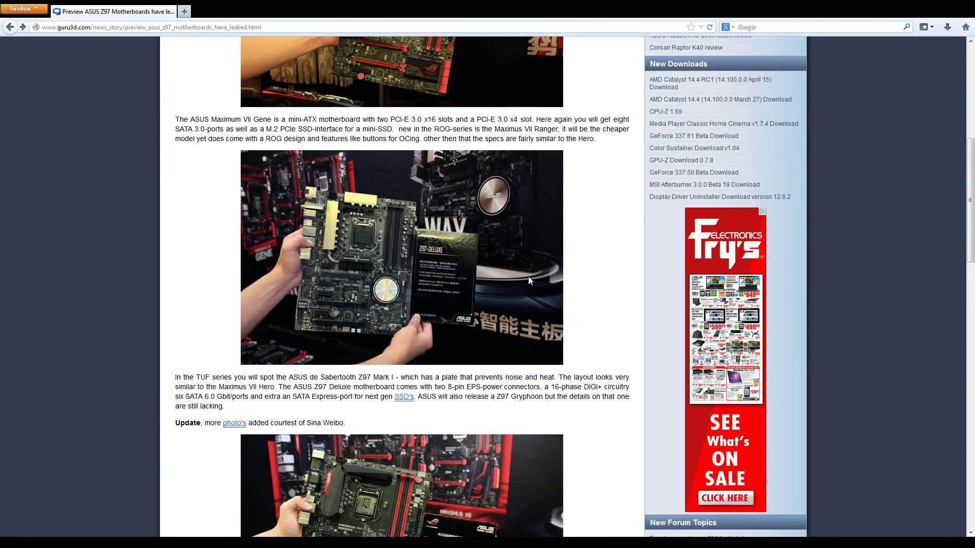
mouse_move(373, 320)
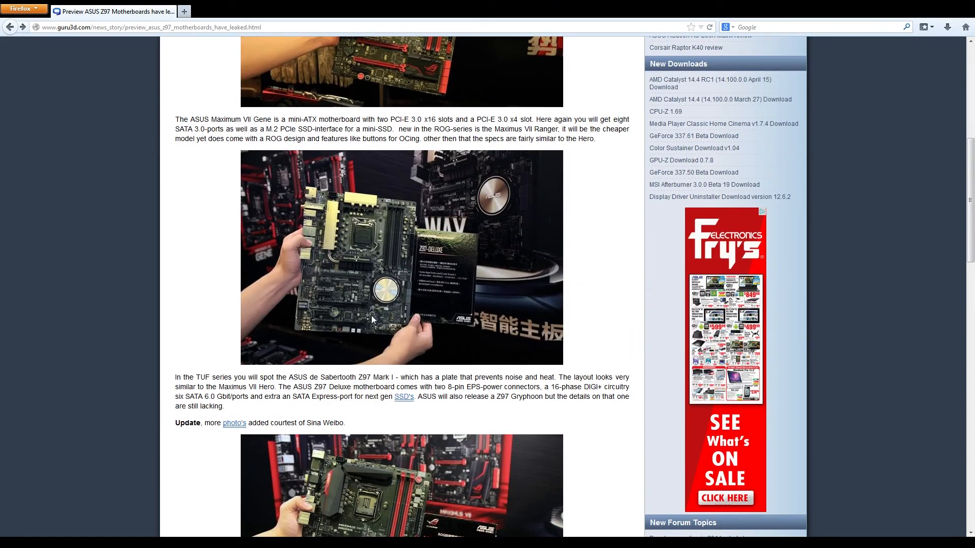
mouse_move(317, 330)
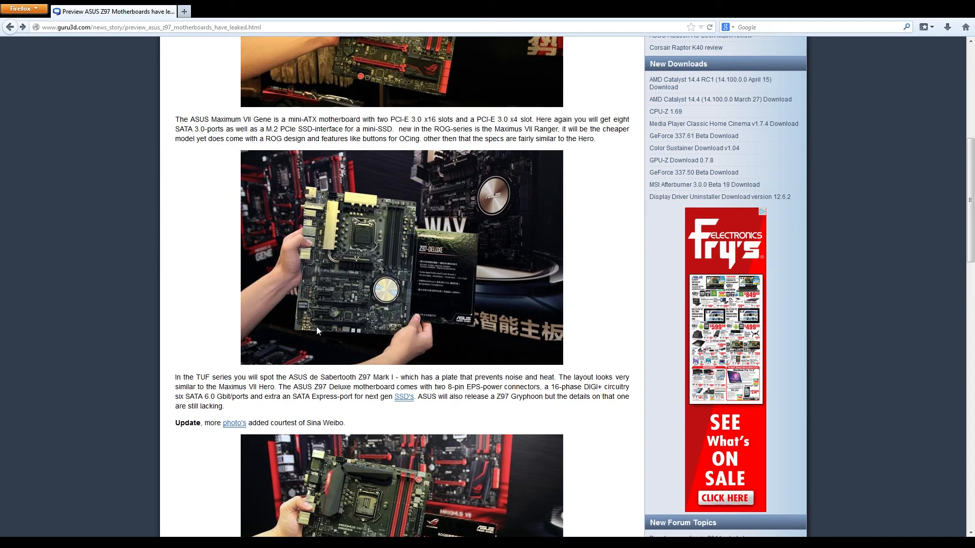
mouse_move(395, 298)
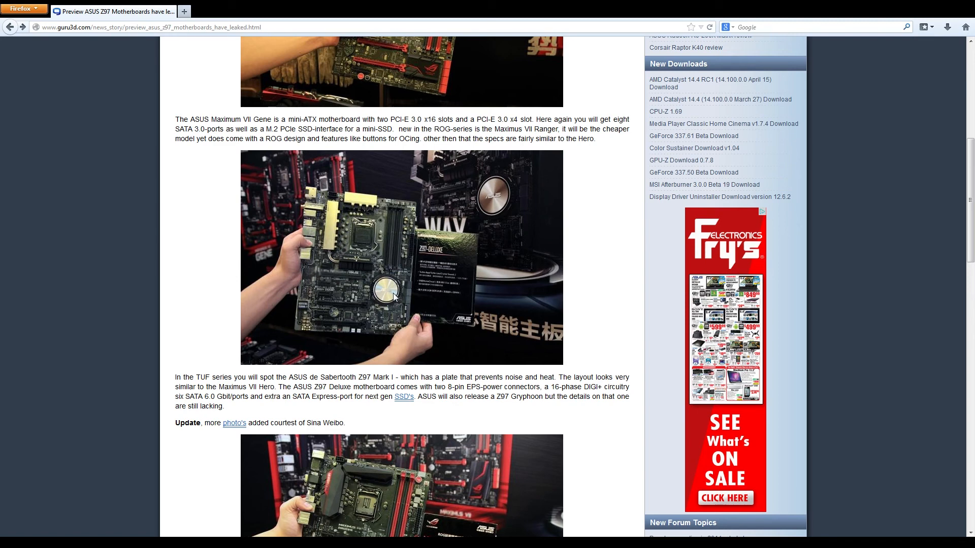
mouse_move(383, 295)
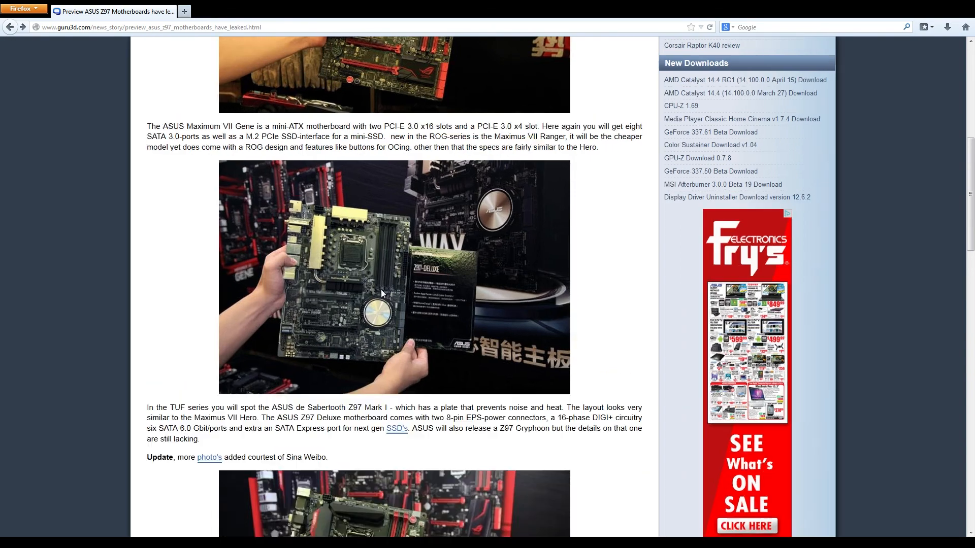
Step: Scroll the page while keeping the Z97-Deluxe photo and Sabertooth text in view
scroll(down, 3)
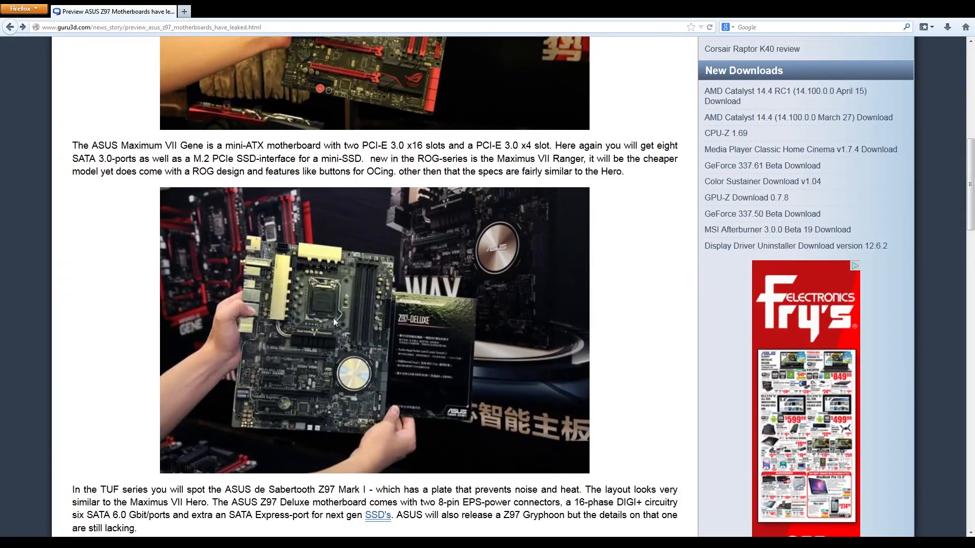
mouse_move(352, 414)
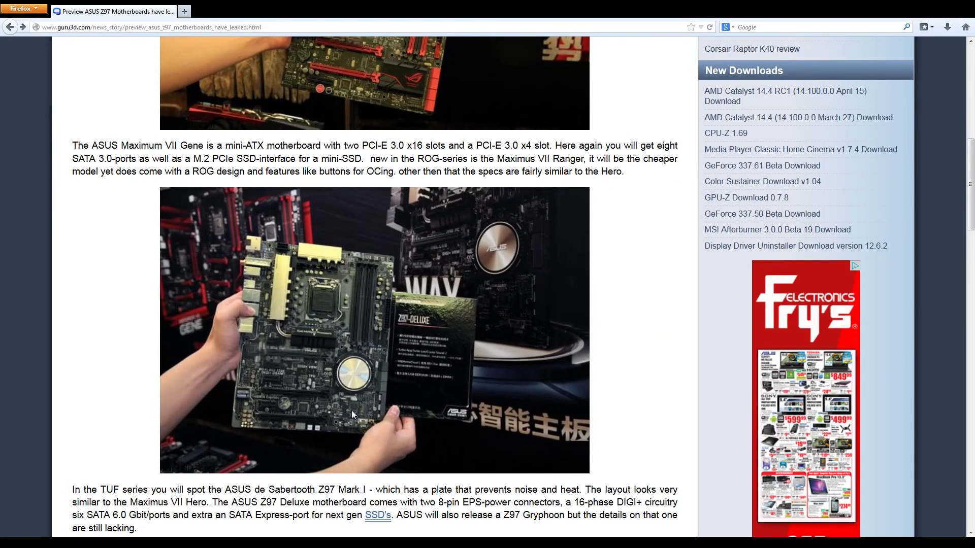
mouse_move(350, 433)
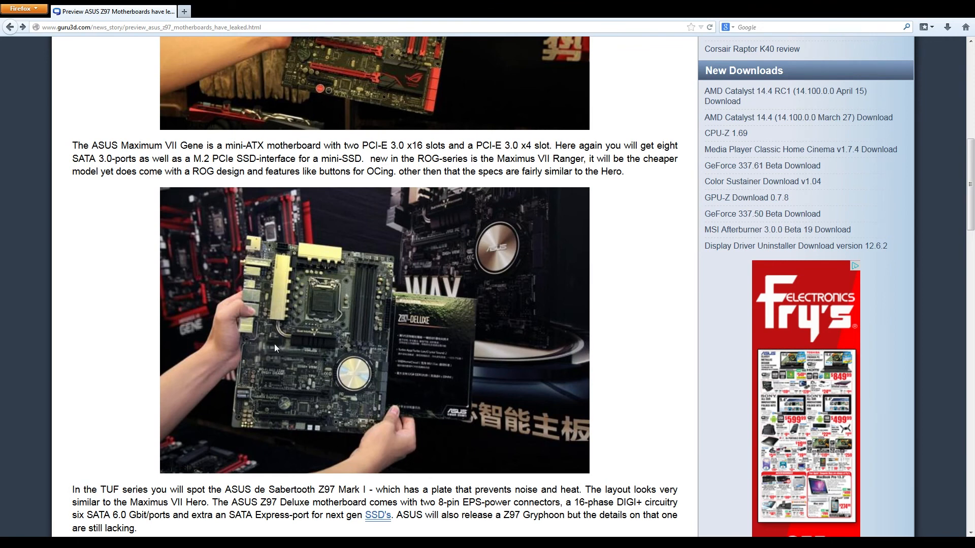
mouse_move(330, 413)
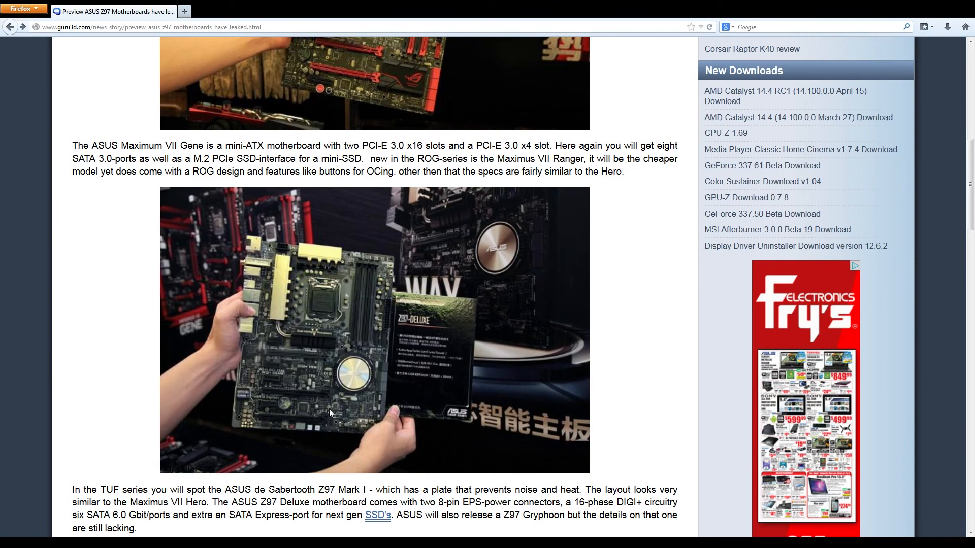
mouse_move(273, 404)
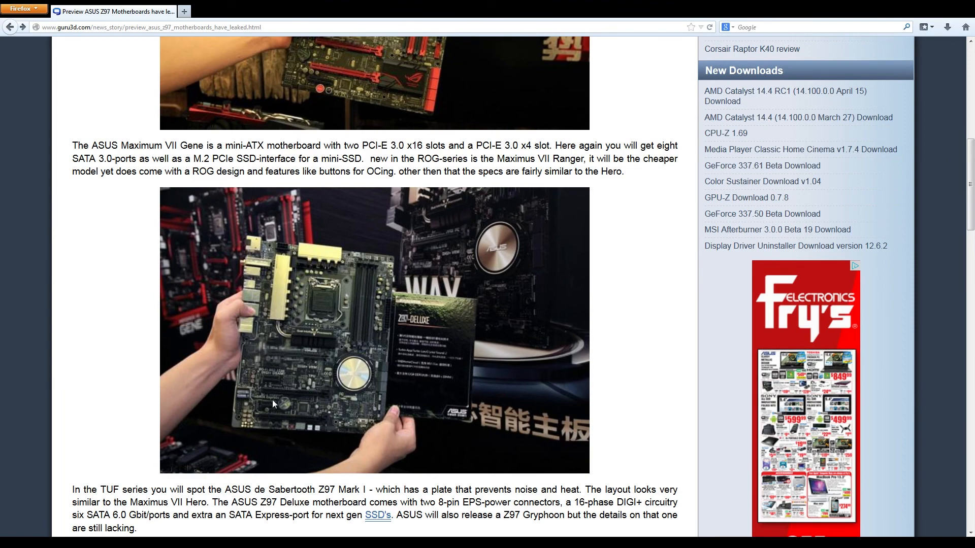
mouse_move(261, 378)
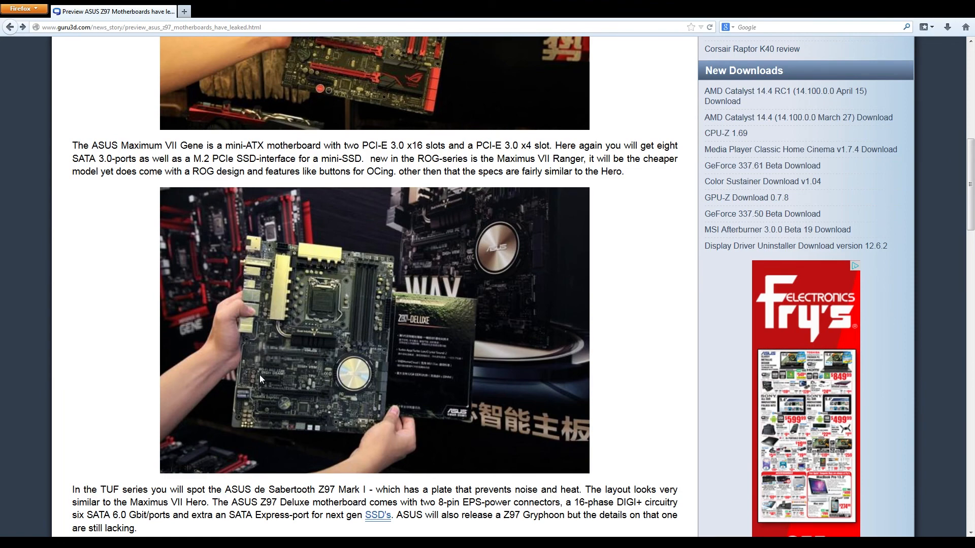
scroll(down, 3)
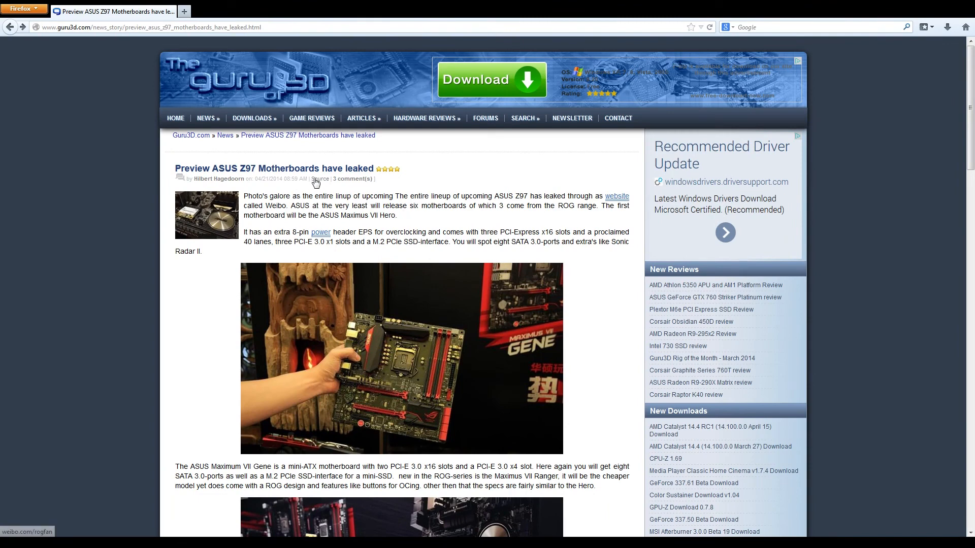
mouse_move(325, 190)
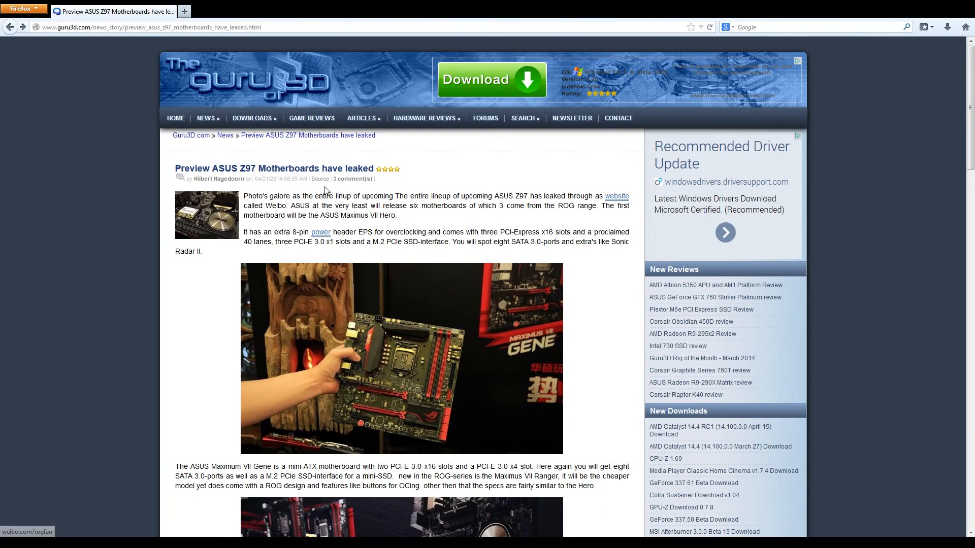
mouse_move(261, 284)
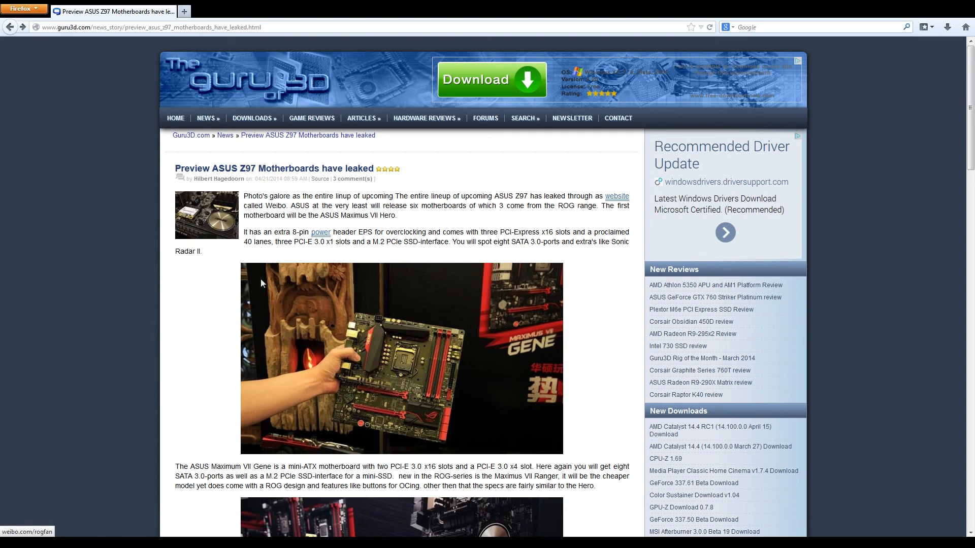
mouse_move(217, 347)
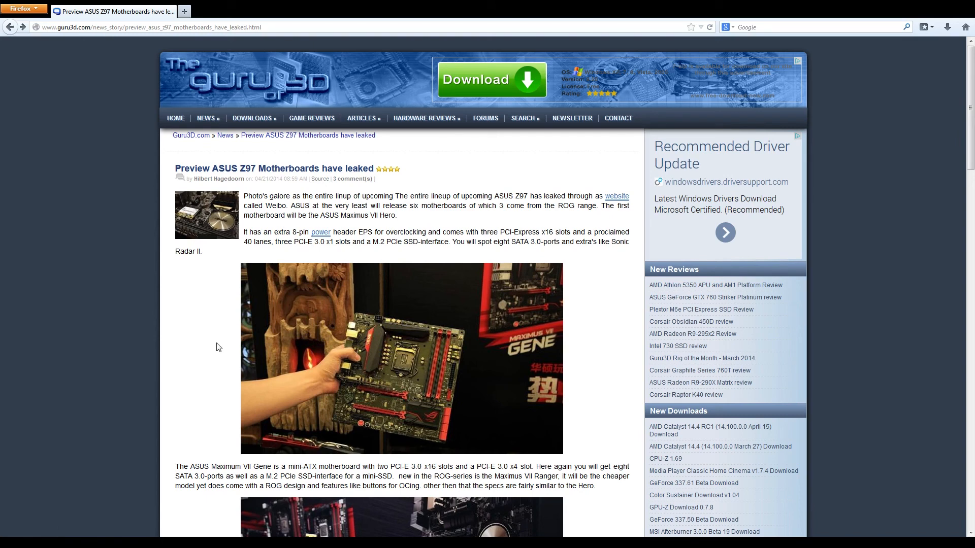
mouse_move(212, 349)
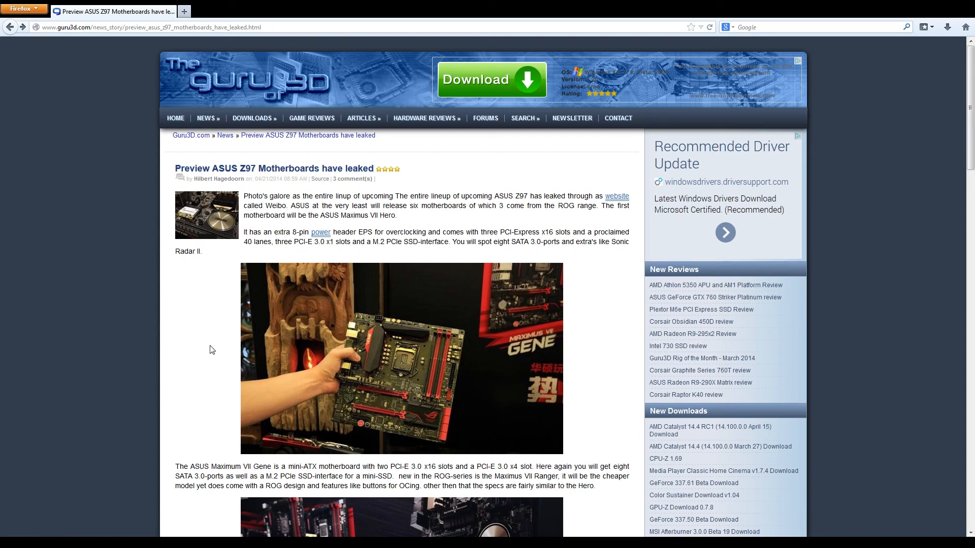
mouse_move(225, 361)
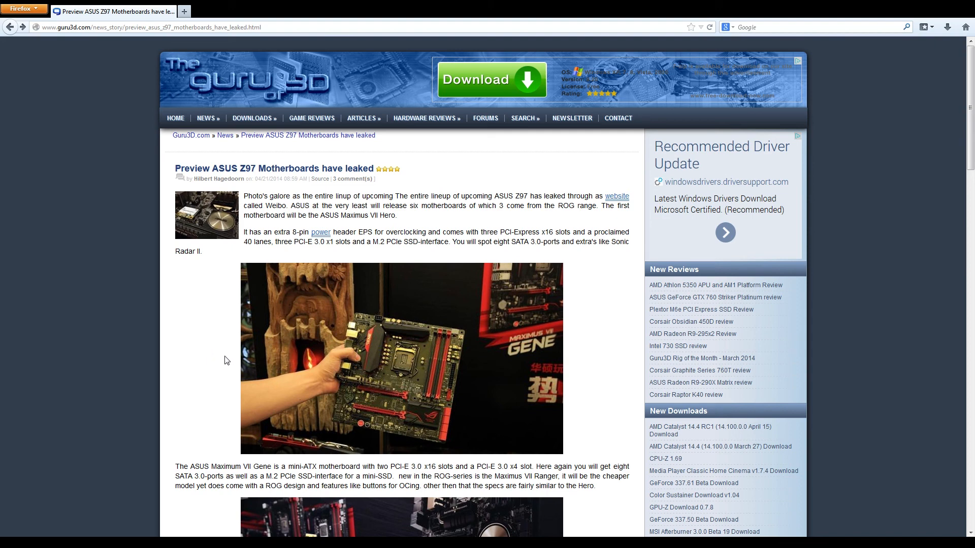
mouse_move(545, 367)
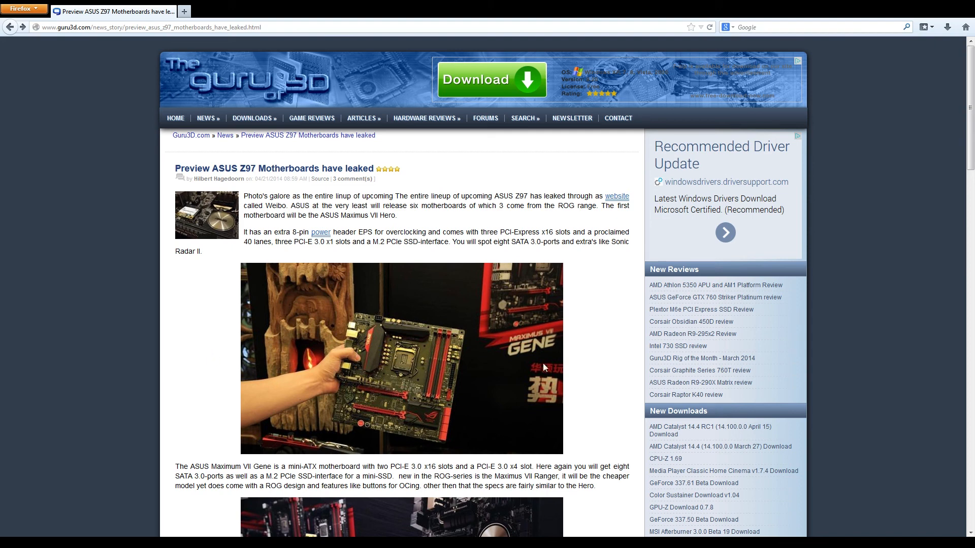
mouse_move(548, 398)
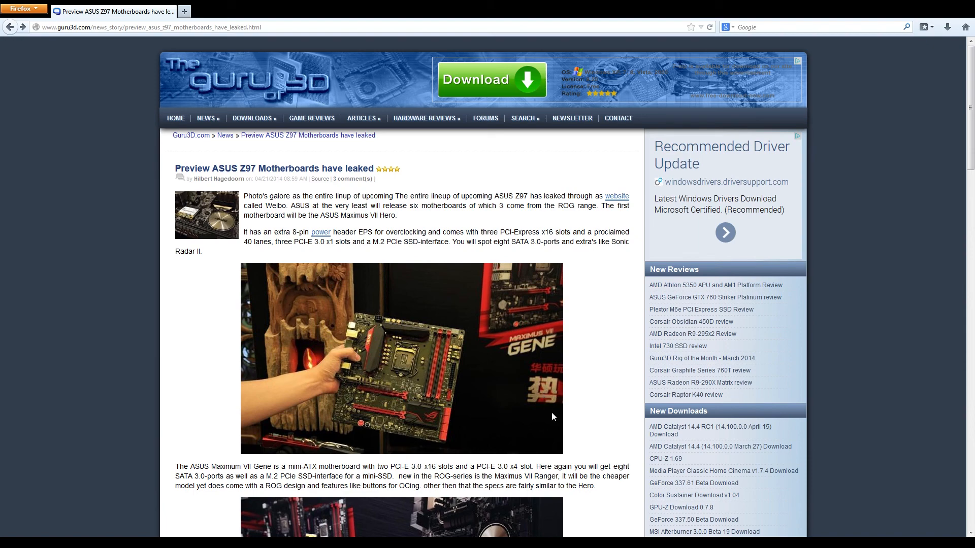
mouse_move(595, 425)
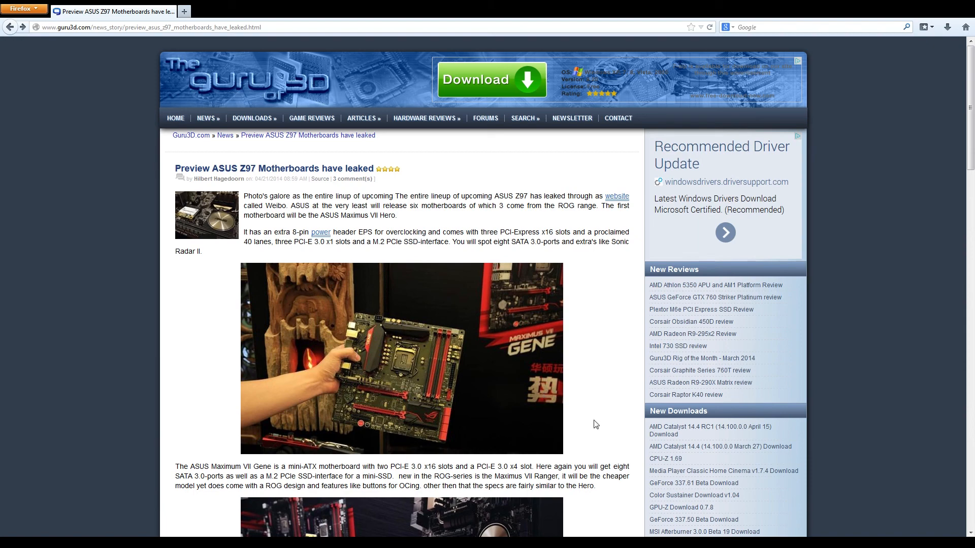
scroll(down, 3)
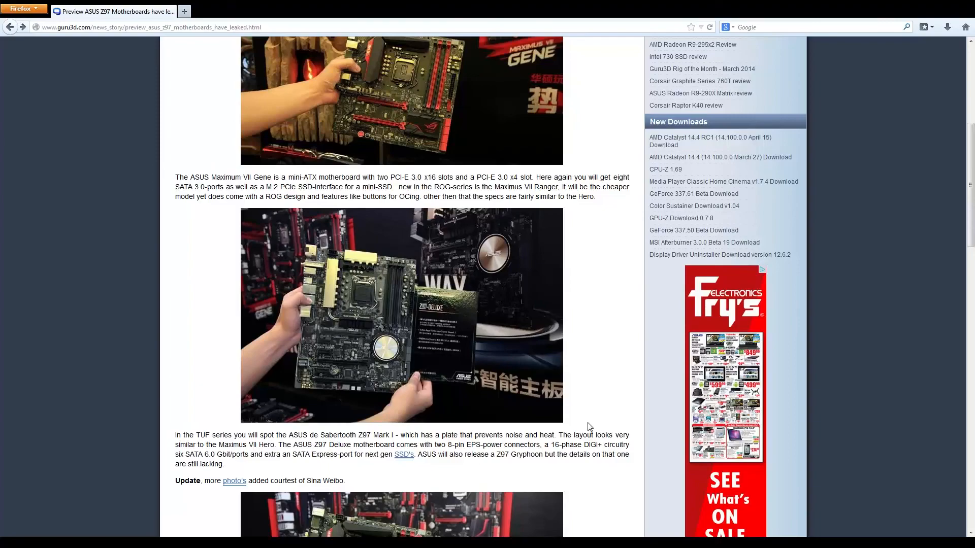
scroll(down, 3)
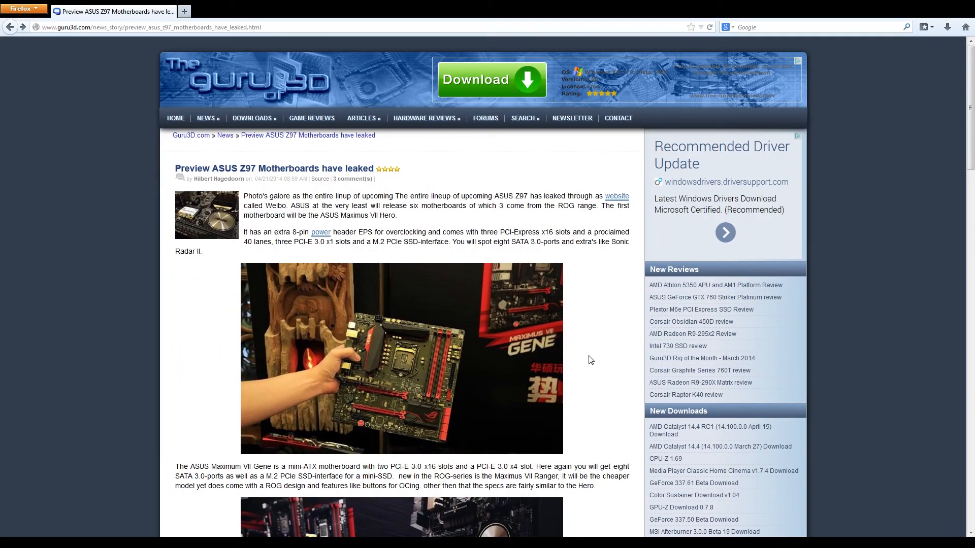
scroll(down, 3)
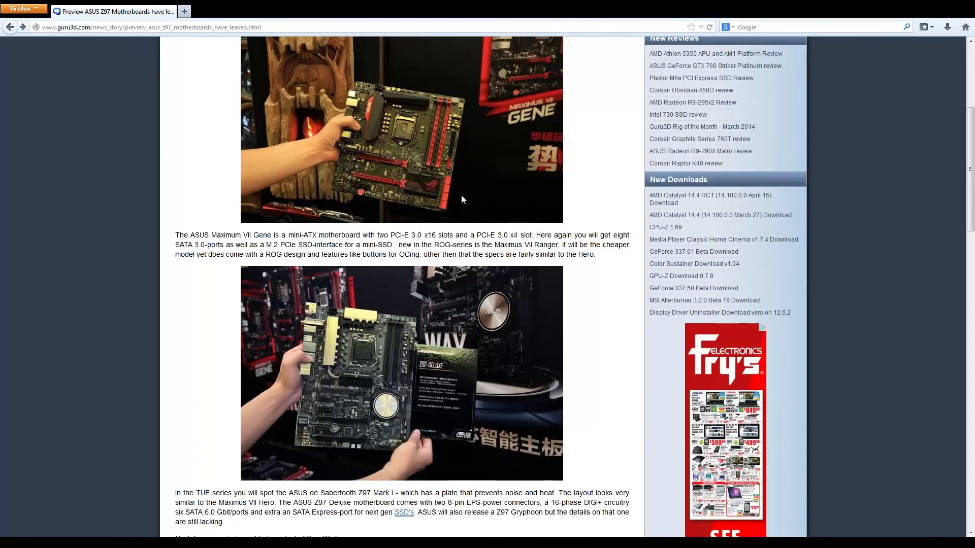
scroll(up, 3)
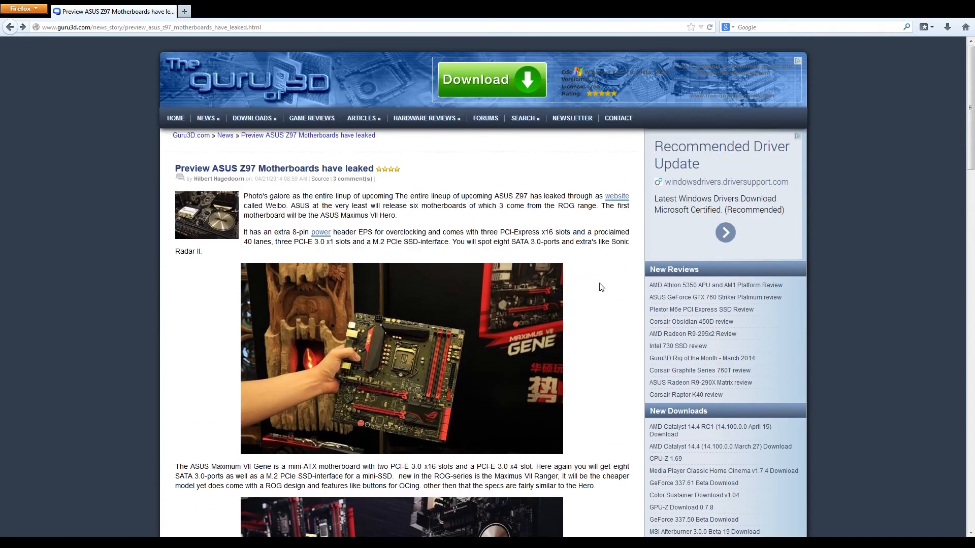
mouse_move(519, 278)
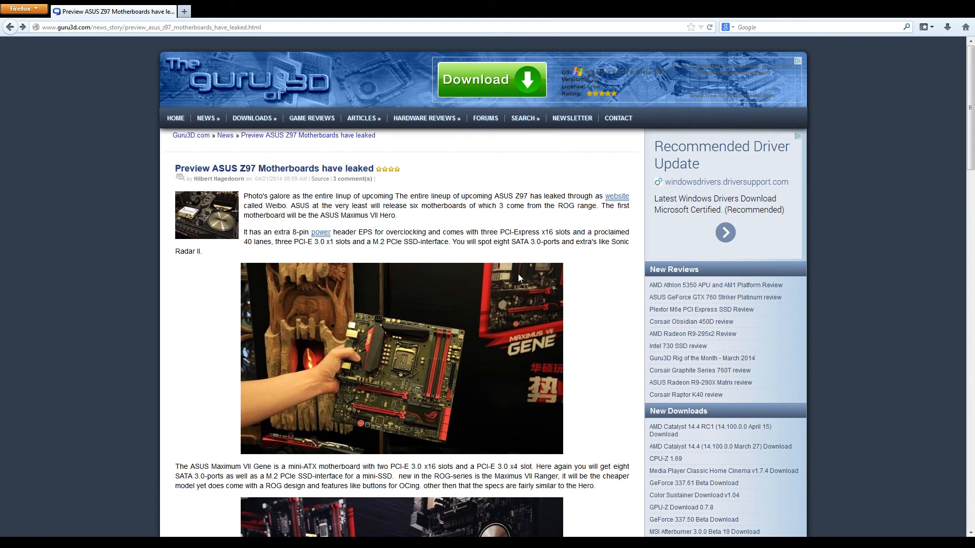
mouse_move(404, 371)
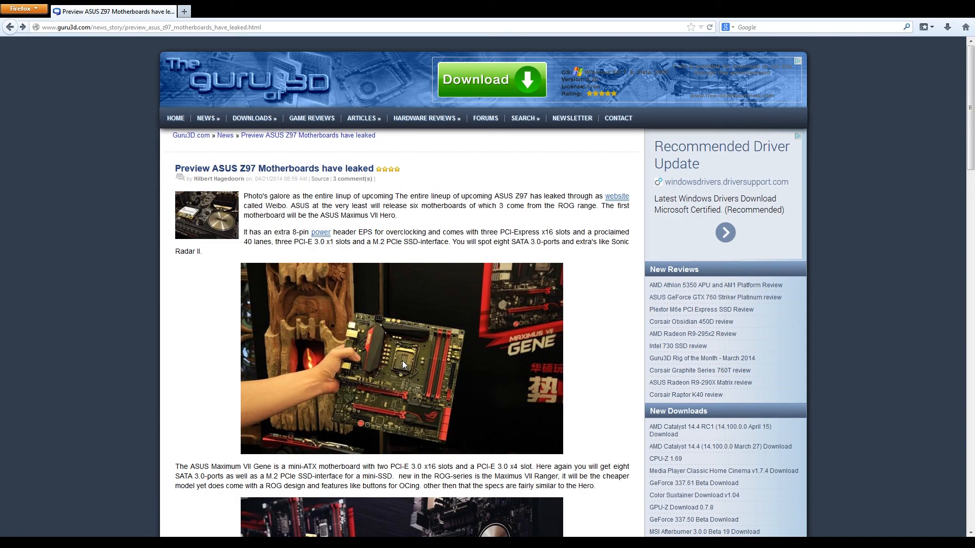
mouse_move(408, 445)
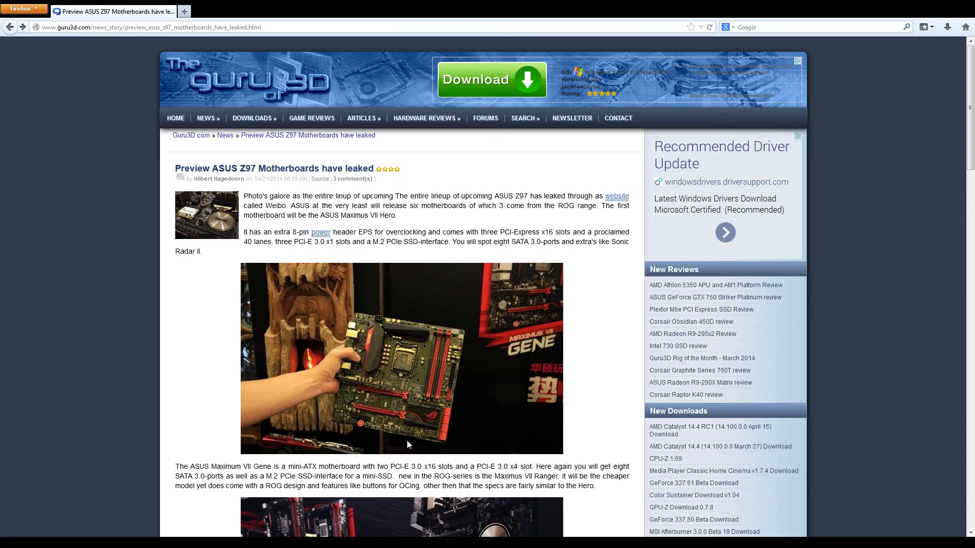
scroll(down, 3)
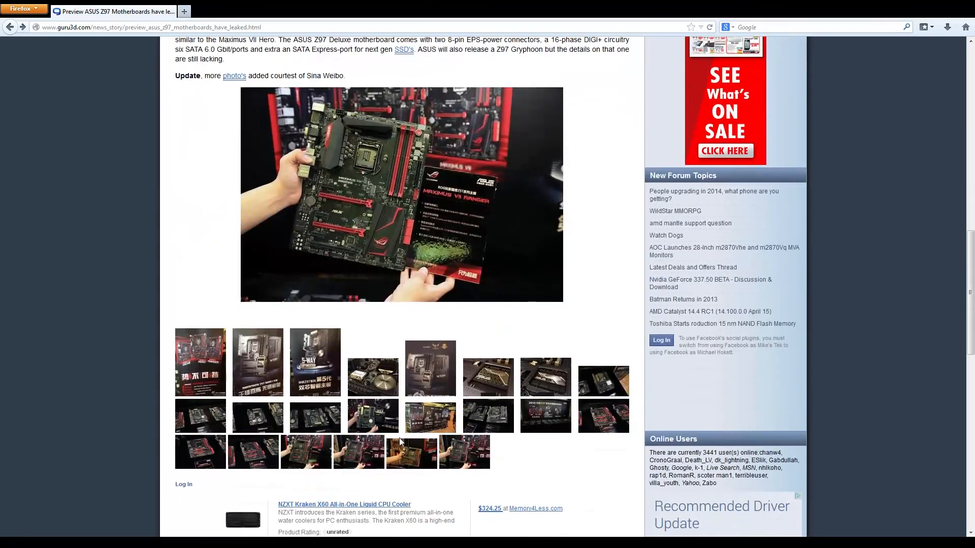
scroll(down, 3)
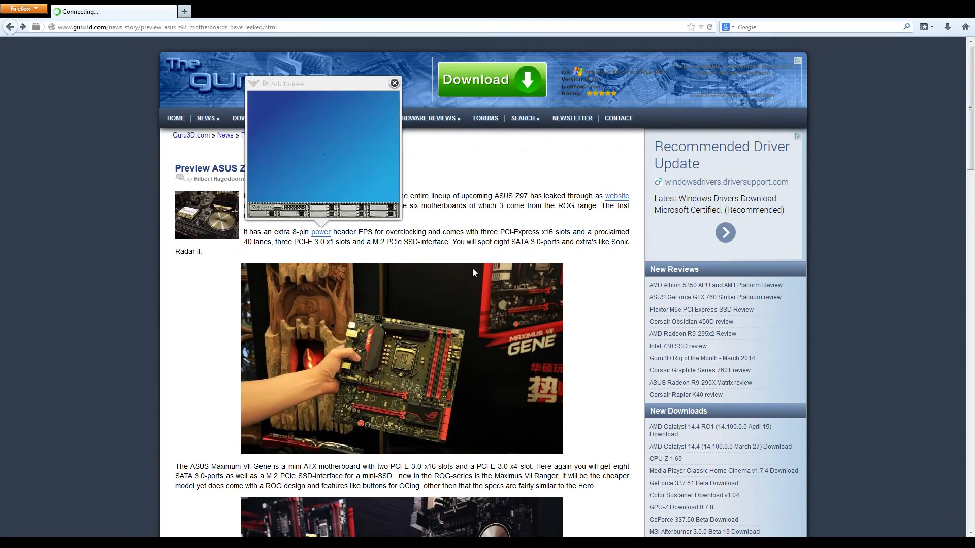
click(394, 83)
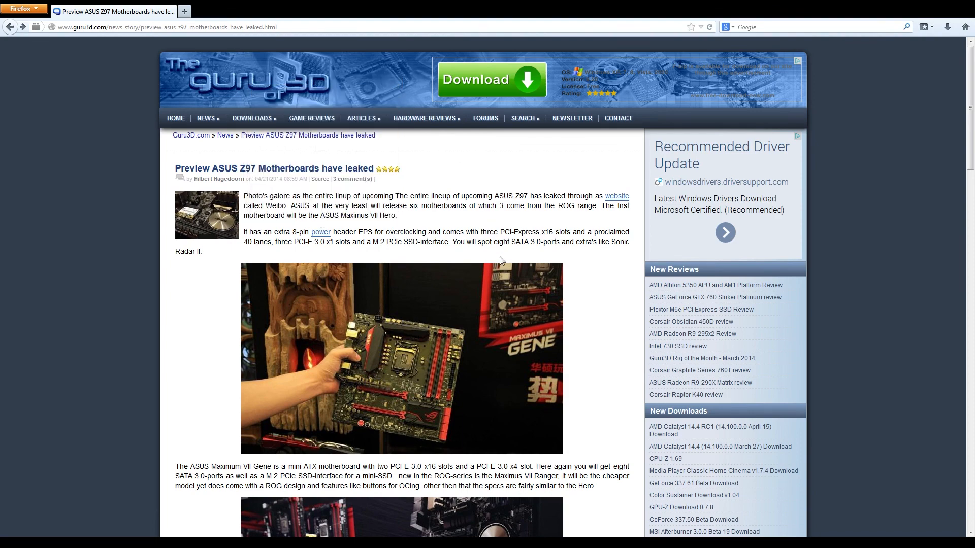
mouse_move(487, 272)
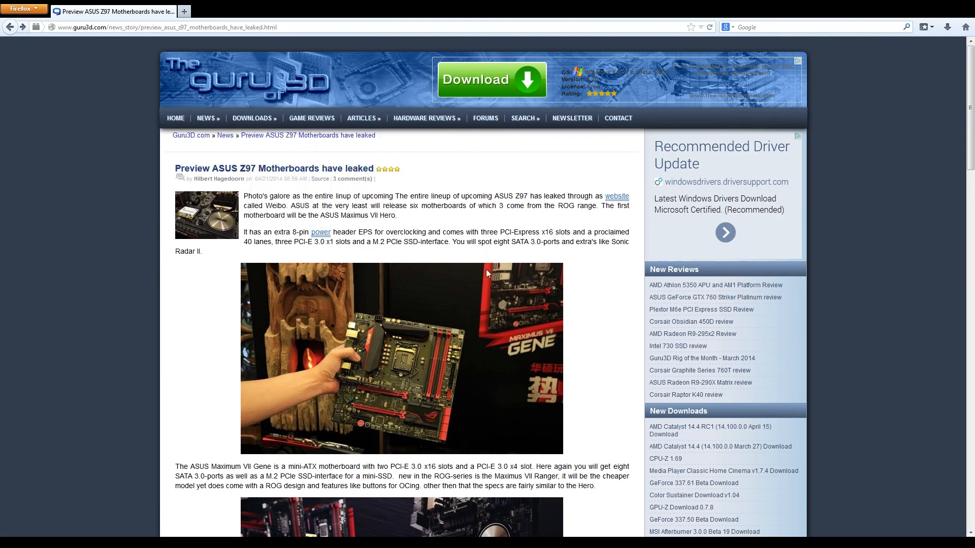
mouse_move(592, 317)
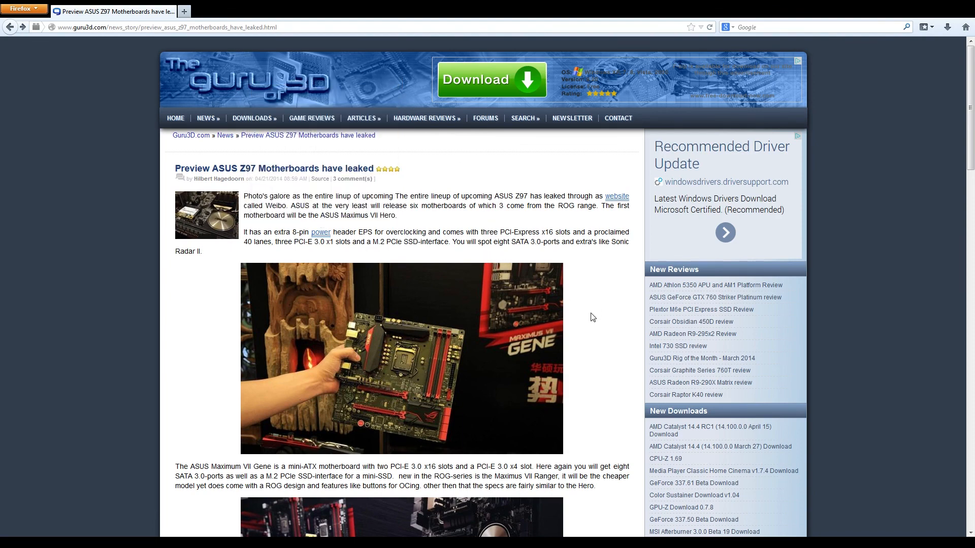
scroll(down, 3)
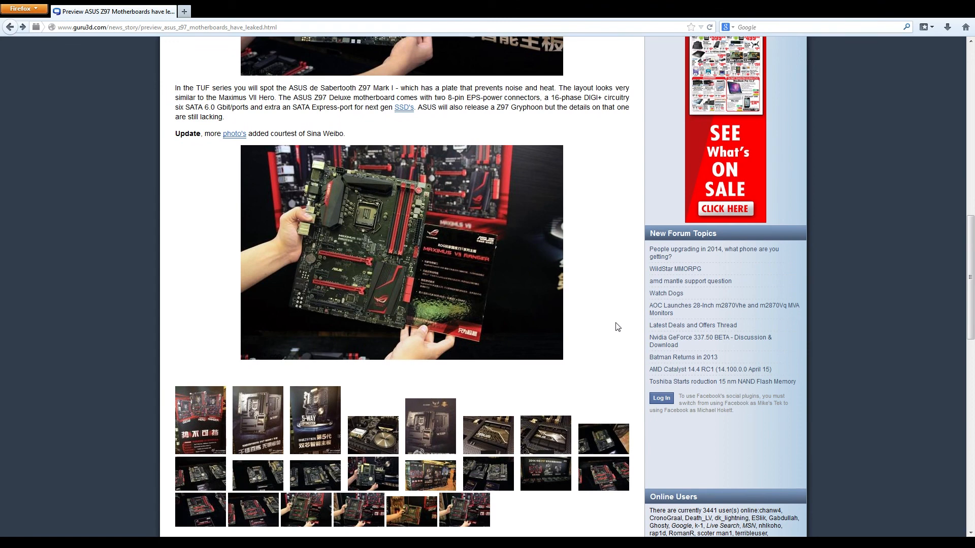
scroll(down, 3)
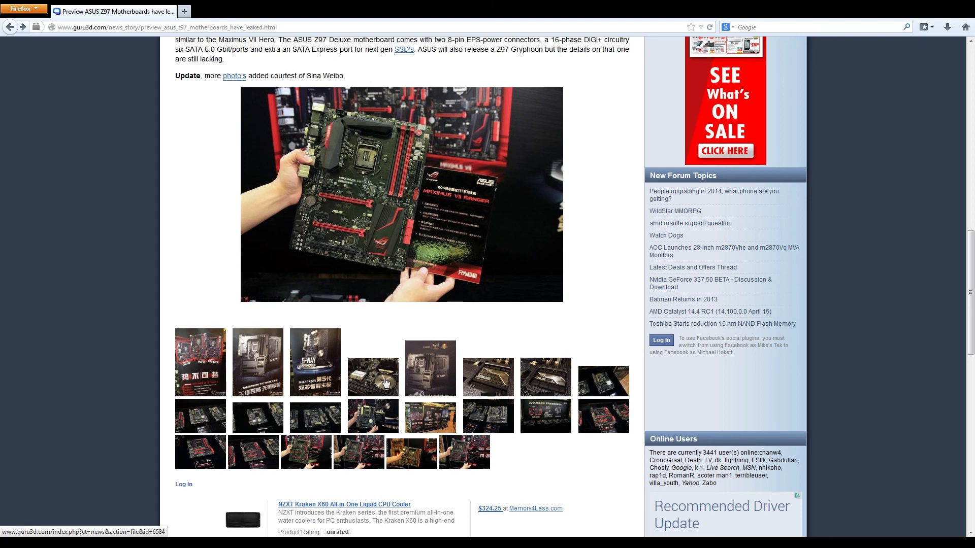
mouse_move(591, 462)
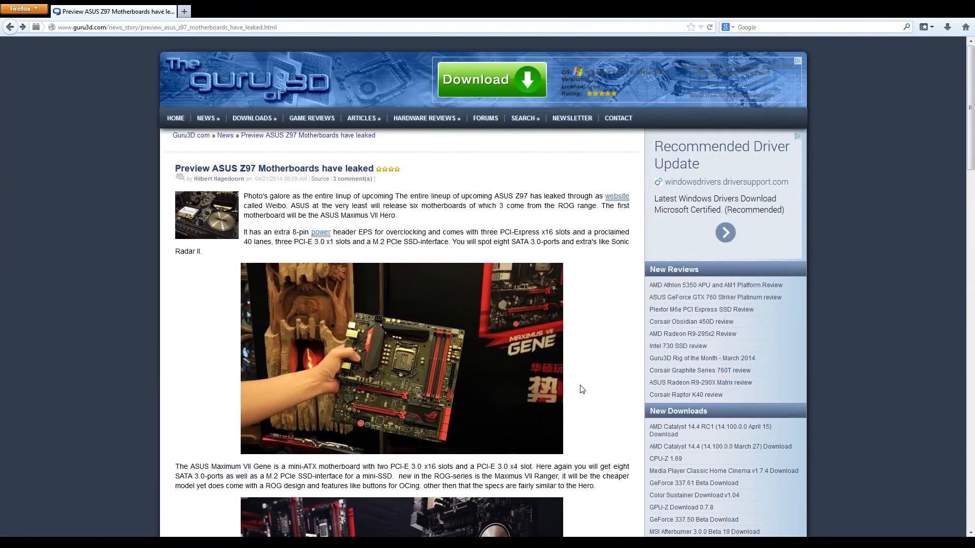
scroll(down, 3)
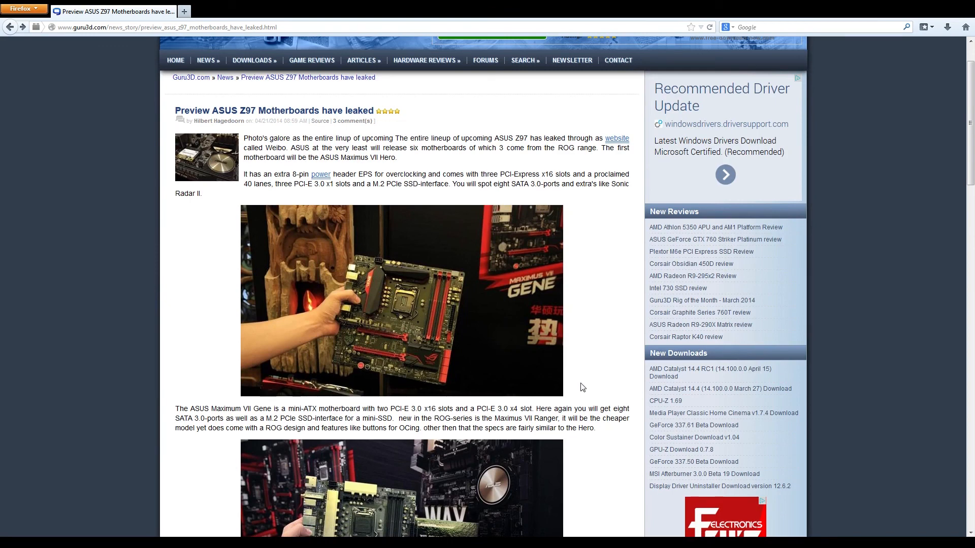
scroll(down, 3)
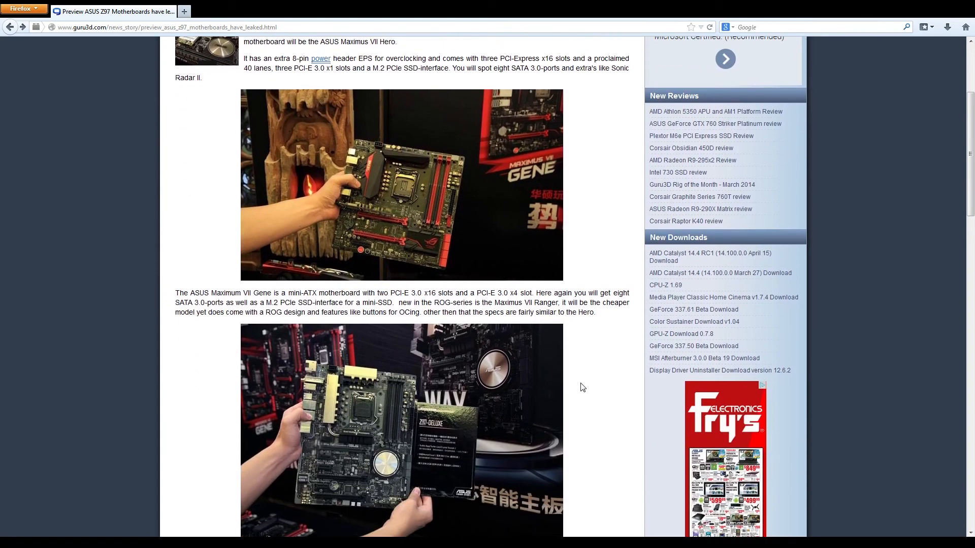
scroll(down, 3)
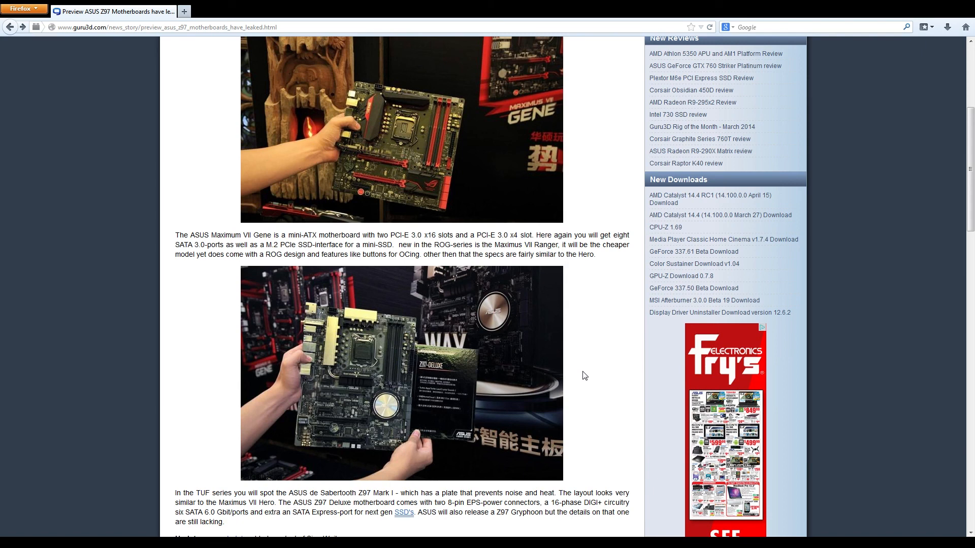
mouse_move(583, 384)
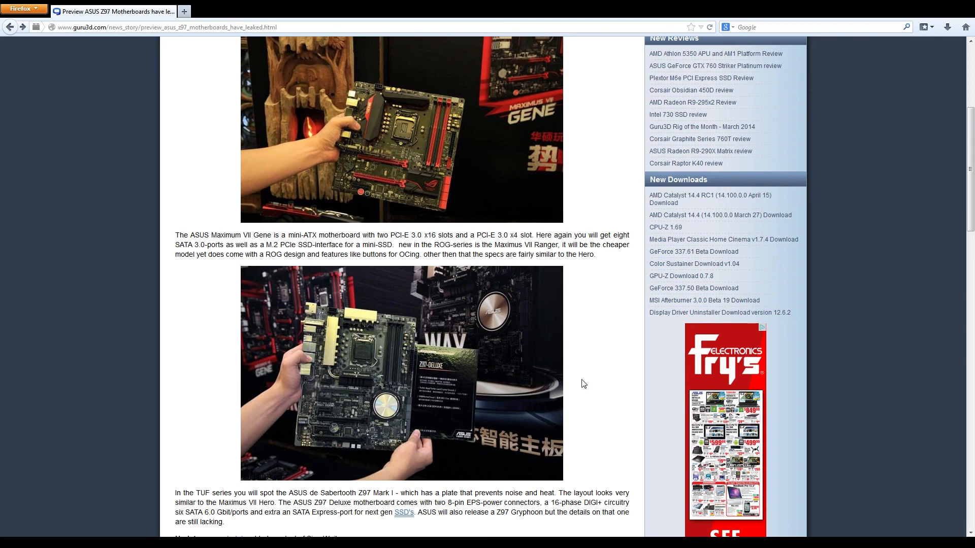
mouse_move(578, 390)
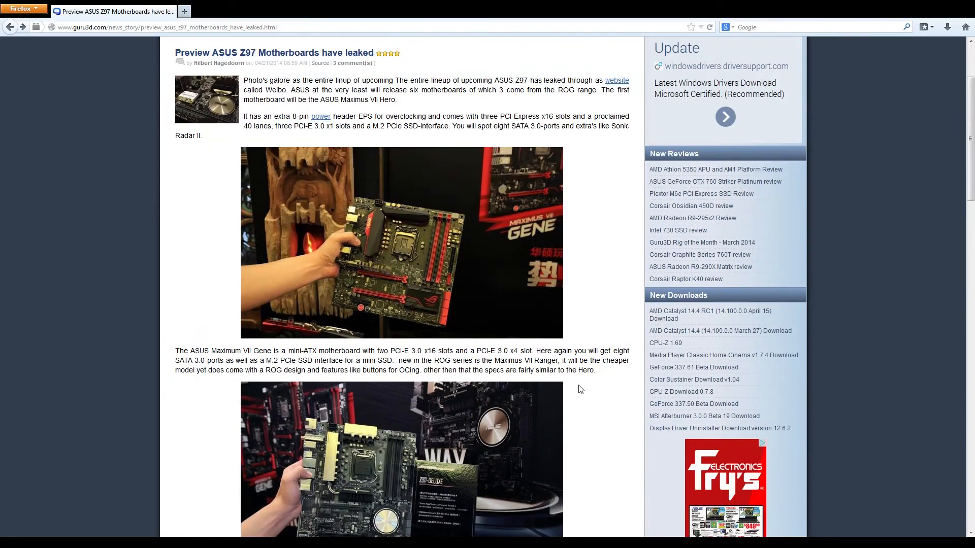
mouse_move(597, 394)
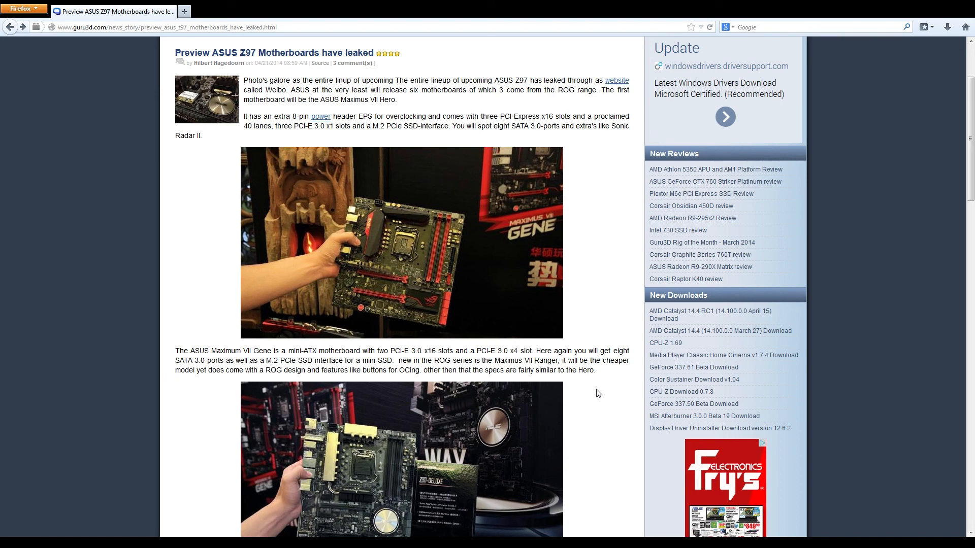
mouse_move(600, 392)
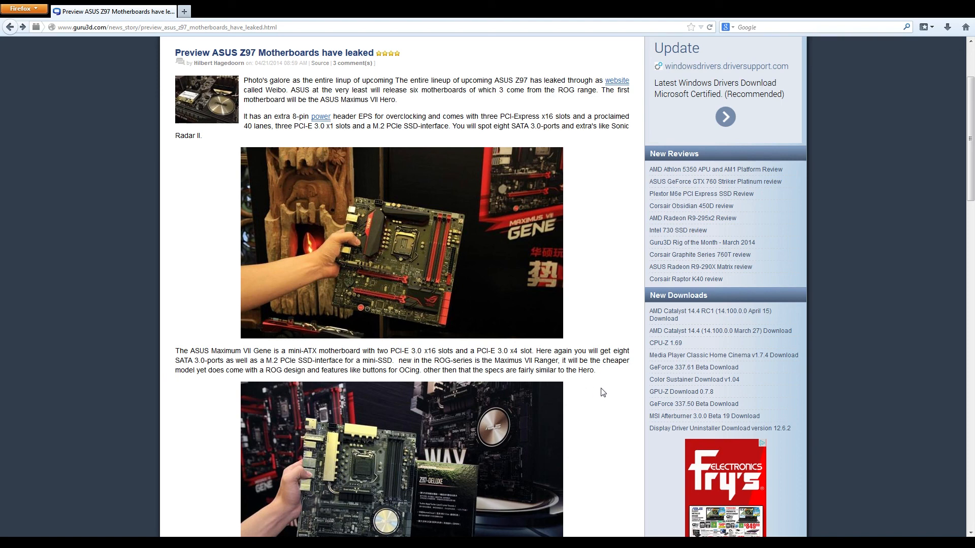